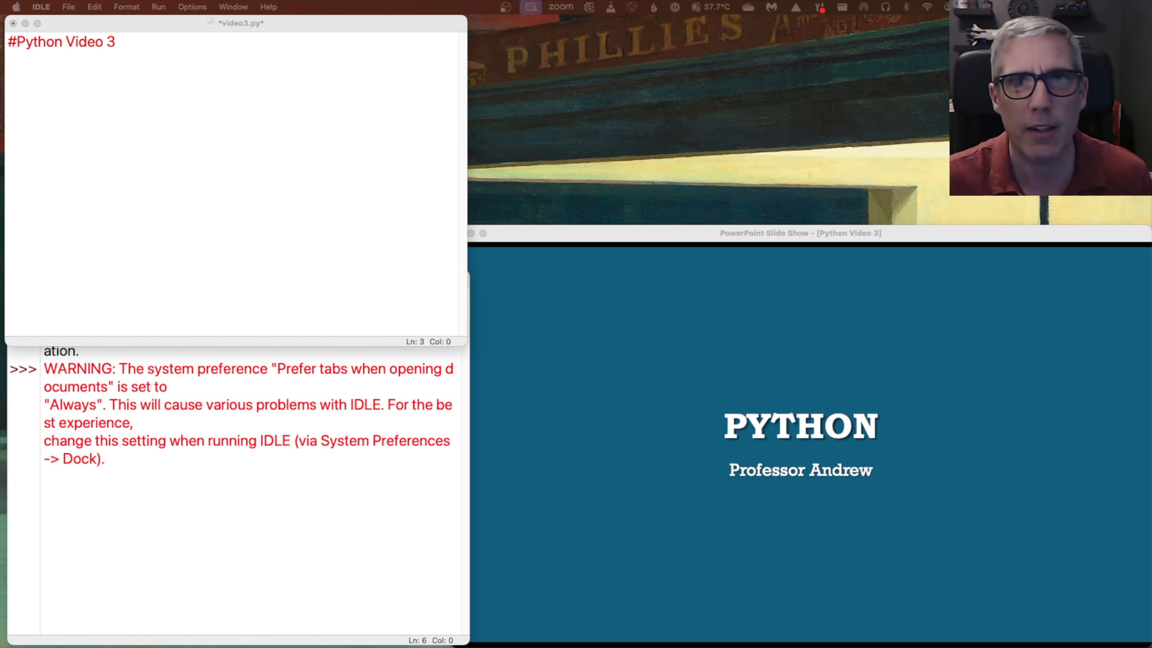
Advance the slide show to the slide recapping the names list
{"action": "left_click", "coordinate": [800, 233]}
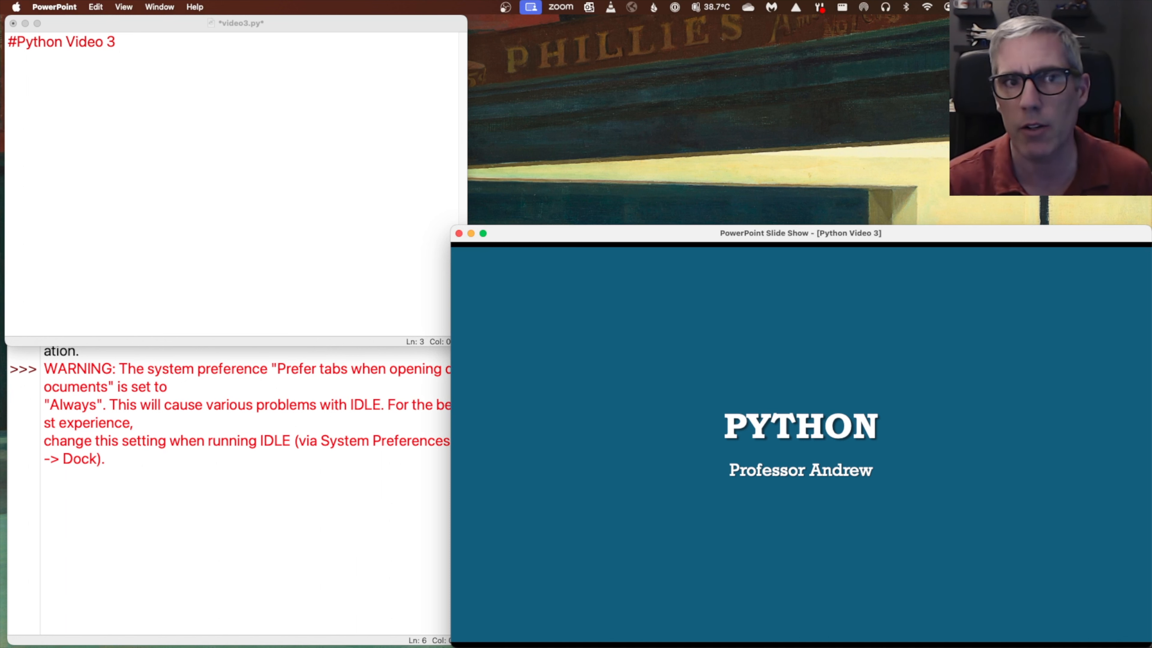
{"action": "mouse_move", "coordinate": [649, 272]}
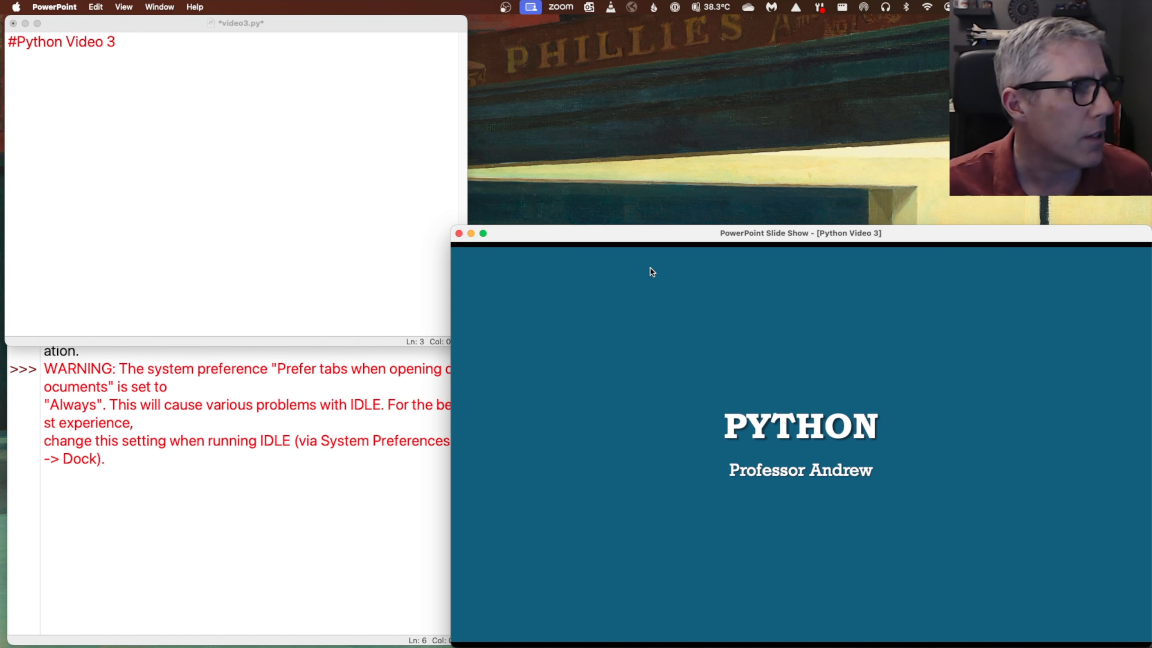
{"action": "mouse_move", "coordinate": [615, 266]}
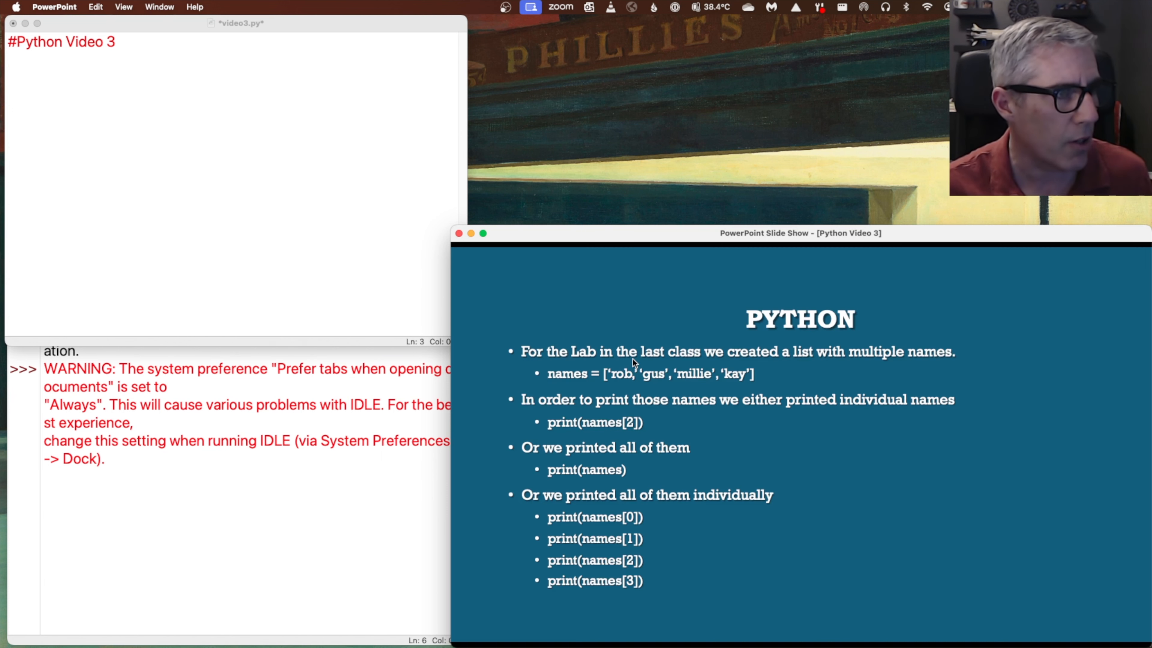
Define names = ['rob', 'gus', 'millie', 'kay'] in video3.py
{"action": "left_click", "coordinate": [307, 213]}
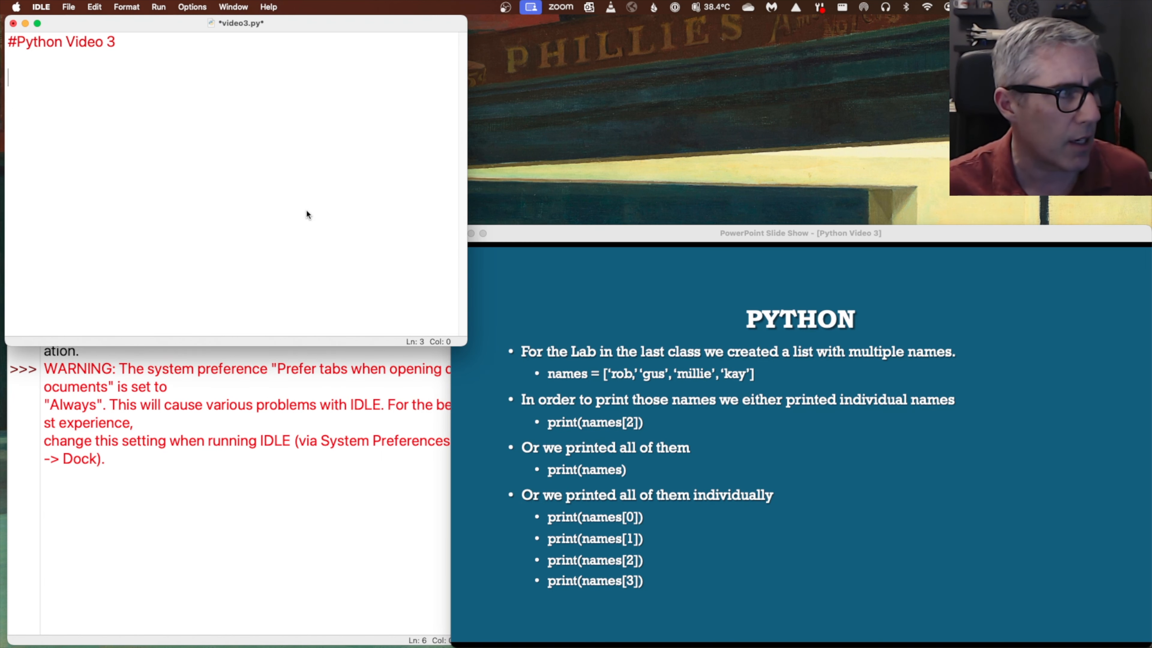
{"action": "type", "text": "name"}
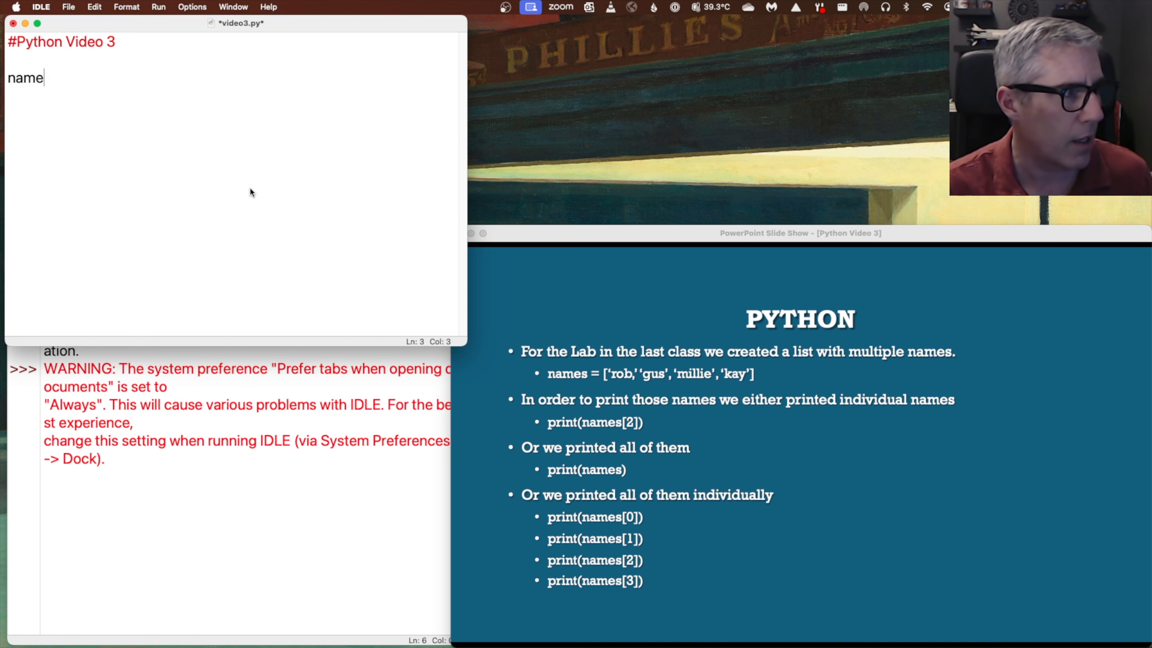
{"action": "type", "text": "s ="}
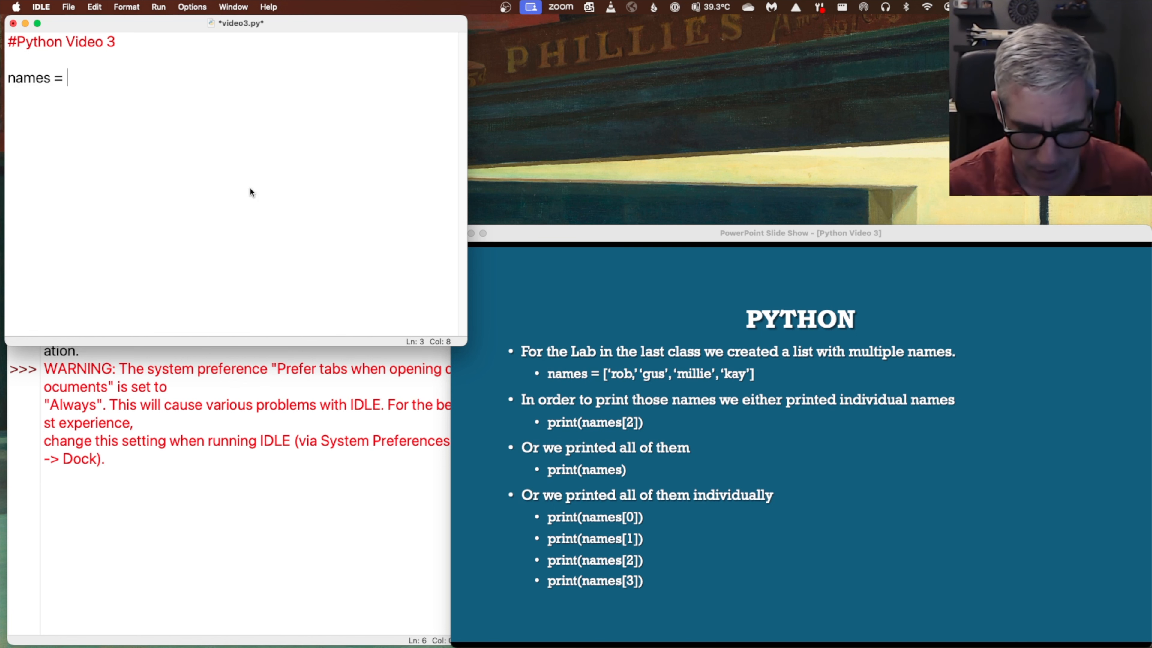
{"action": "type", "text": "["}
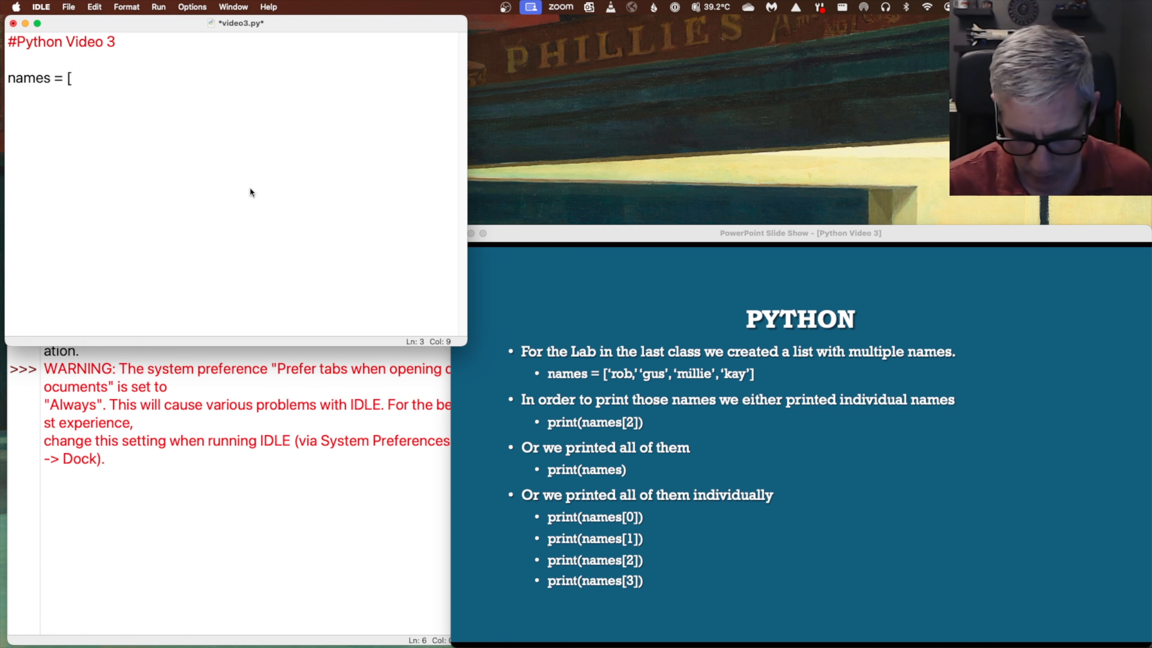
{"action": "type", "text": "'rob"}
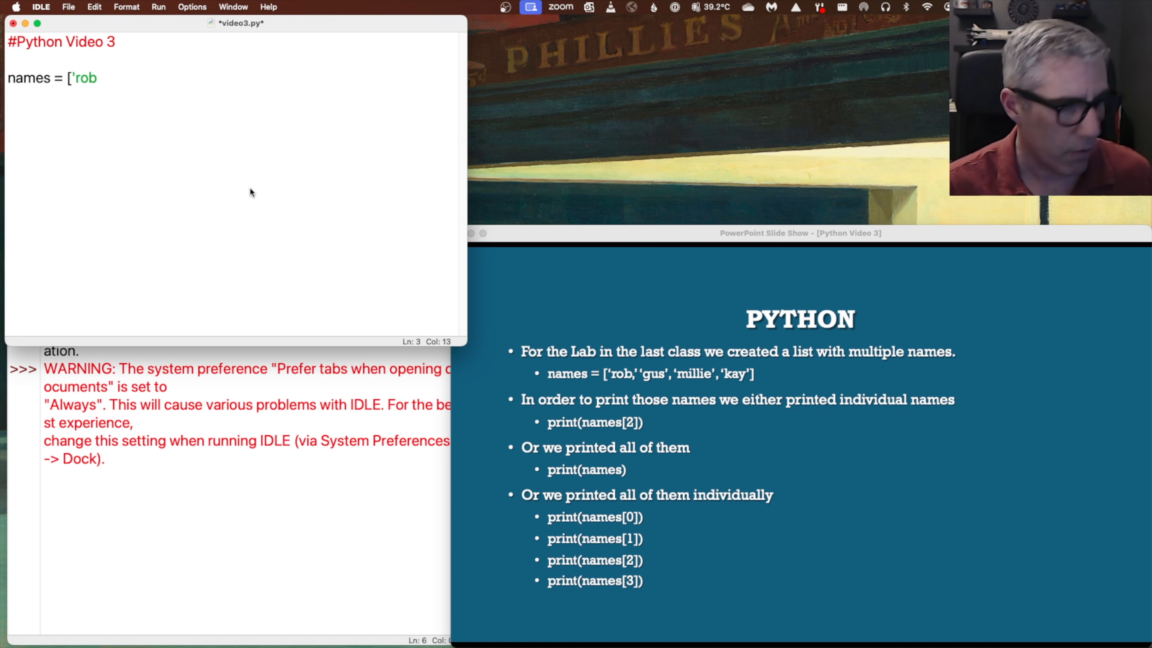
{"action": "type", "text": "', '"}
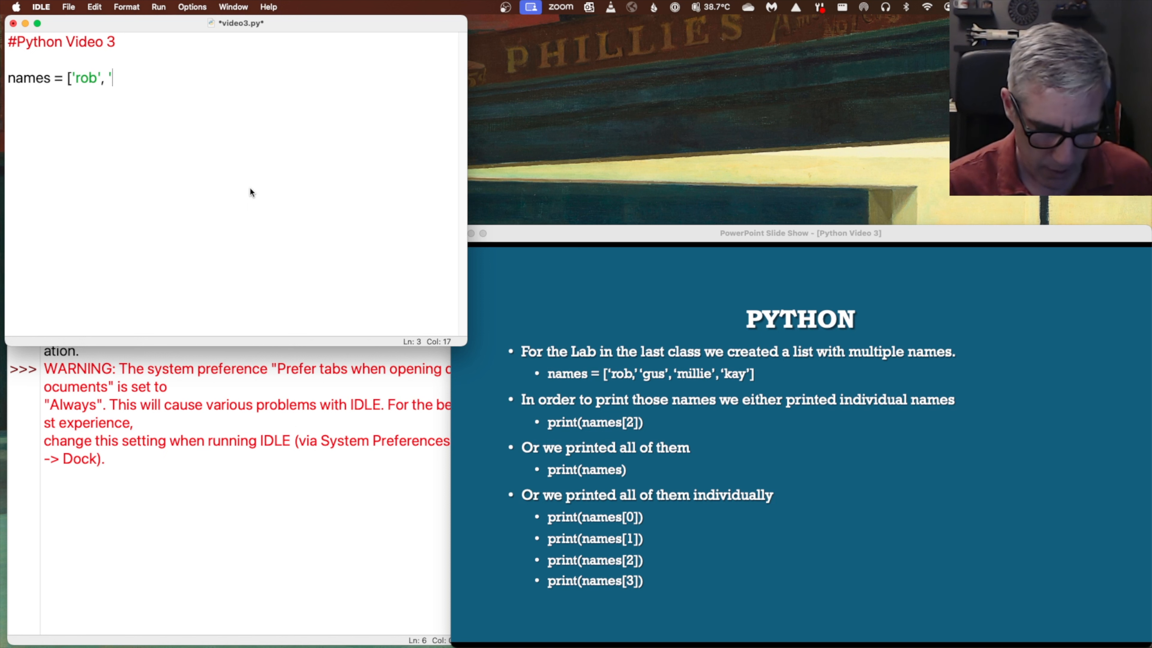
{"action": "type", "text": "gus'"}
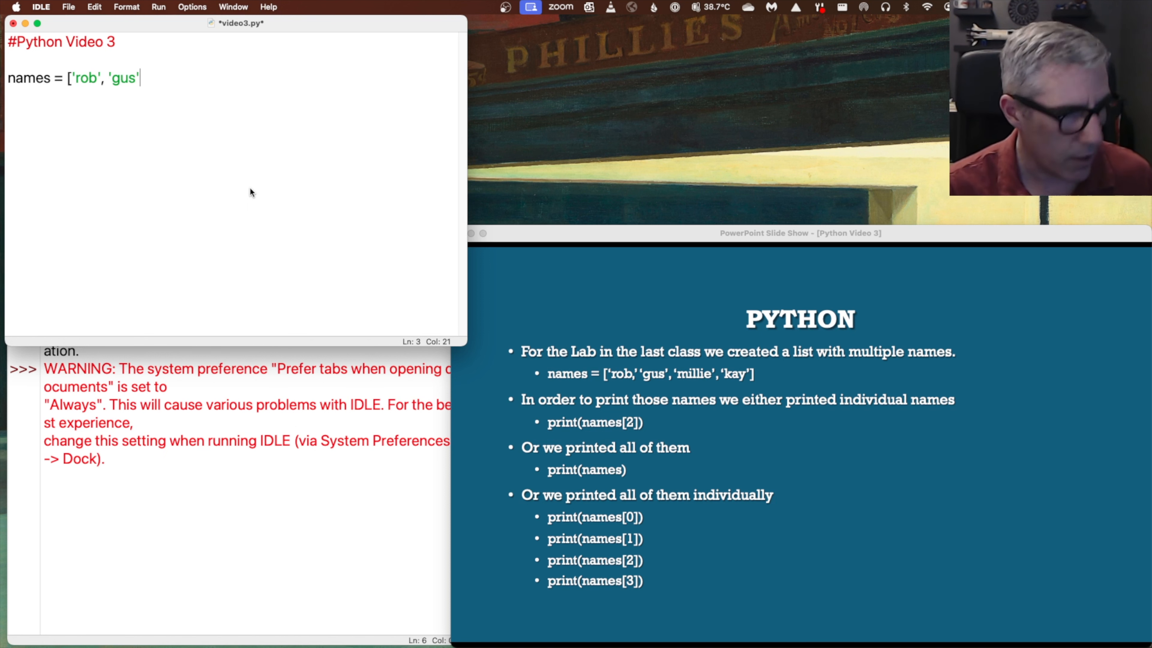
{"action": "type", "text": ", 'mi"}
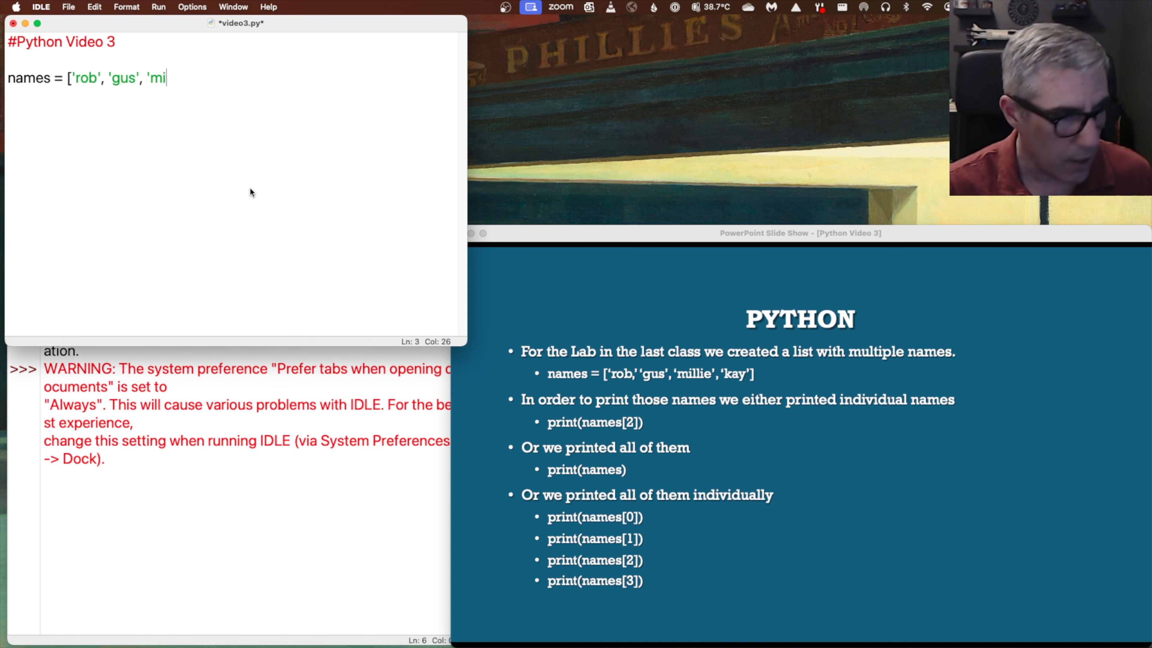
{"action": "type", "text": "llie"}
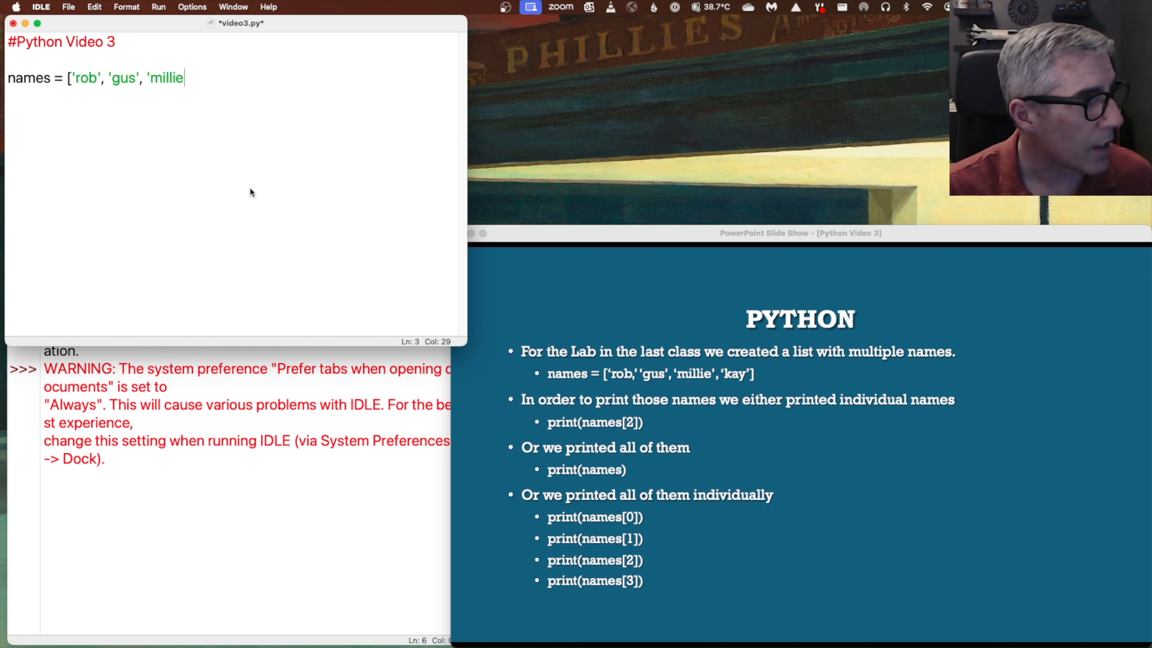
{"action": "type", "text": ", k"}
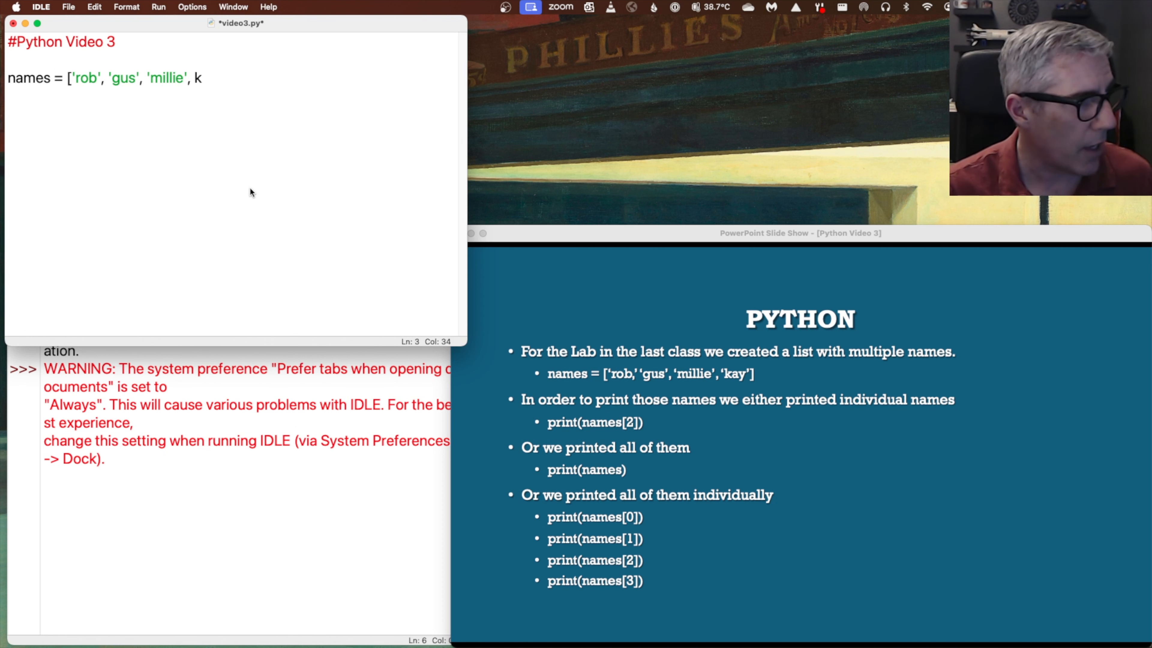
{"action": "type", "text": "'a"}
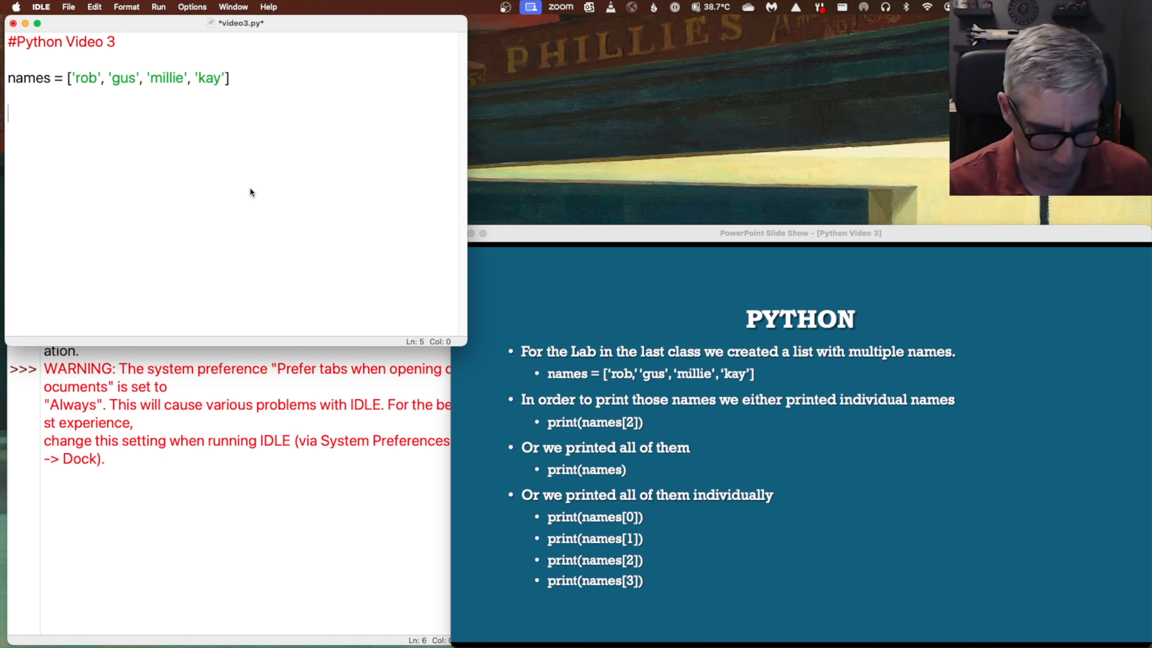
Add print(names), then save and run so the shell shows the full list
{"action": "type", "text": "print"}
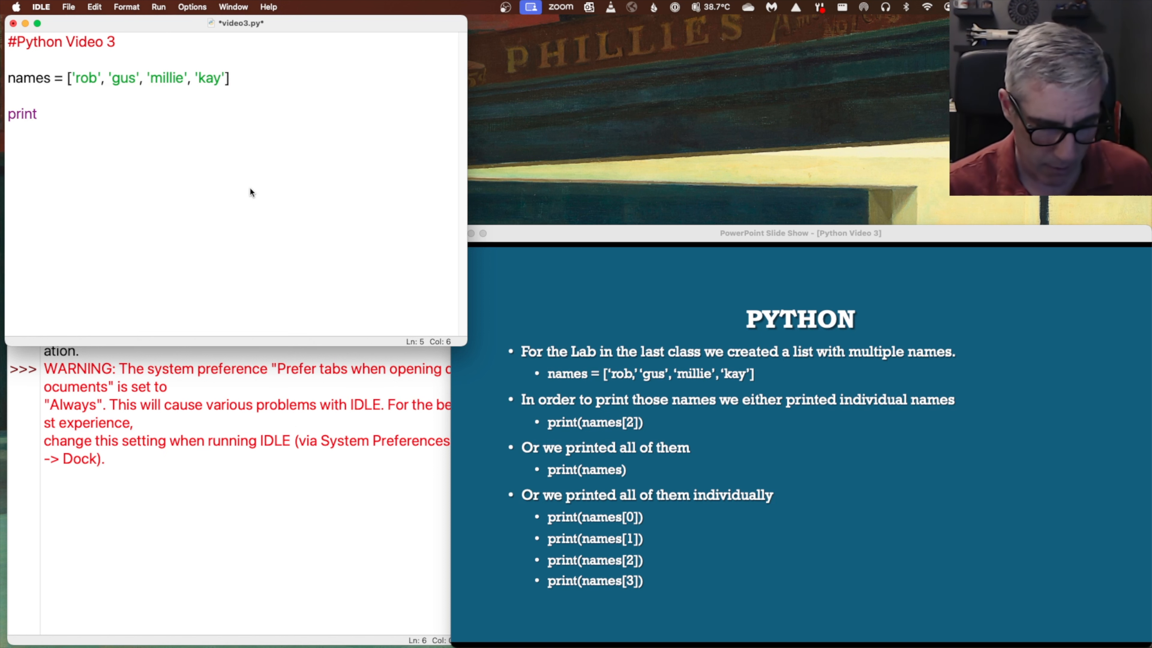
{"action": "type", "text": "(names"}
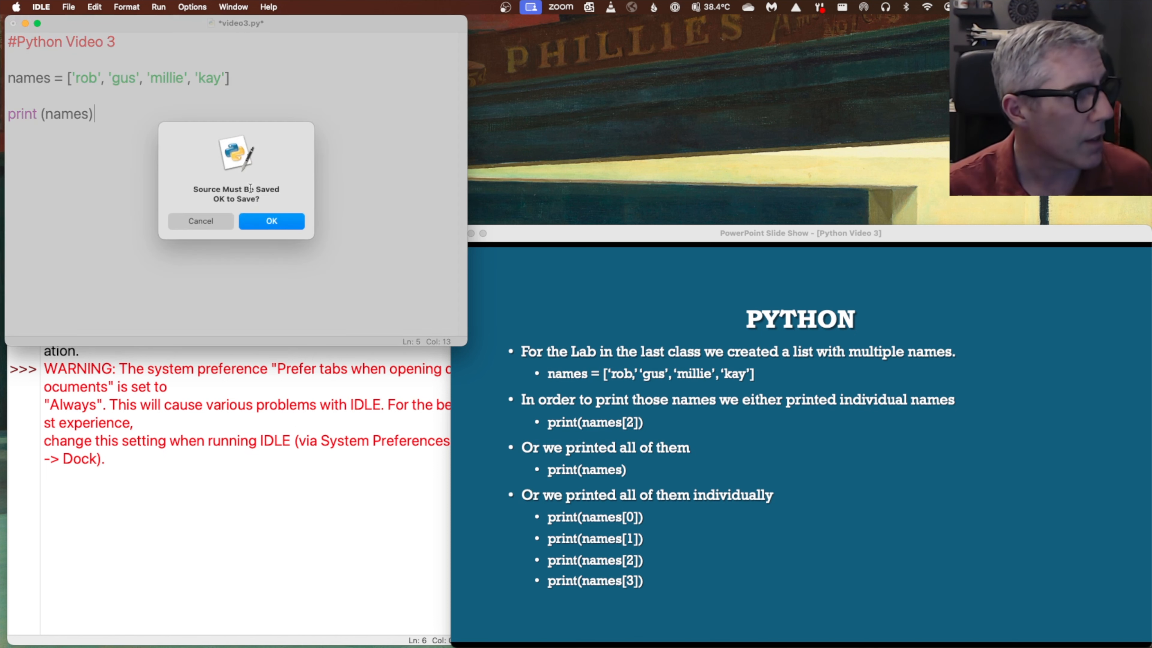
{"action": "left_click", "coordinate": [271, 221]}
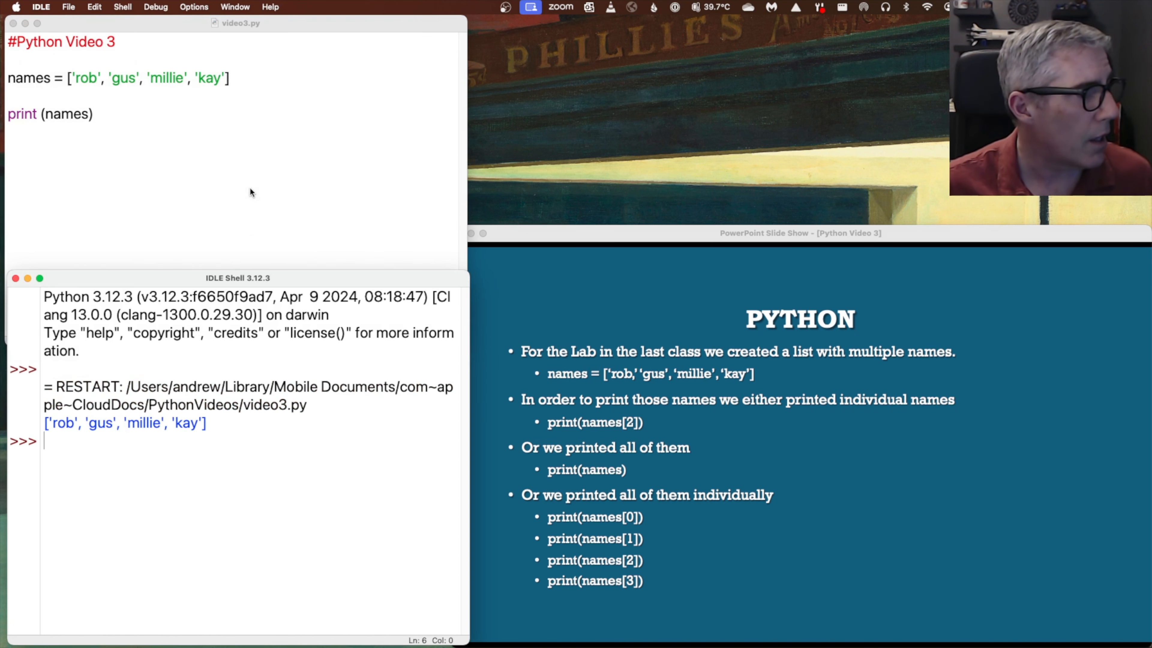
{"action": "mouse_move", "coordinate": [242, 432]}
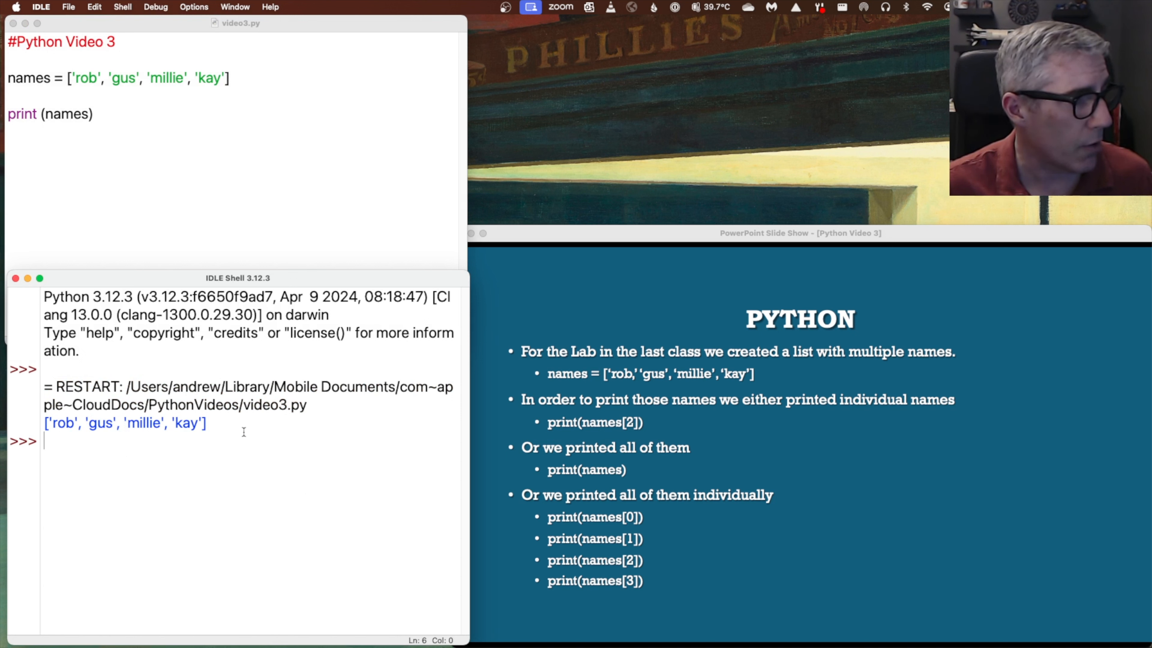
{"action": "left_click", "coordinate": [196, 209]}
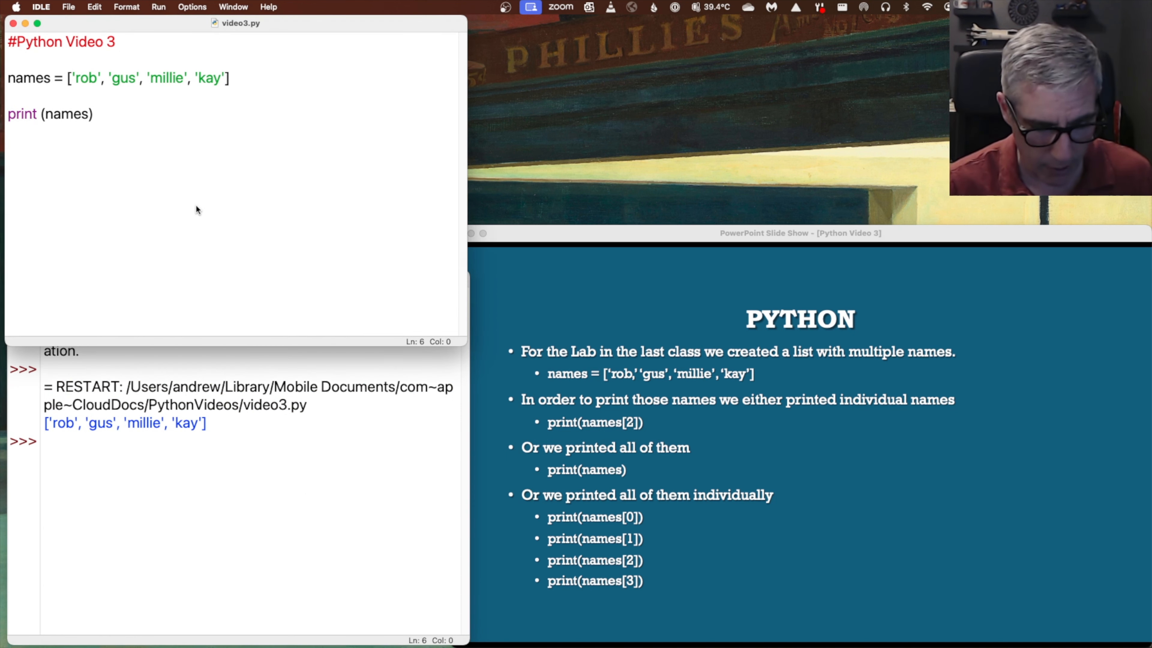
Add print(names[2]), save and rerun so the output also shows millie
{"action": "type", "text": "pi"}
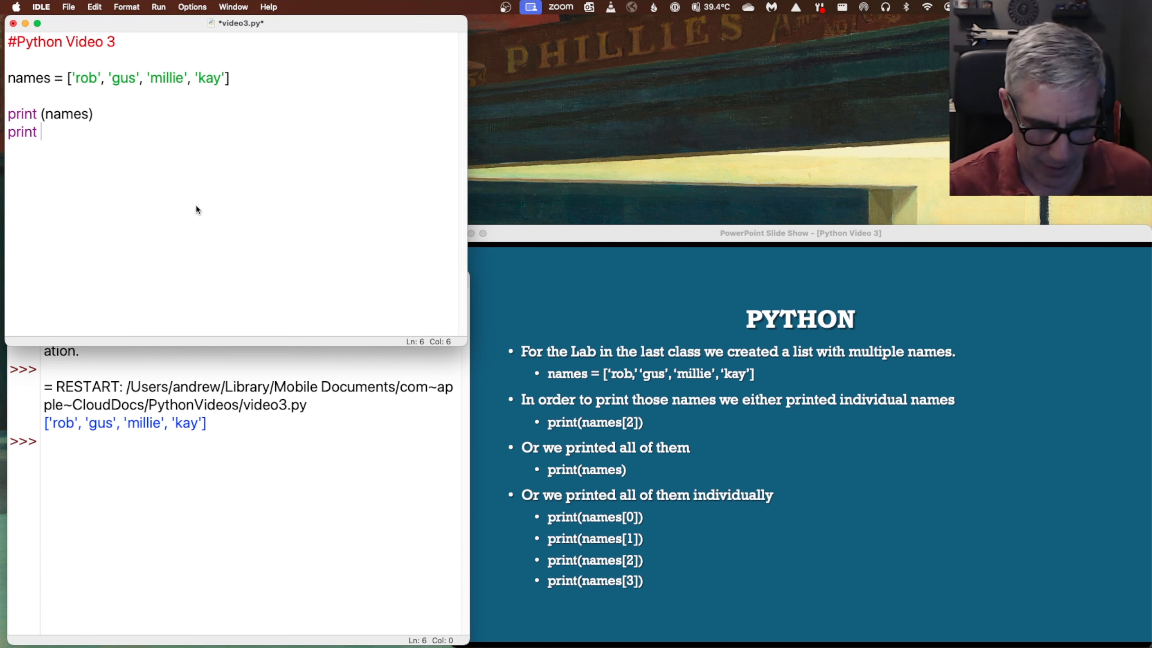
{"action": "type", "text": "(names"}
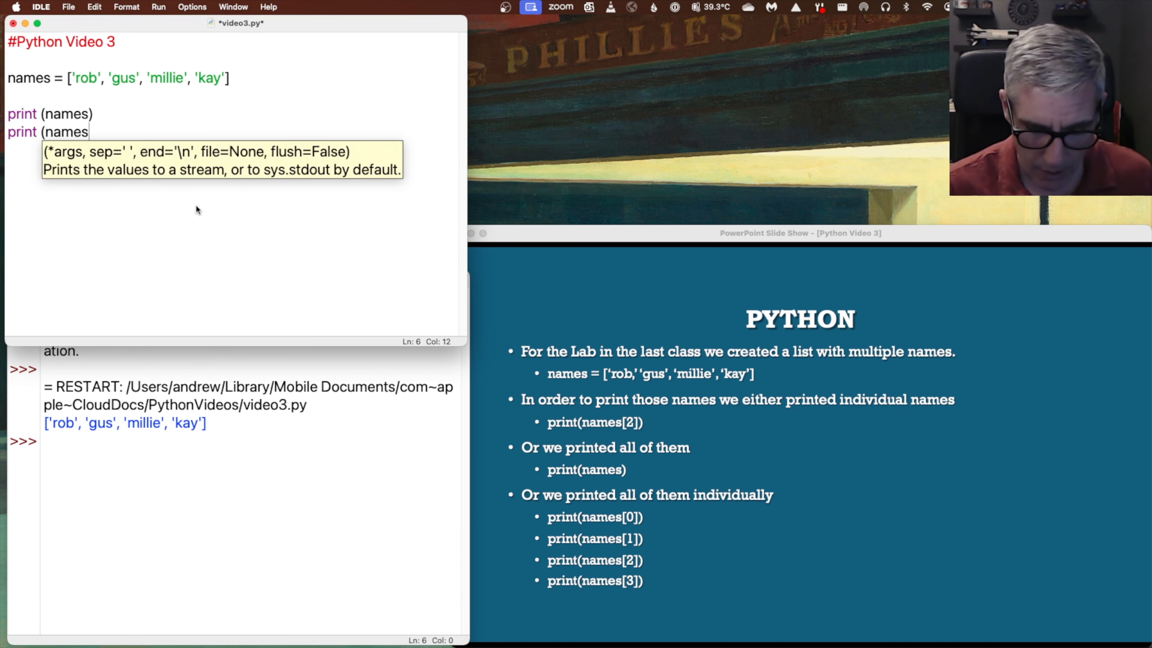
{"action": "type", "text": "["}
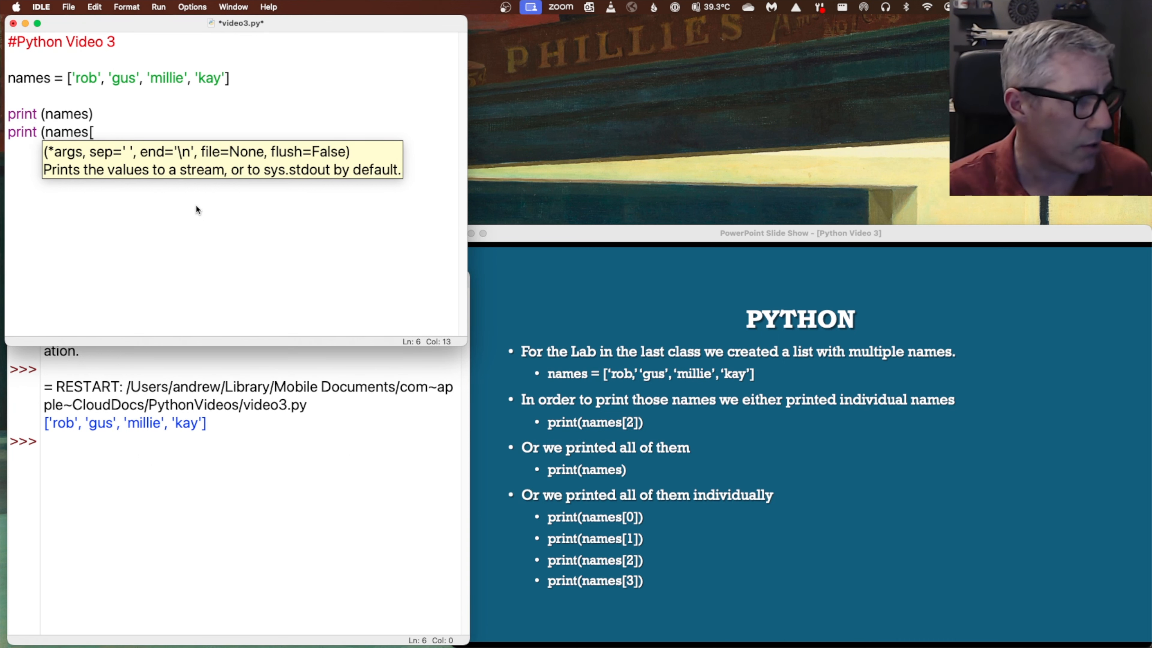
{"action": "type", "text": "2"}
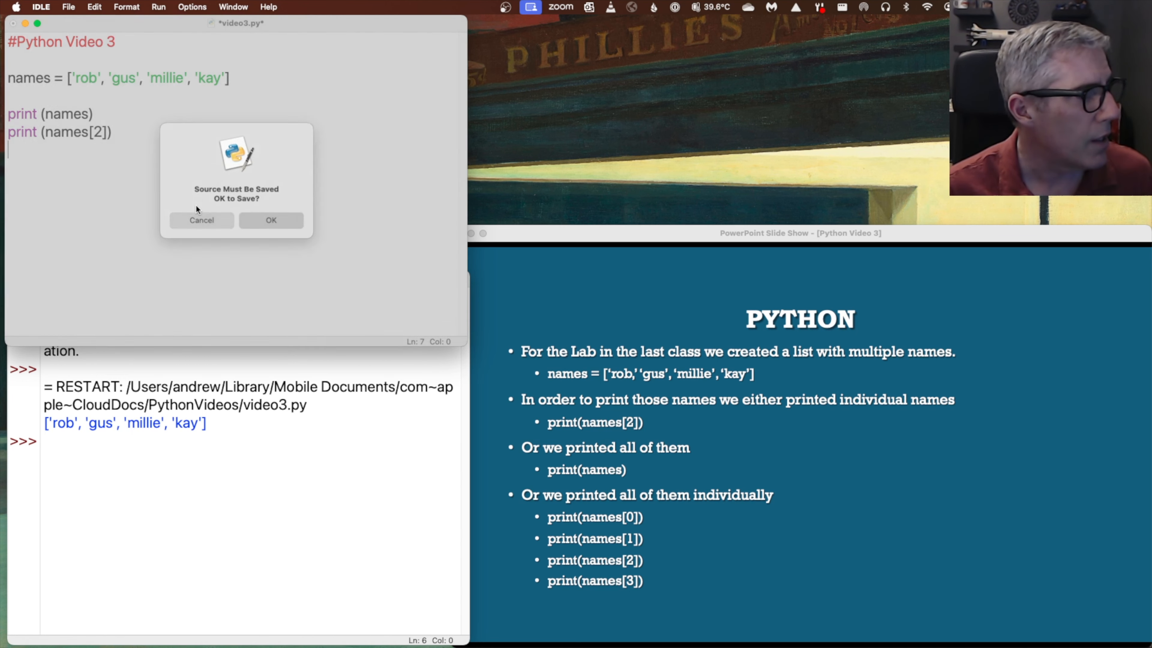
{"action": "left_click", "coordinate": [270, 219]}
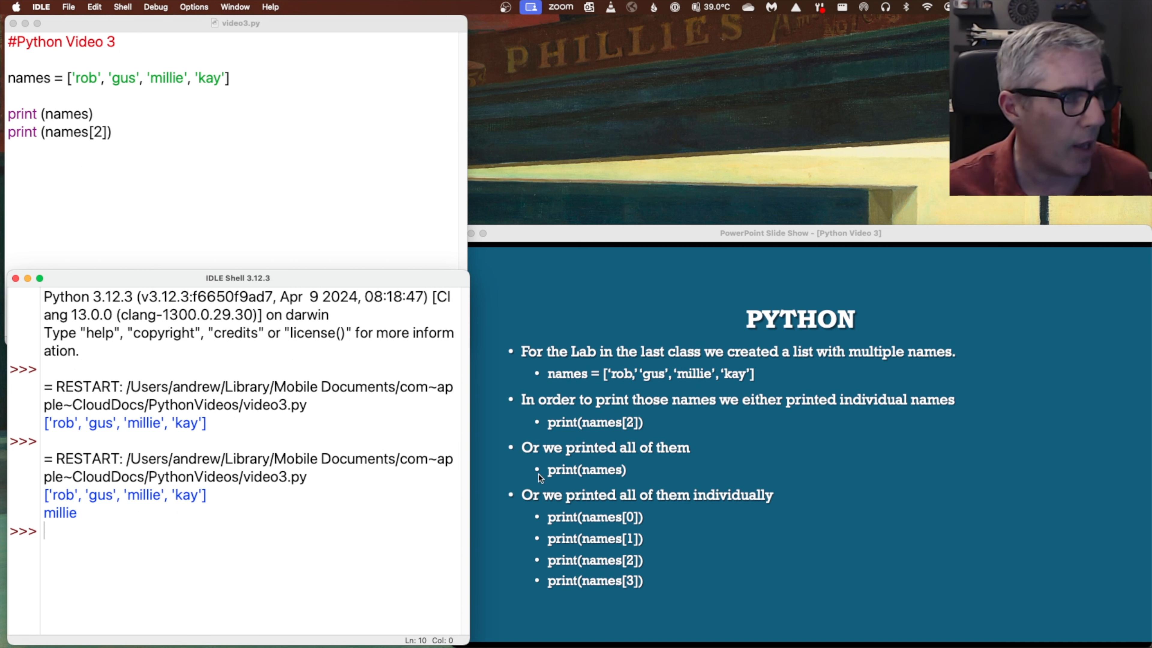
{"action": "mouse_move", "coordinate": [569, 491]}
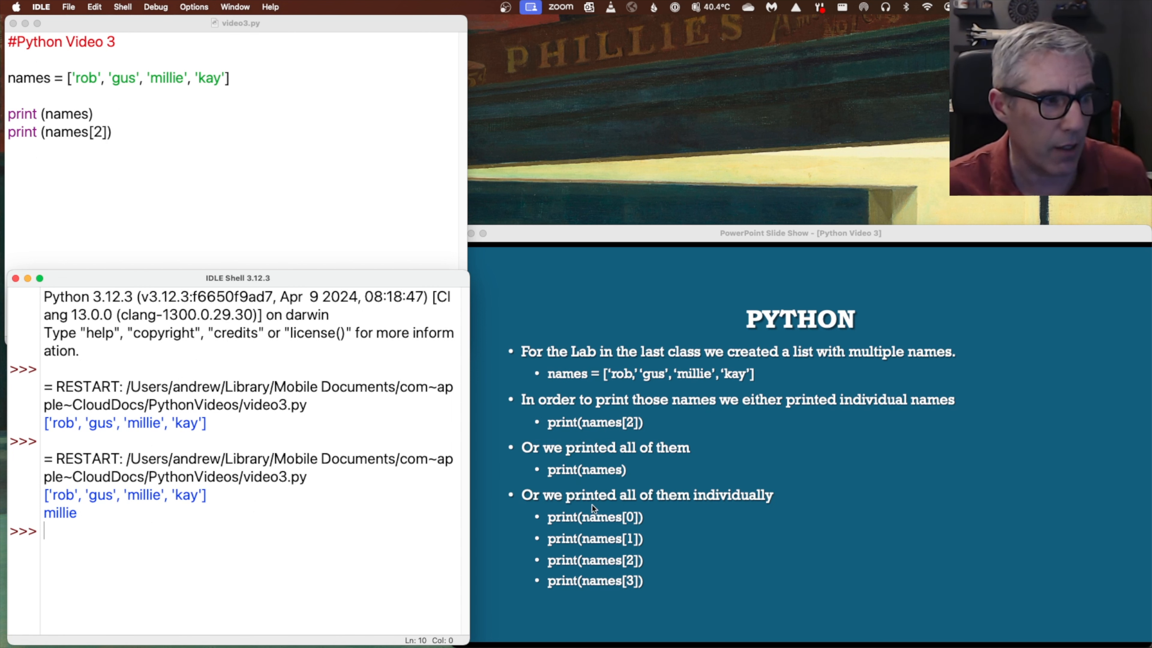
{"action": "mouse_move", "coordinate": [462, 440]}
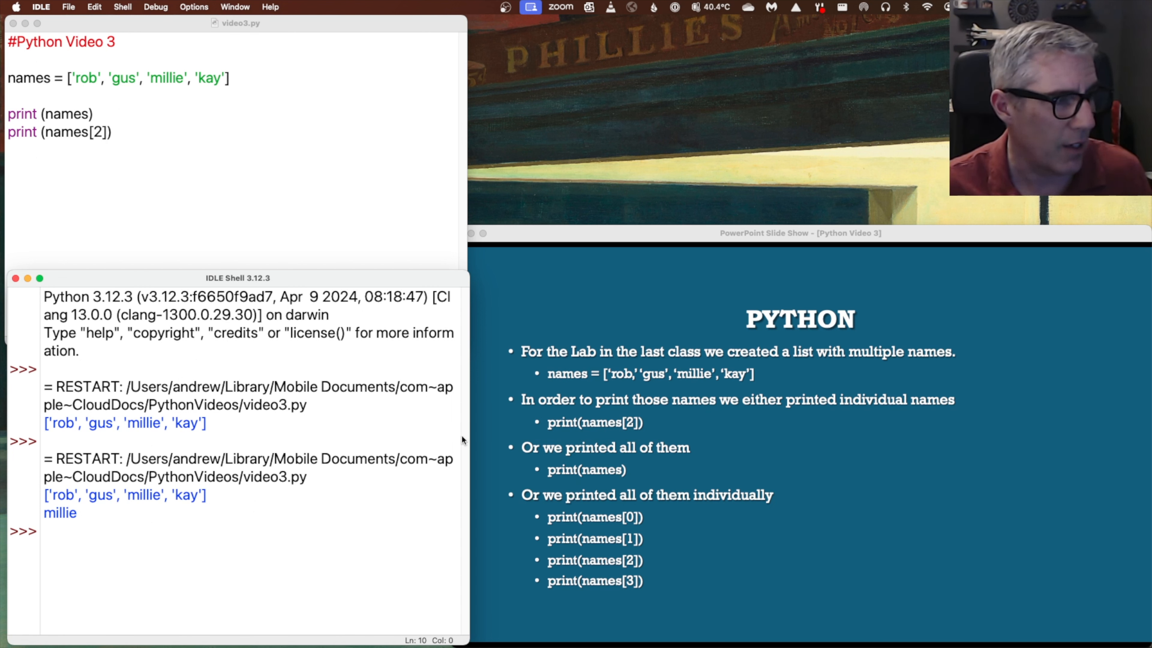
{"action": "mouse_move", "coordinate": [346, 232]}
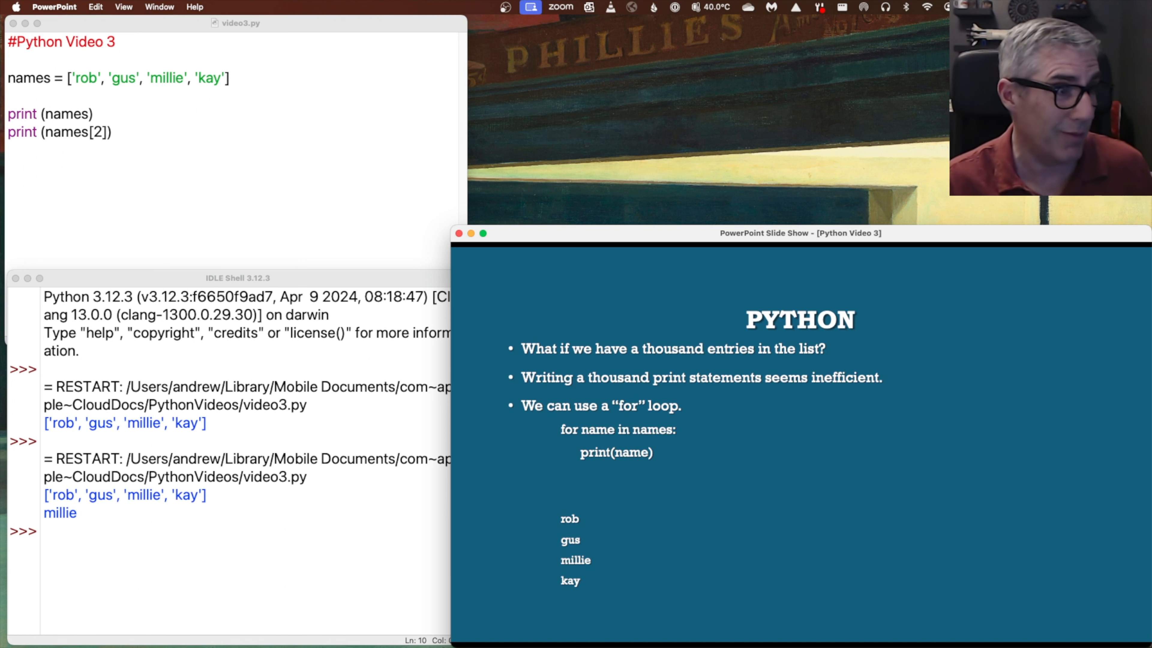
Bring up the 'We can use a for loop' slide
{"action": "left_click", "coordinate": [217, 196]}
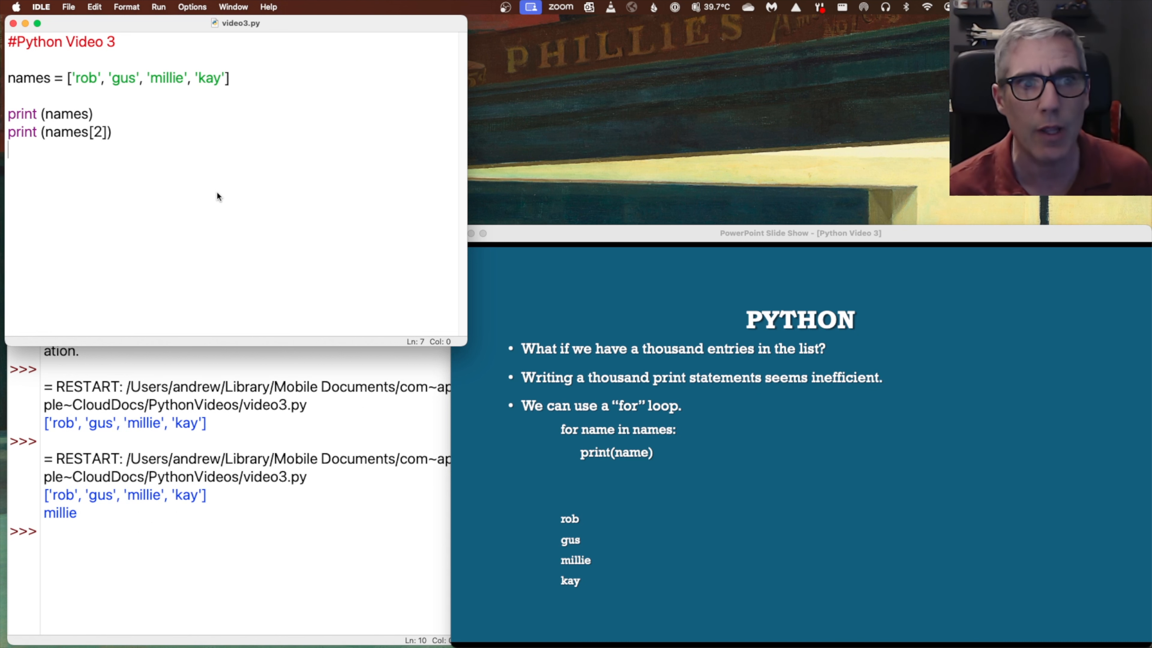
{"action": "mouse_move", "coordinate": [213, 177]}
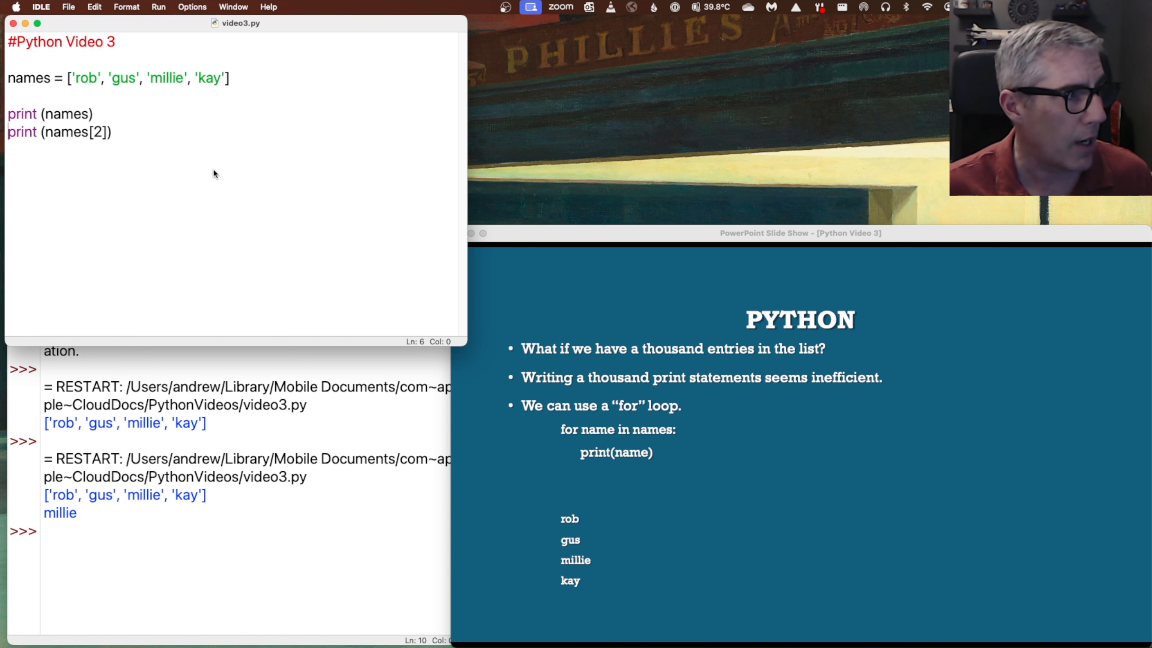
Replace print(names[2]) with 'for name in names: print(name)' and start running it
{"action": "key", "text": "Backspace"}
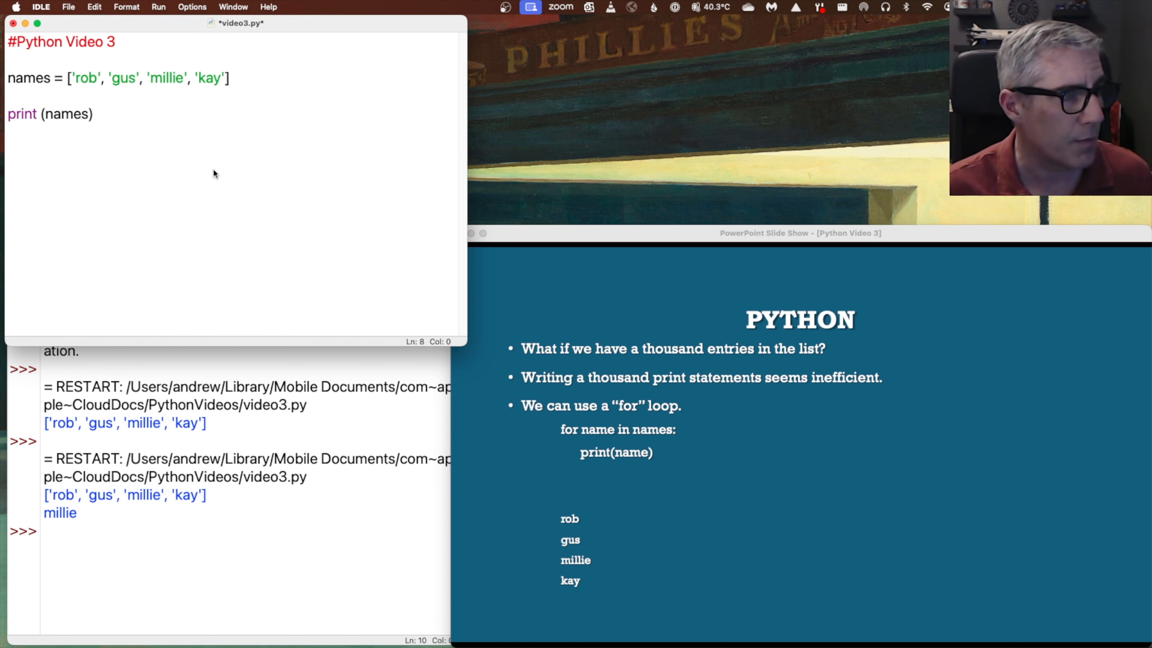
{"action": "type", "text": "for n"}
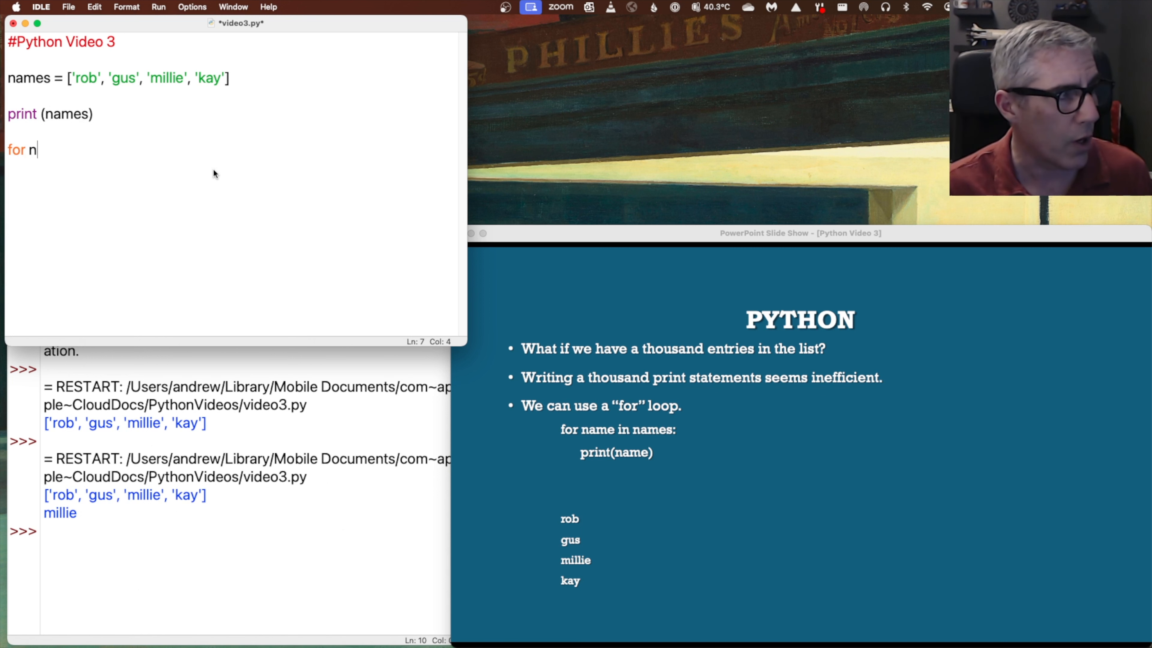
{"action": "type", "text": "ame in"}
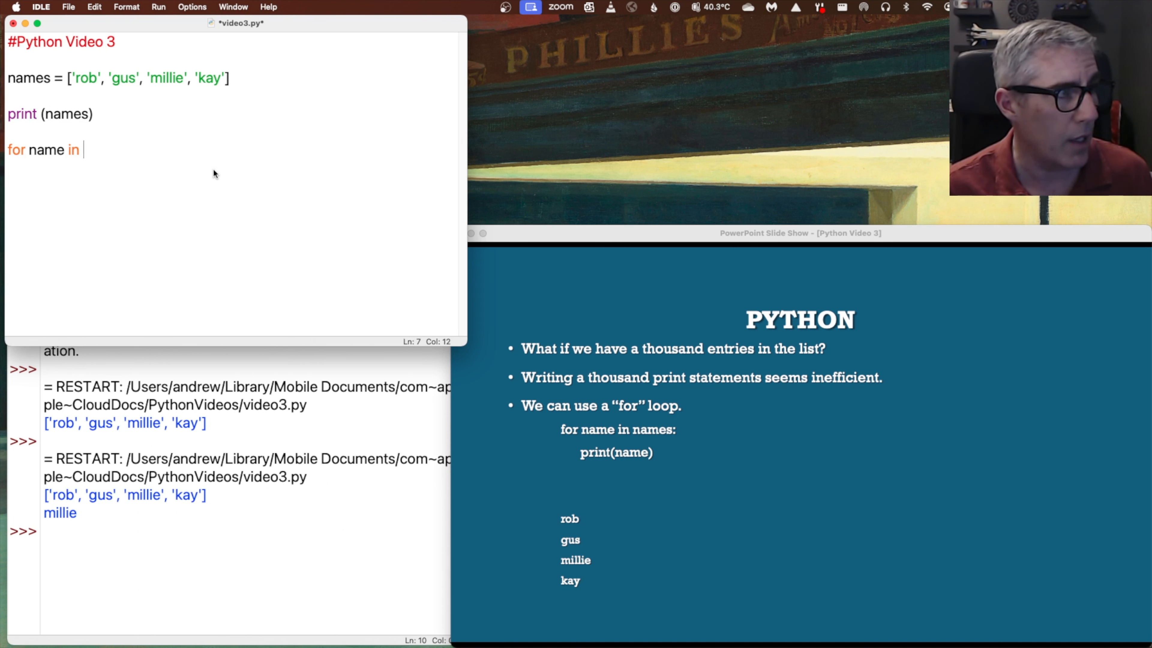
{"action": "type", "text": "names:"}
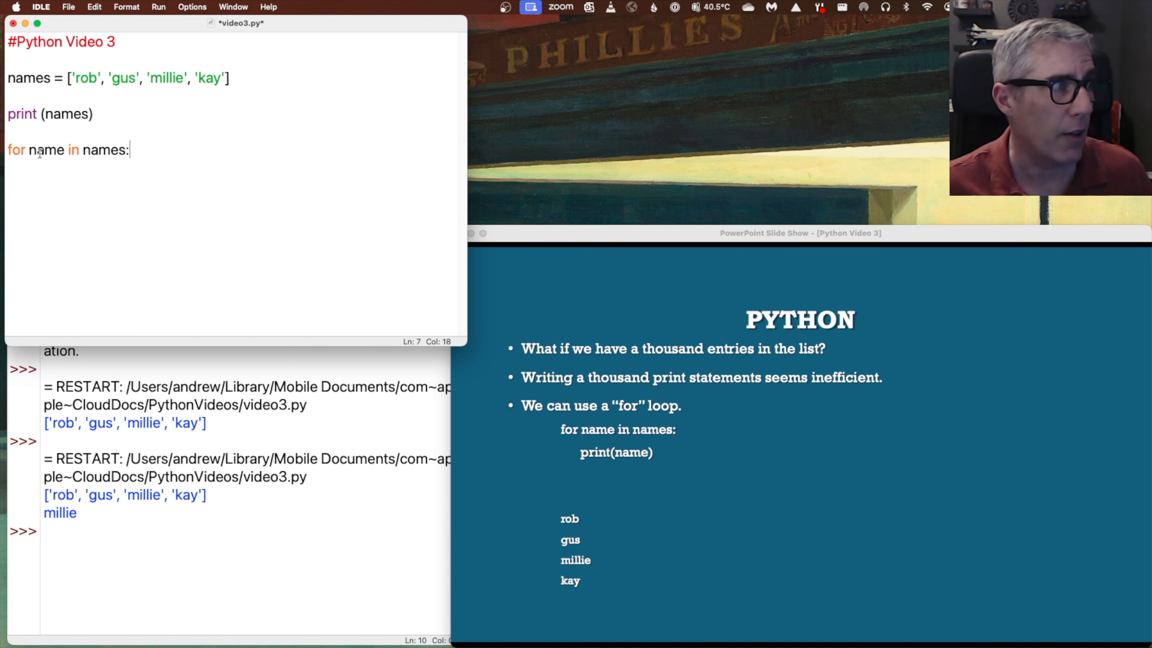
{"action": "mouse_move", "coordinate": [77, 139]}
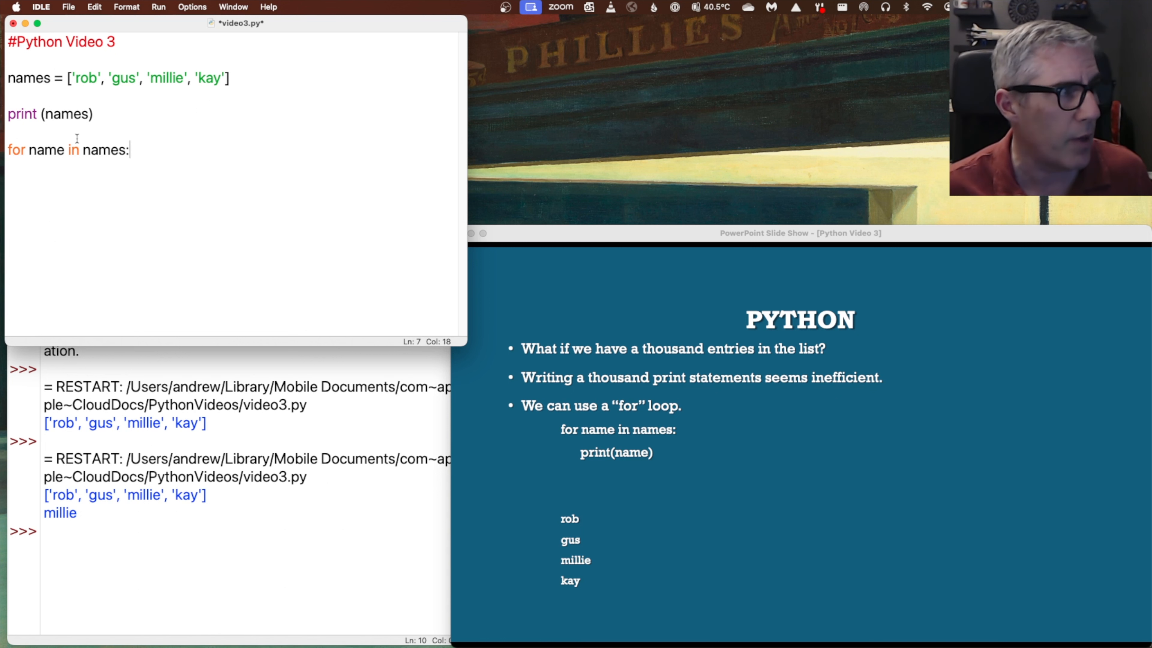
{"action": "key", "text": "Return"}
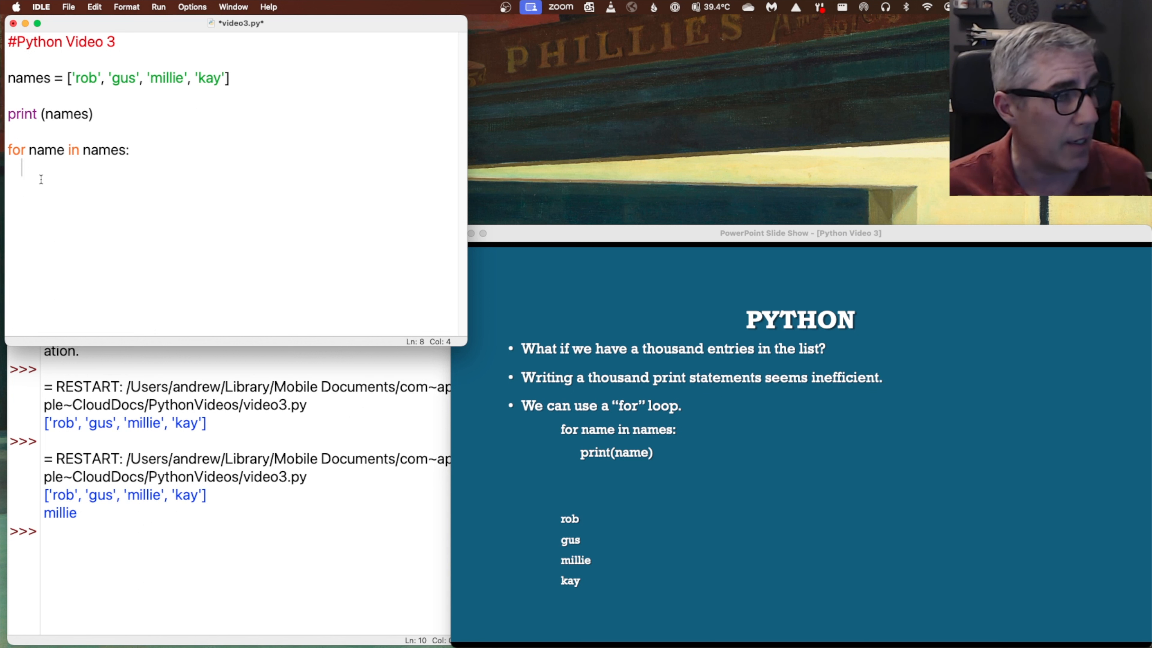
{"action": "type", "text": "print"}
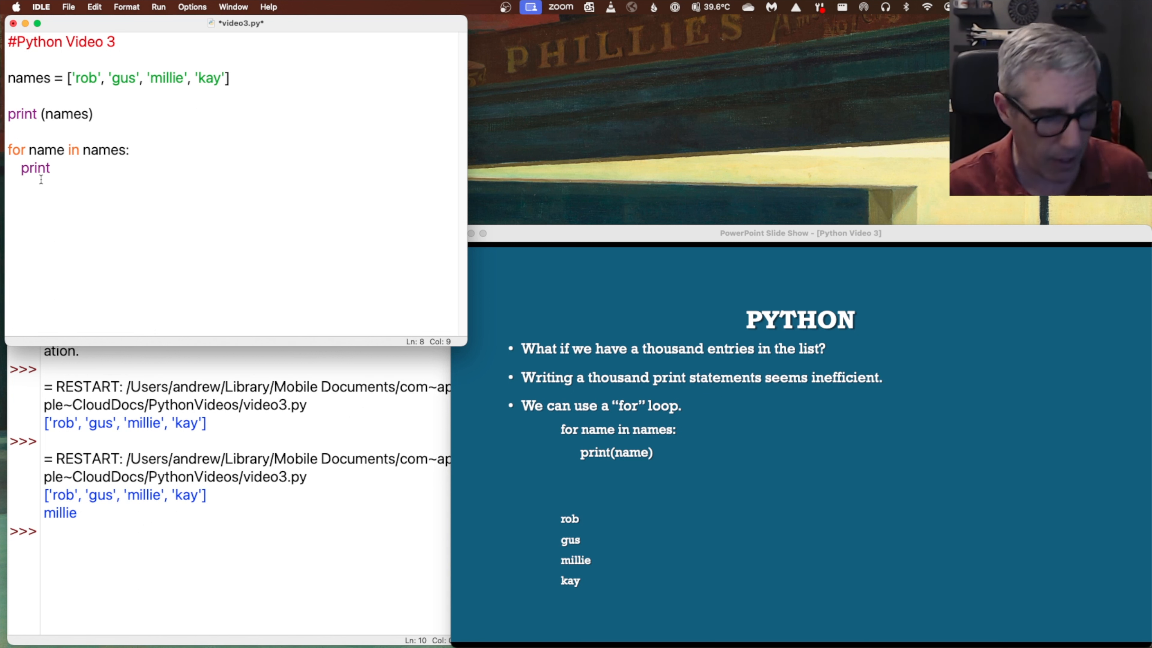
{"action": "type", "text": "(name)"}
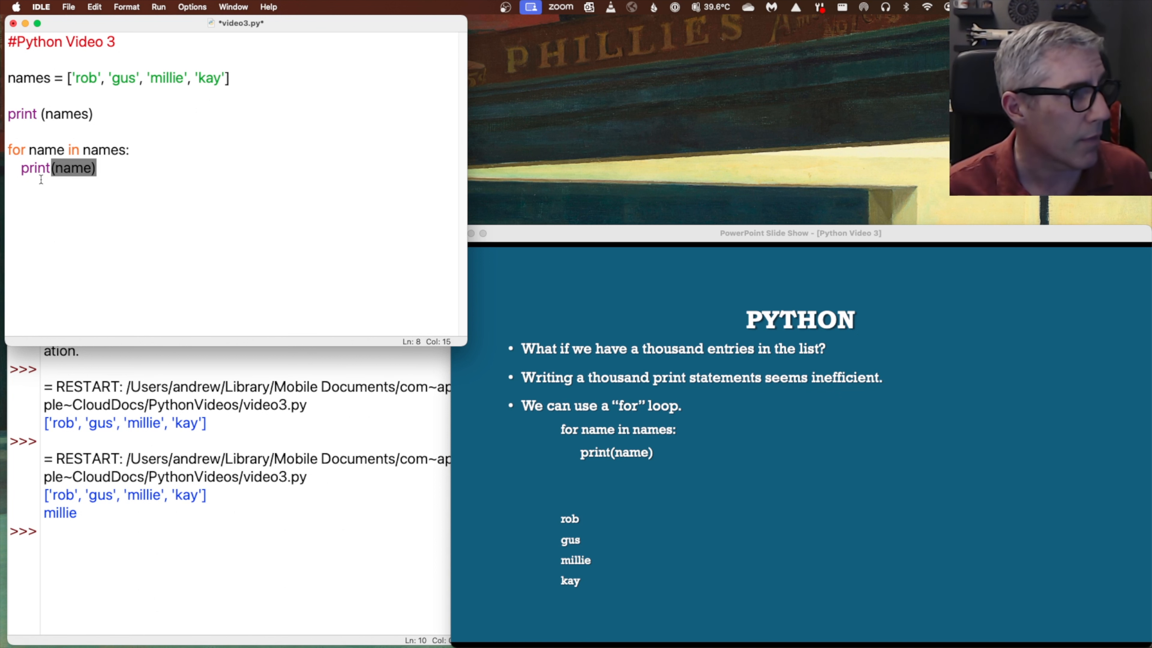
{"action": "key", "text": "Return"}
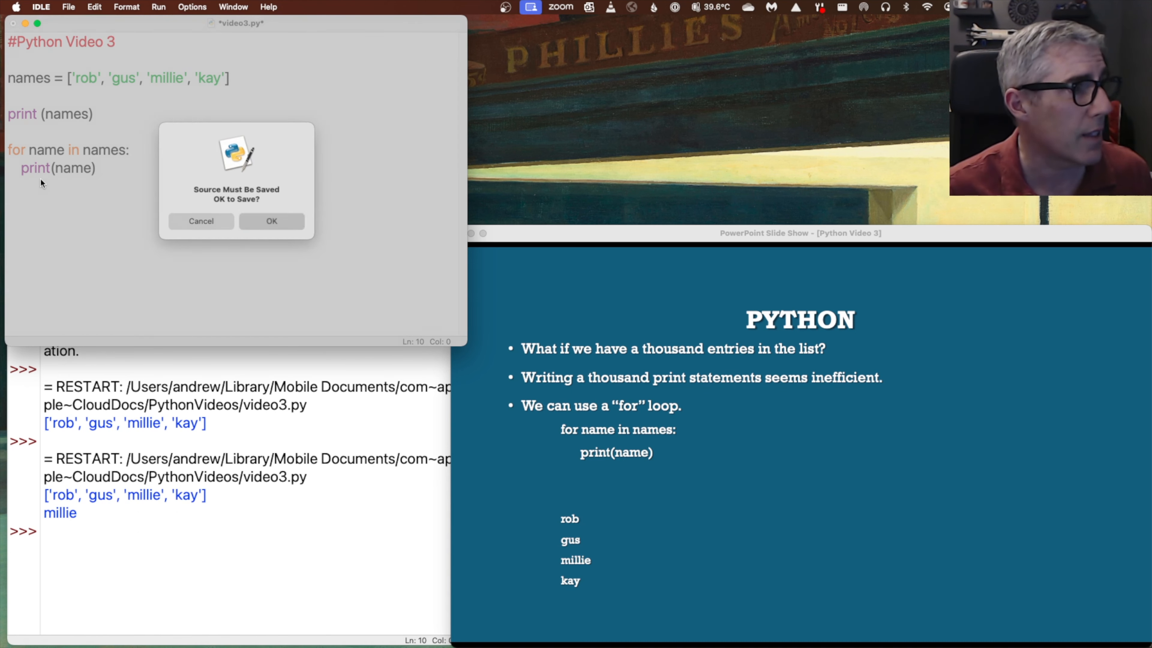
Confirm the save so the loop prints rob, gus, millie and kay on separate lines
{"action": "left_click", "coordinate": [271, 221]}
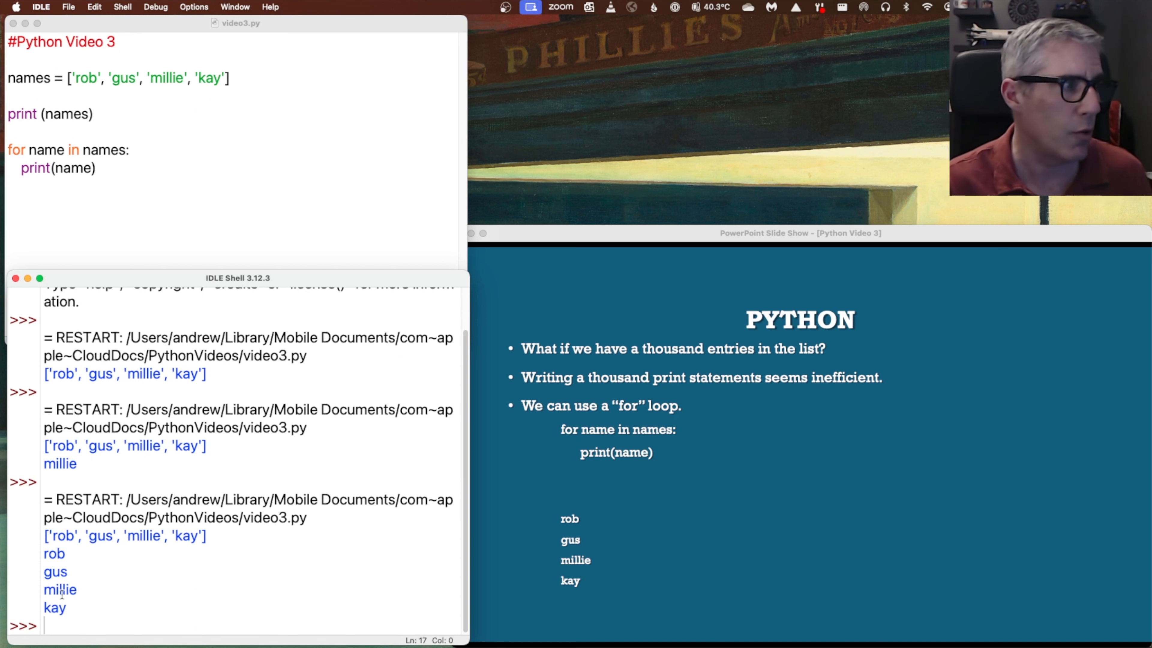
{"action": "mouse_move", "coordinate": [82, 575]}
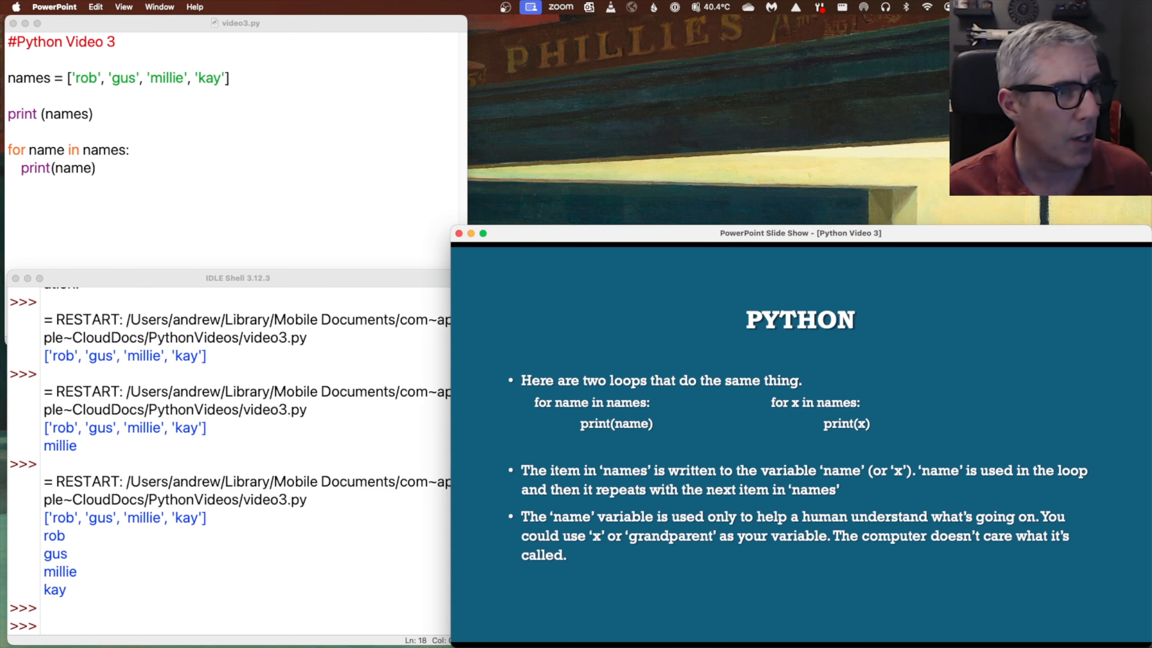
Rename the loop variable through x and name to grandparent in both loop lines
{"action": "left_click", "coordinate": [160, 194]}
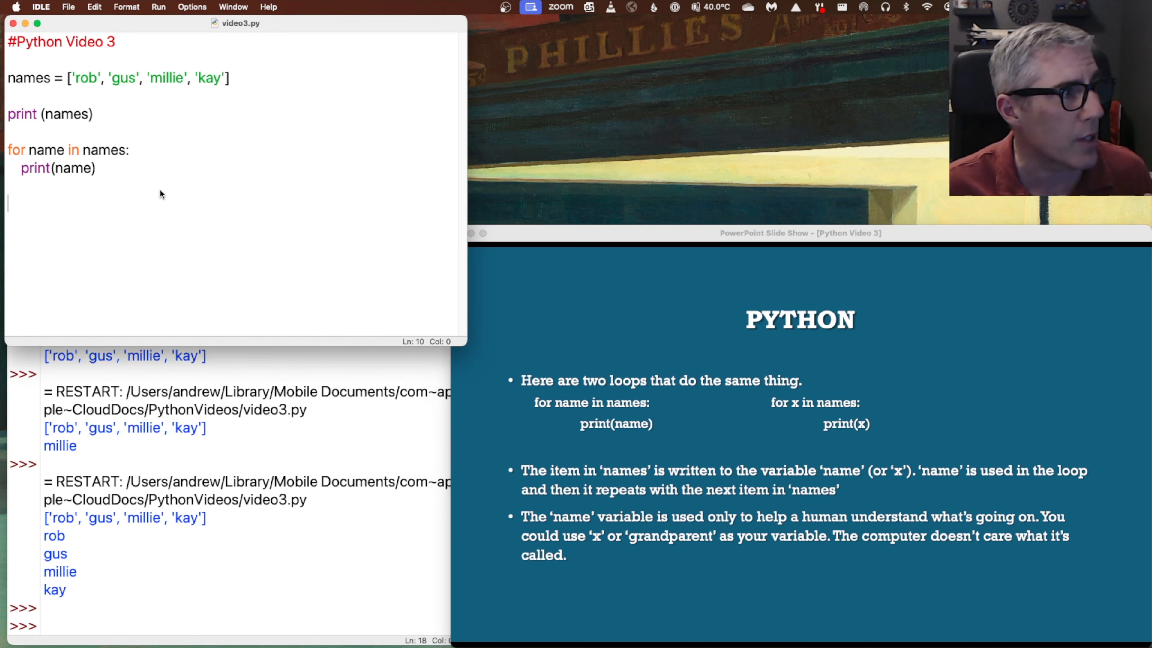
{"action": "left_click", "coordinate": [58, 150]}
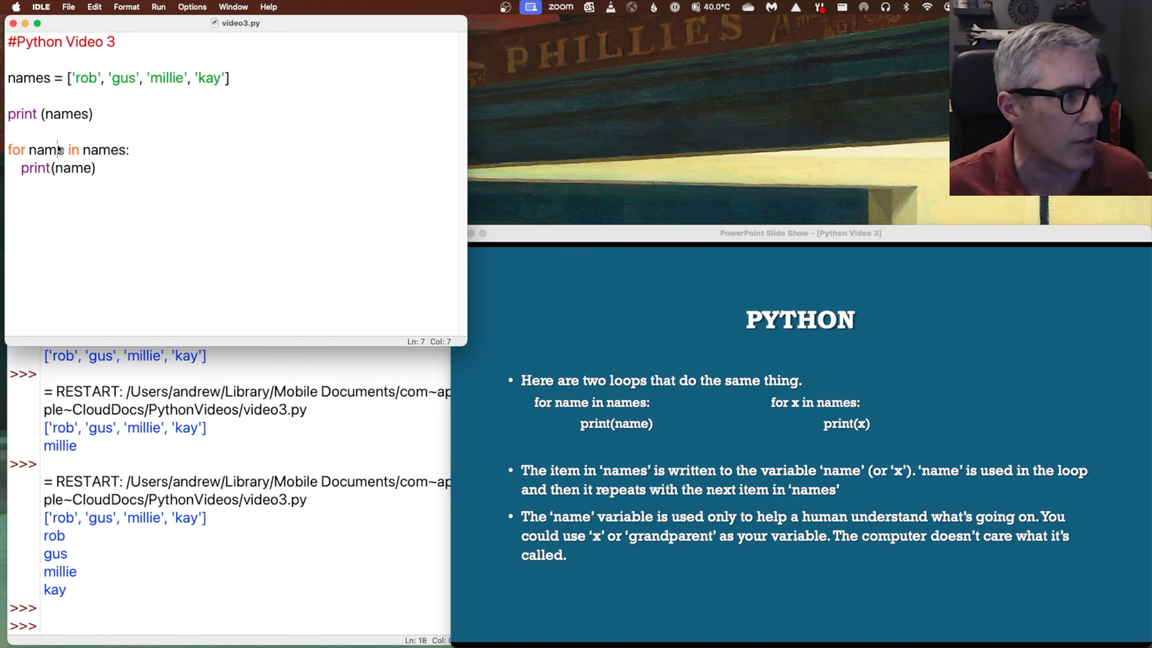
{"action": "key", "text": "Backspace"}
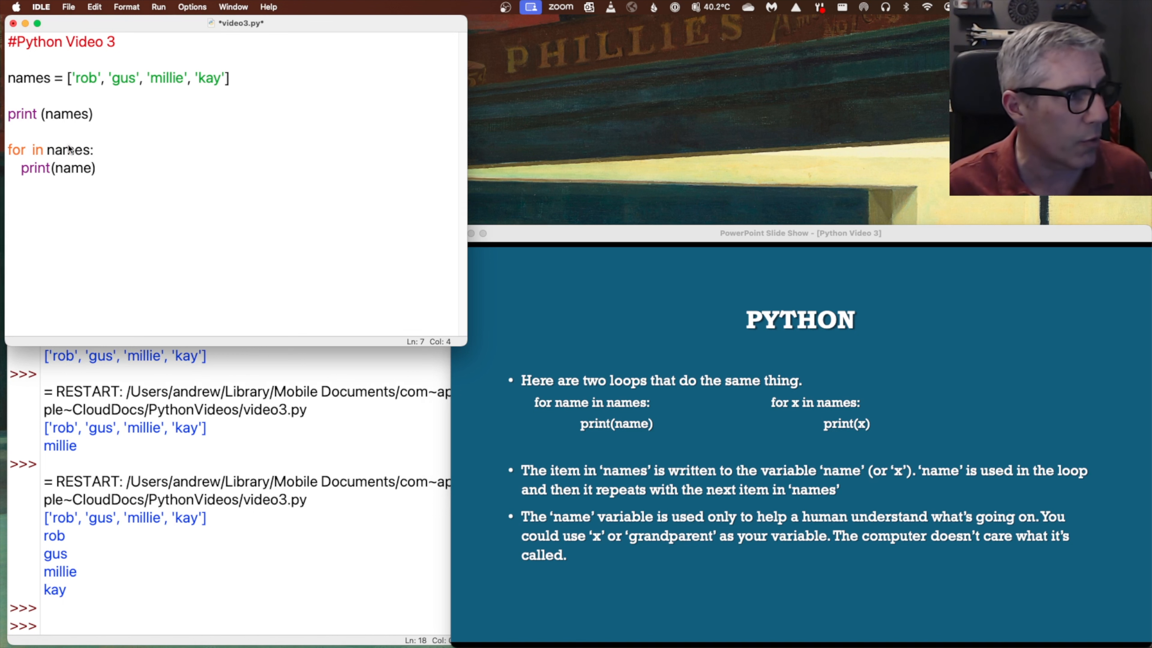
{"action": "type", "text": "x"}
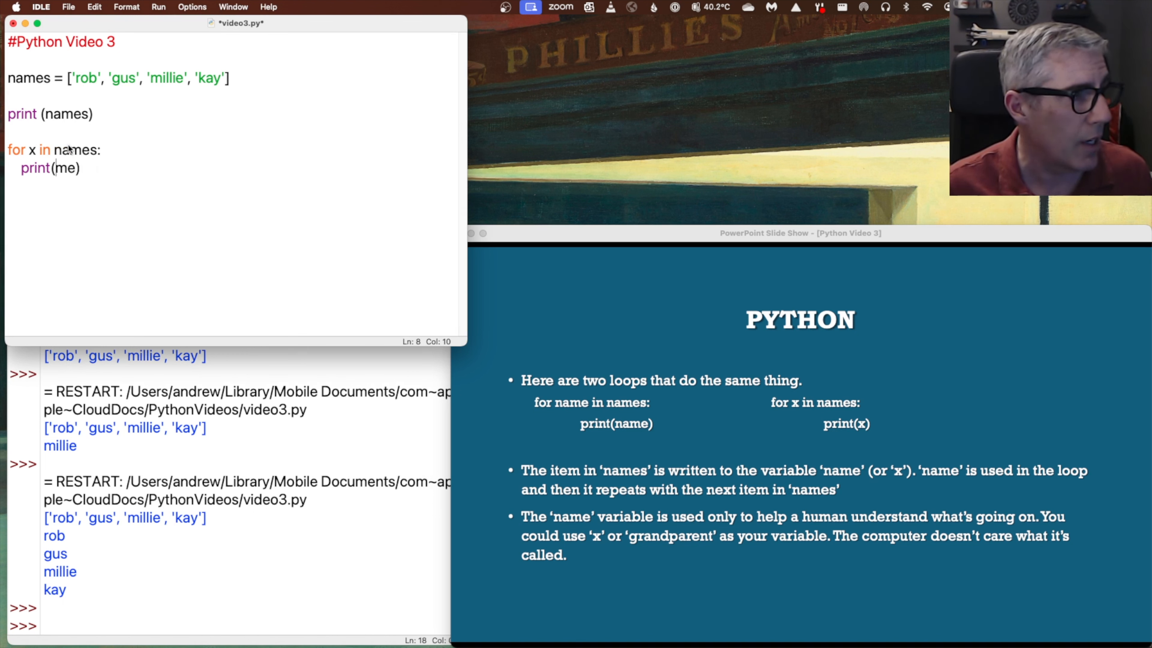
{"action": "type", "text": "x"}
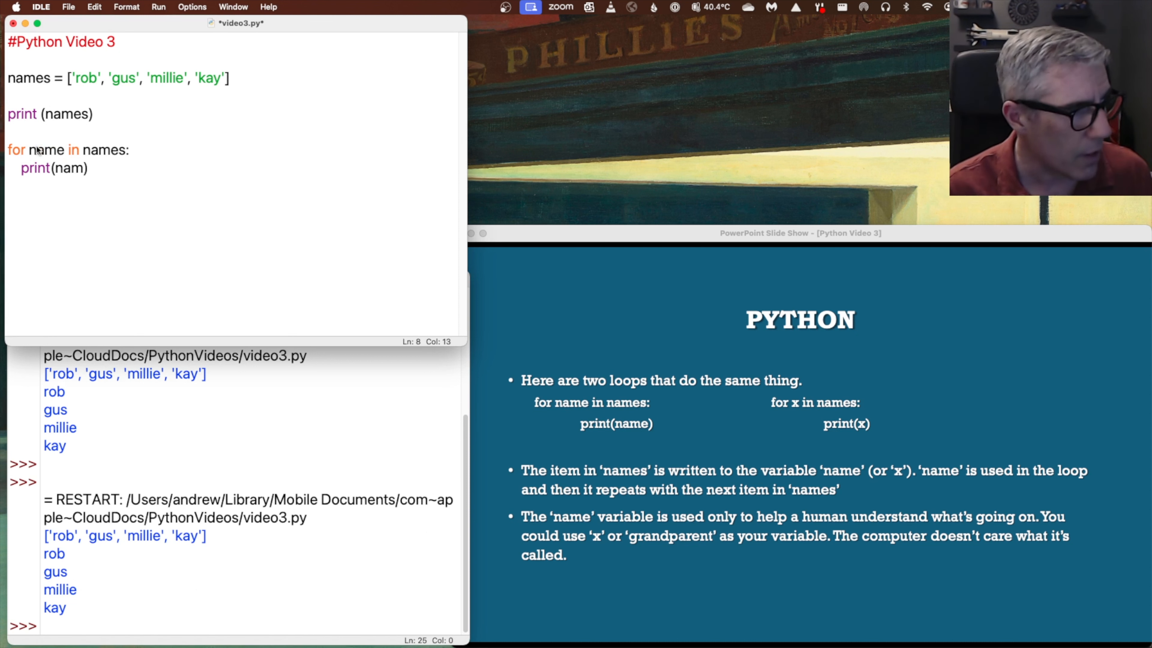
{"action": "type", "text": "e"}
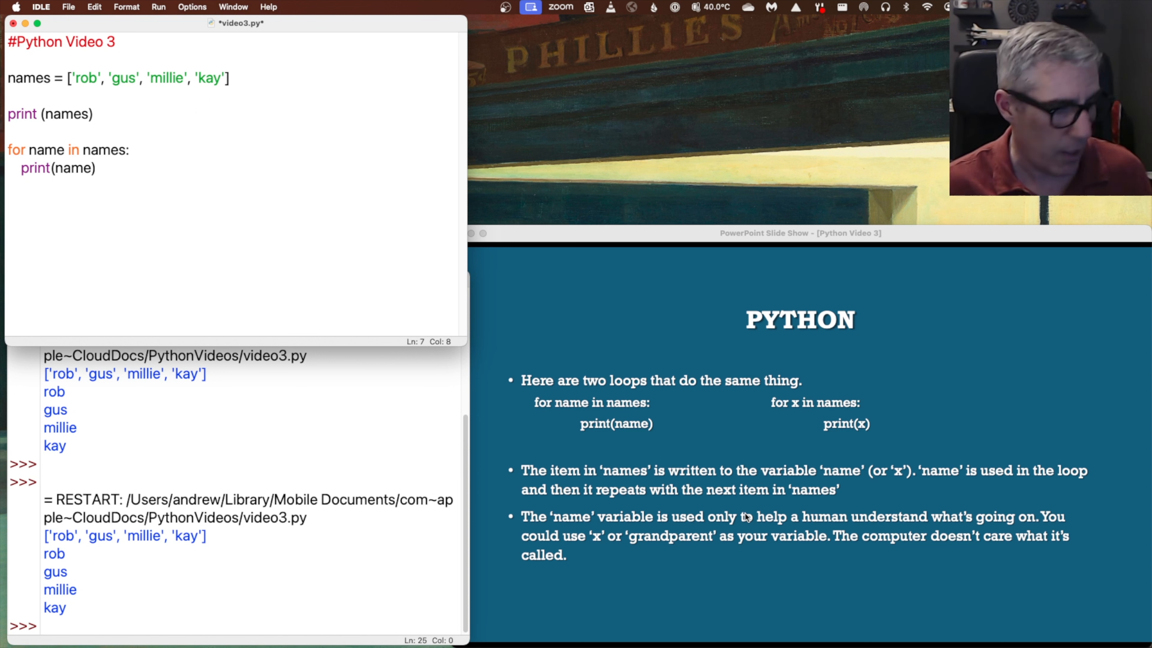
{"action": "type", "text": "grandparent"}
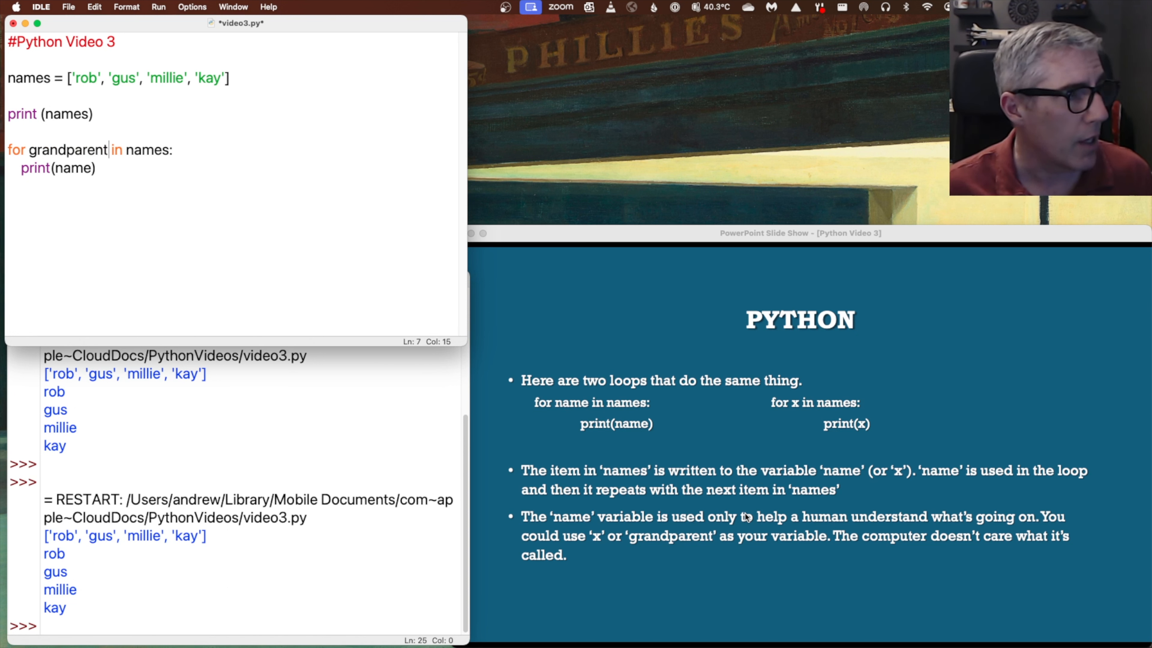
{"action": "key", "text": "Backspace"}
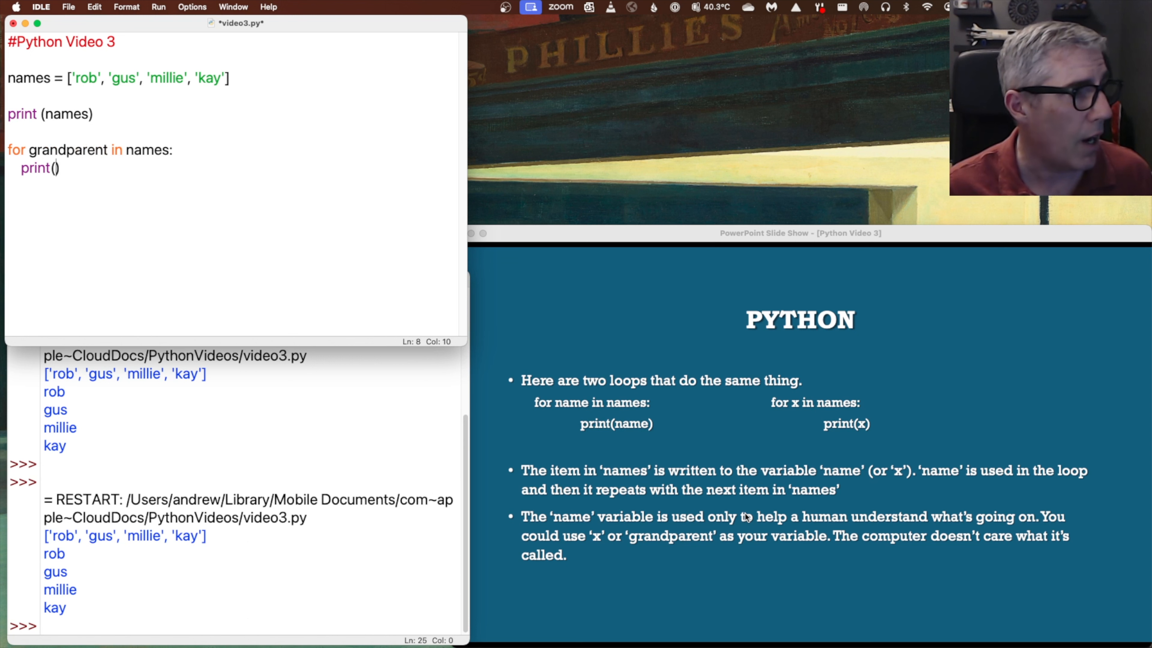
{"action": "type", "text": "grandpa"}
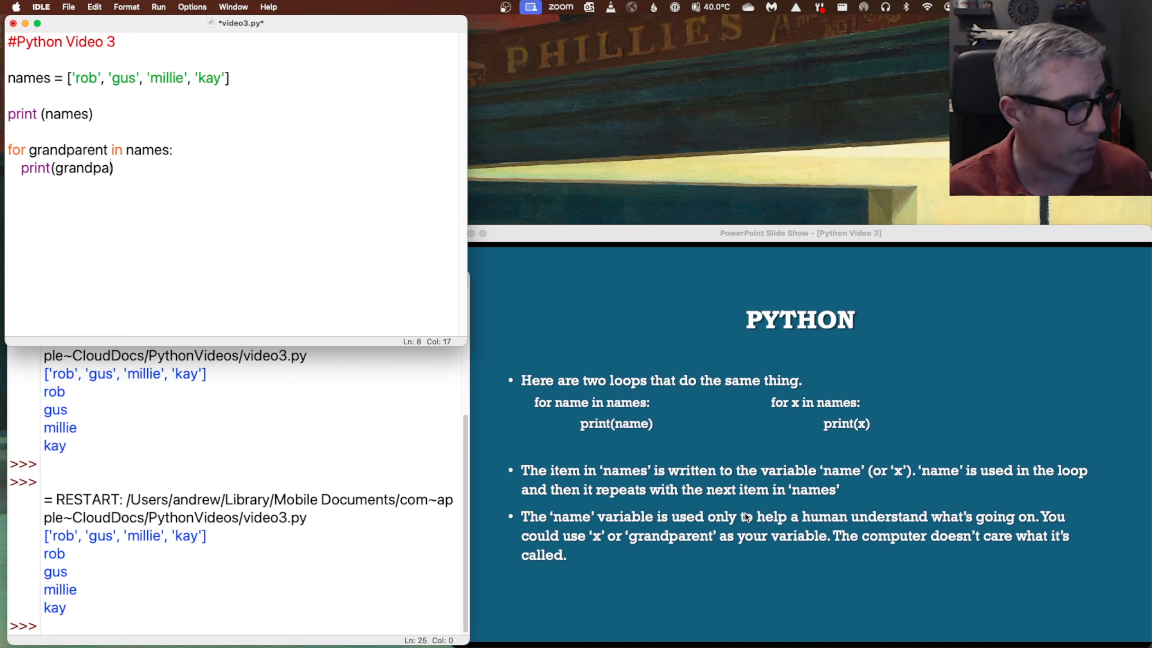
Save and rerun the script, then show the loop statements slide
{"action": "left_click", "coordinate": [158, 7]}
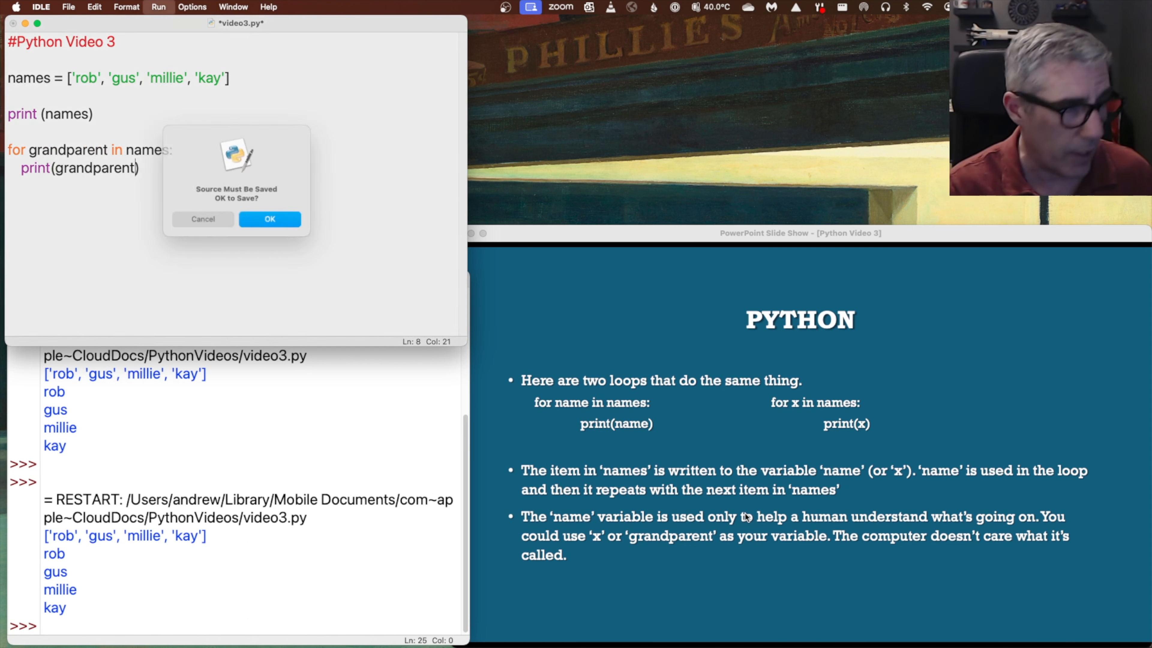
{"action": "left_click", "coordinate": [268, 219]}
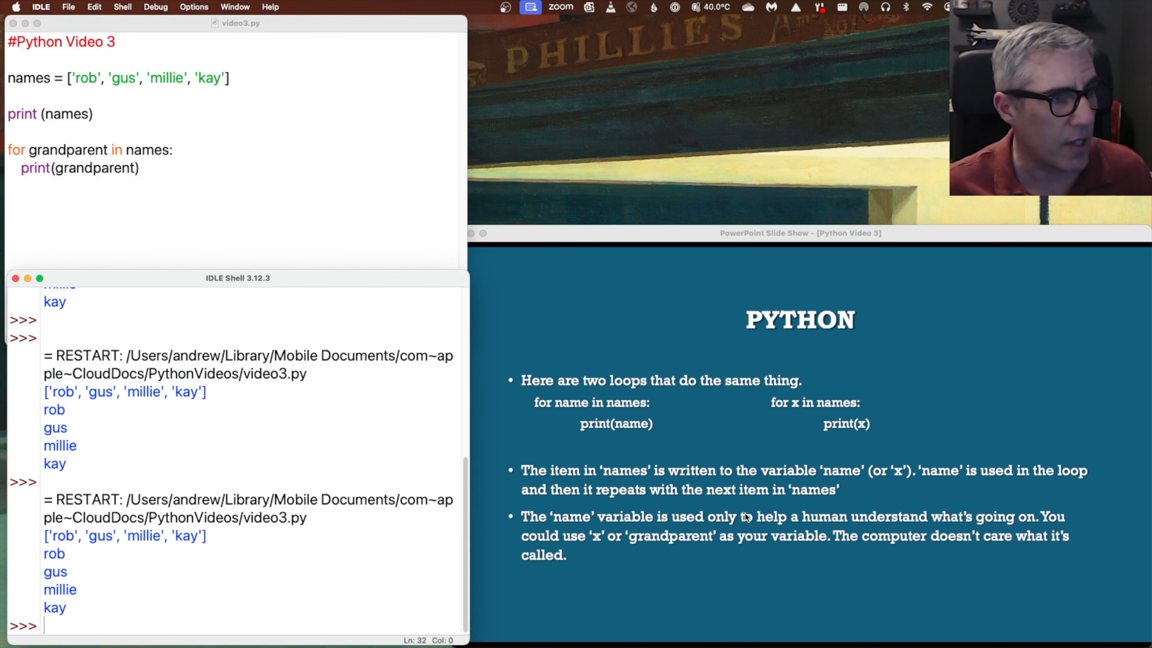
{"action": "left_click", "coordinate": [746, 516]}
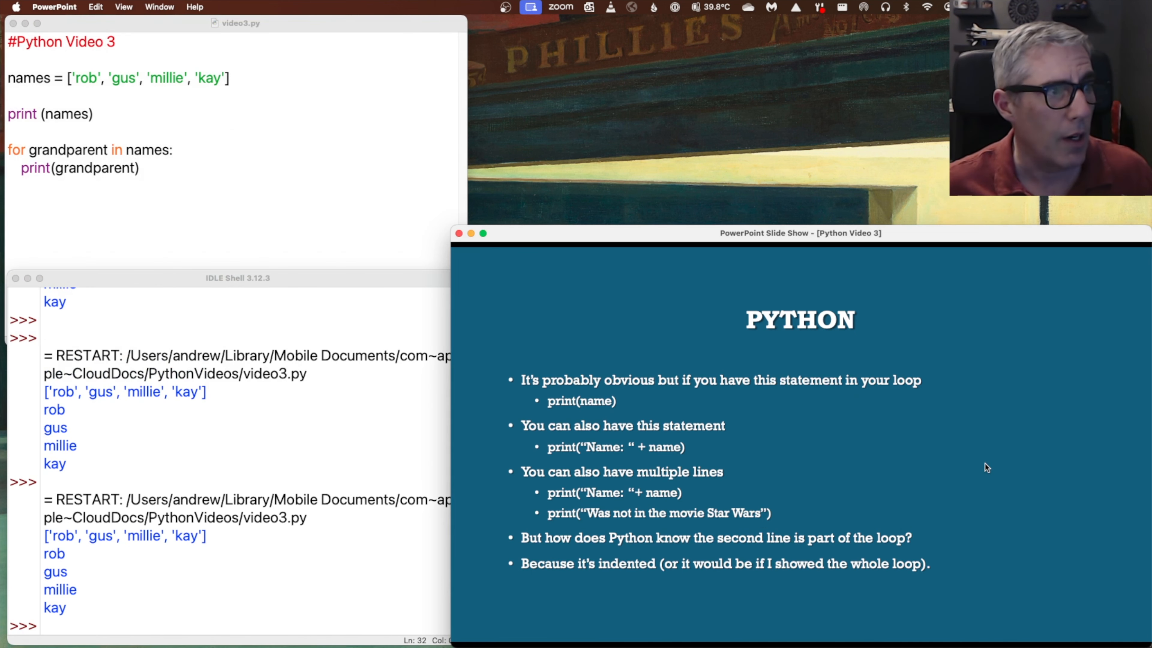
{"action": "mouse_move", "coordinate": [127, 192]}
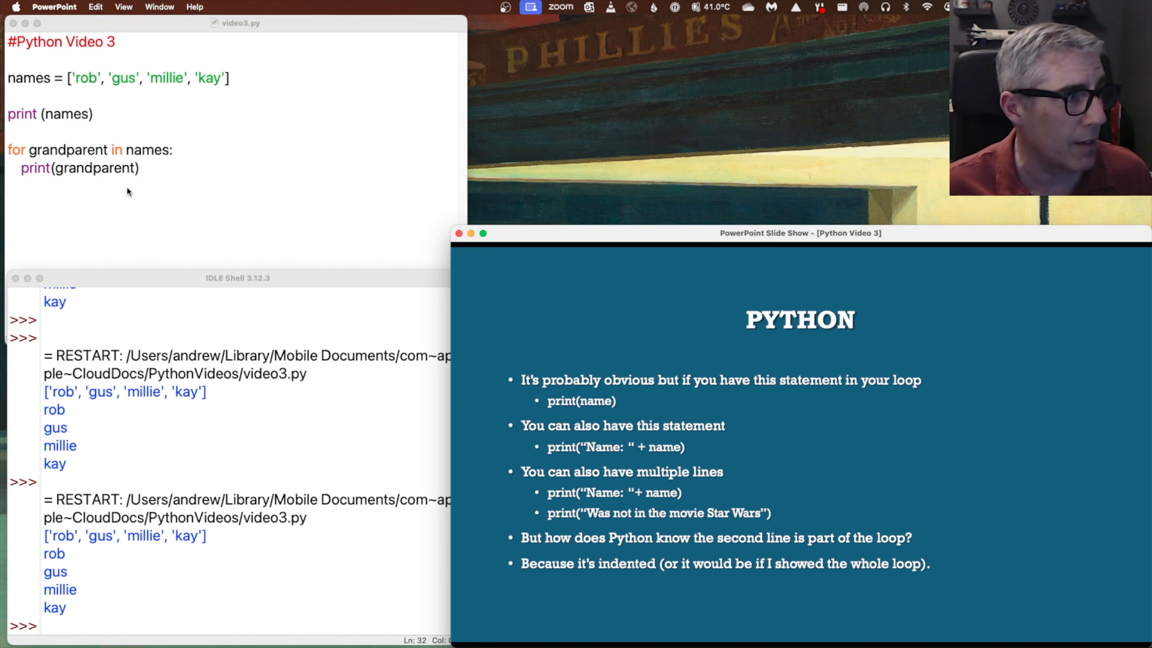
Change the loop body to print("Name:" + name) with the variable back to name
{"action": "left_click", "coordinate": [150, 169]}
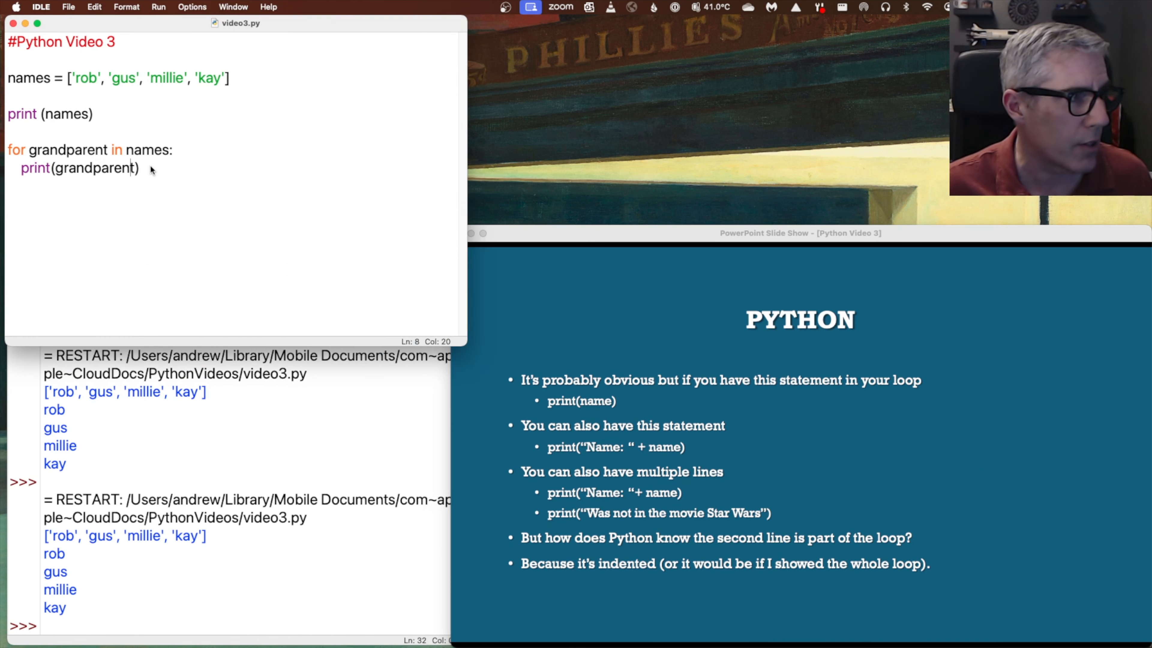
{"action": "key", "text": "Backspace"}
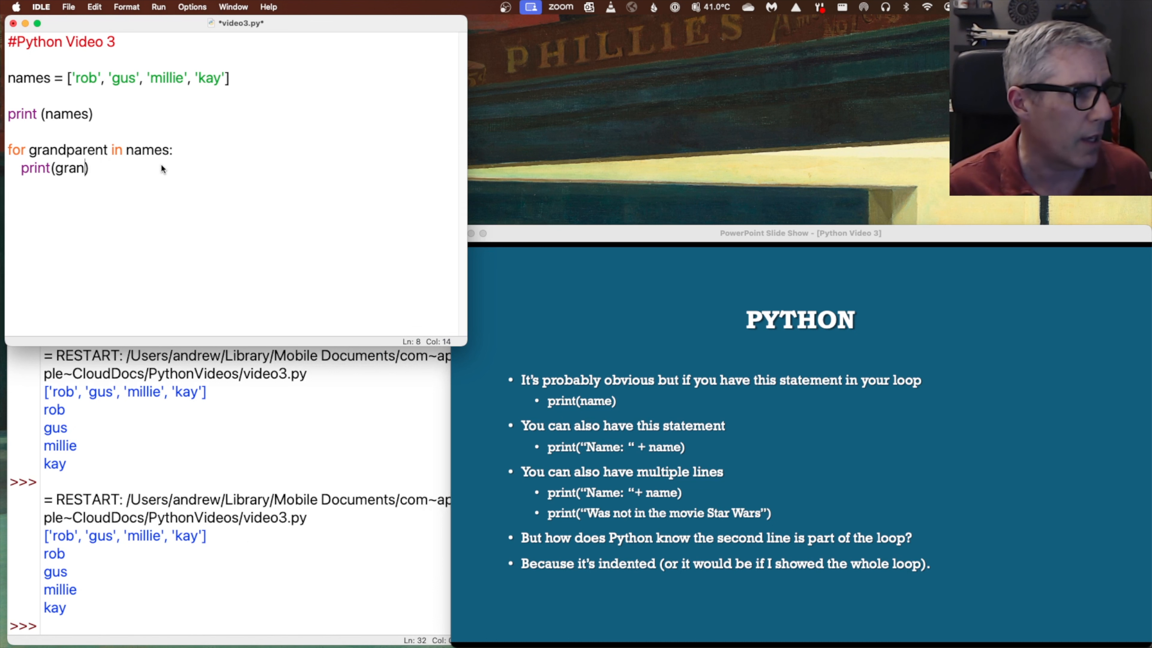
{"action": "type", "text": "name"}
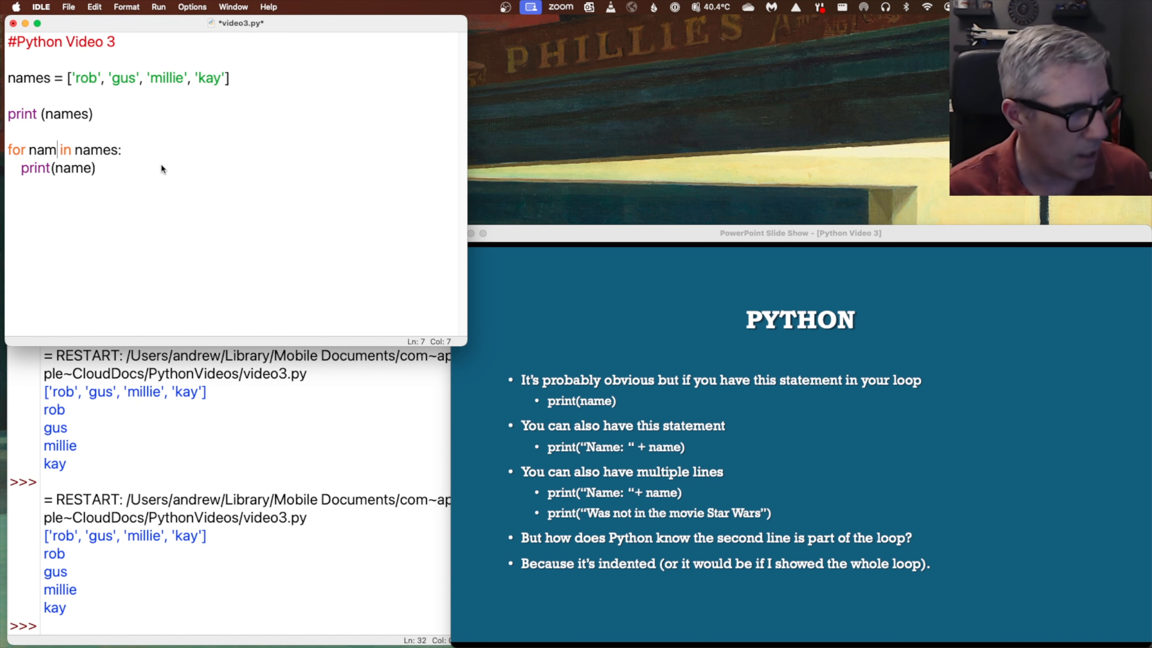
{"action": "type", "text": "e"}
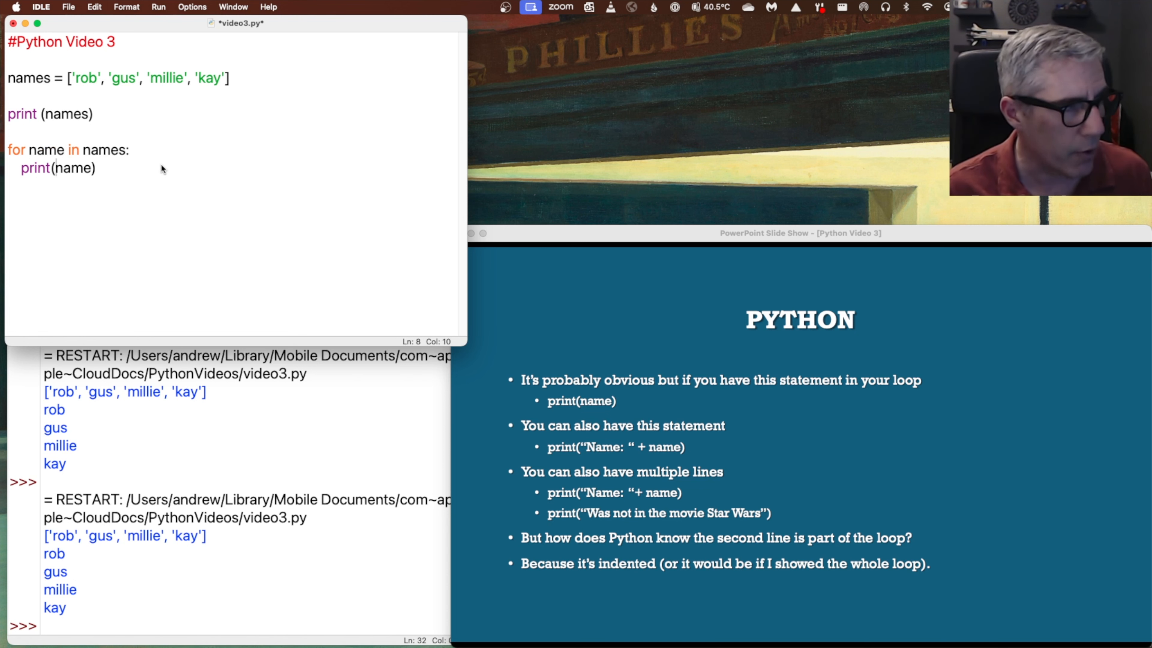
{"action": "type", "text": "\""}
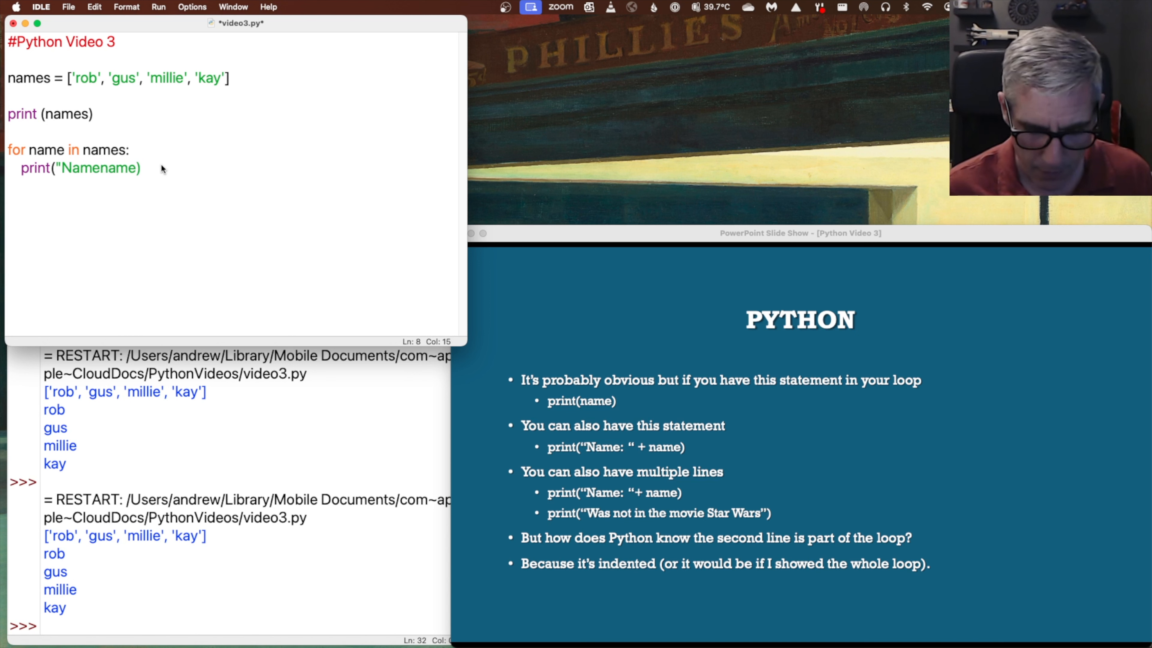
{"action": "type", "text": "Name:"}
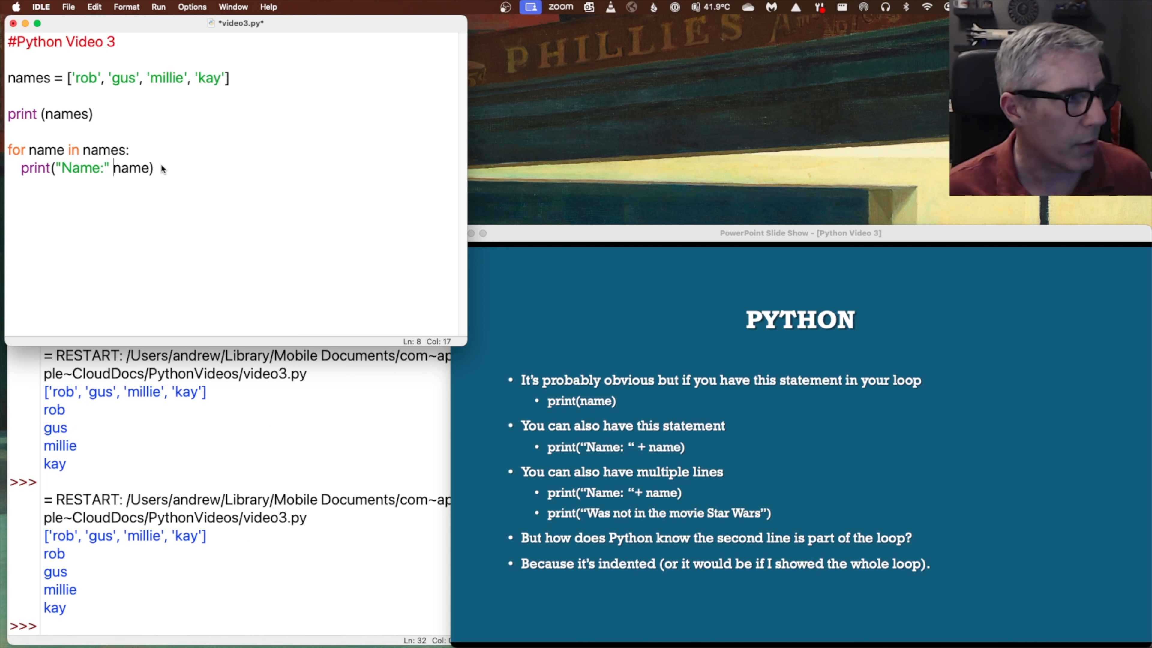
{"action": "type", "text": "+"}
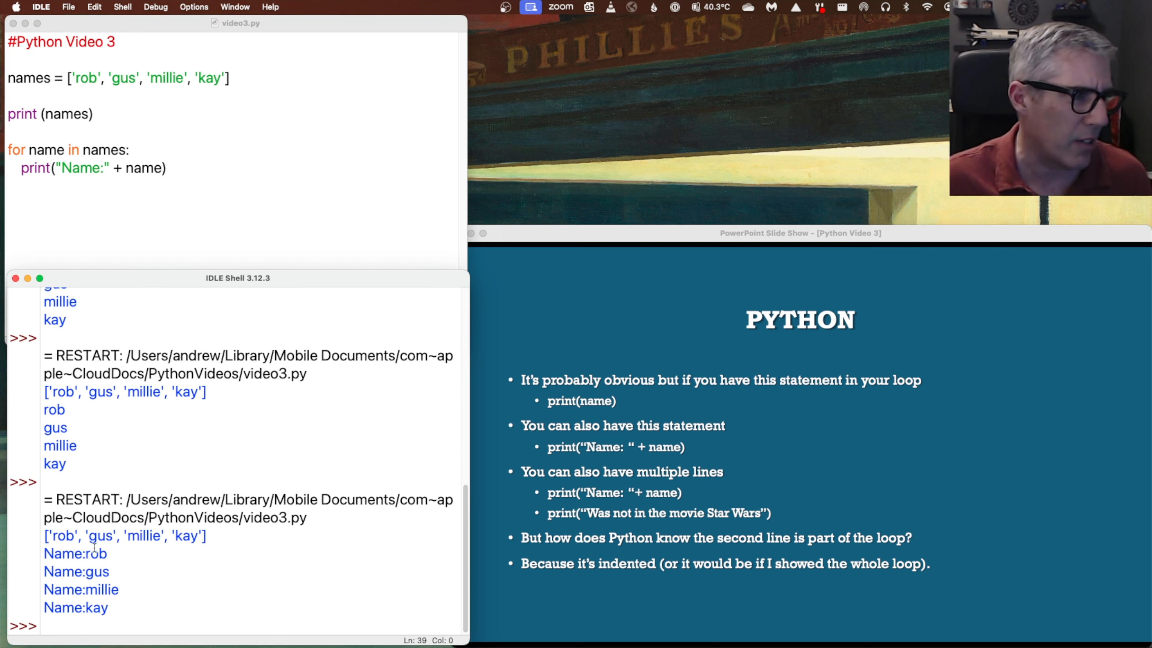
Run the script, add a space after "Name:" and rerun so output reads Name: rob
{"action": "left_click", "coordinate": [140, 167]}
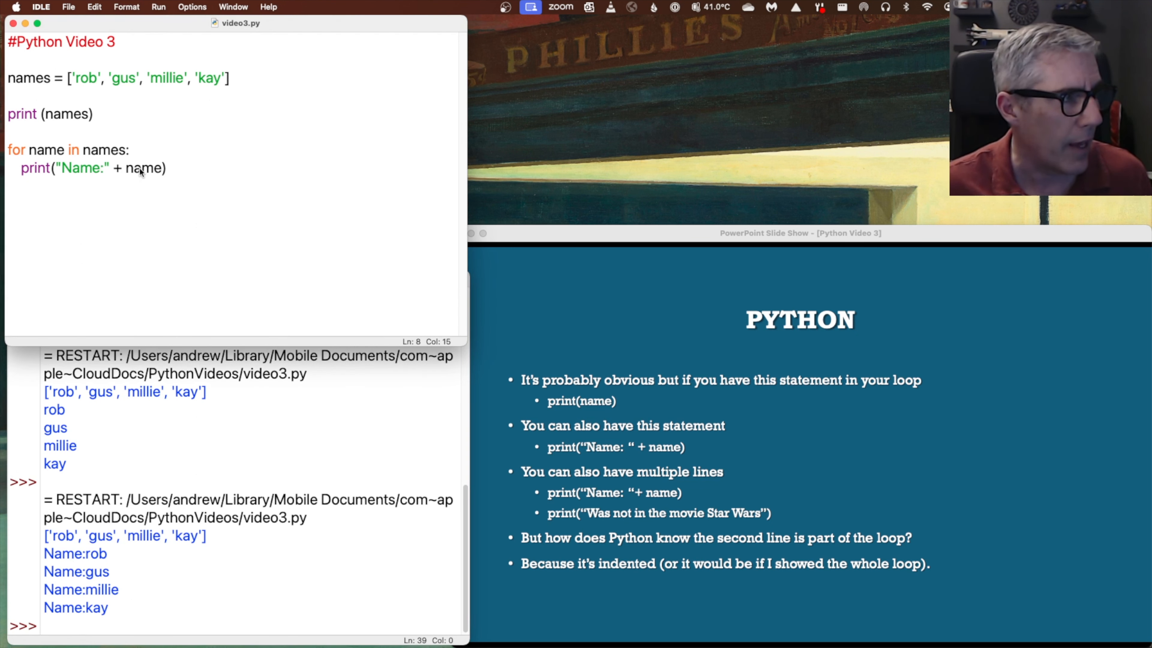
{"action": "left_click", "coordinate": [158, 7]}
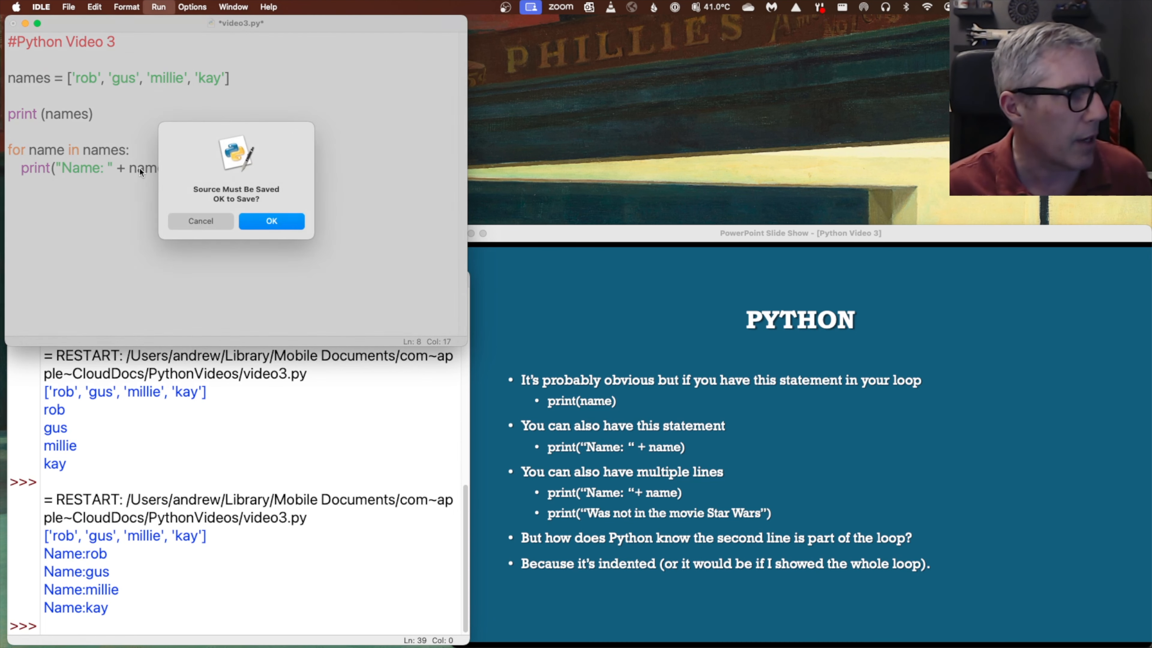
{"action": "left_click", "coordinate": [271, 221]}
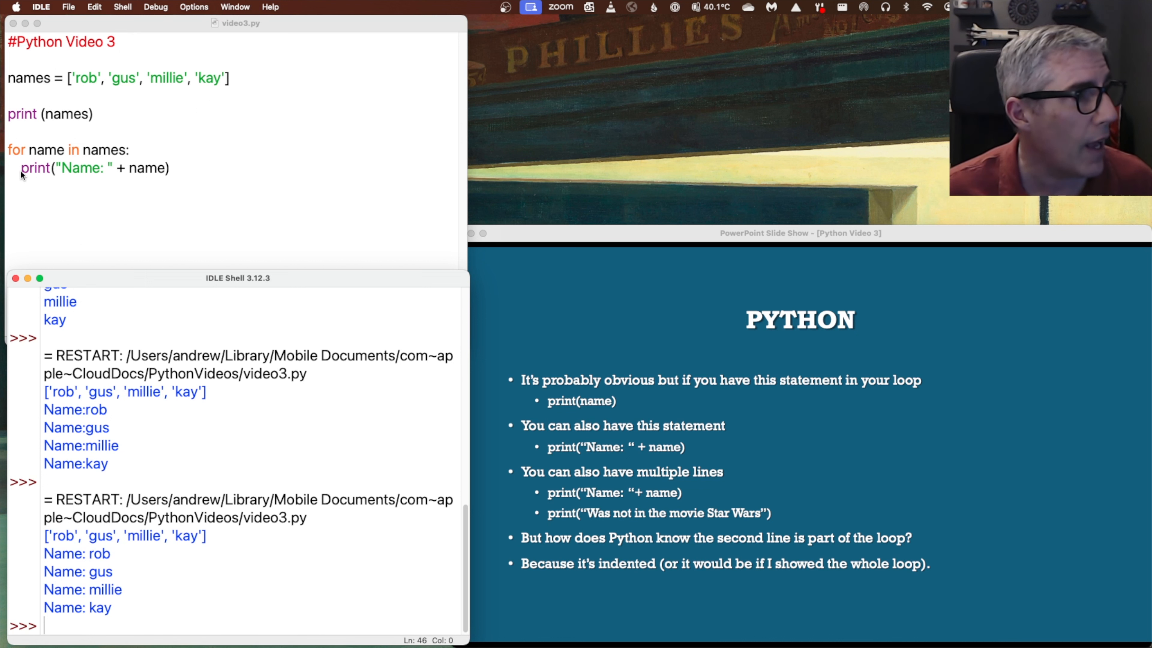
{"action": "left_click", "coordinate": [111, 167]}
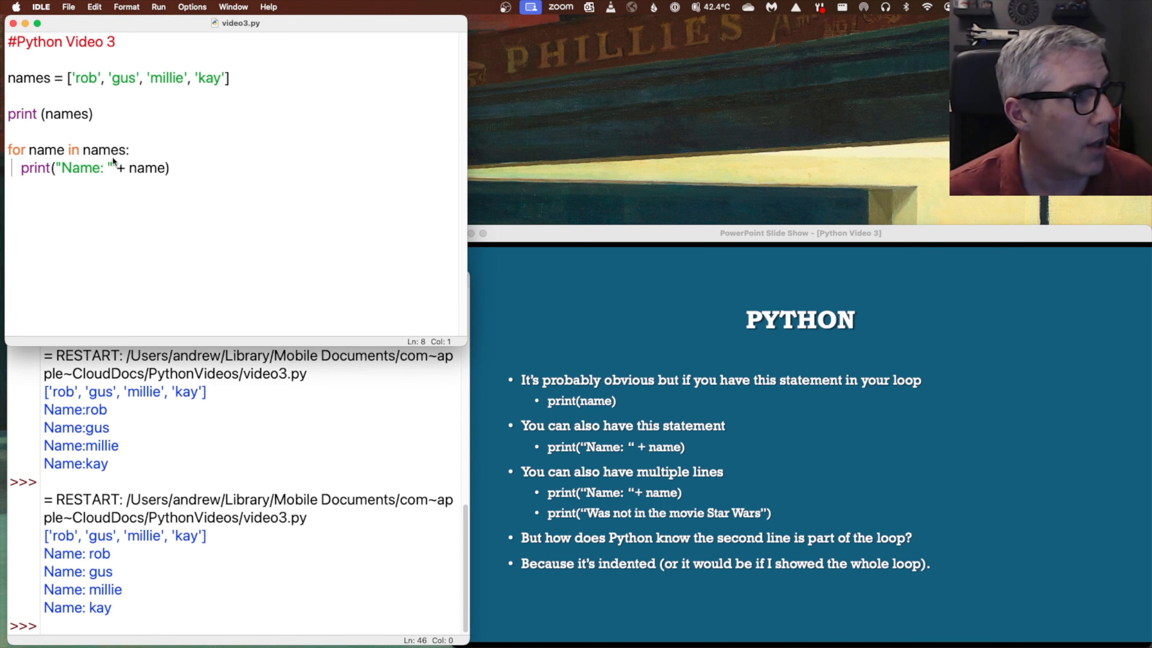
{"action": "left_click", "coordinate": [23, 167]}
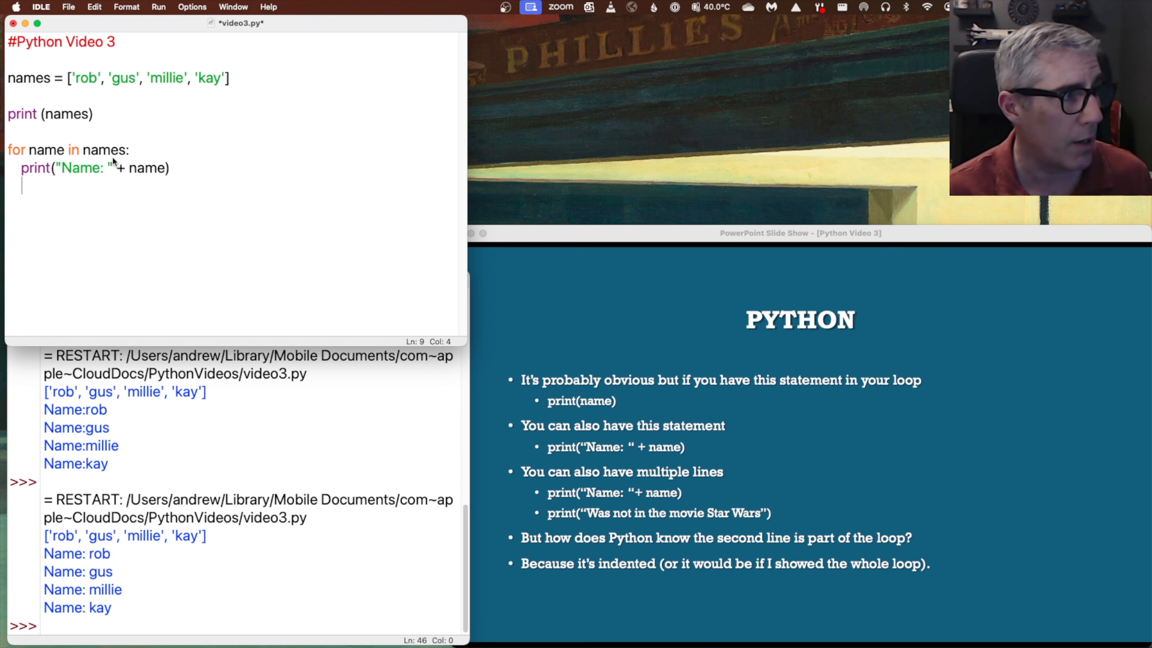
Add a second loop line print("Was not in the movie Star Wars")
{"action": "type", "text": "p"}
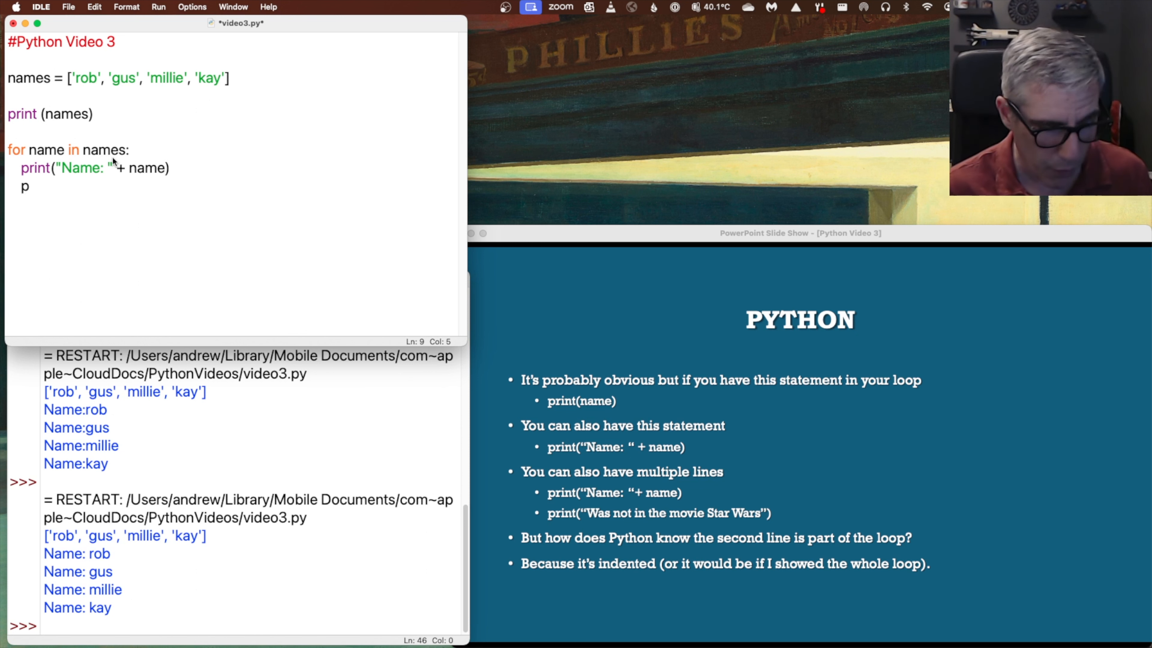
{"action": "type", "text": "rint"}
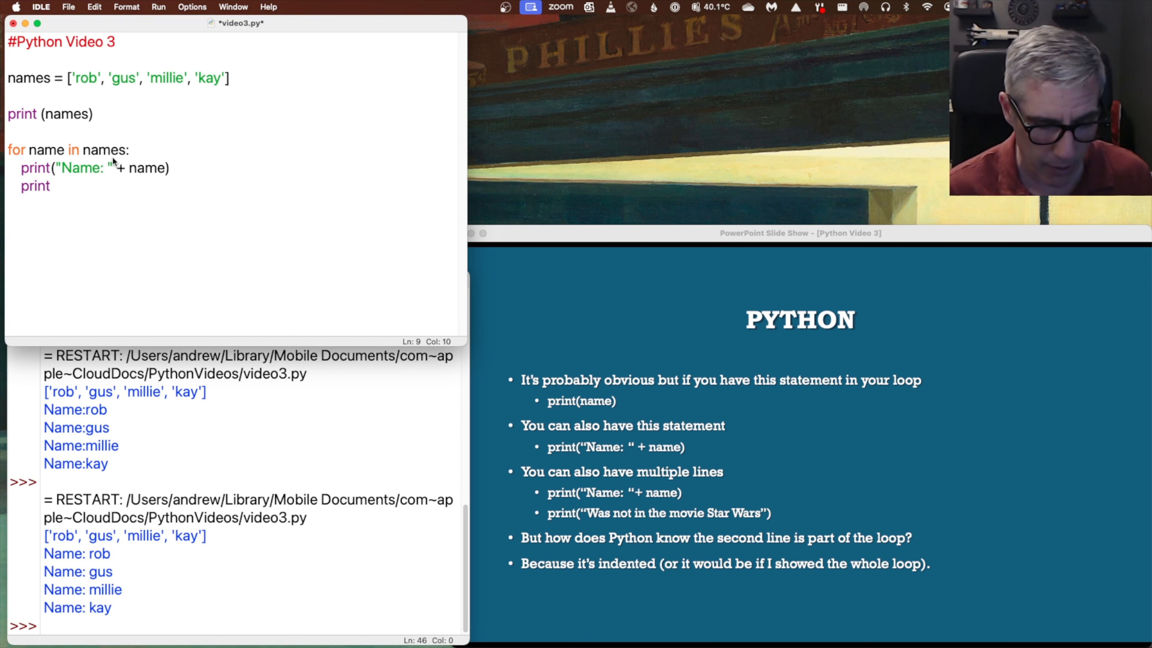
{"action": "type", "text": "(\""}
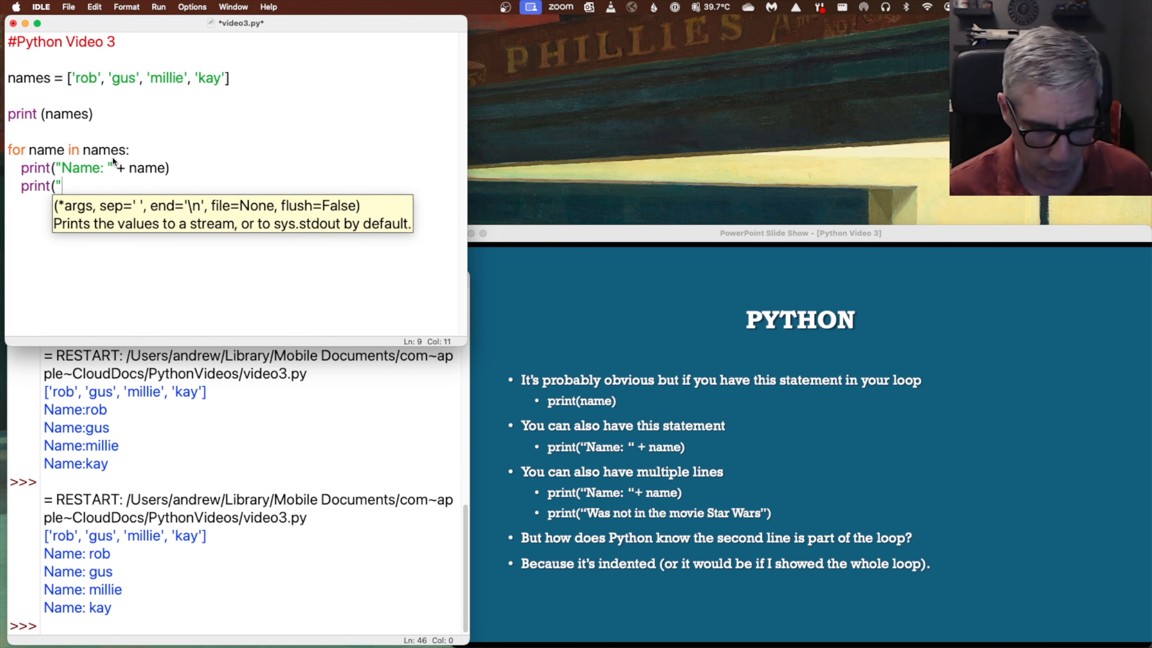
{"action": "type", "text": "Was not in t"}
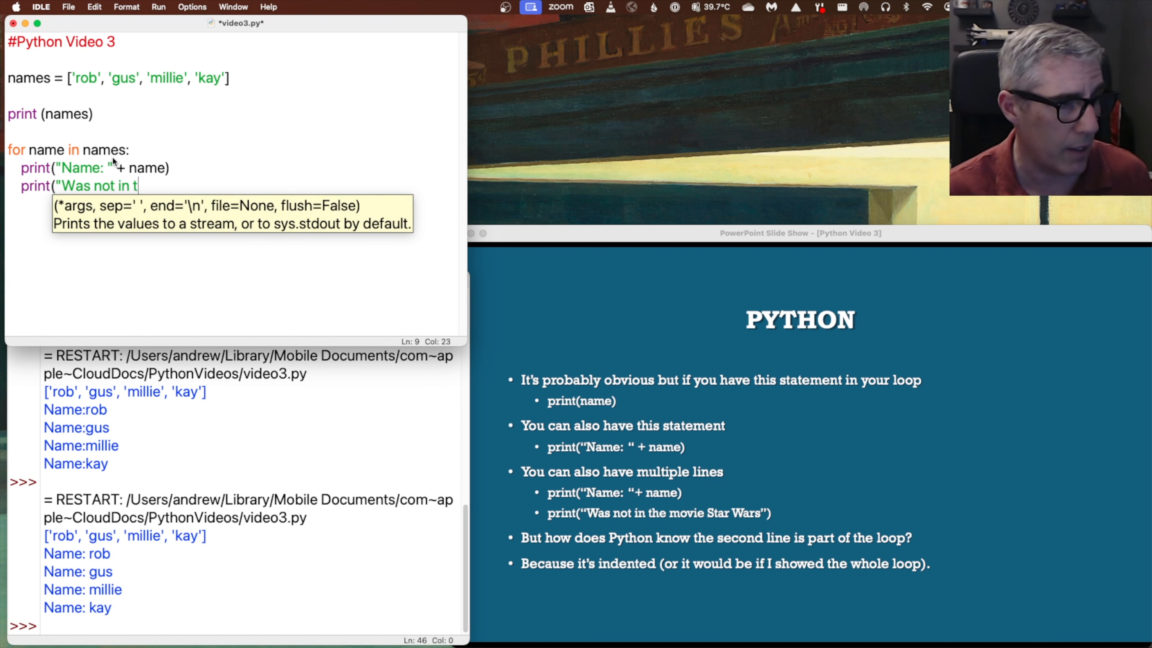
{"action": "type", "text": "he movie S"}
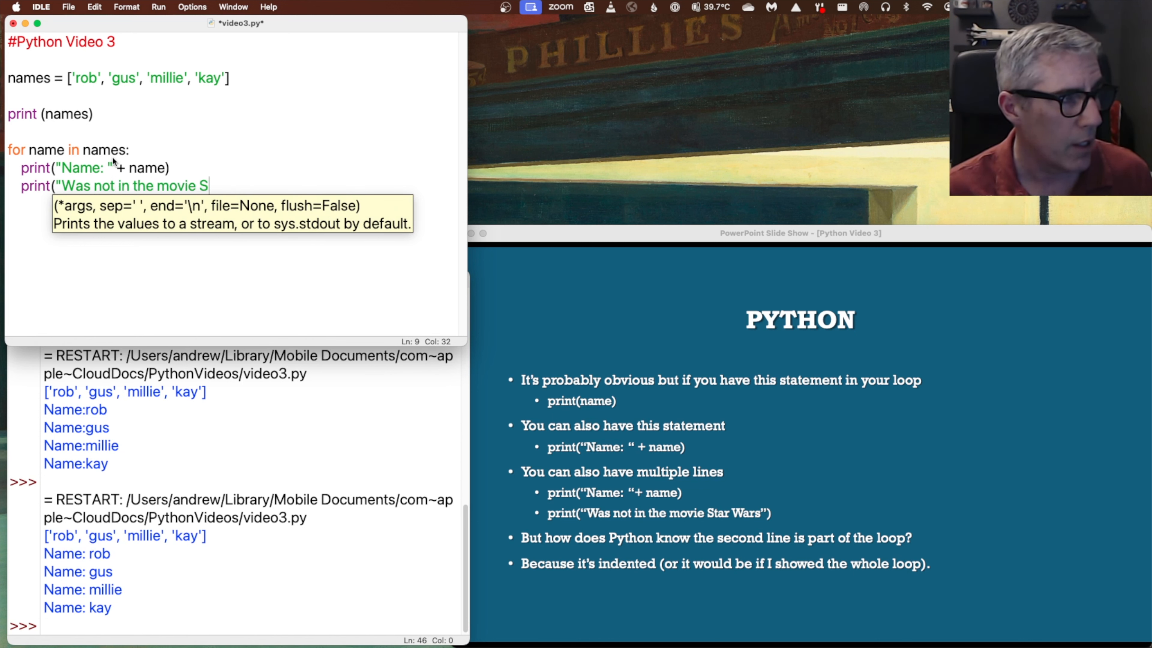
{"action": "type", "text": "tar Wars"}
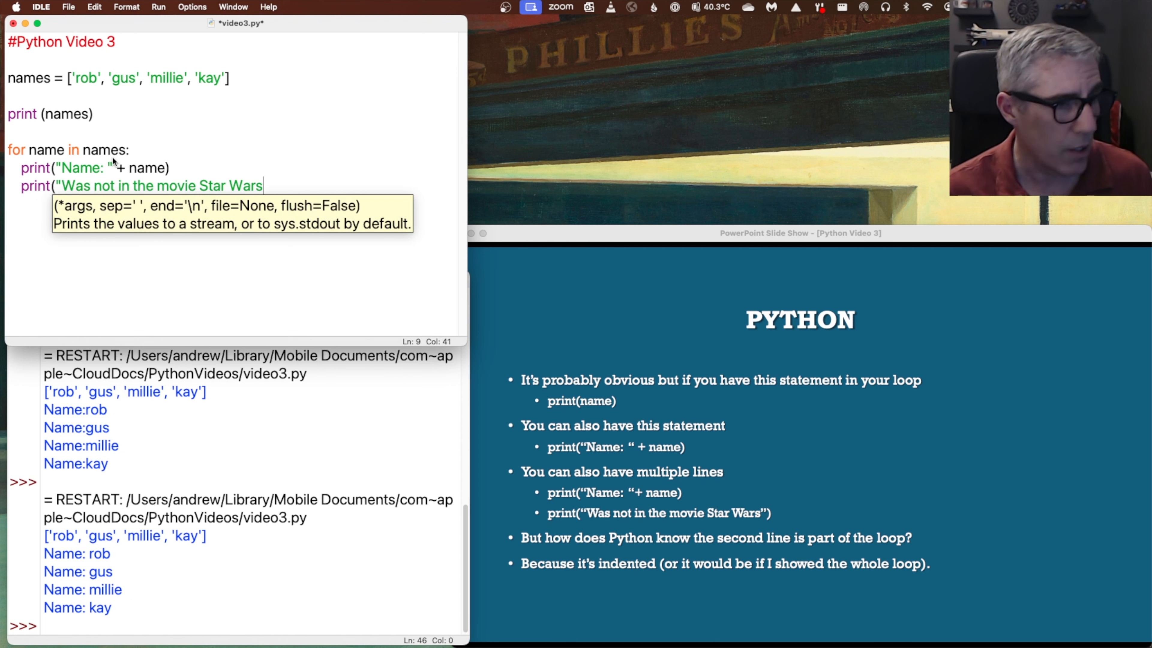
{"action": "type", "text": "\""}
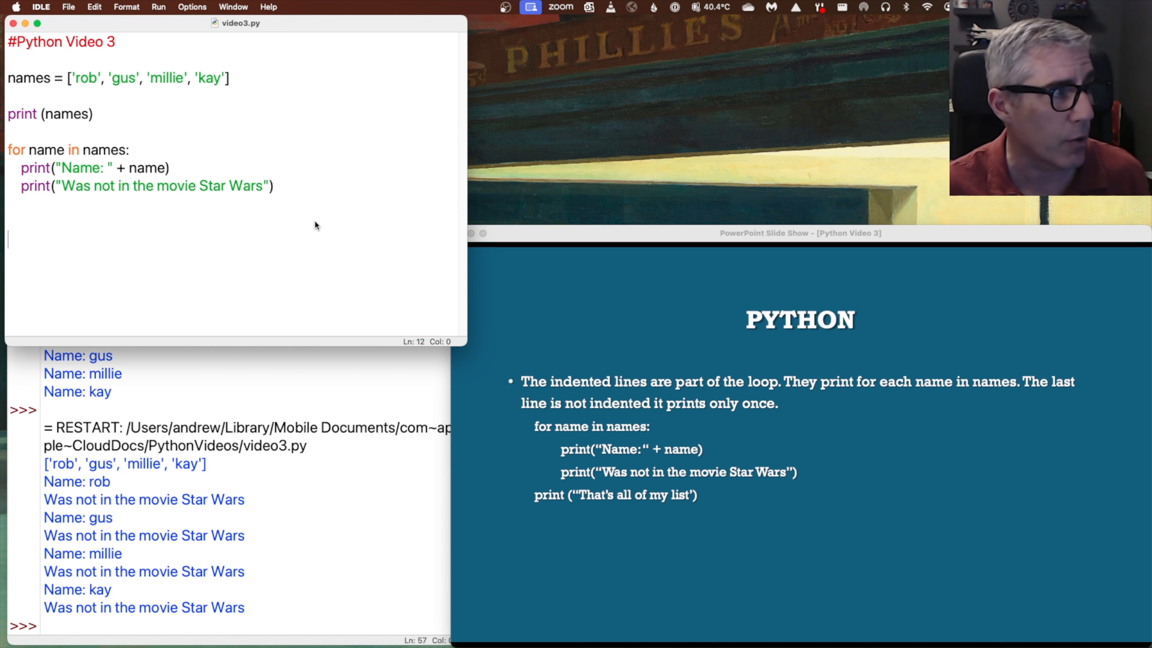
Add an unindented print("That is all of my list") after the loop and rerun so it prints once
{"action": "type", "text": "p"}
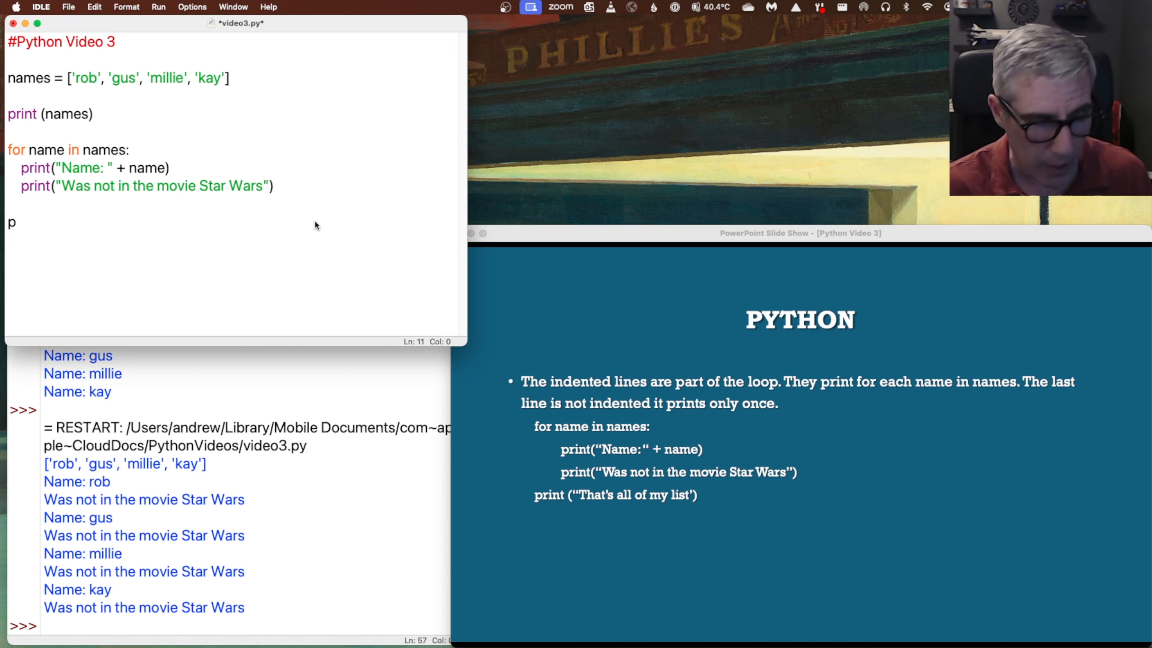
{"action": "type", "text": "rint ("}
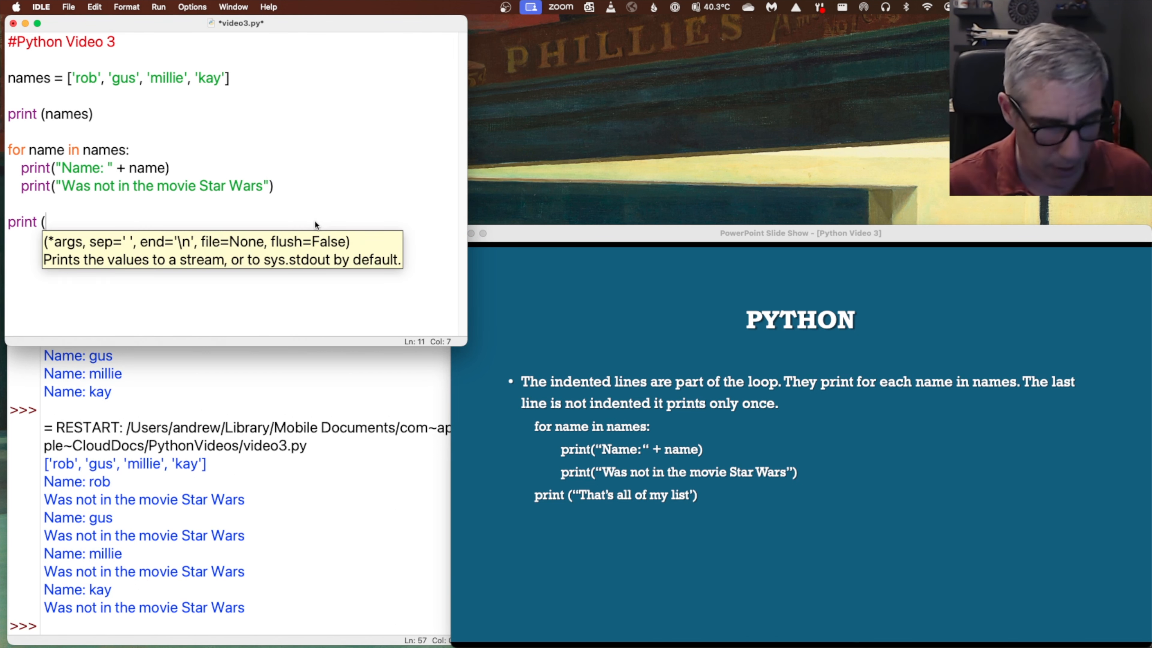
{"action": "type", "text": "\"That"}
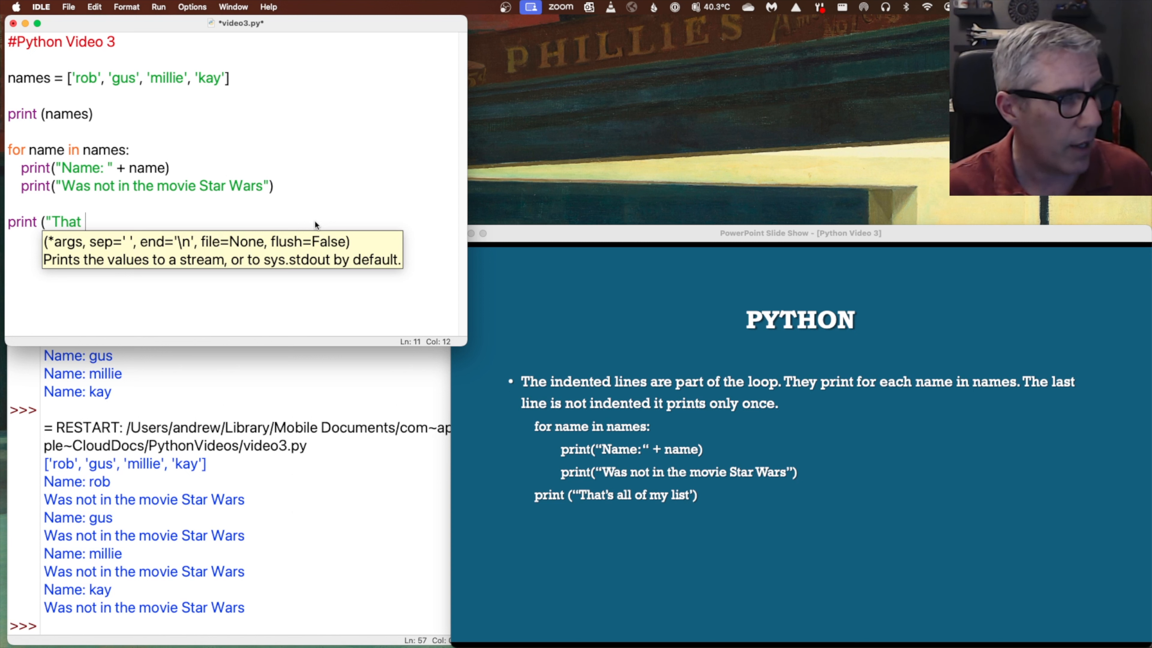
{"action": "type", "text": "is all"}
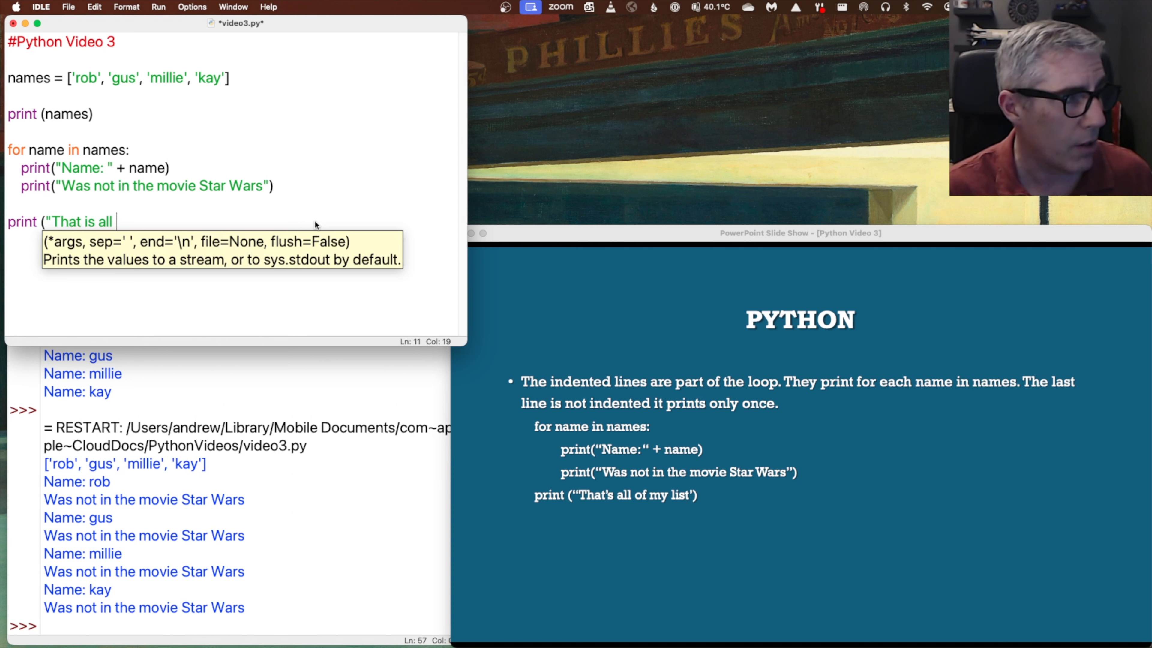
{"action": "type", "text": "of my list"}
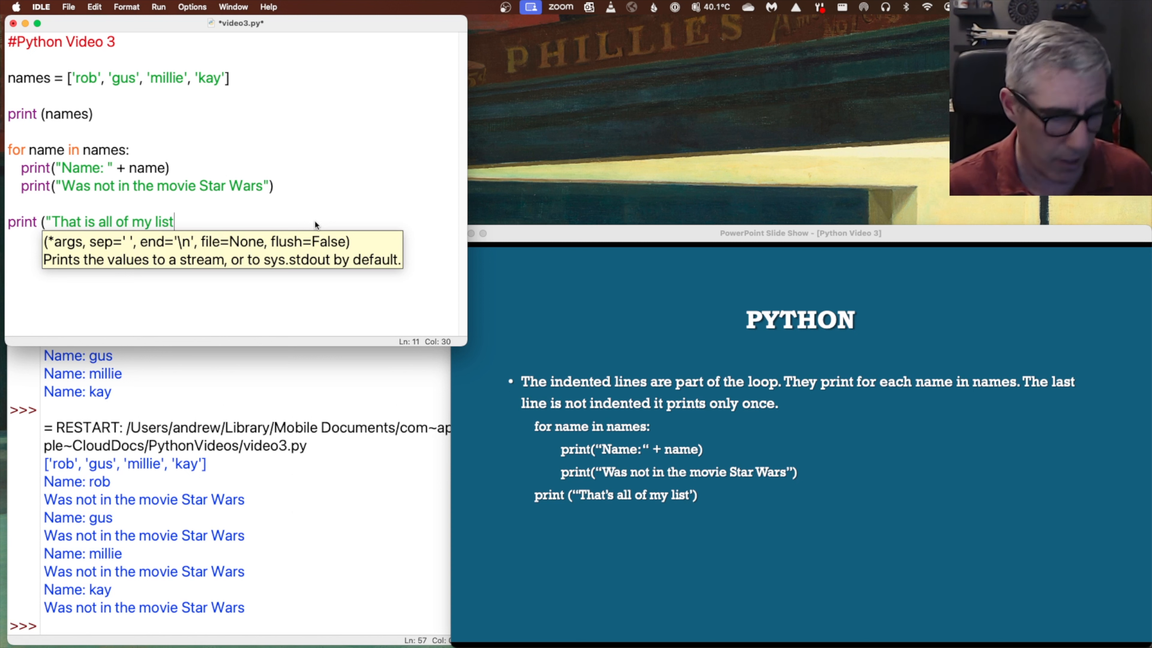
{"action": "type", "text": ")"}
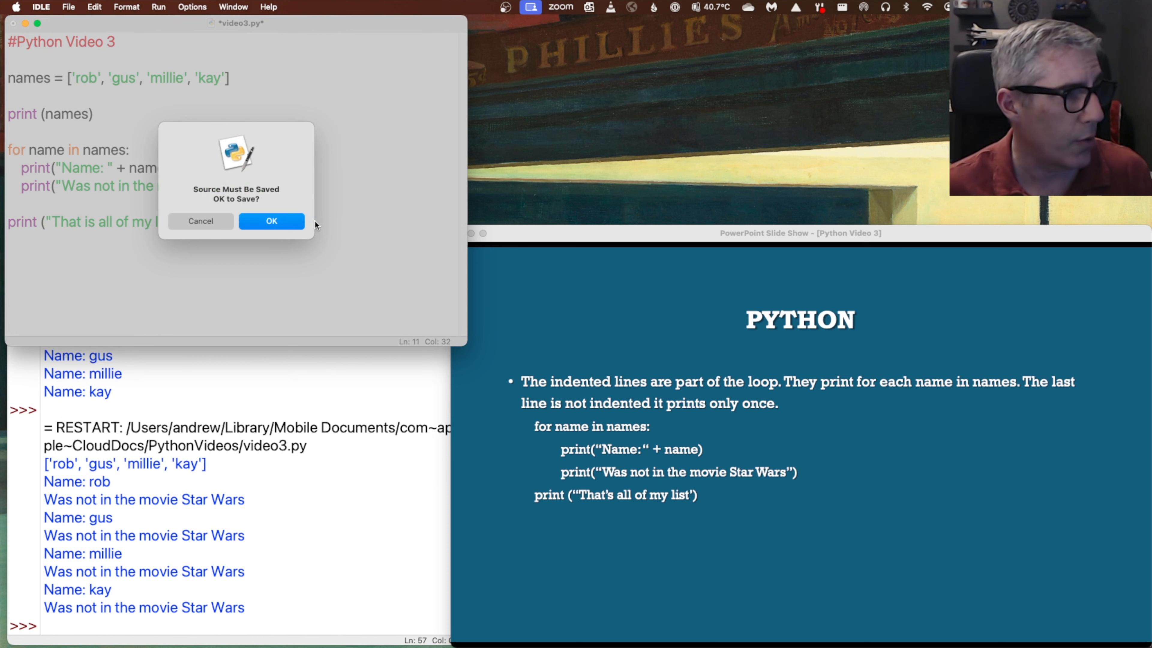
{"action": "left_click", "coordinate": [271, 221]}
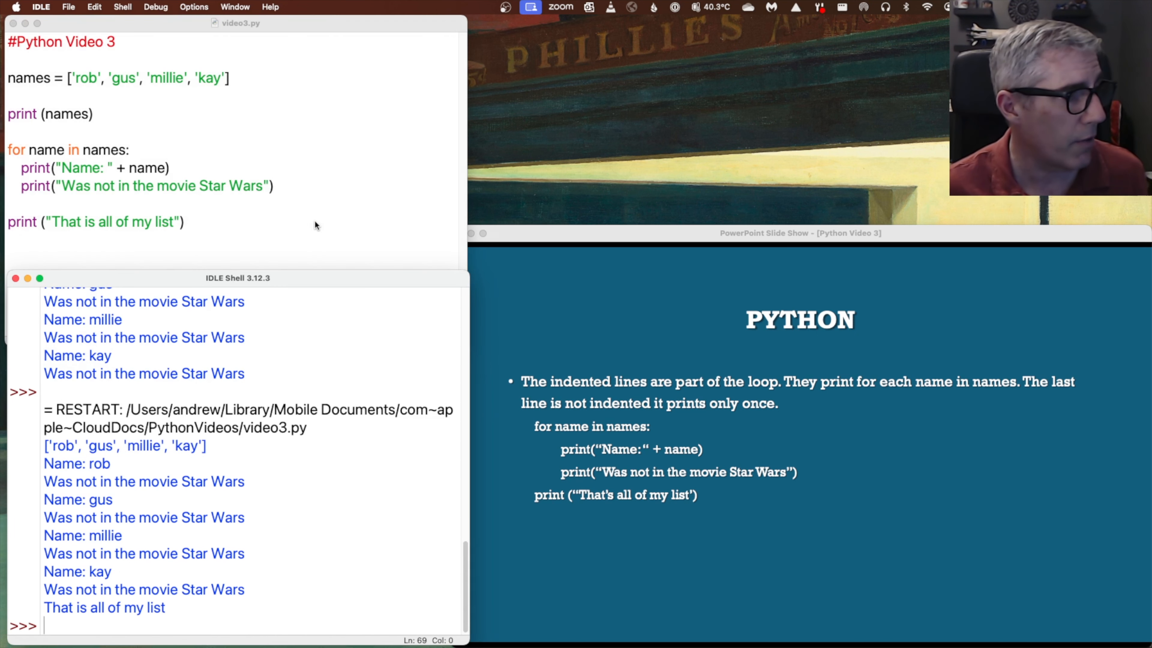
{"action": "mouse_move", "coordinate": [69, 468]}
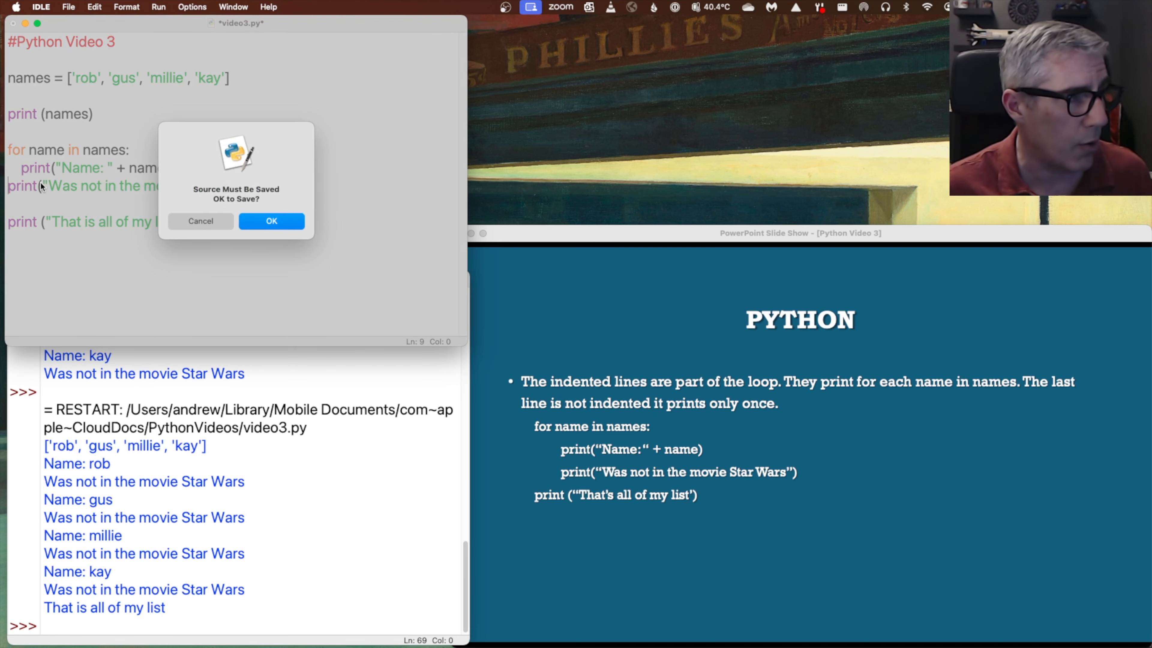
Test unindenting and reindenting the Star Wars line, then indent the closing print into the loop and rerun
{"action": "left_click", "coordinate": [271, 221]}
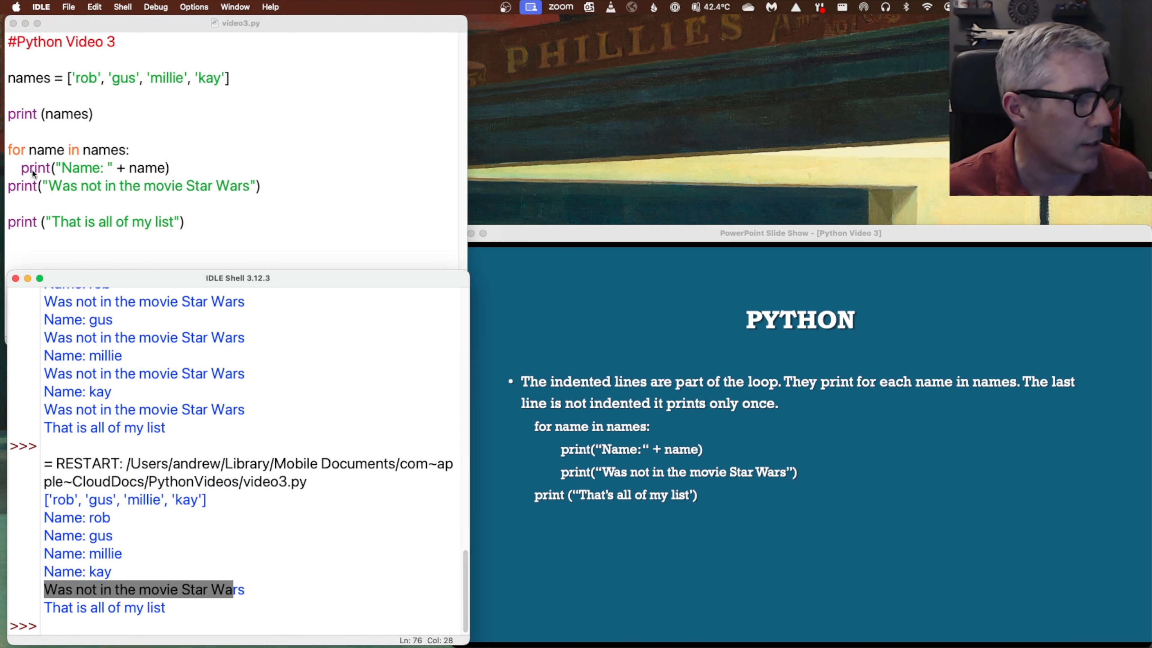
{"action": "mouse_move", "coordinate": [177, 175]}
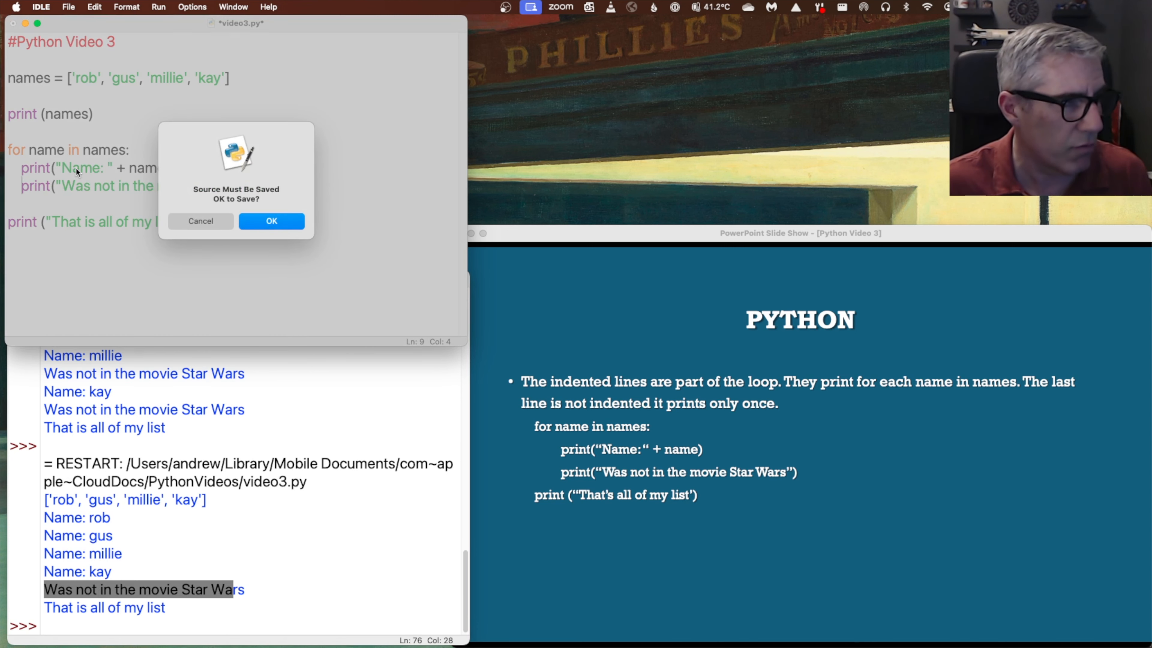
{"action": "left_click", "coordinate": [272, 221]}
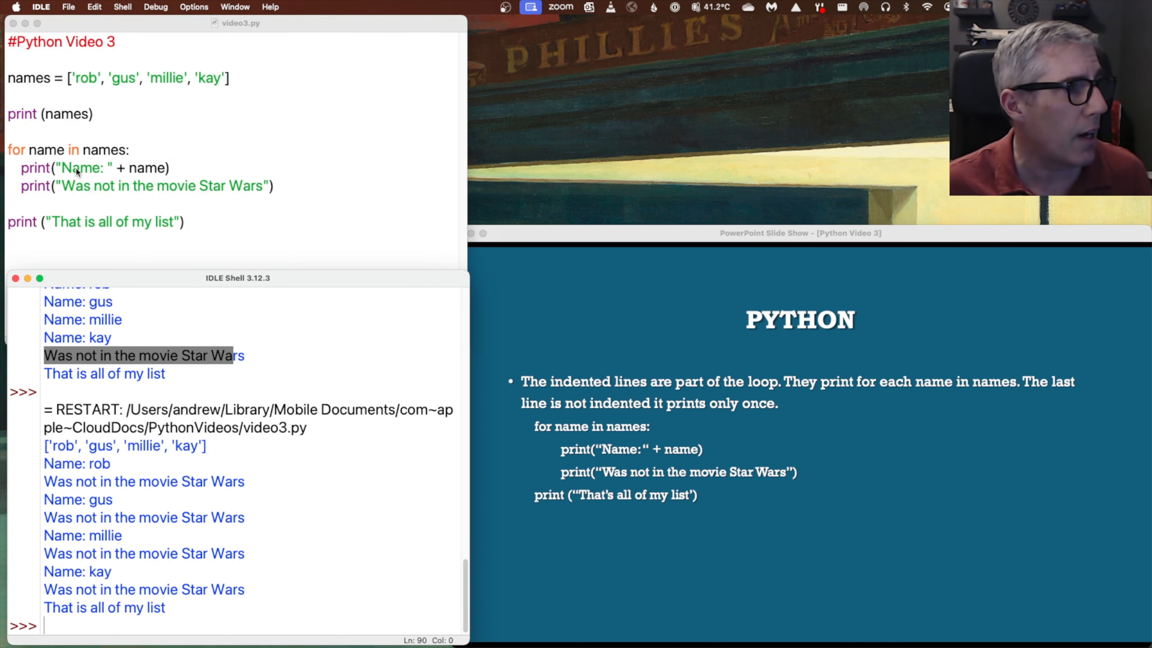
{"action": "left_click", "coordinate": [294, 356]}
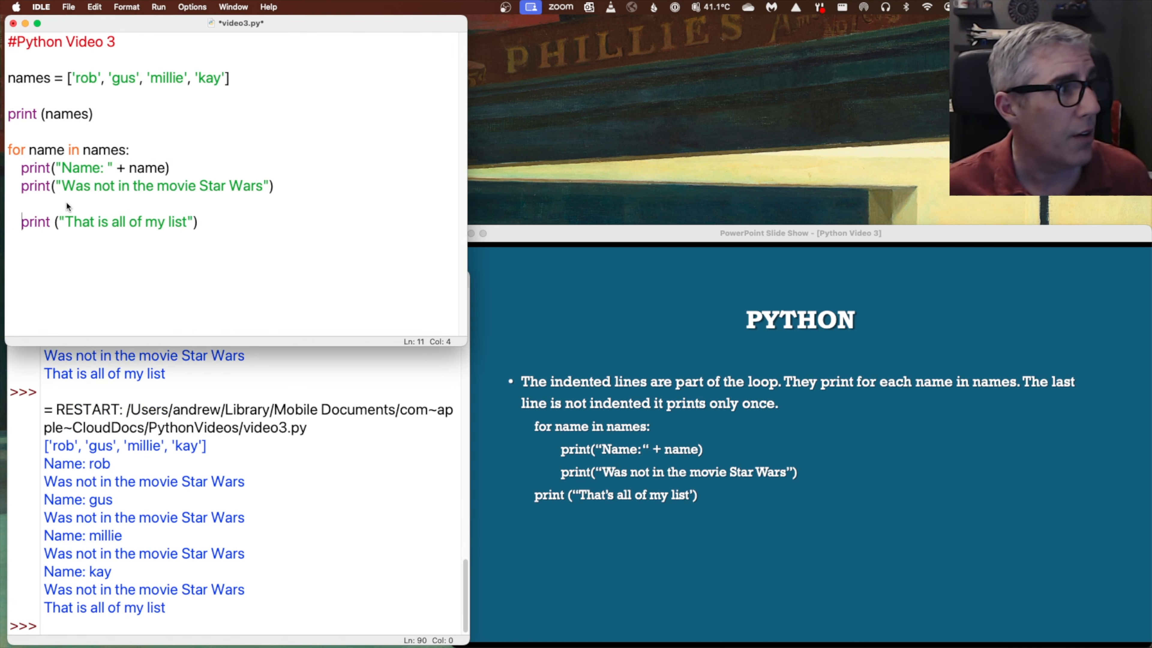
{"action": "left_click", "coordinate": [158, 7]}
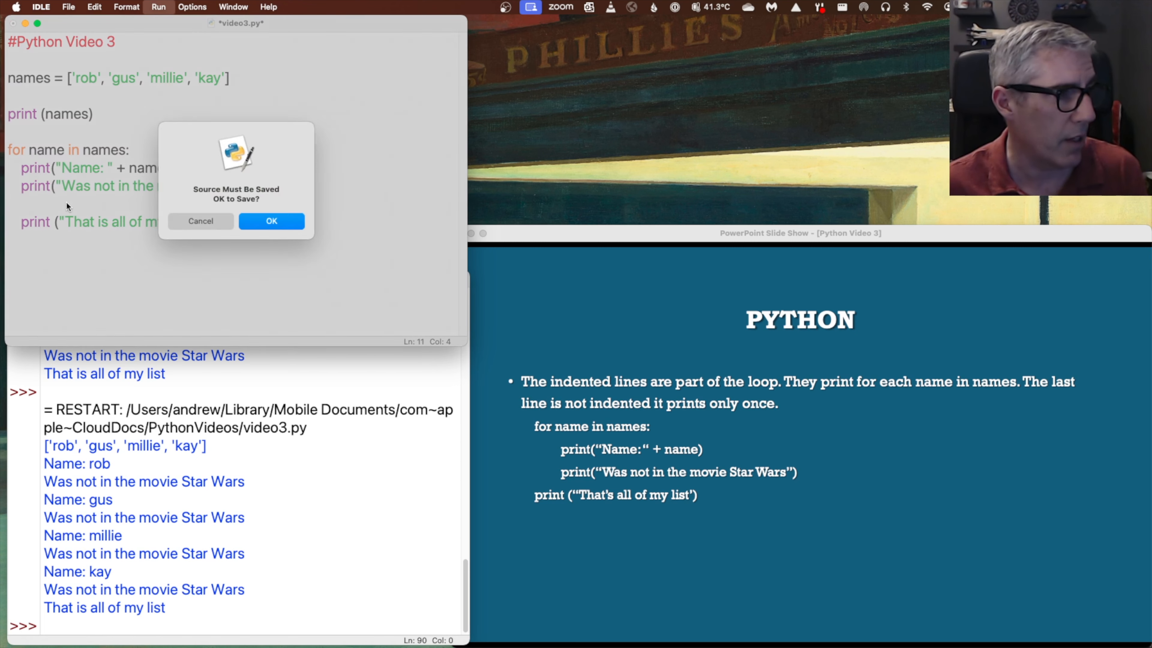
{"action": "left_click", "coordinate": [271, 222]}
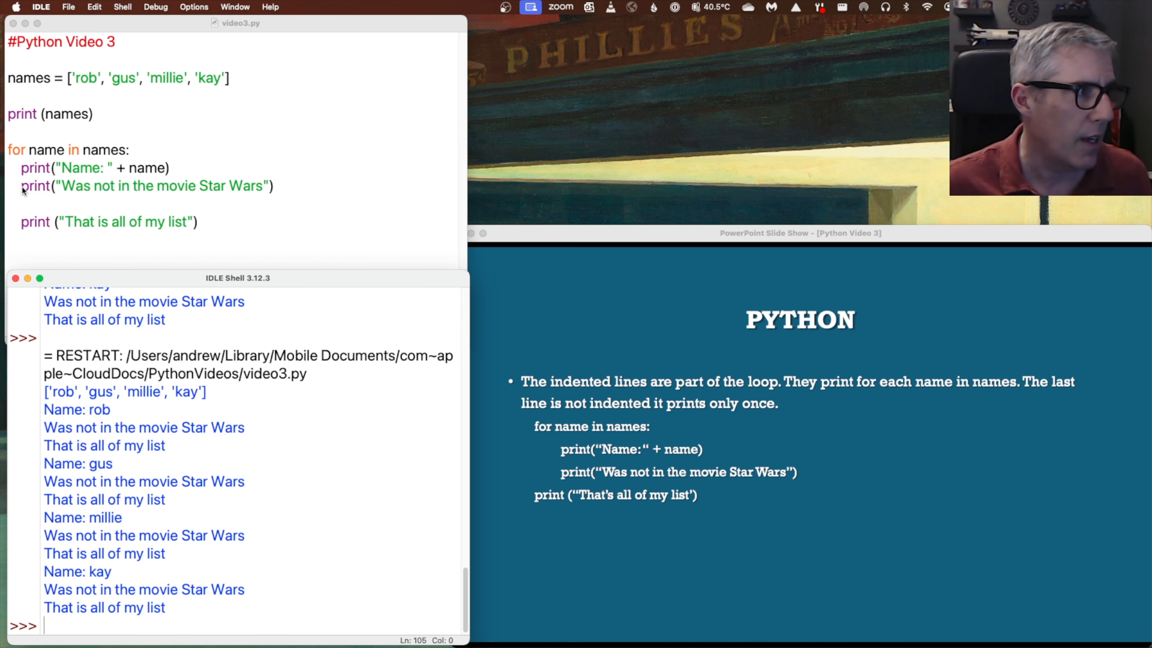
Comment out the Star Wars print with # and rerun so the closing message follows every name
{"action": "type", "text": "#"}
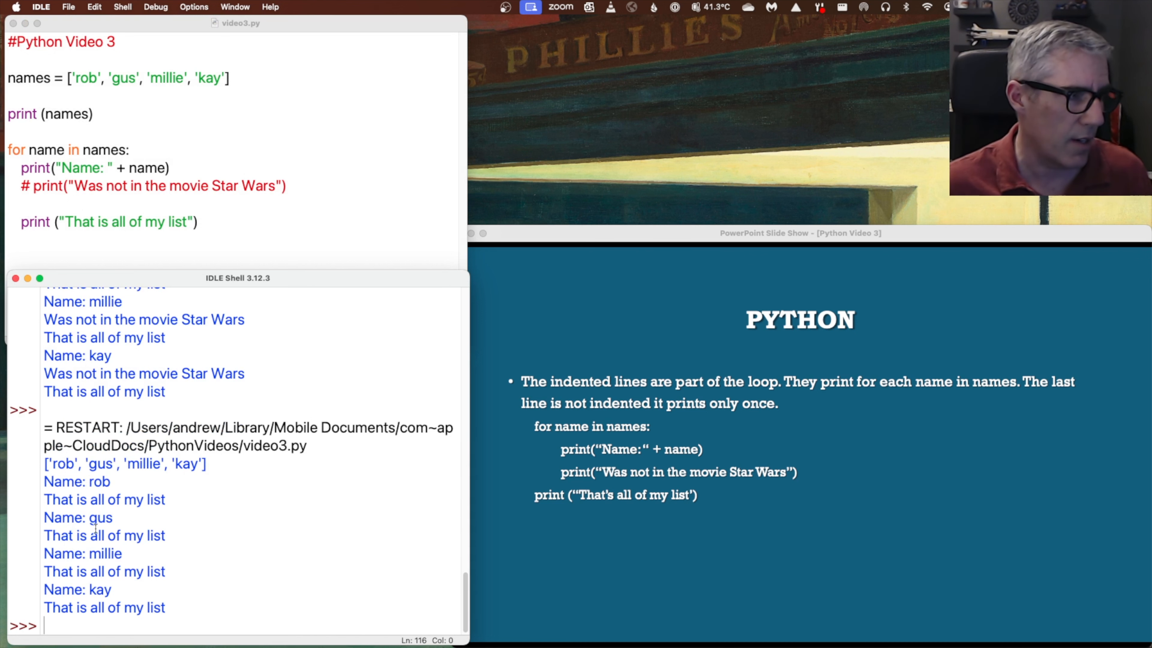
{"action": "mouse_move", "coordinate": [525, 533]}
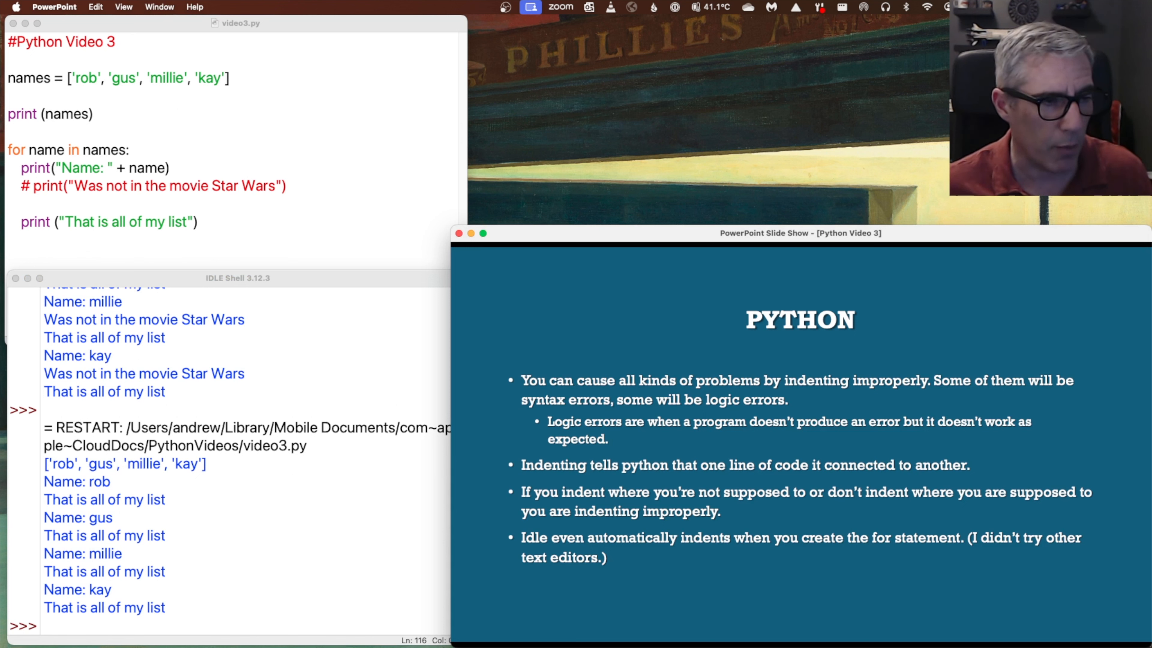
{"action": "mouse_move", "coordinate": [451, 393]}
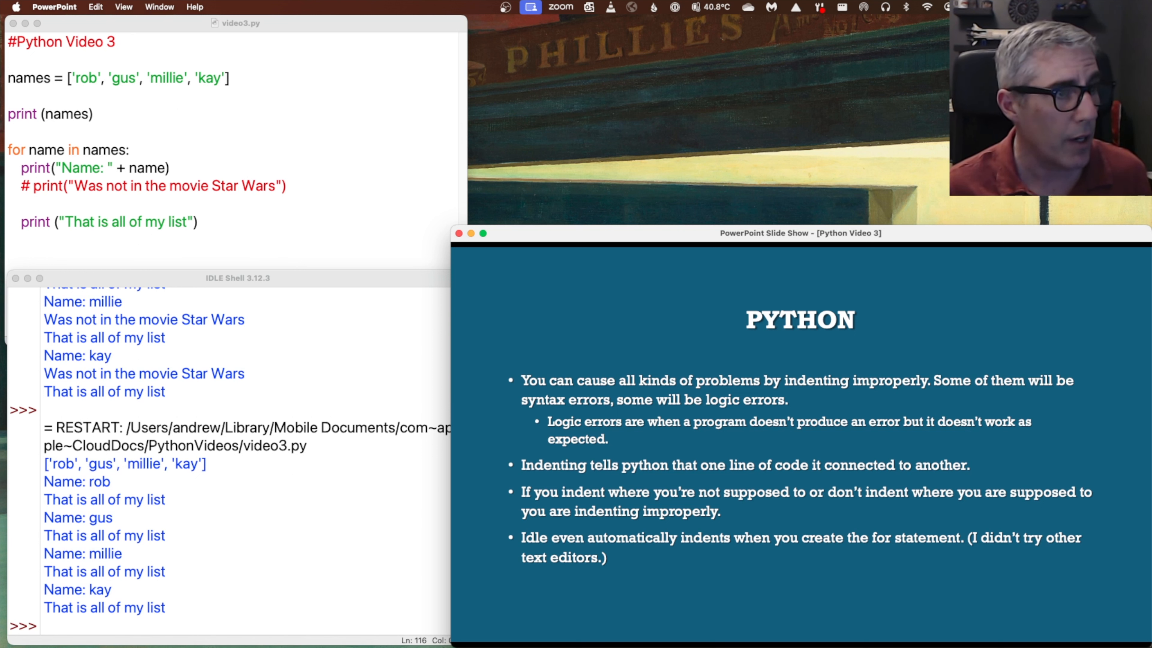
{"action": "mouse_move", "coordinate": [118, 530]}
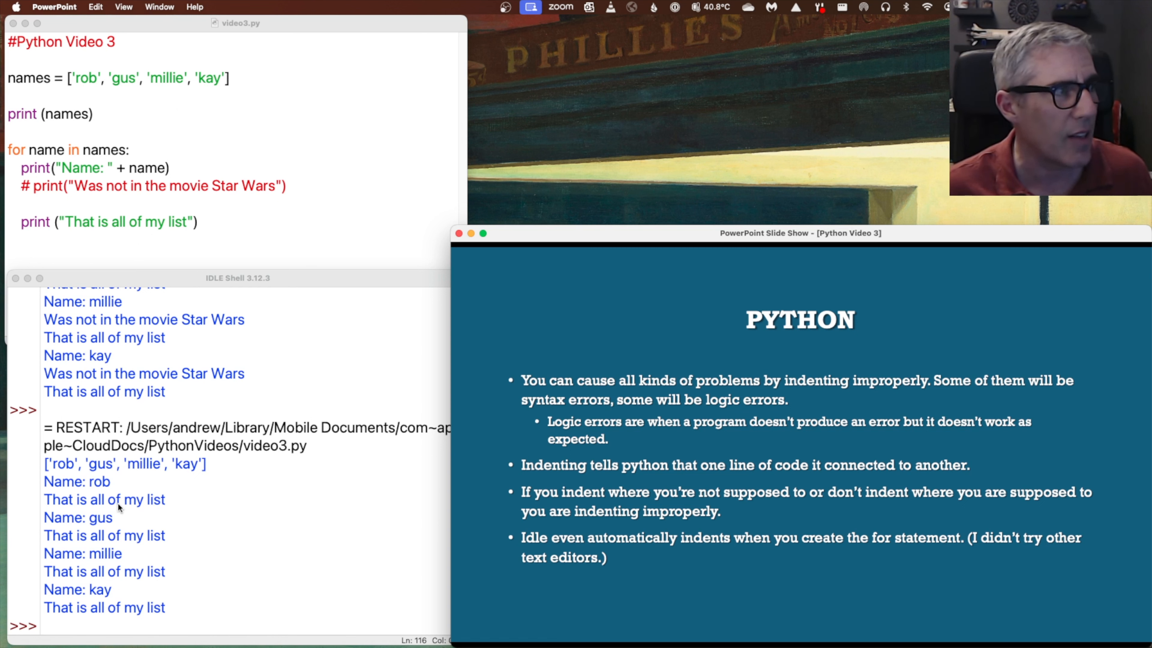
Dedent the closing print and rerun so 'That is all of my list' appears once after the four names
{"action": "left_click", "coordinate": [22, 222]}
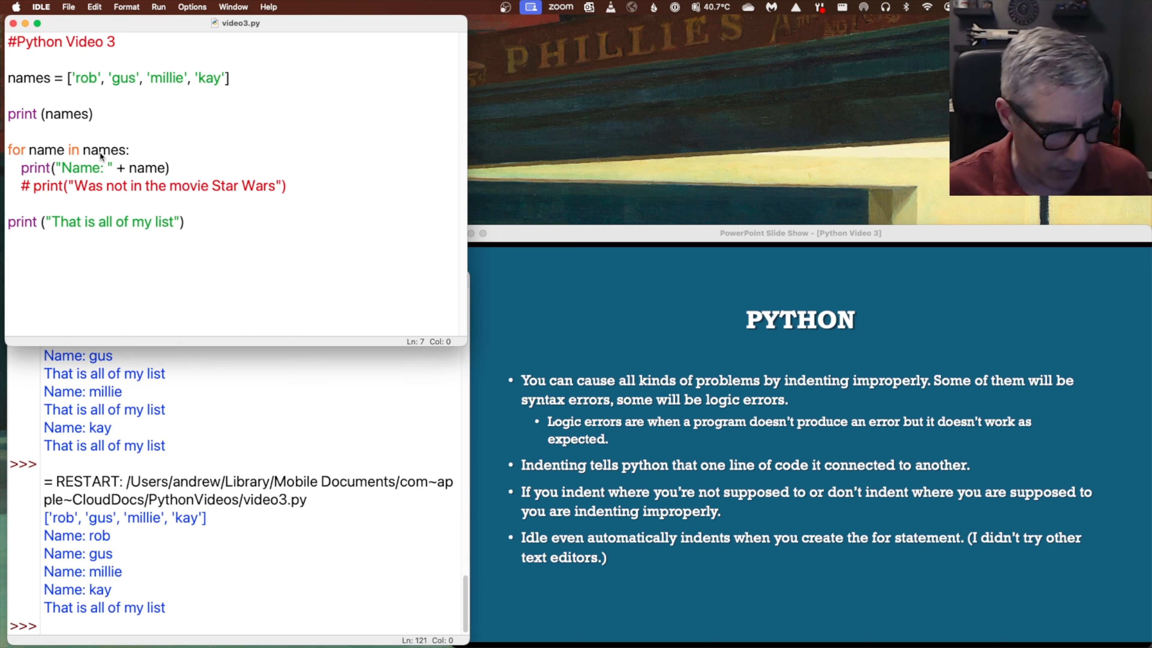
Comment out the for line, change name to names, run and dismiss the unexpected indent error
{"action": "type", "text": "#"}
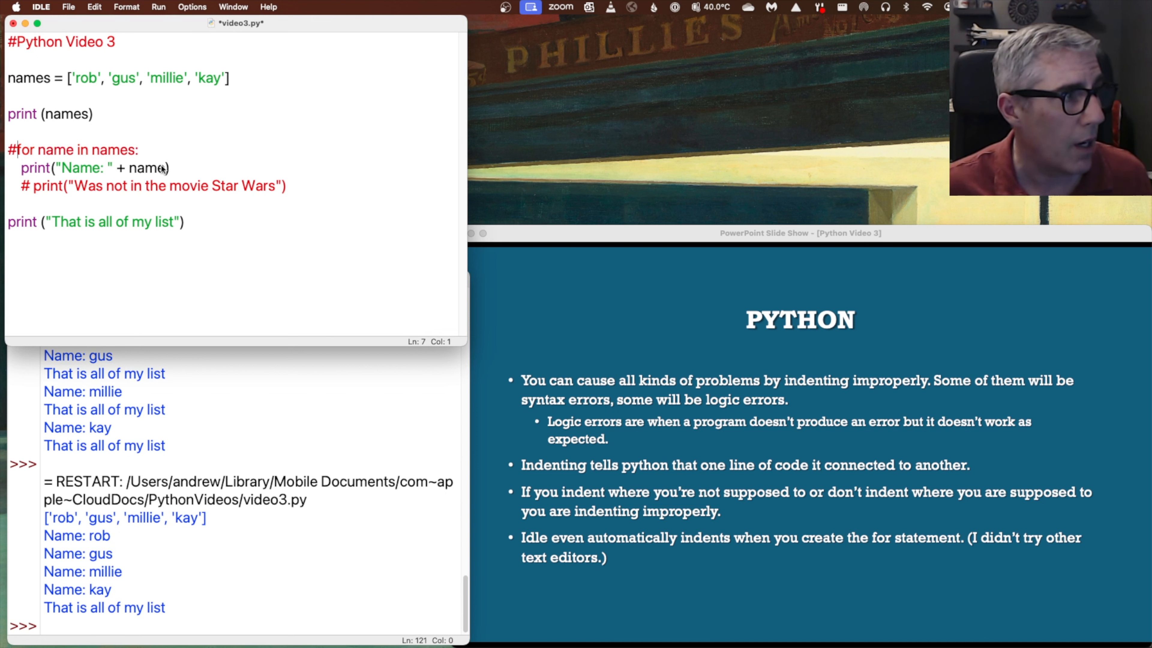
{"action": "type", "text": "s"}
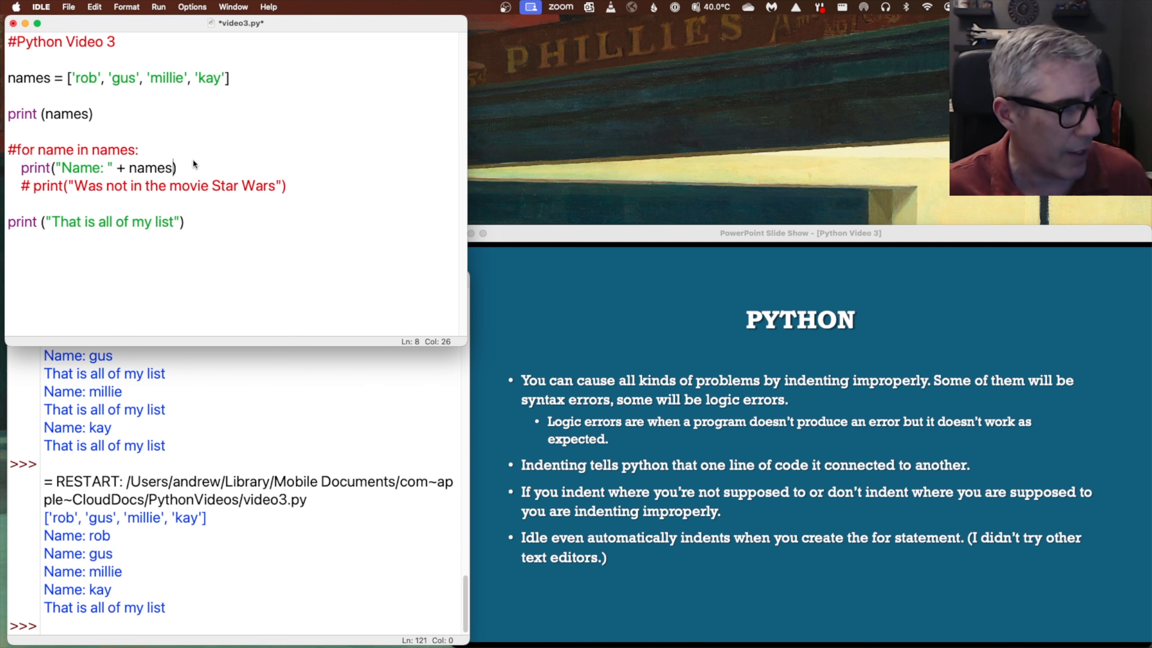
{"action": "mouse_move", "coordinate": [108, 170]}
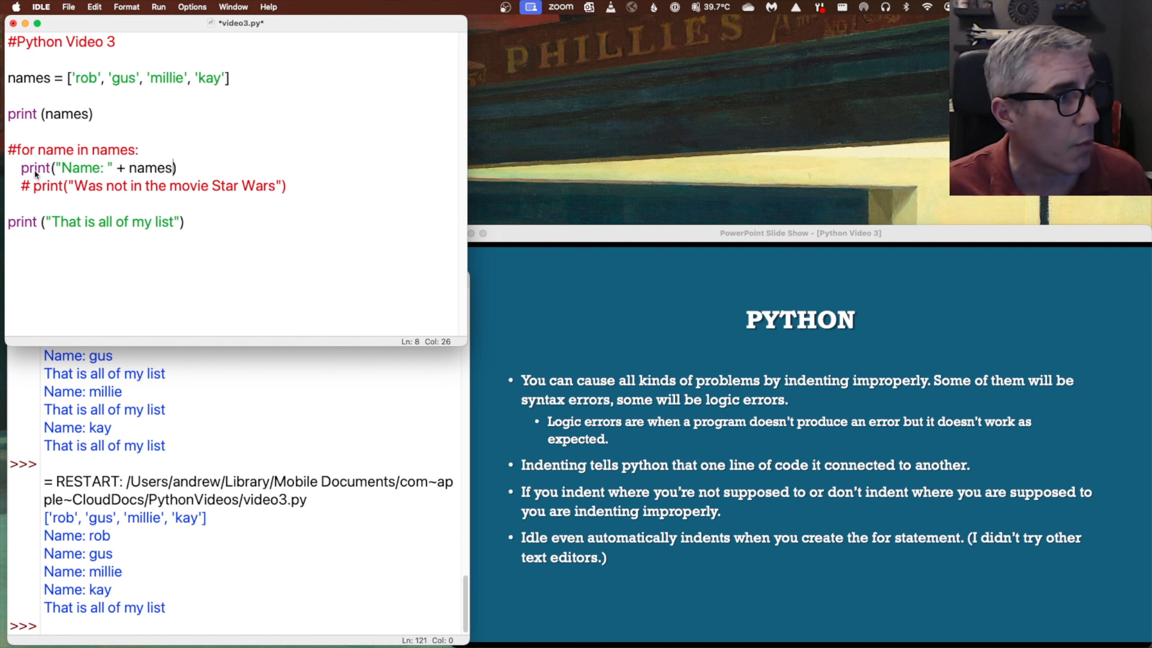
{"action": "left_click", "coordinate": [157, 7]}
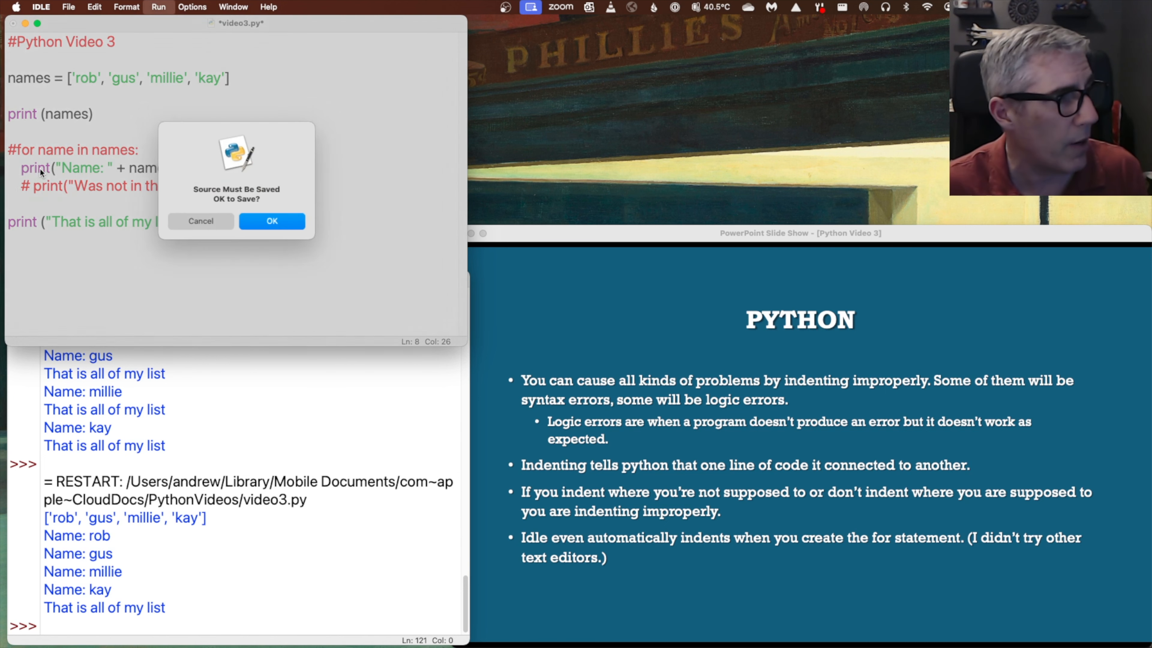
{"action": "left_click", "coordinate": [271, 221]}
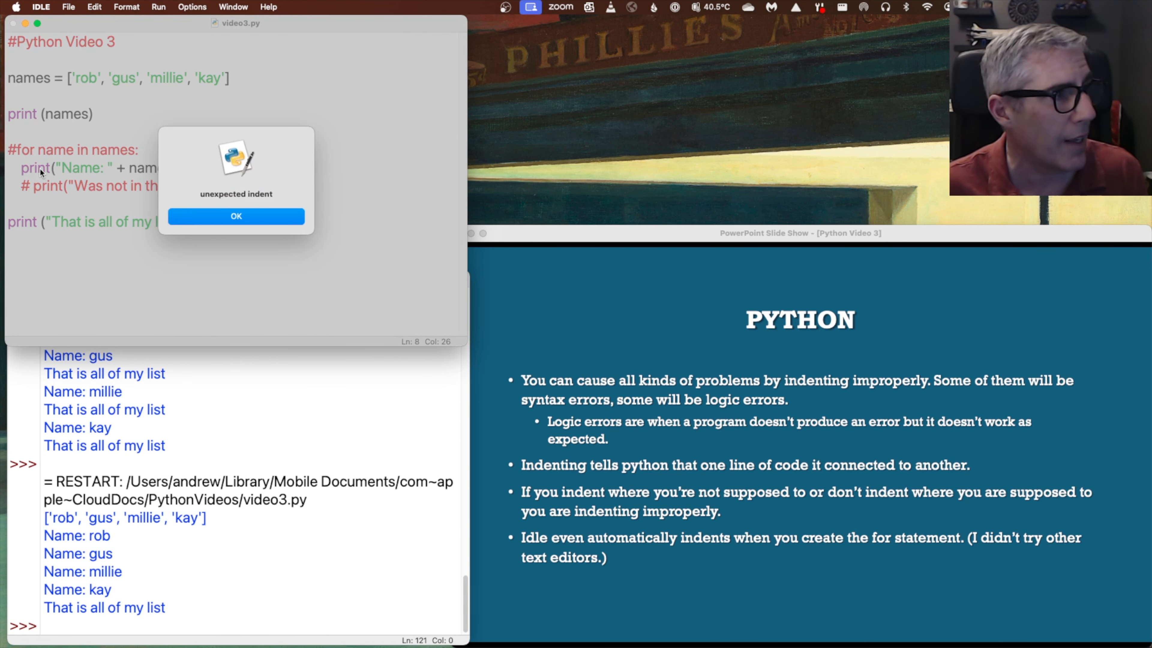
{"action": "mouse_move", "coordinate": [125, 174]}
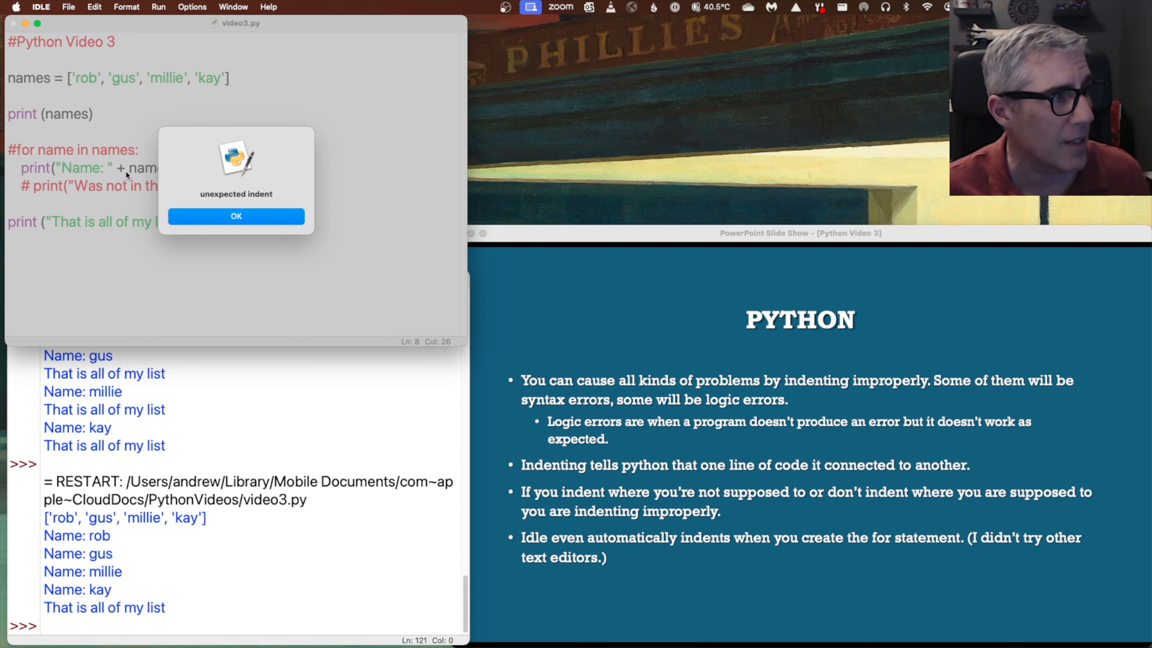
{"action": "left_click", "coordinate": [236, 216]}
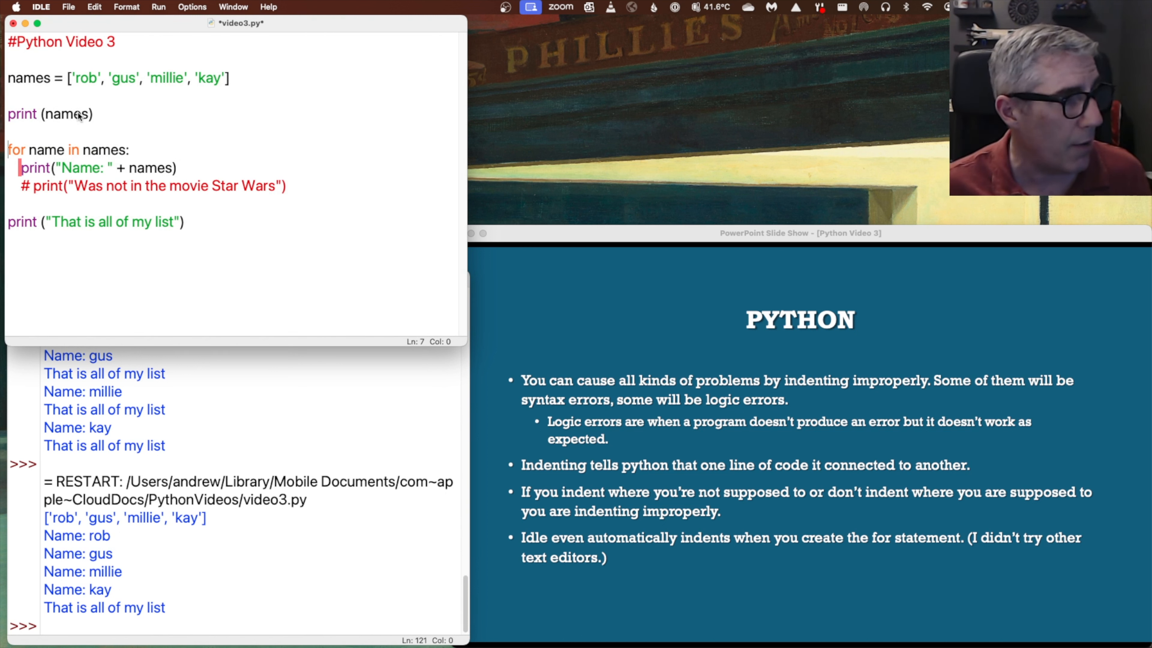
{"action": "mouse_move", "coordinate": [30, 201]}
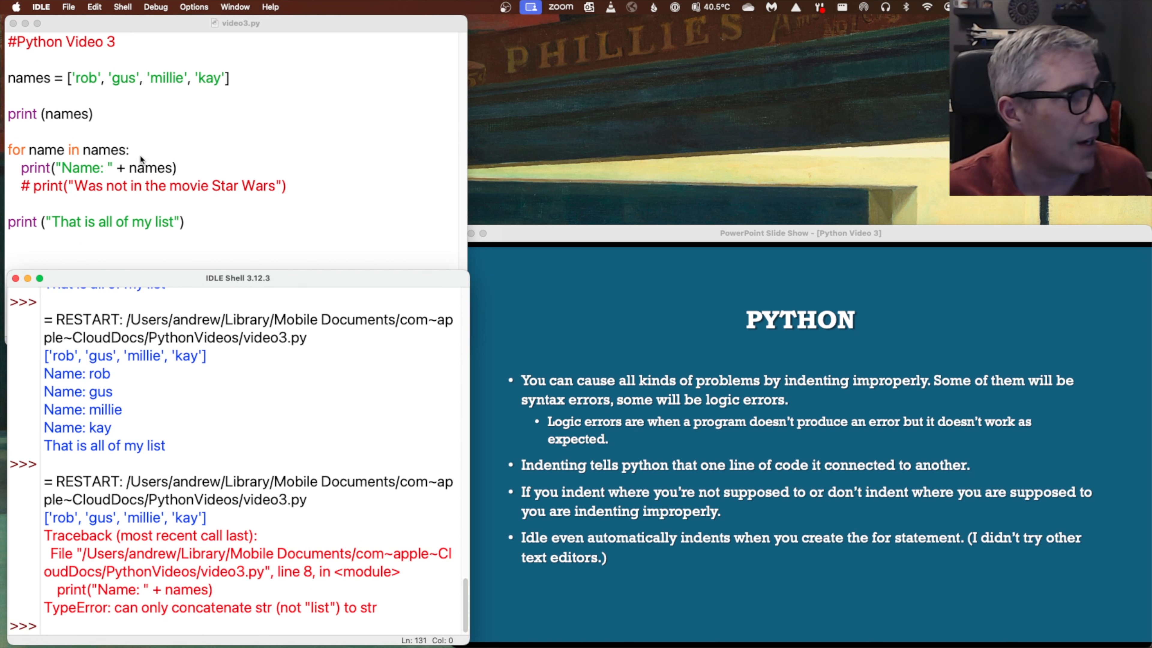
{"action": "mouse_move", "coordinate": [77, 103]}
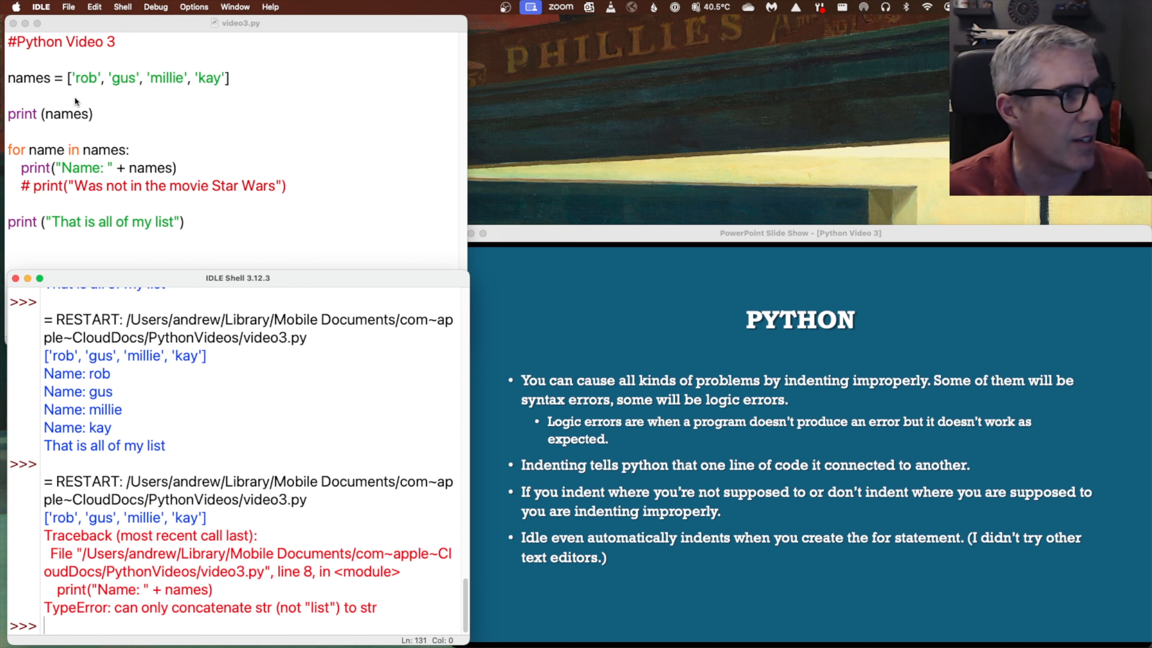
{"action": "mouse_move", "coordinate": [128, 177]}
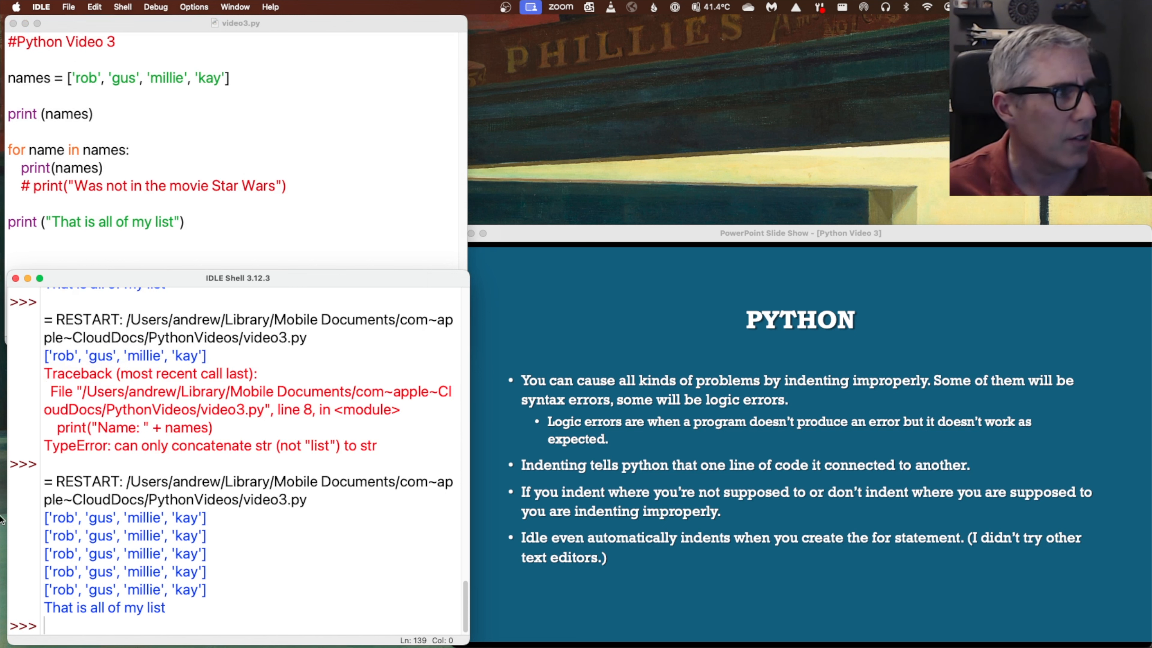
Restore the loop's print to print(name) and rerun, listing rob, gus, millie and kay
{"action": "left_click", "coordinate": [92, 167]}
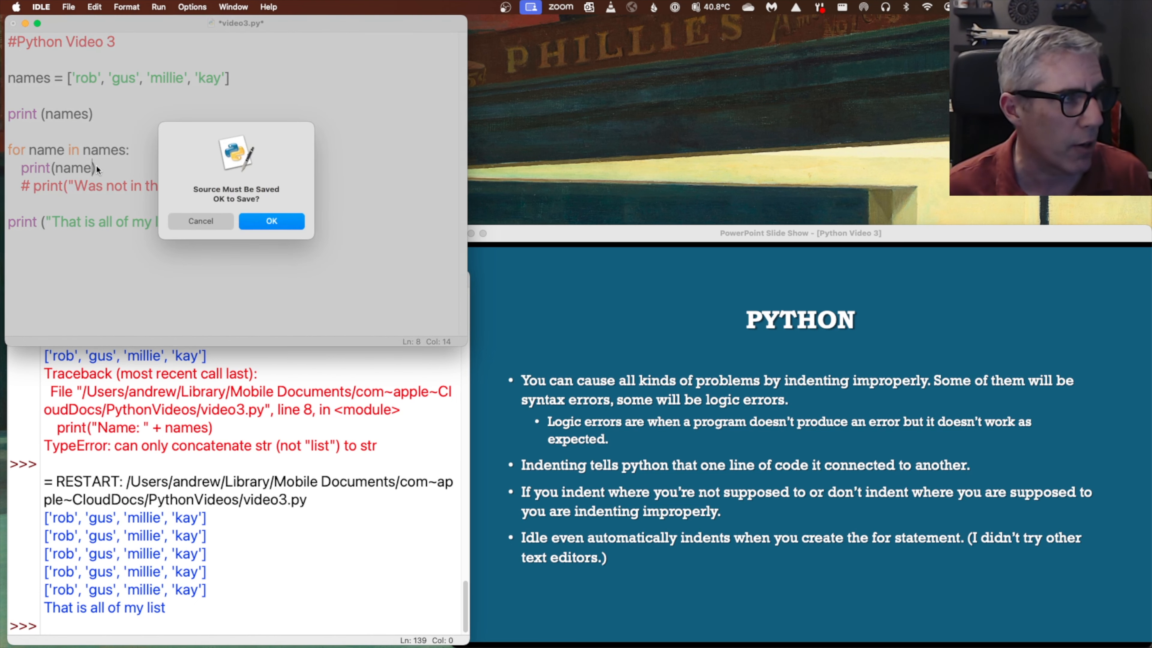
{"action": "left_click", "coordinate": [271, 220]}
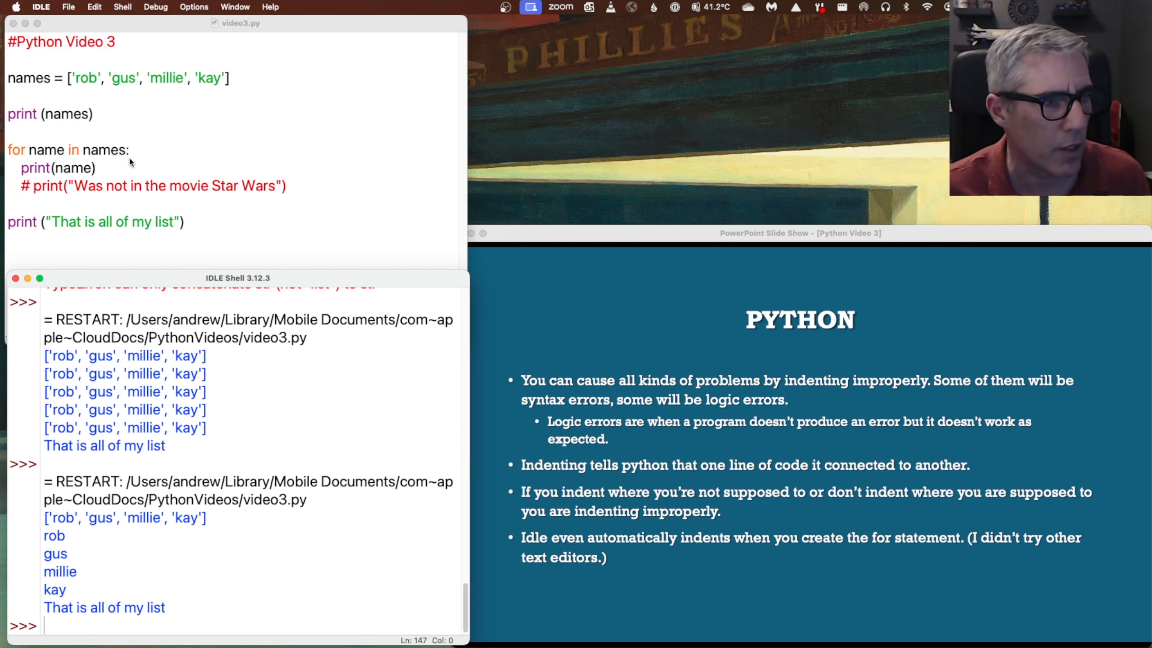
{"action": "mouse_move", "coordinate": [269, 332]}
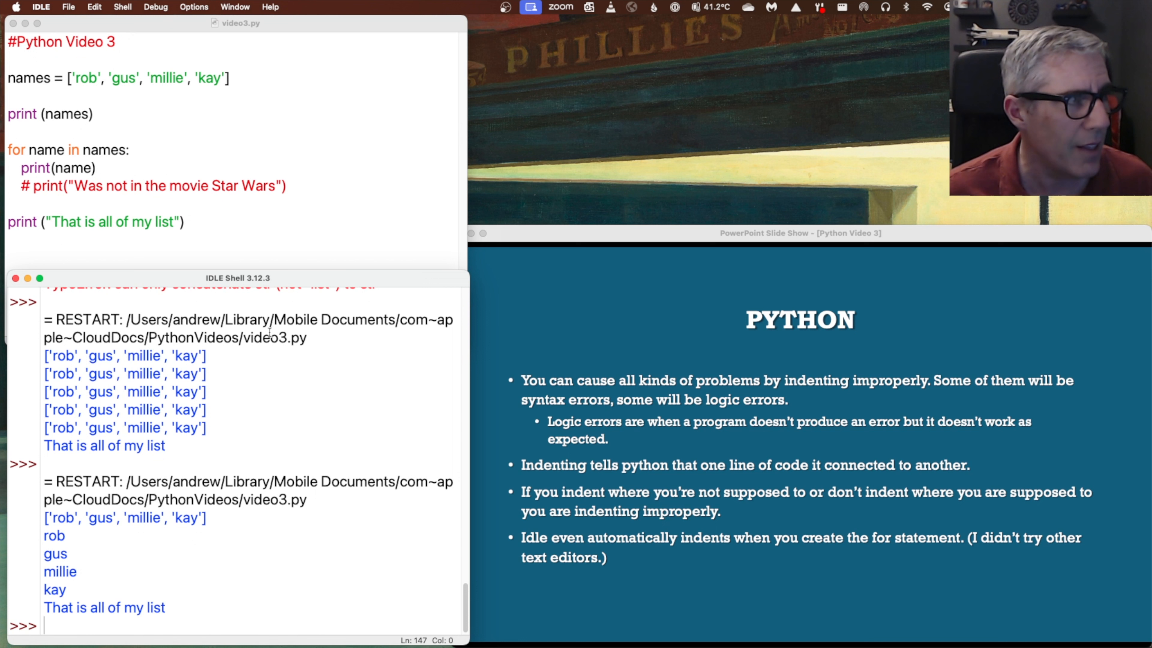
Uncomment the 'Was not in the movie Star Wars' print inside the loop
{"action": "left_click", "coordinate": [96, 167]}
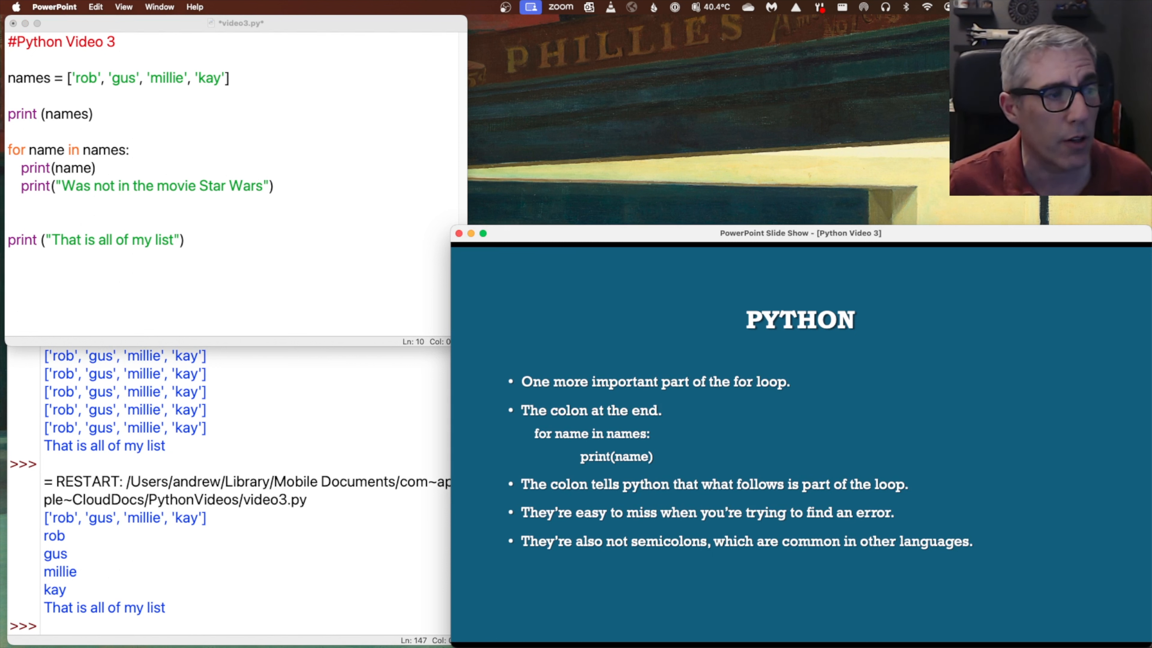
{"action": "mouse_move", "coordinate": [151, 166]}
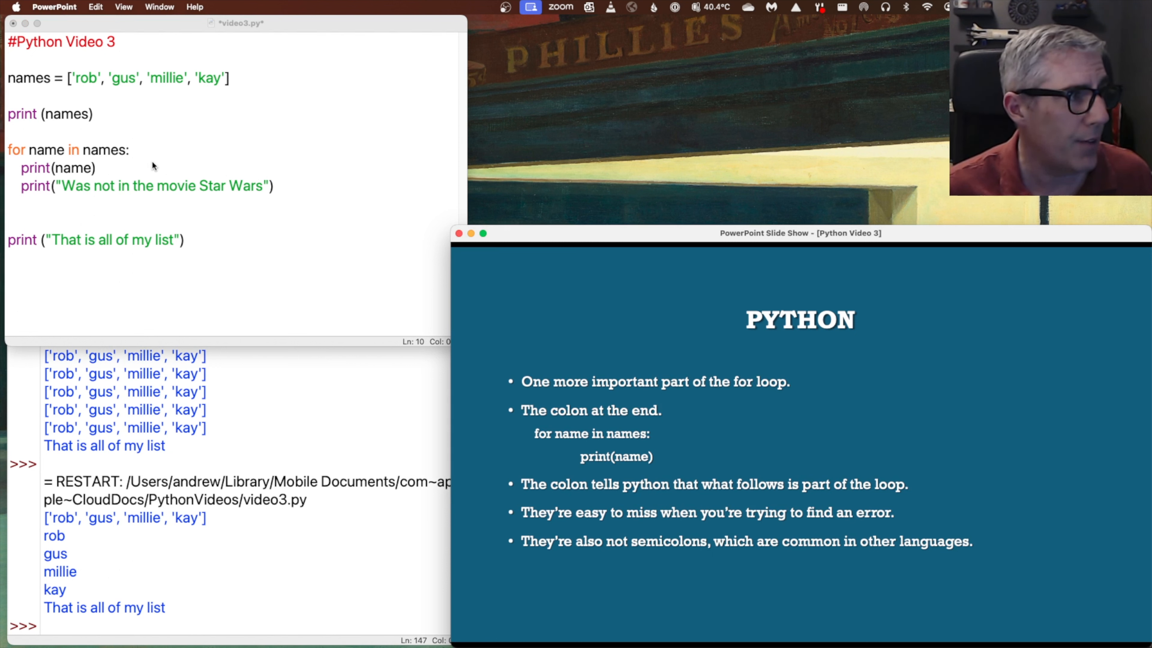
Delete the for line's colon, run to get the expected ':' error, then retype the colon
{"action": "left_click", "coordinate": [131, 150]}
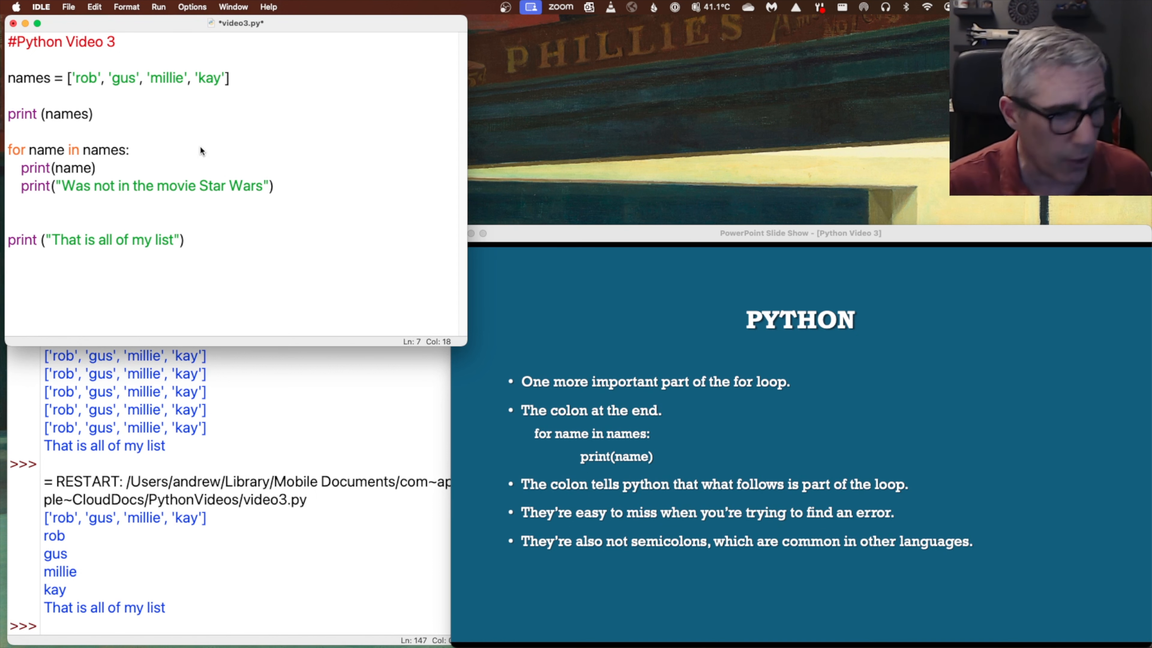
{"action": "key", "text": "Backspace"}
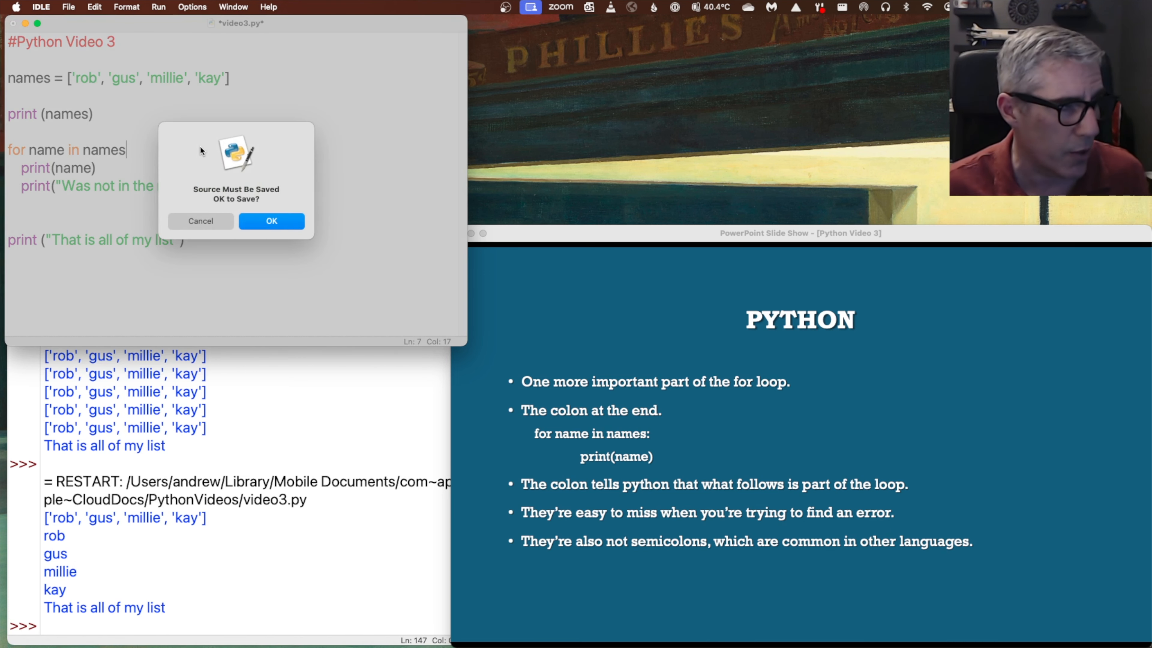
{"action": "left_click", "coordinate": [271, 221]}
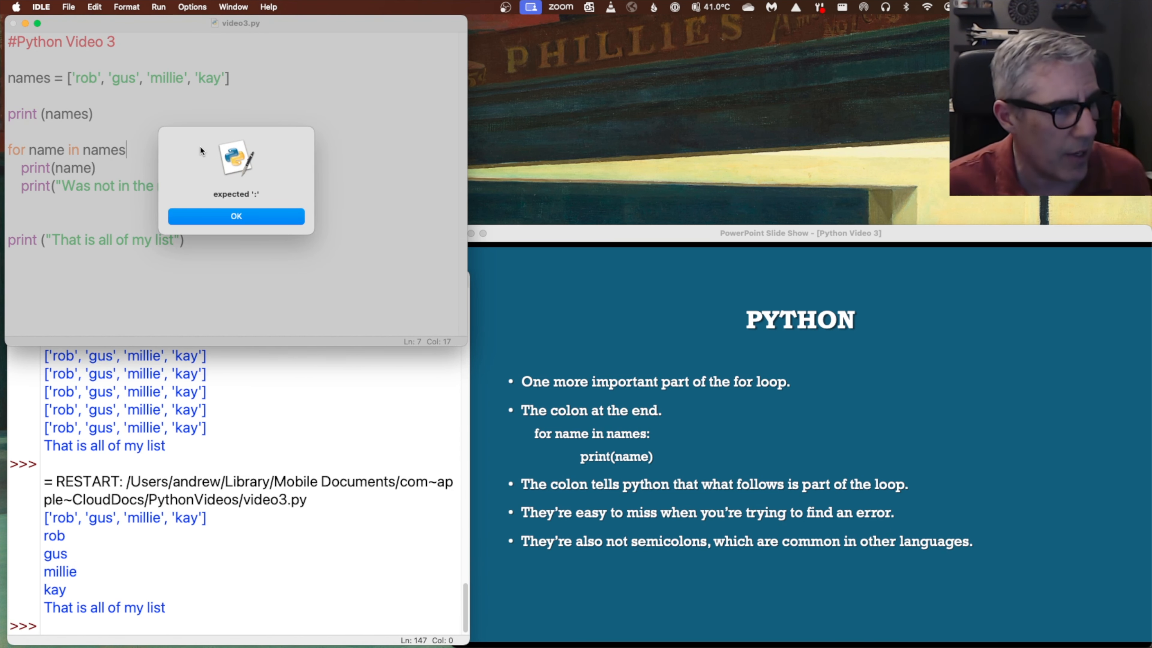
{"action": "left_click", "coordinate": [236, 216]}
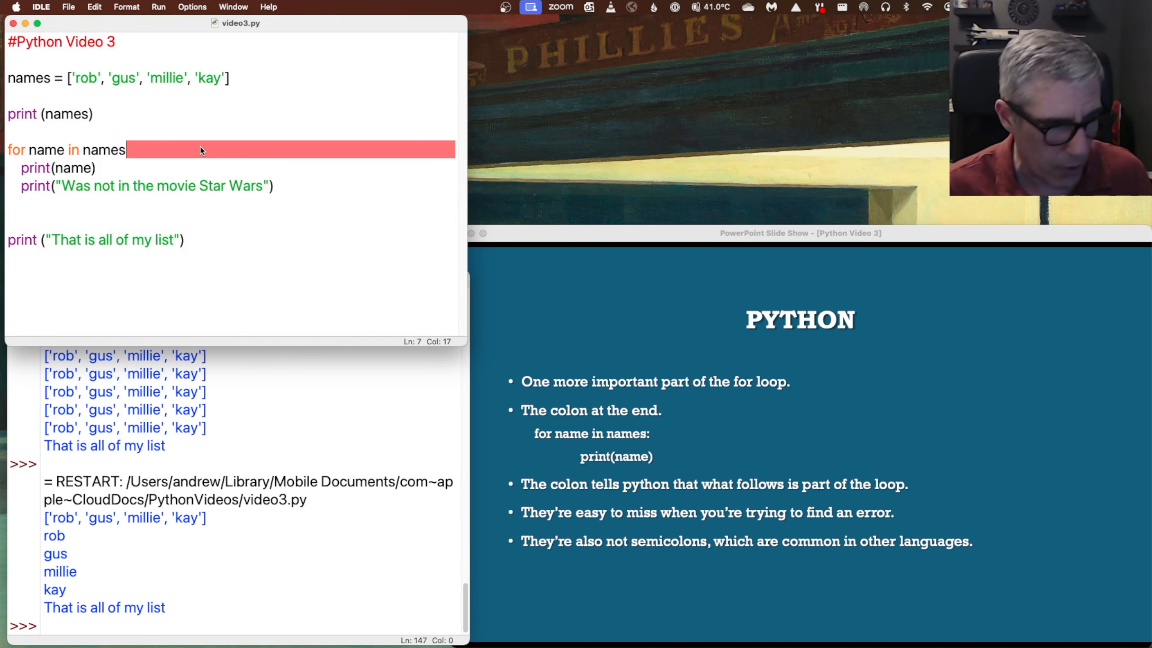
{"action": "type", "text": ":"}
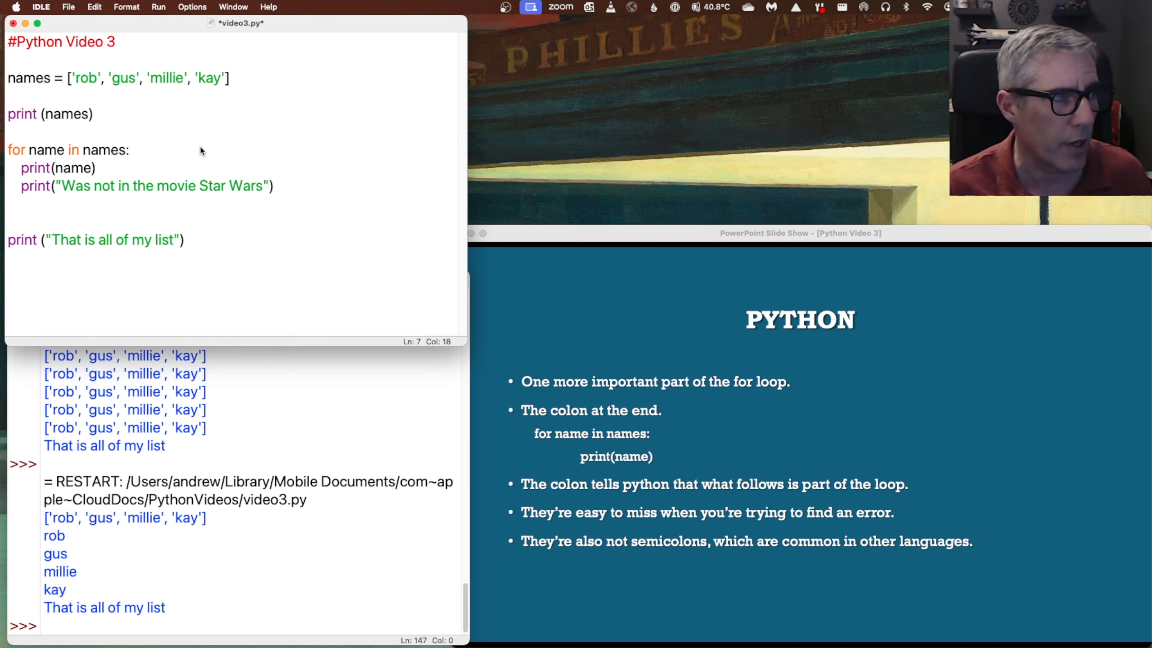
{"action": "left_click", "coordinate": [131, 150]}
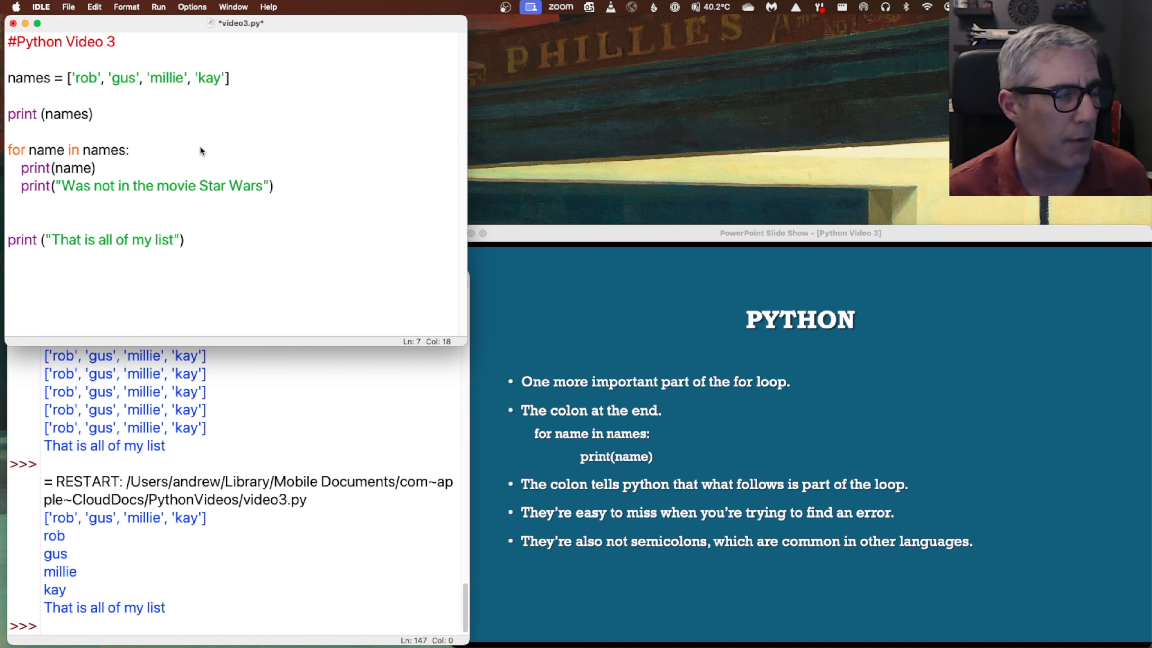
{"action": "left_click", "coordinate": [129, 149]}
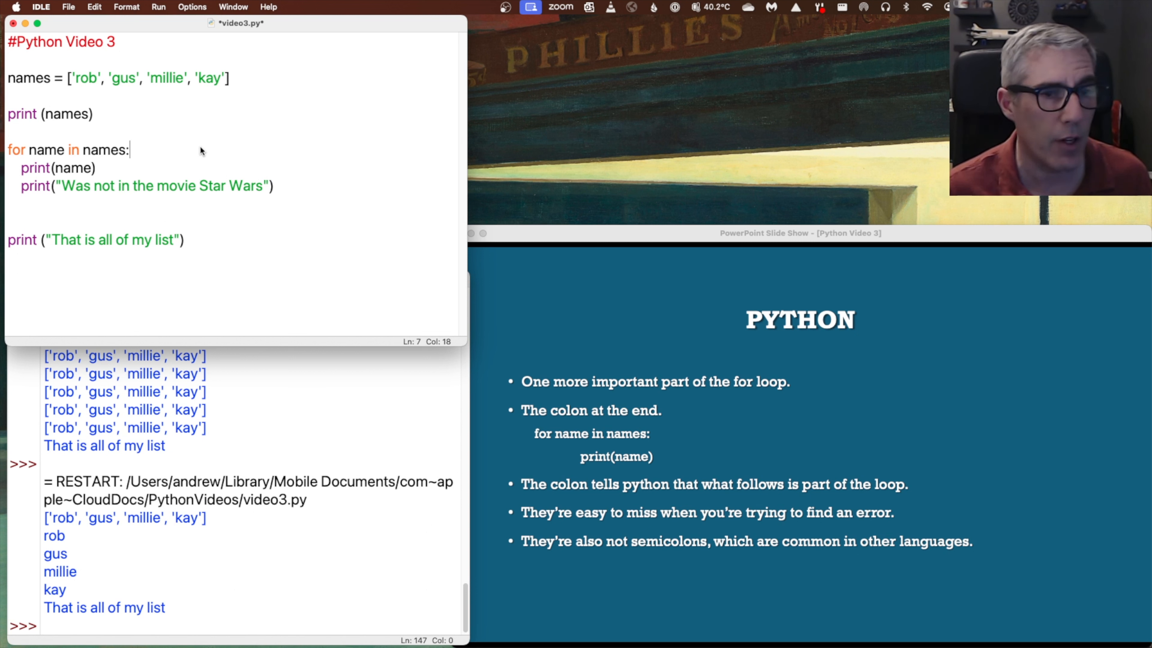
{"action": "mouse_move", "coordinate": [572, 493]}
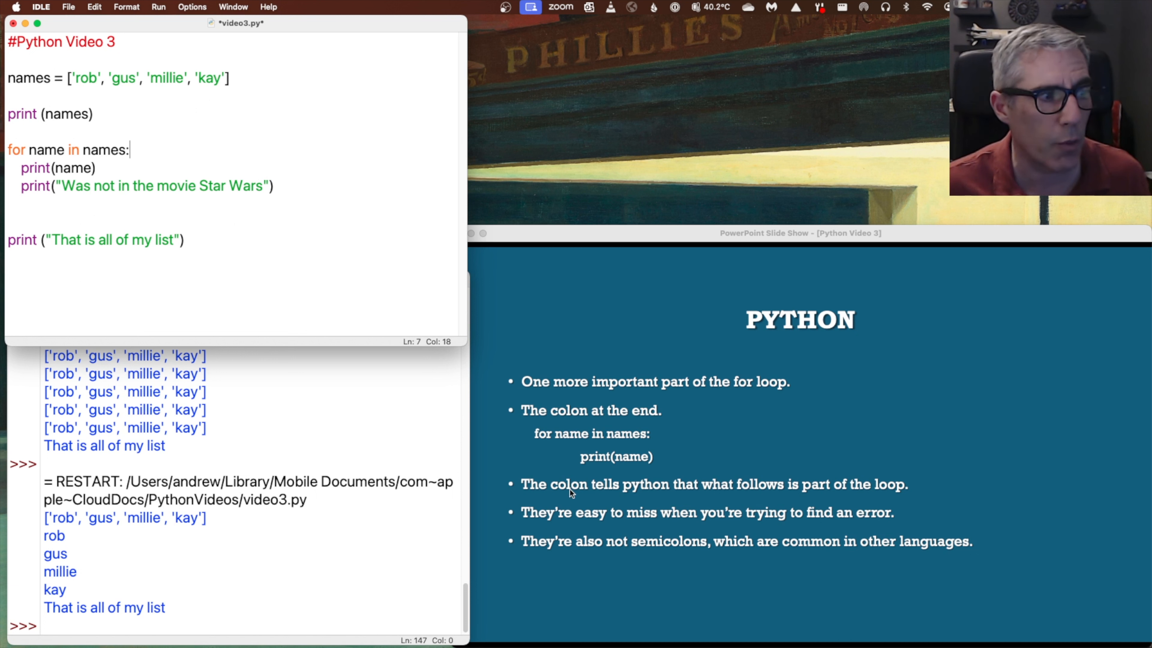
{"action": "mouse_move", "coordinate": [568, 547]}
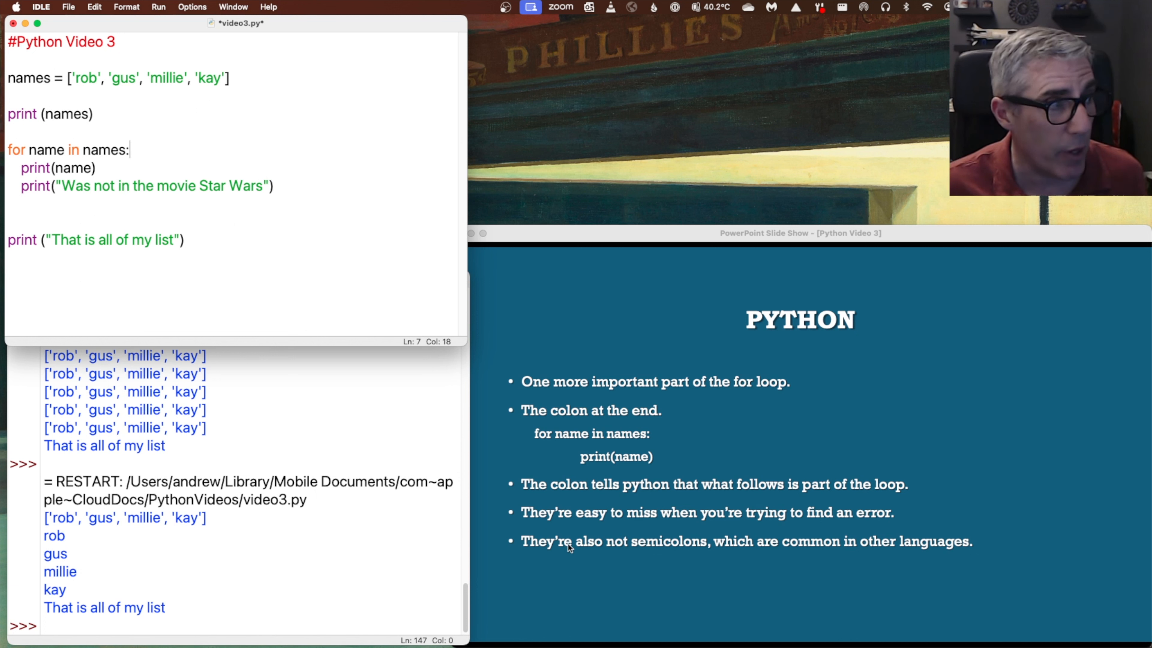
{"action": "mouse_move", "coordinate": [318, 223]}
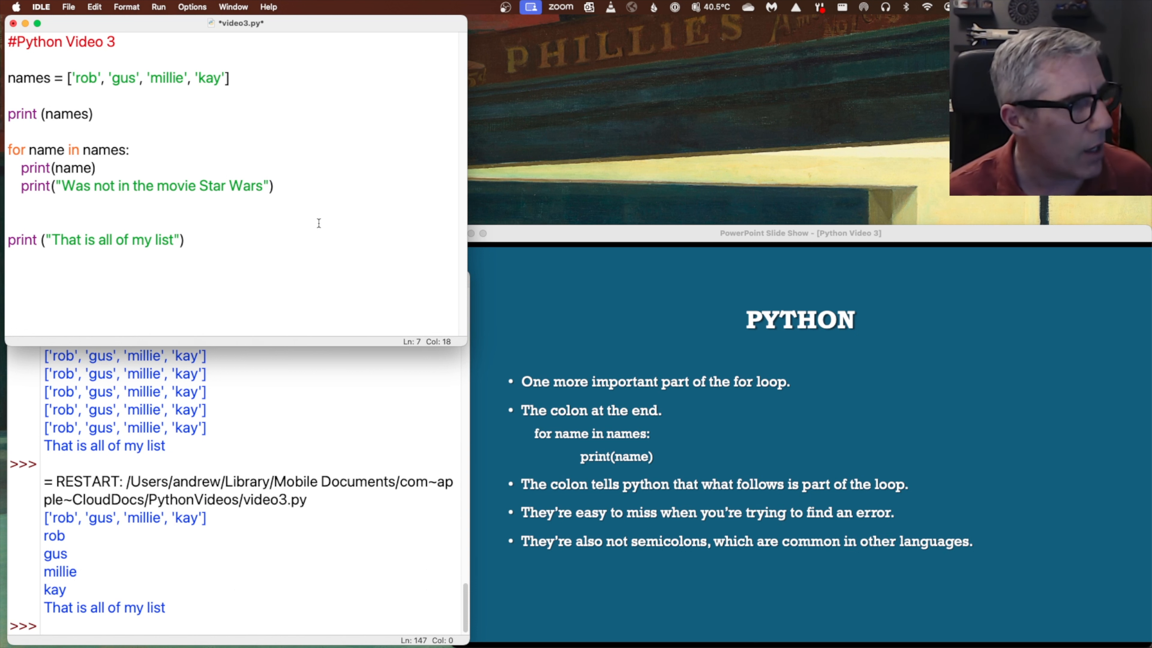
Change the loop to print(name + " was not in the movie Star Wars") and rerun
{"action": "left_click", "coordinate": [158, 6]}
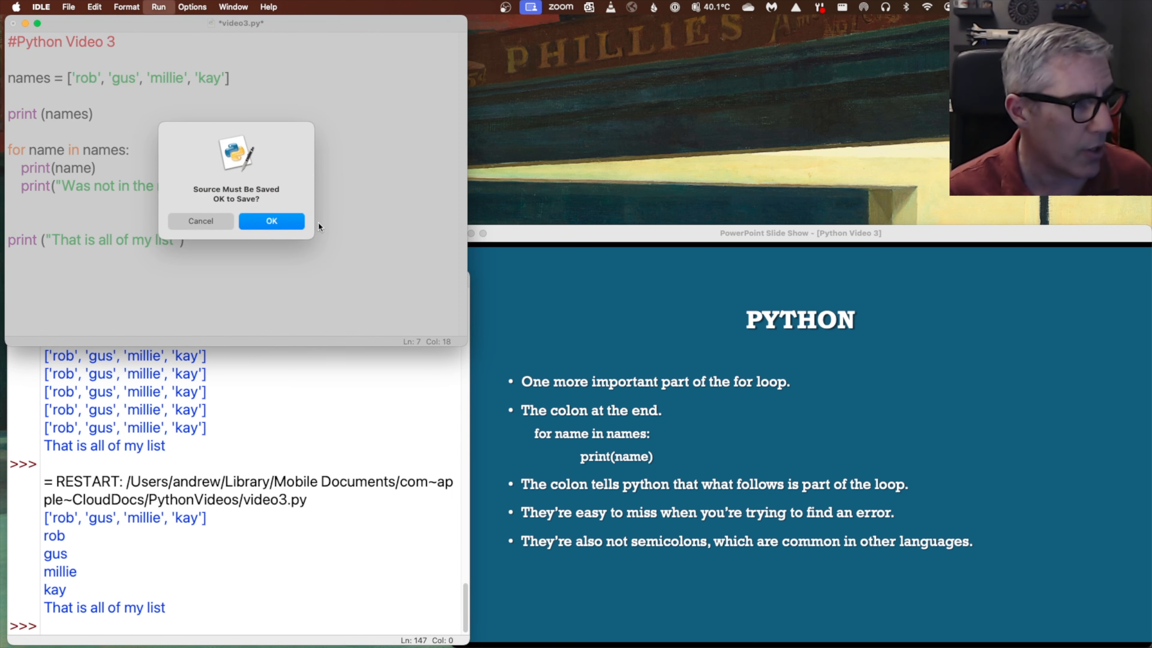
{"action": "left_click", "coordinate": [271, 222]}
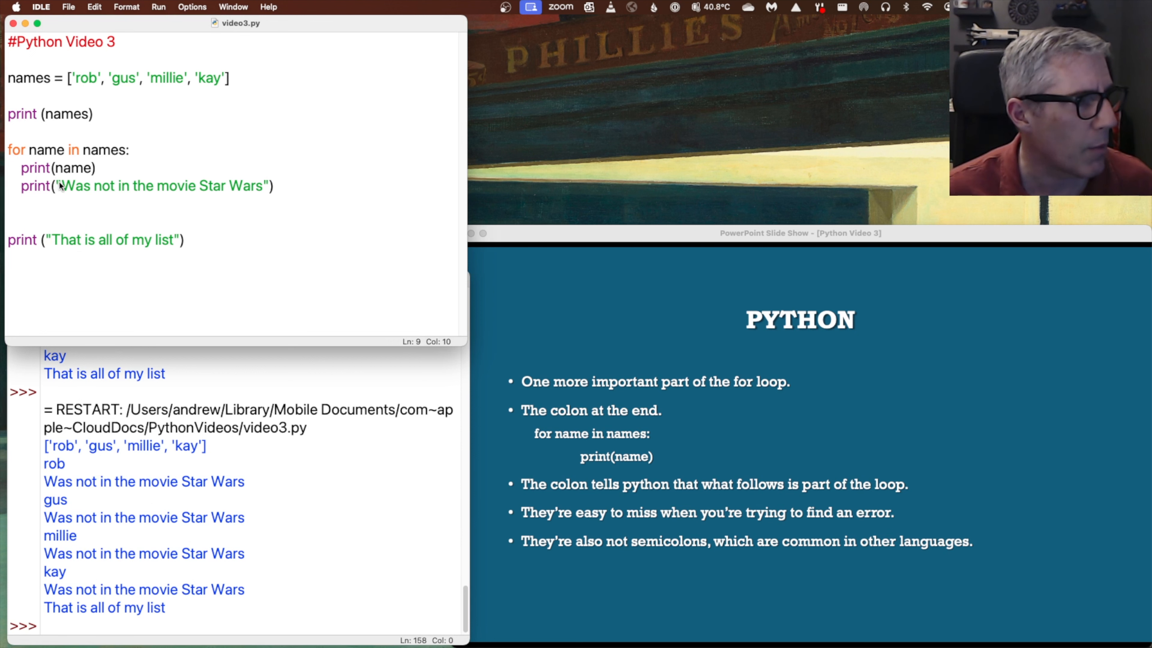
{"action": "mouse_move", "coordinate": [58, 189]}
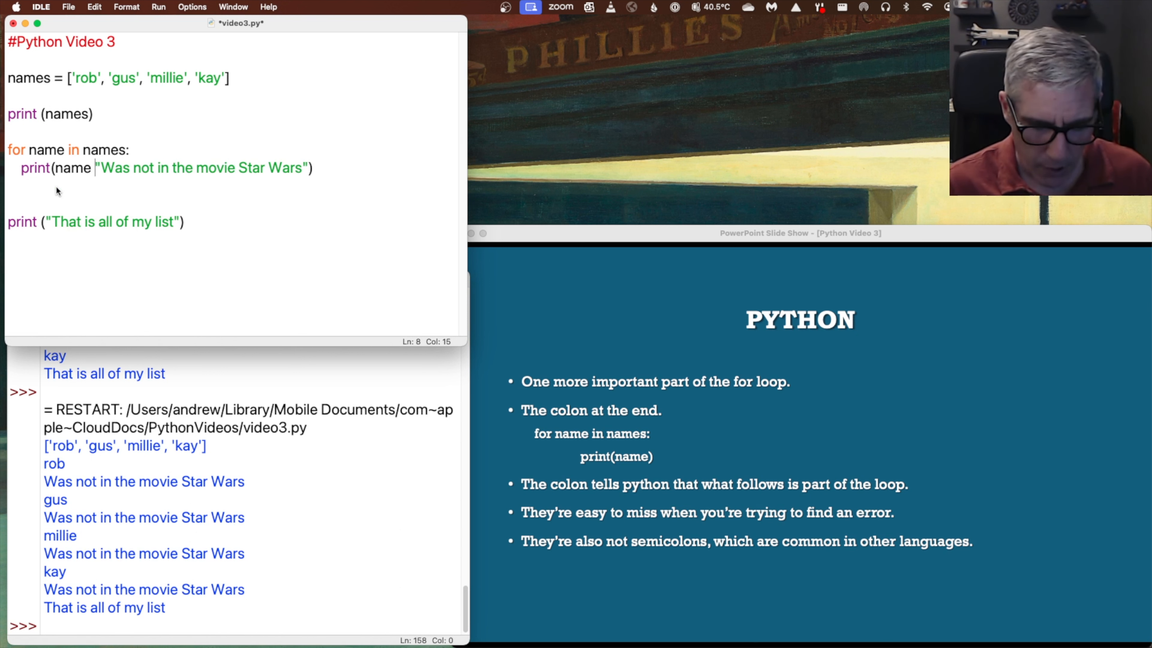
{"action": "type", "text": "+"}
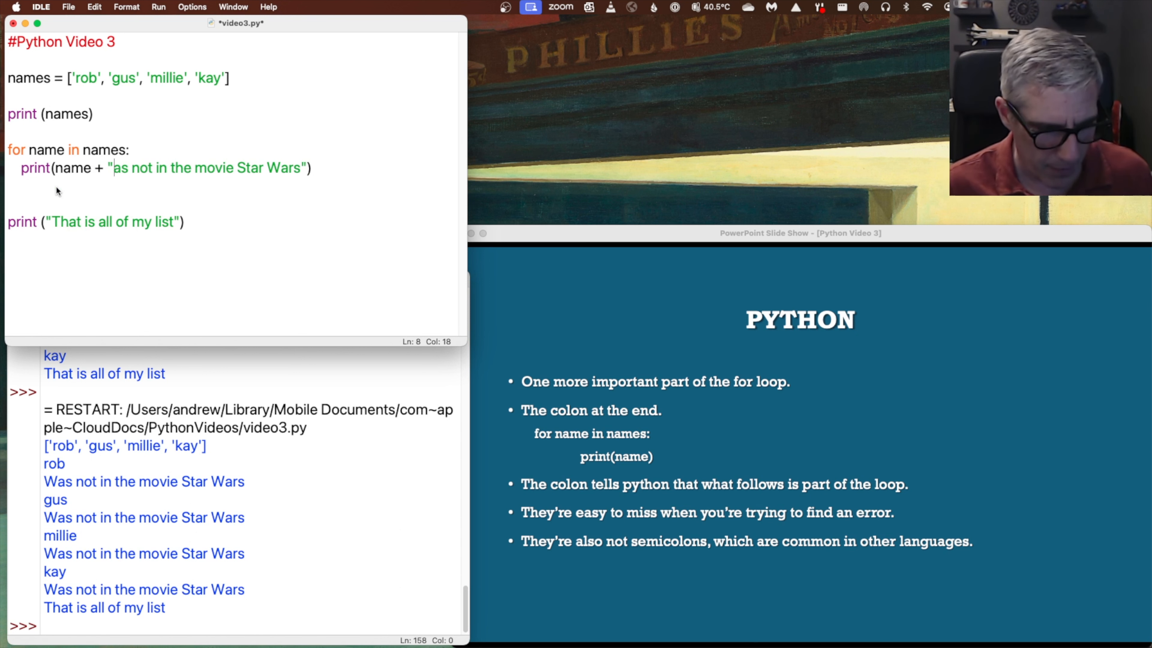
{"action": "type", "text": "was no"}
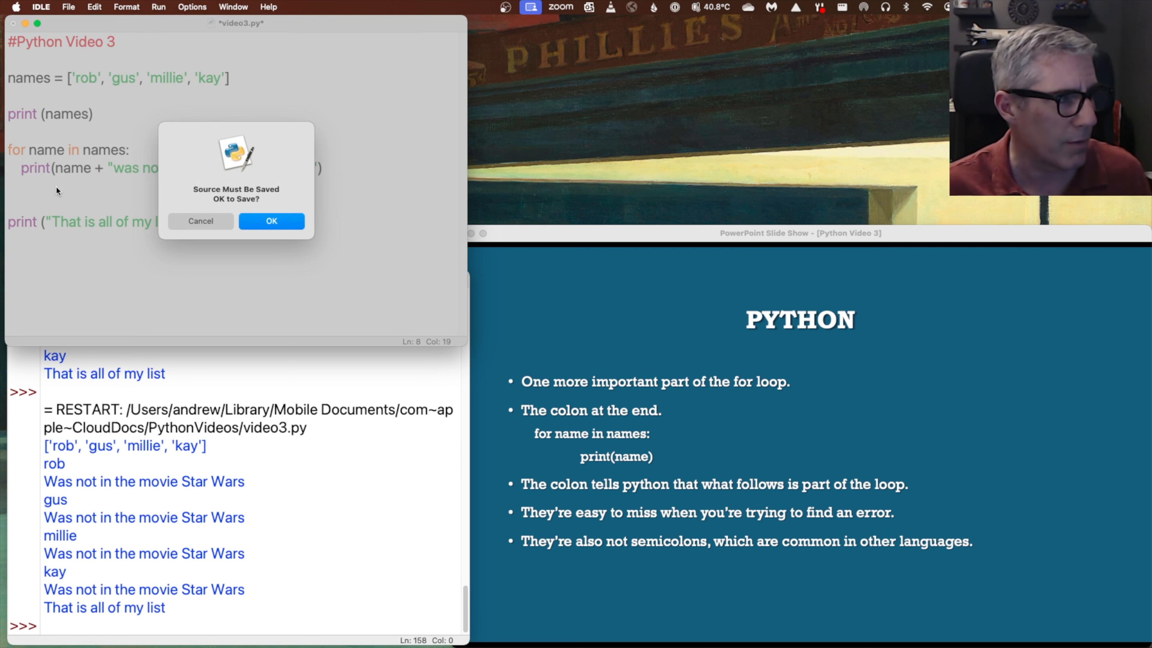
{"action": "left_click", "coordinate": [270, 222]}
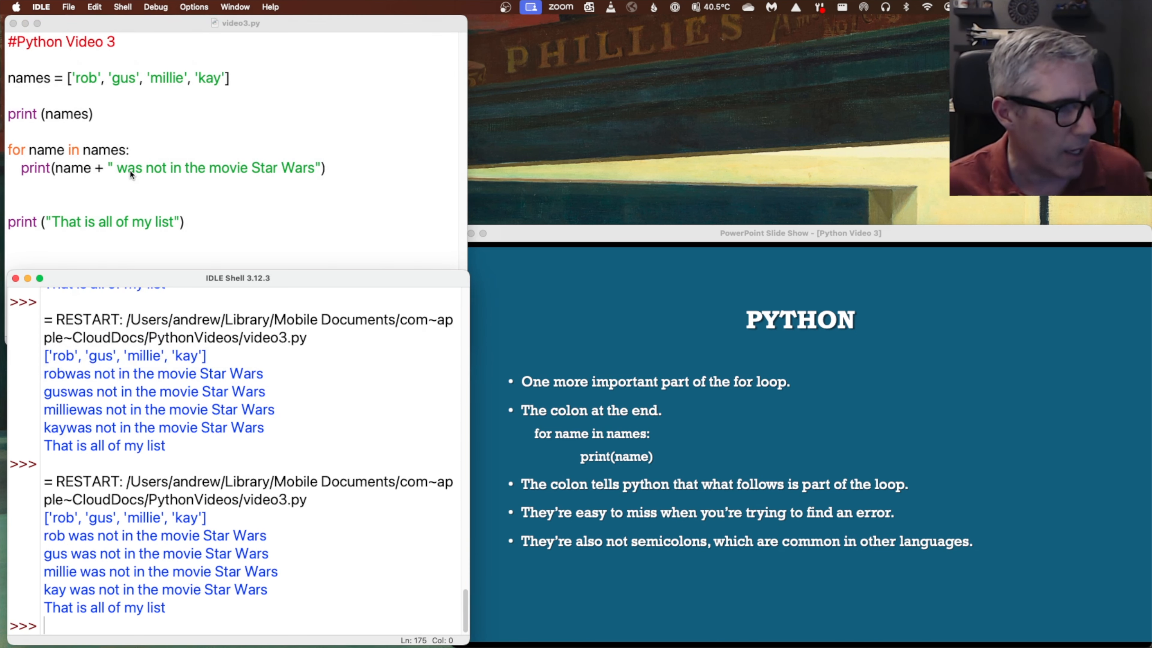
{"action": "mouse_move", "coordinate": [88, 72]}
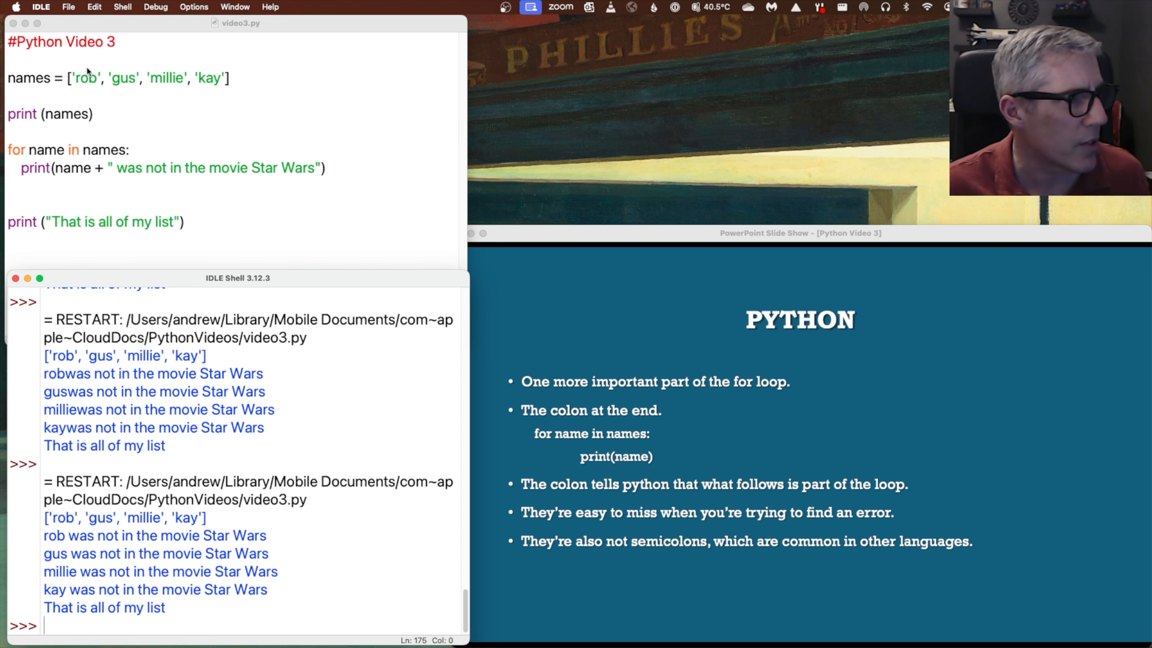
Comment out the print(names) line with # and rerun, leaving only the per-name sentences
{"action": "left_click", "coordinate": [95, 114]}
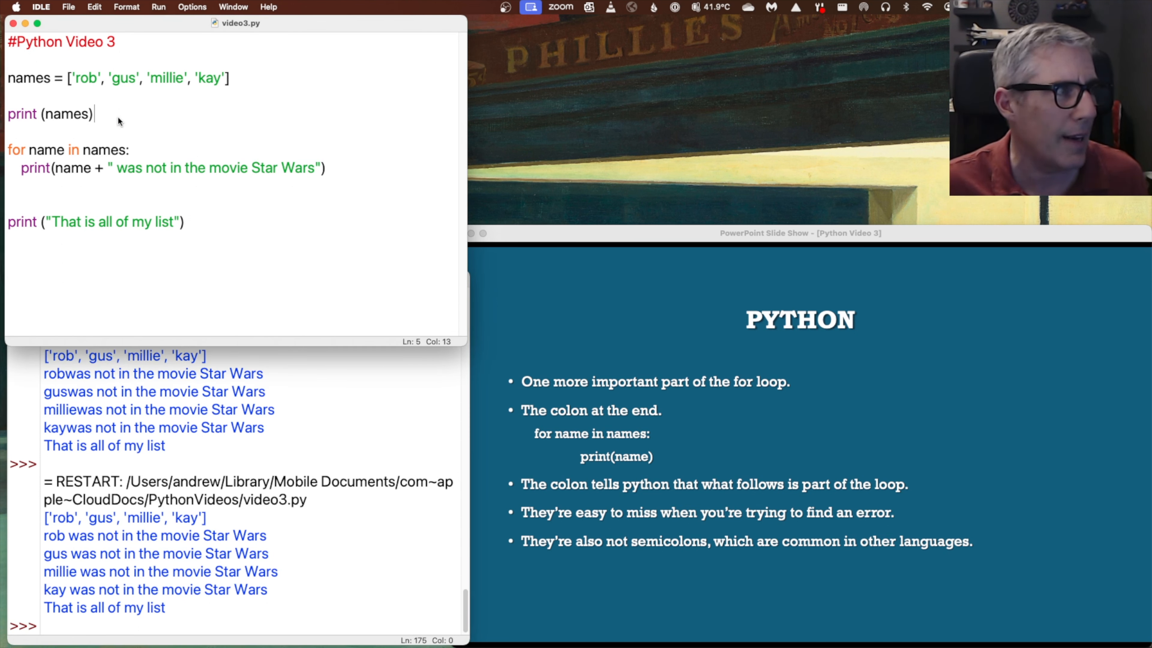
{"action": "left_click", "coordinate": [9, 114]}
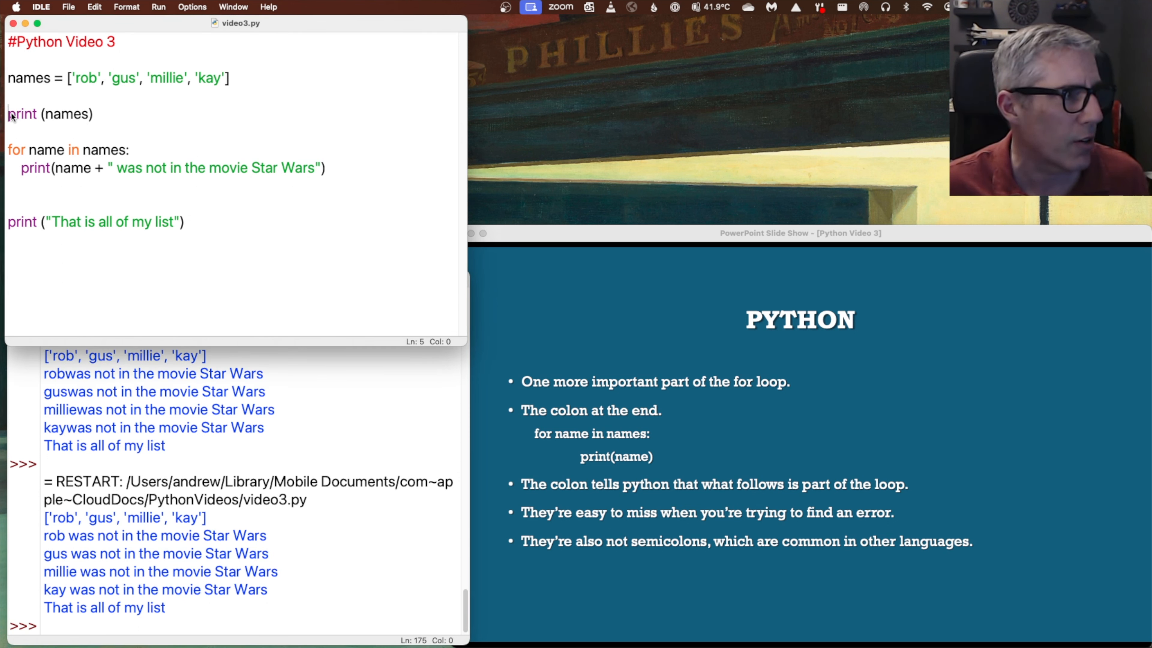
{"action": "type", "text": "#"}
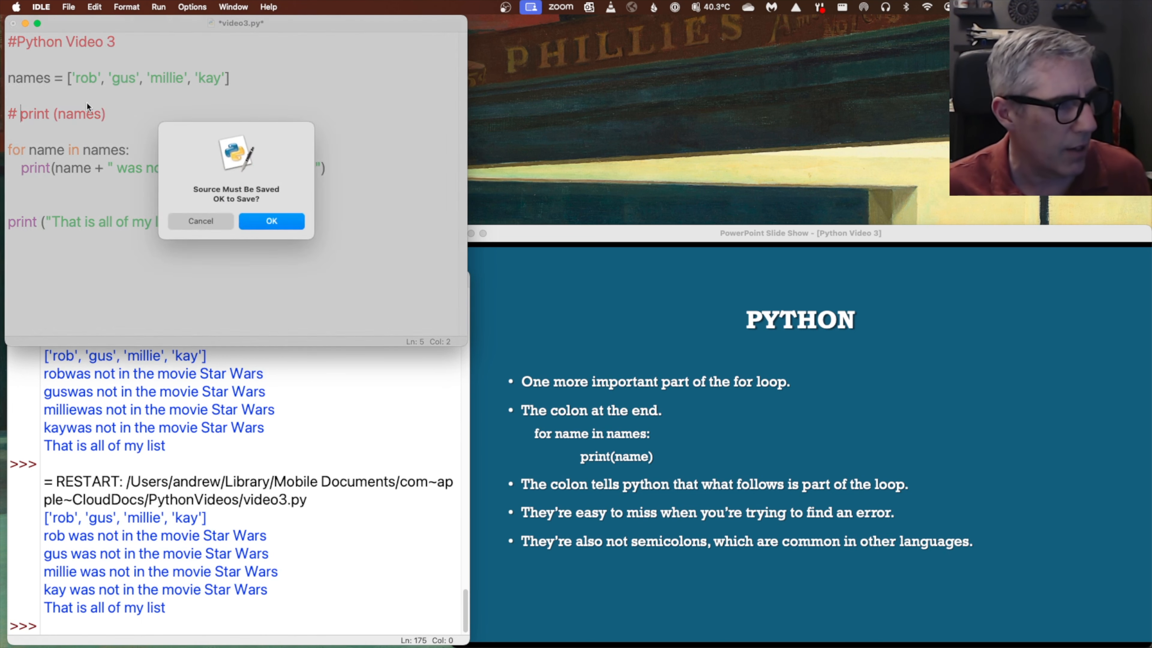
{"action": "left_click", "coordinate": [272, 222]}
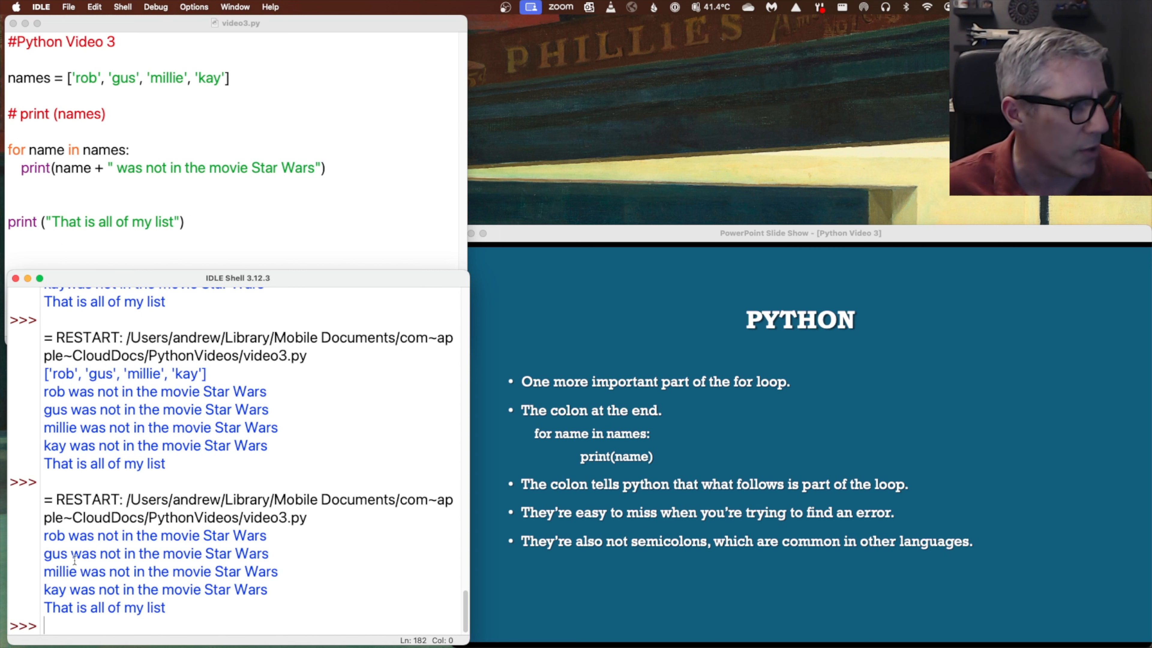
{"action": "mouse_move", "coordinate": [270, 564]}
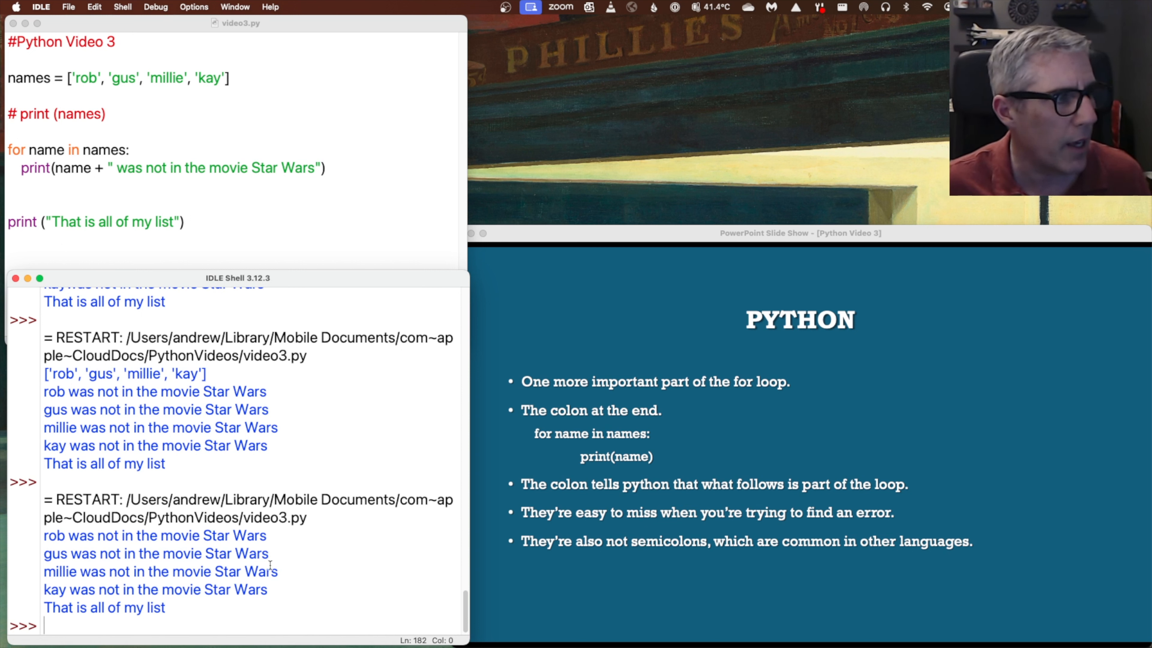
{"action": "mouse_move", "coordinate": [30, 549]}
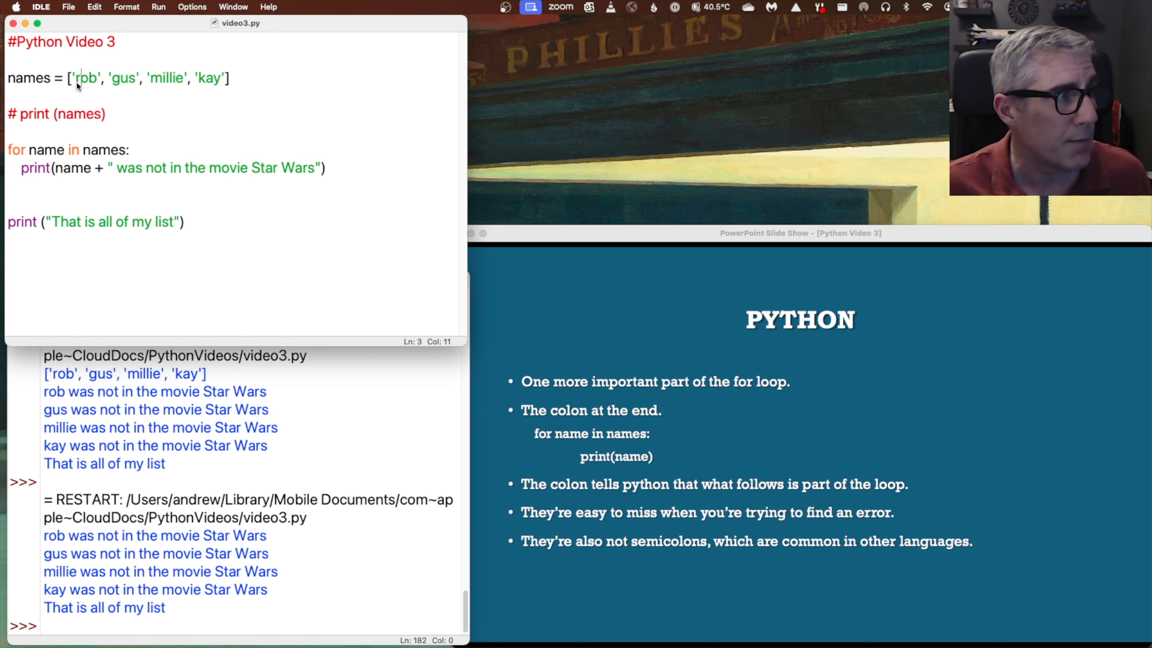
{"action": "mouse_move", "coordinate": [122, 90]}
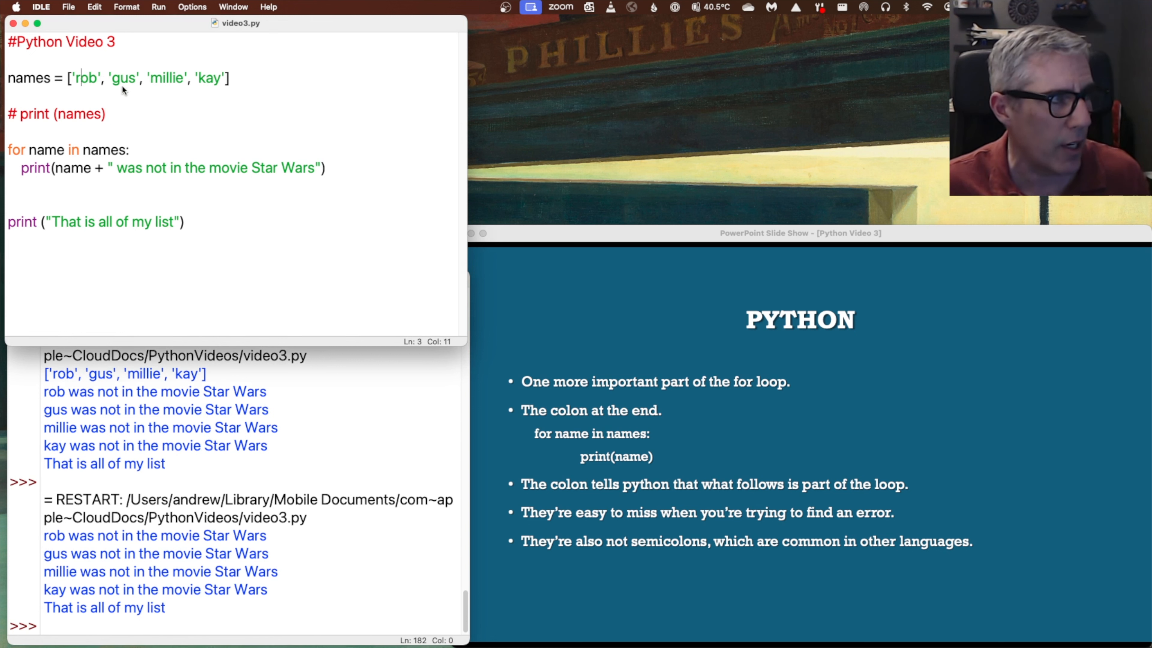
{"action": "mouse_move", "coordinate": [213, 114]}
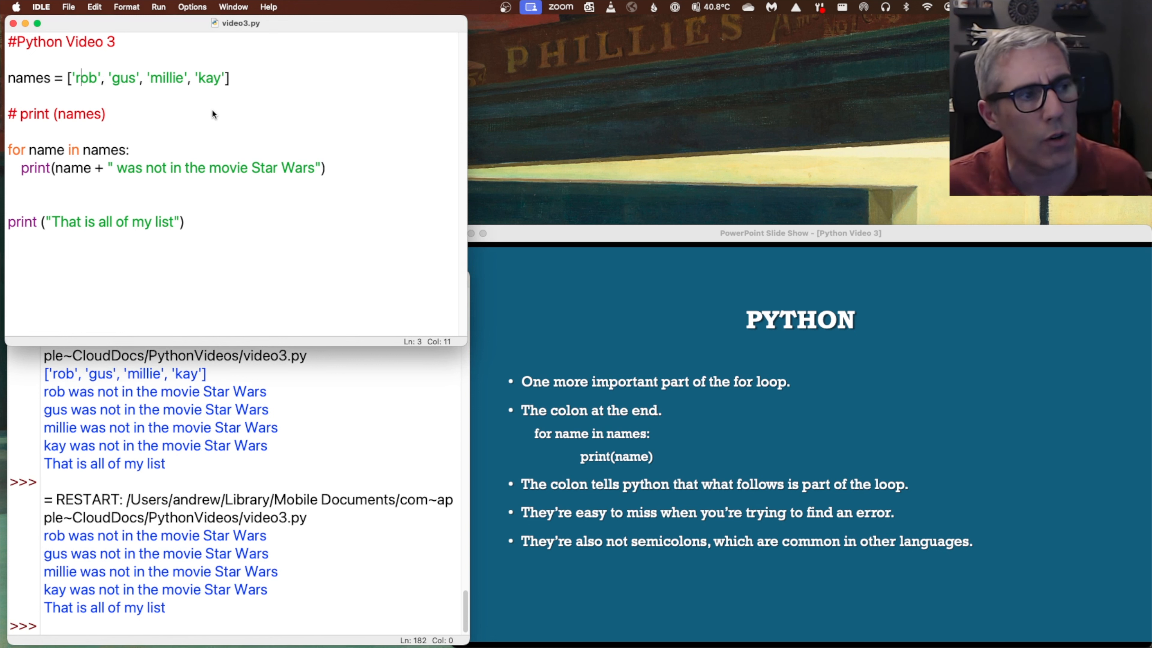
{"action": "mouse_move", "coordinate": [379, 179]}
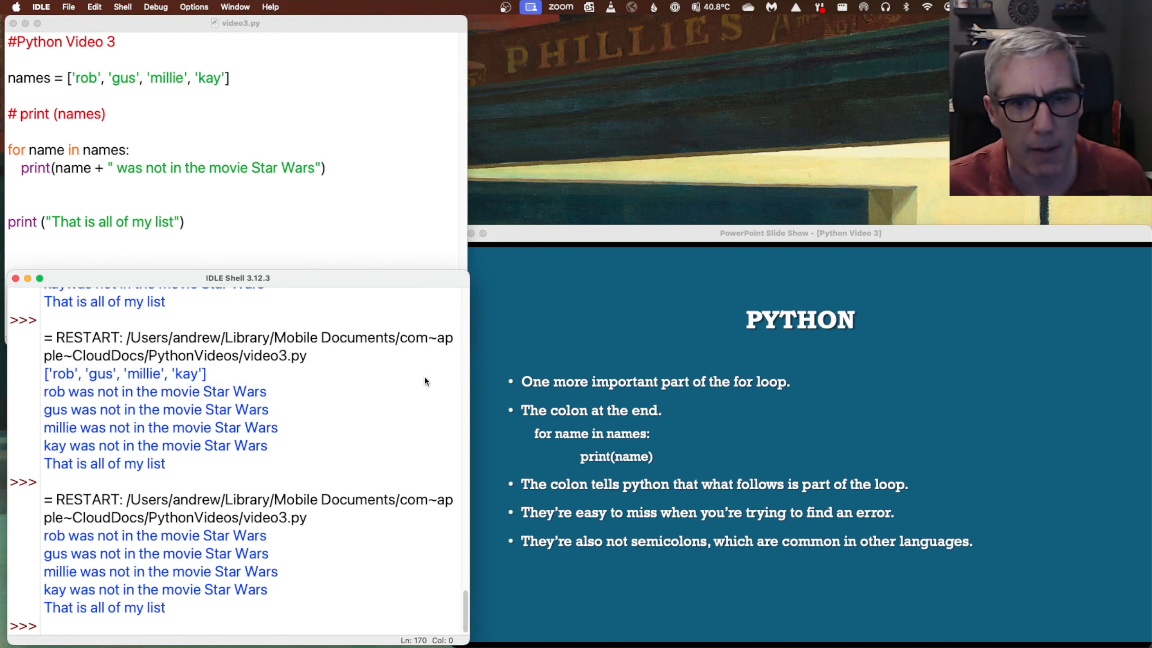
{"action": "mouse_move", "coordinate": [436, 377]}
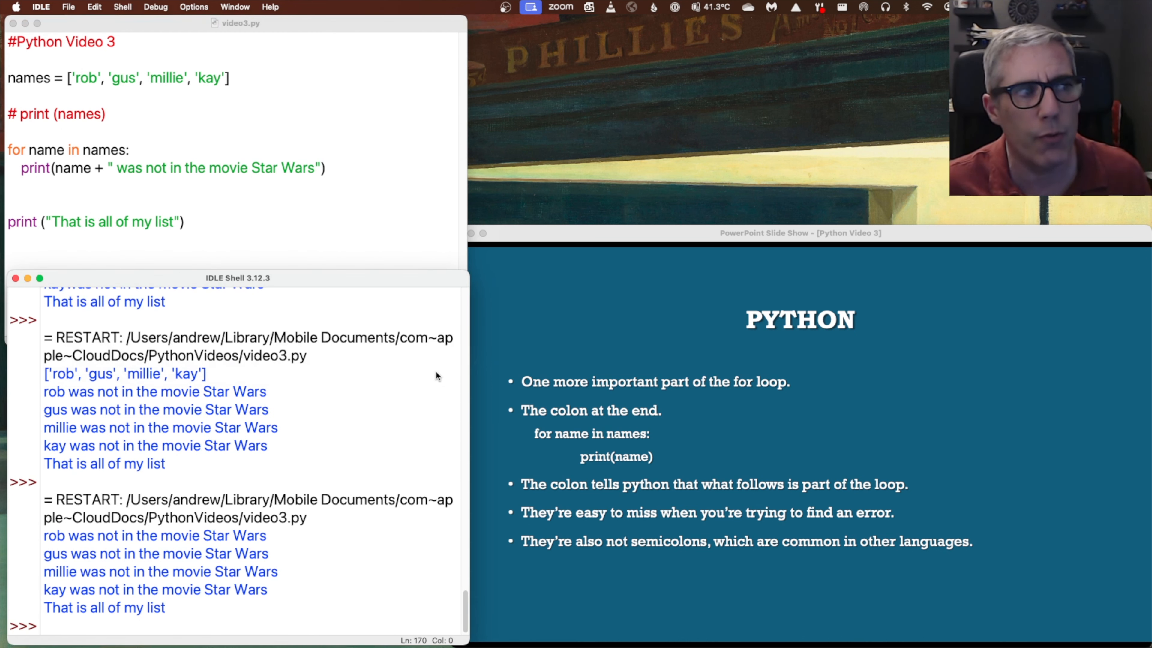
{"action": "mouse_move", "coordinate": [617, 353]}
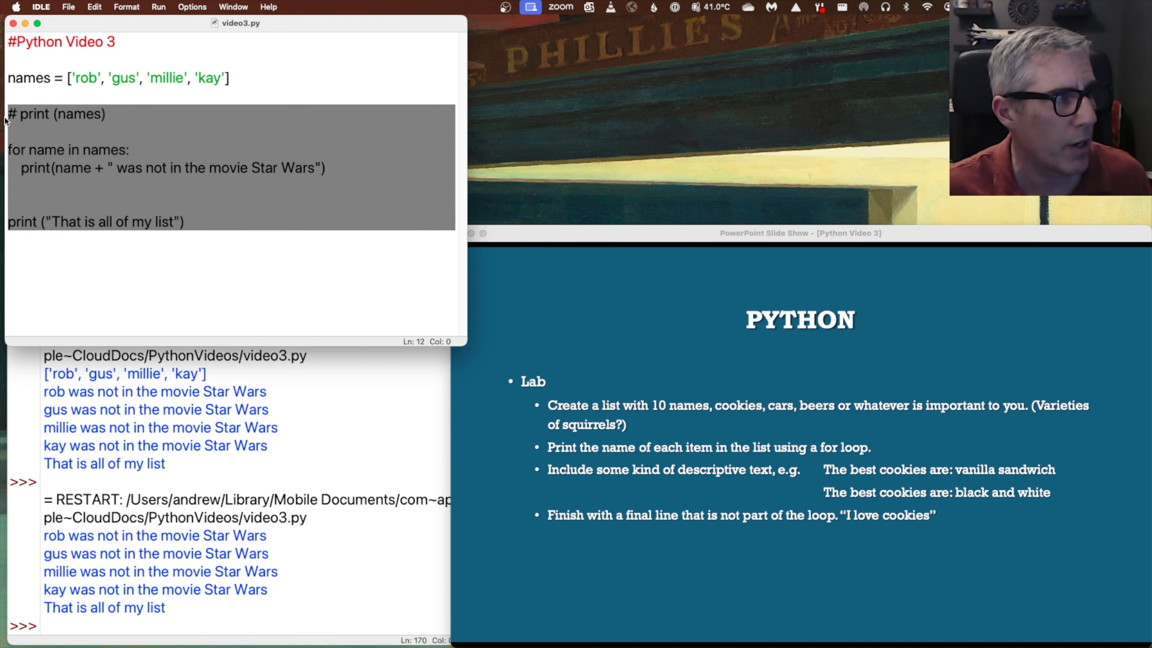
Remove the old loop and final print, leaving a blank line below the names list
{"action": "key", "text": "delete"}
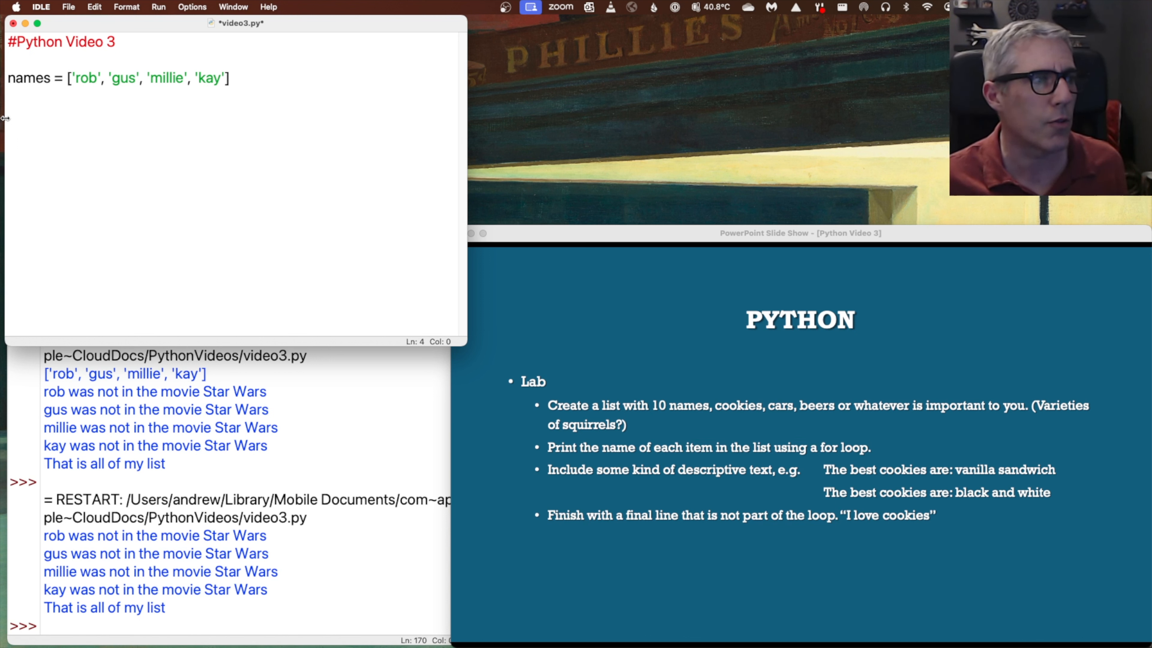
{"action": "key", "text": "Return"}
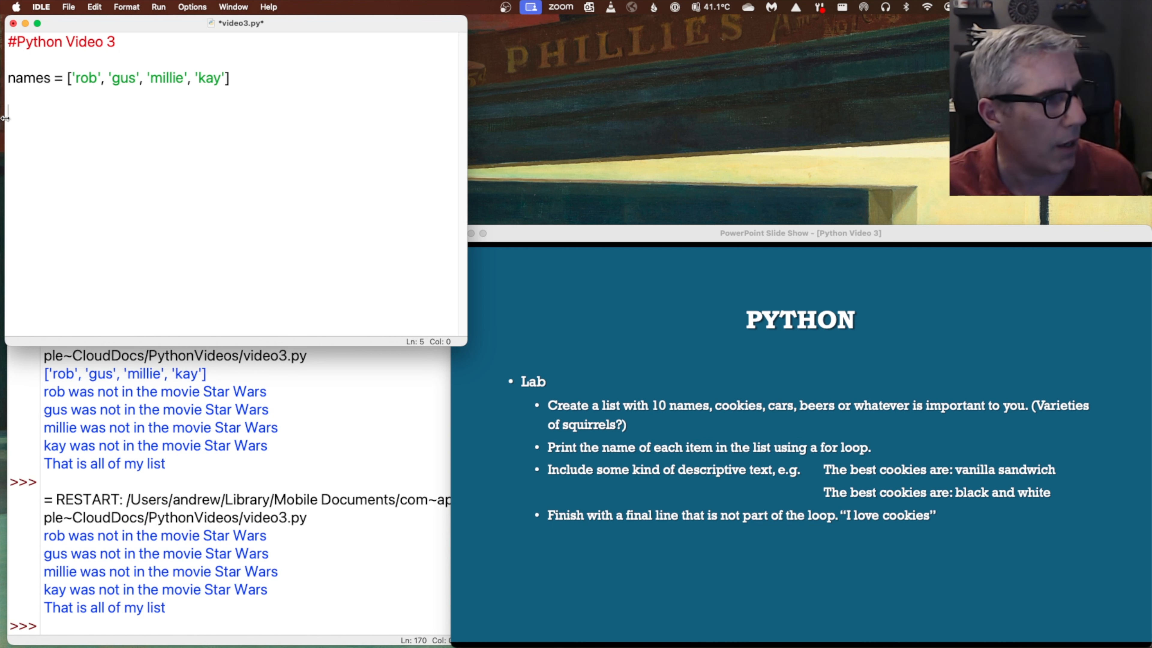
{"action": "left_click", "coordinate": [229, 78]}
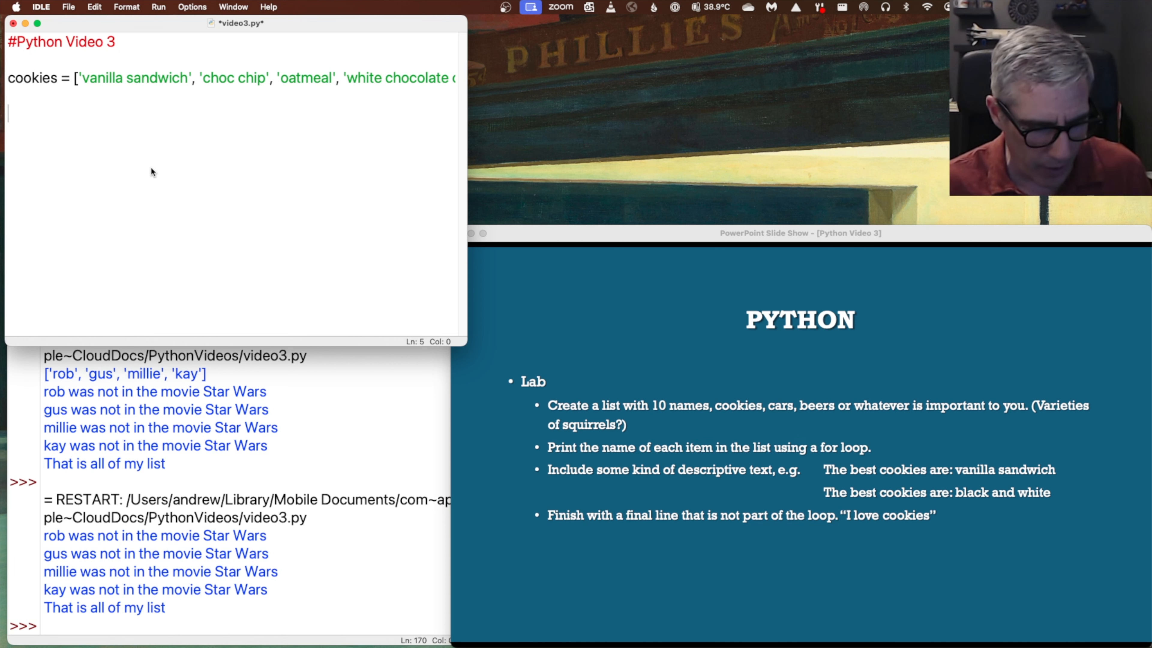
Add print(len(cookies)) to the script and run it so the shell shows 8
{"action": "type", "text": "print"}
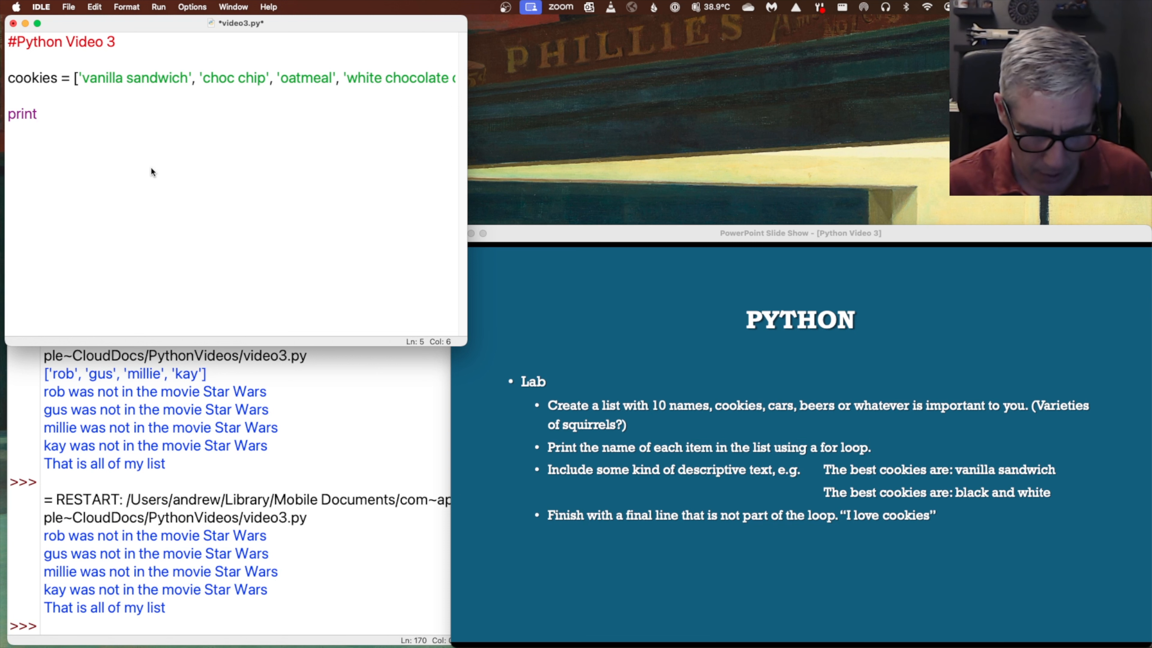
{"action": "type", "text": "("}
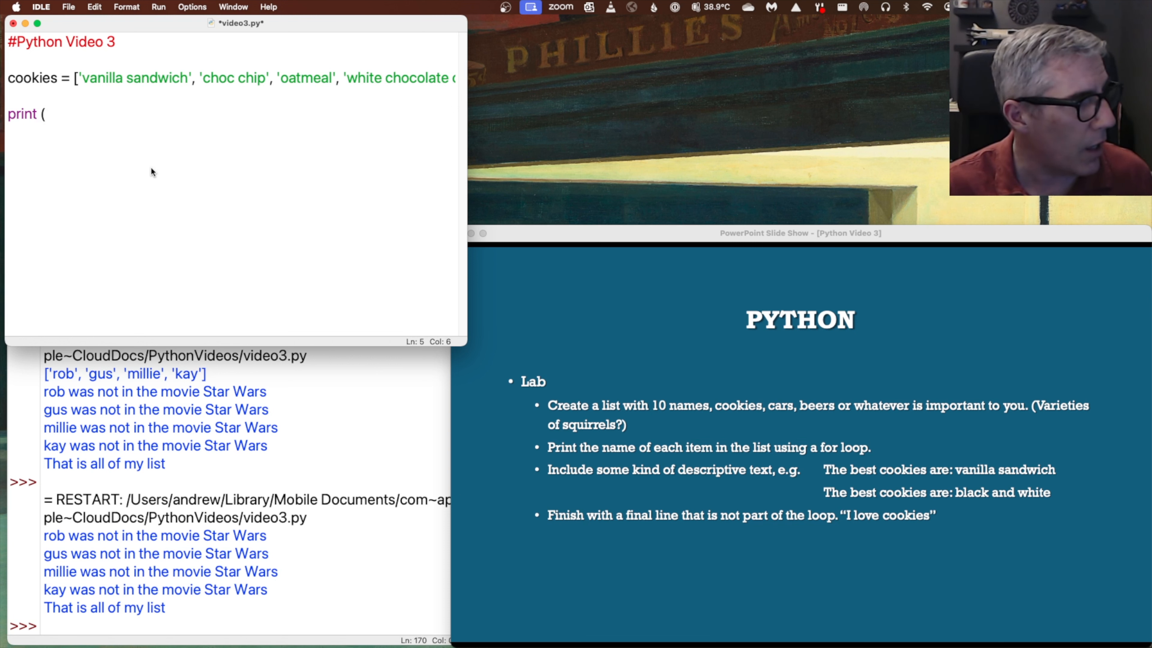
{"action": "type", "text": "len("}
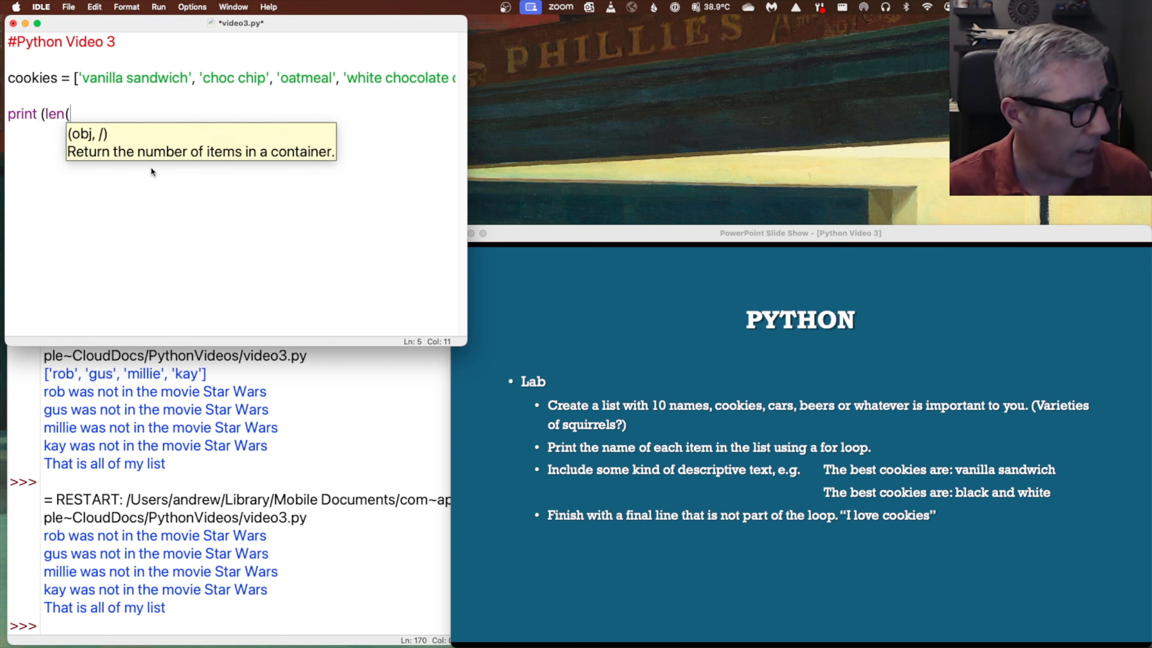
{"action": "type", "text": "cook"}
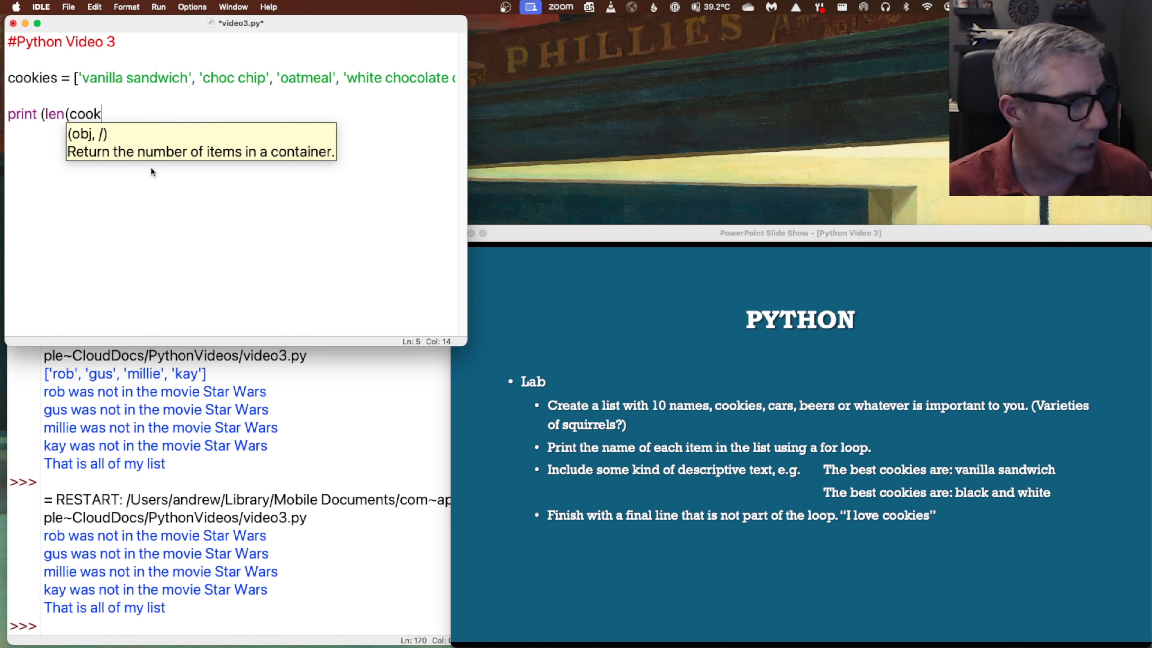
{"action": "type", "text": "ies"}
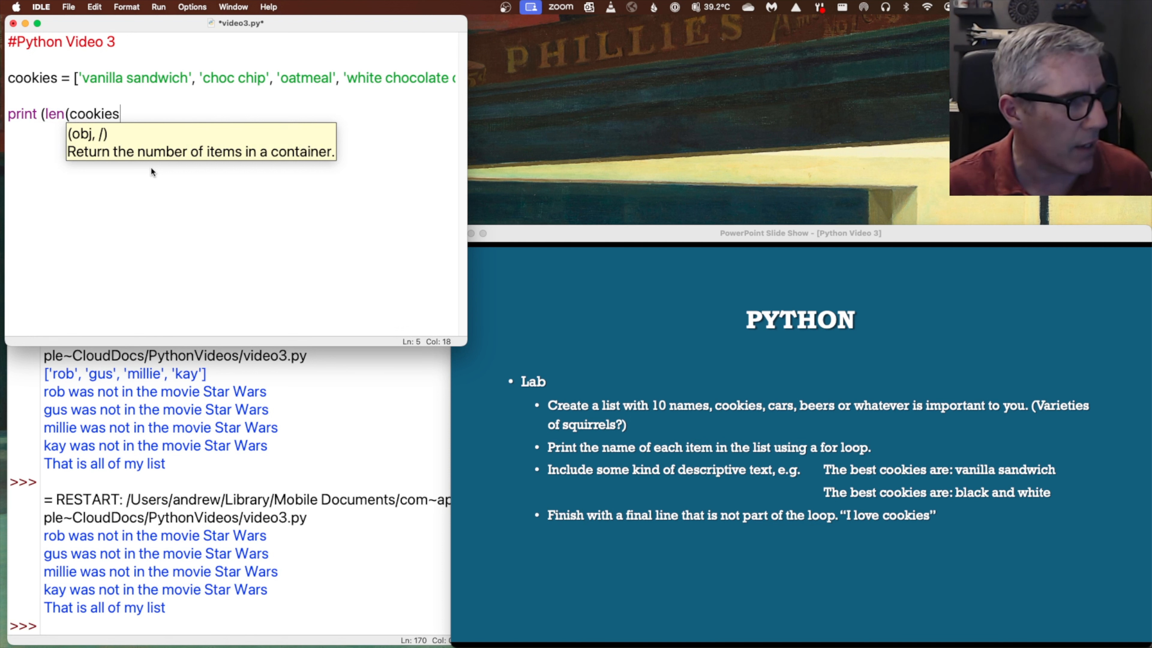
{"action": "type", "text": ")"}
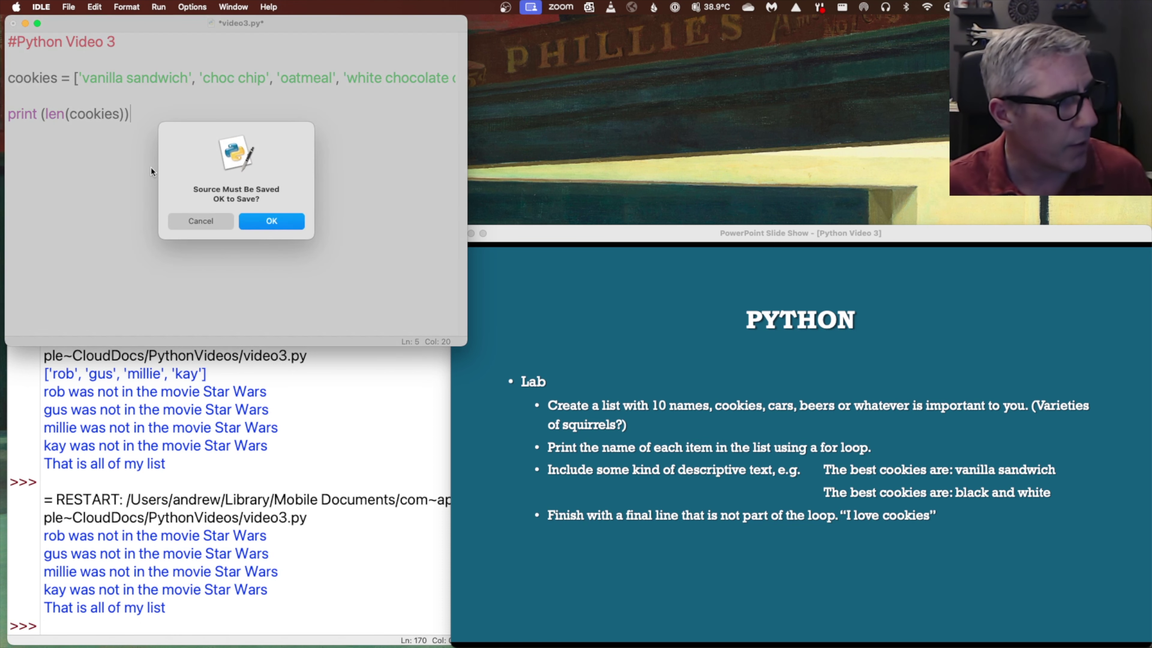
{"action": "left_click", "coordinate": [272, 220]}
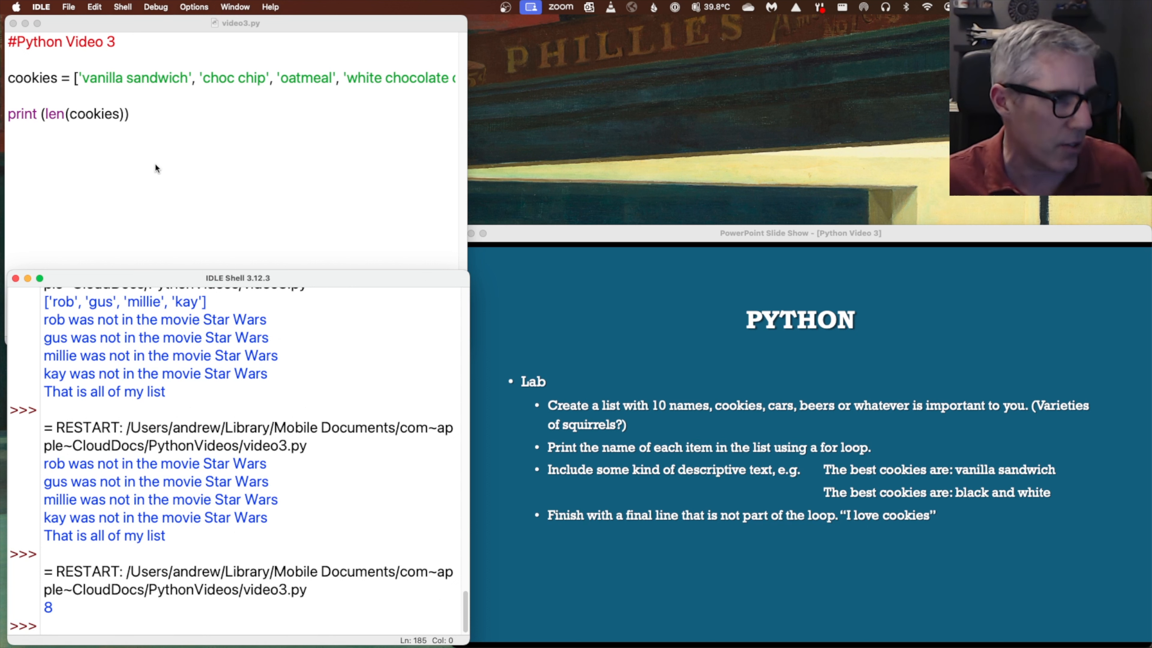
{"action": "mouse_move", "coordinate": [32, 144]}
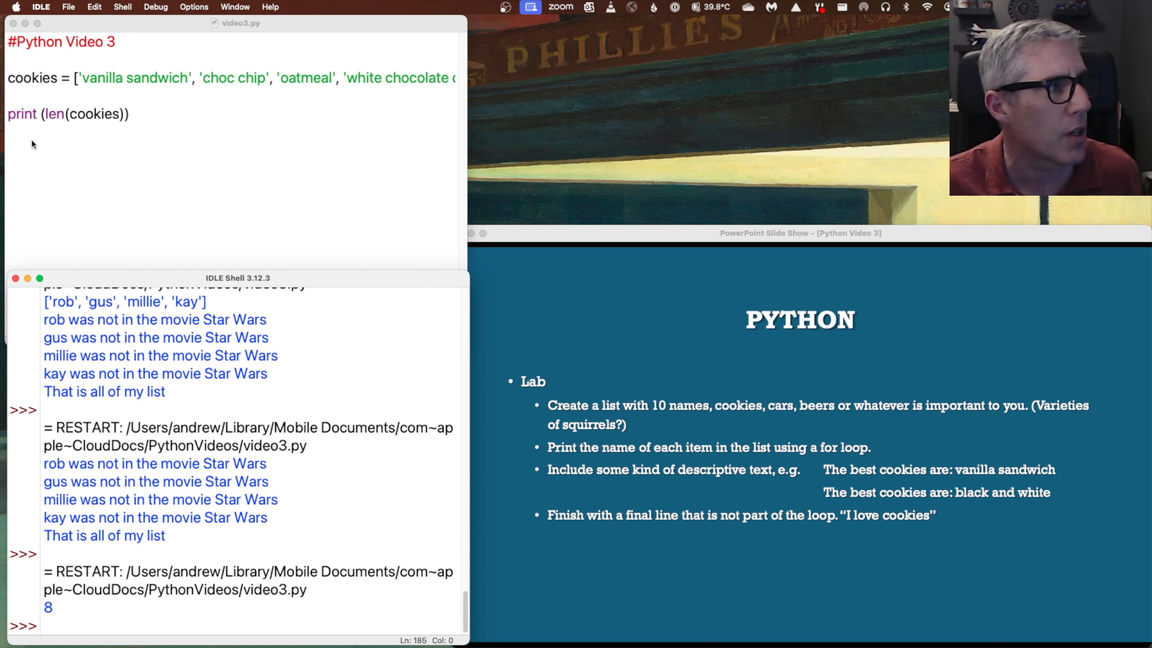
{"action": "mouse_move", "coordinate": [141, 98]}
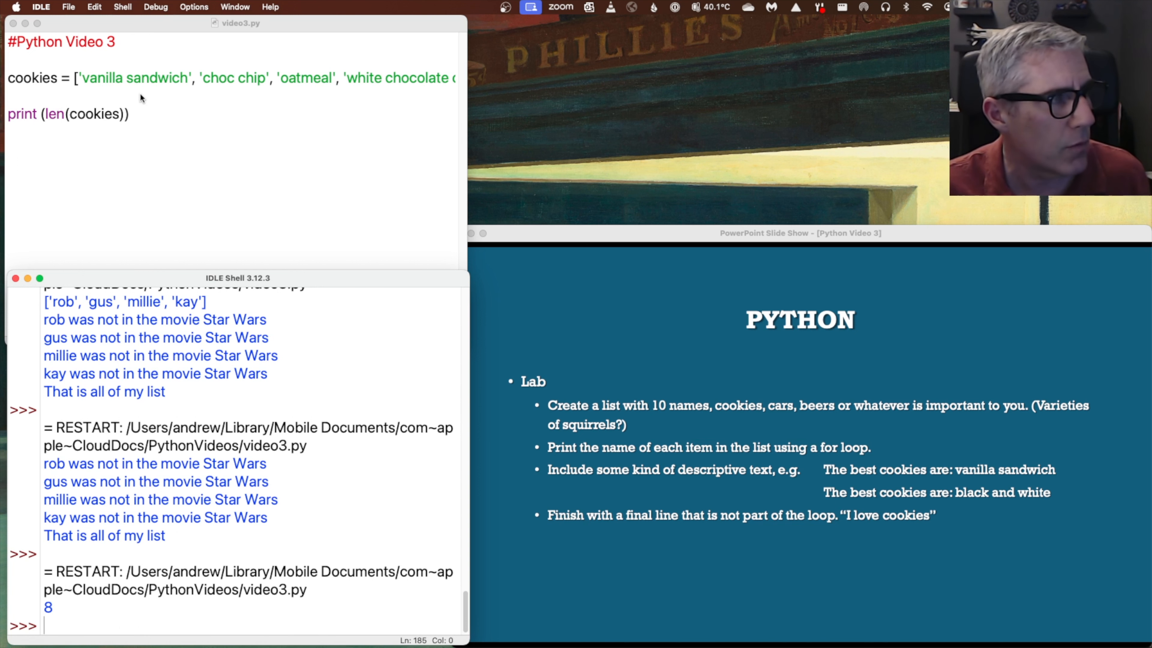
{"action": "mouse_move", "coordinate": [135, 124]}
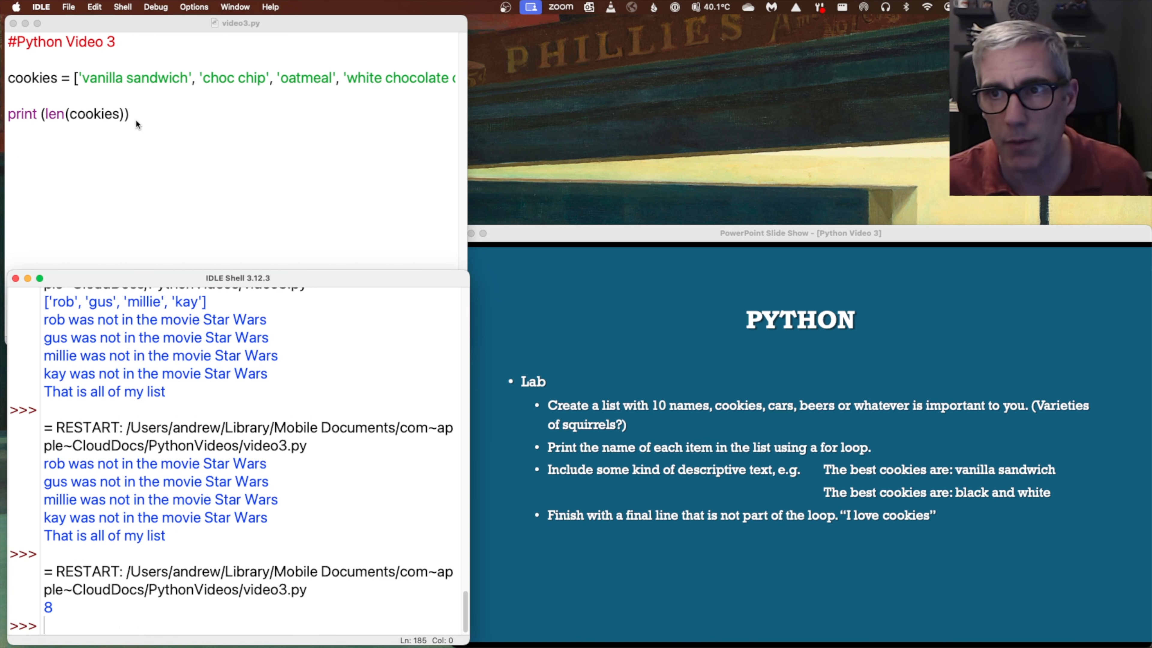
{"action": "mouse_move", "coordinate": [53, 125]}
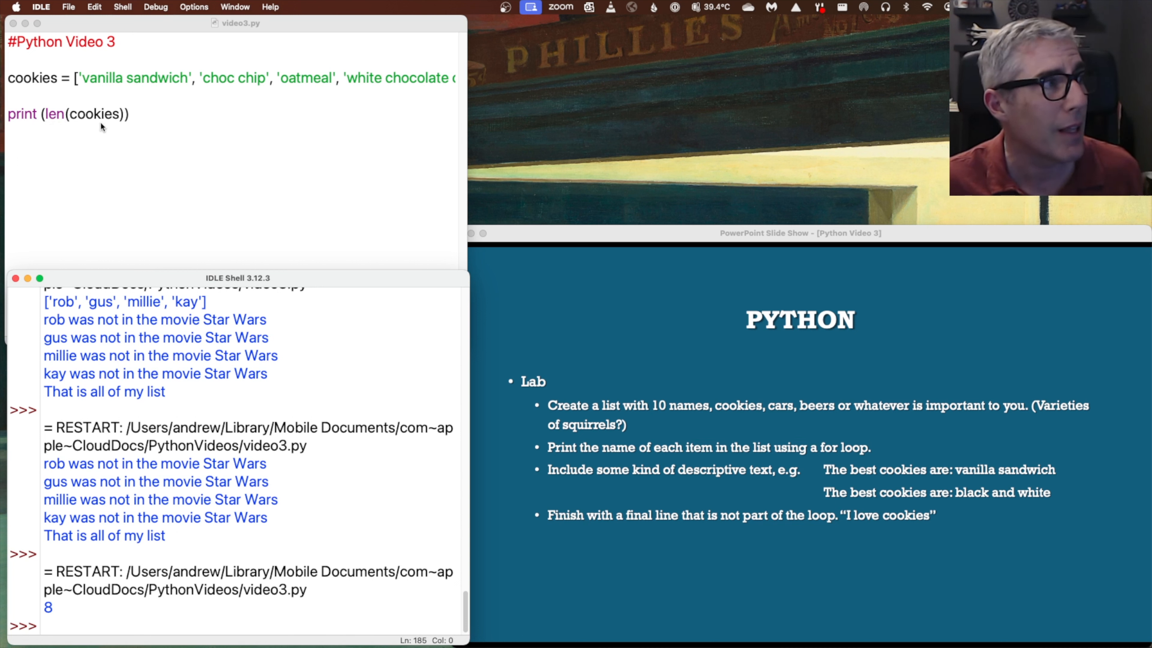
{"action": "left_click", "coordinate": [147, 117]}
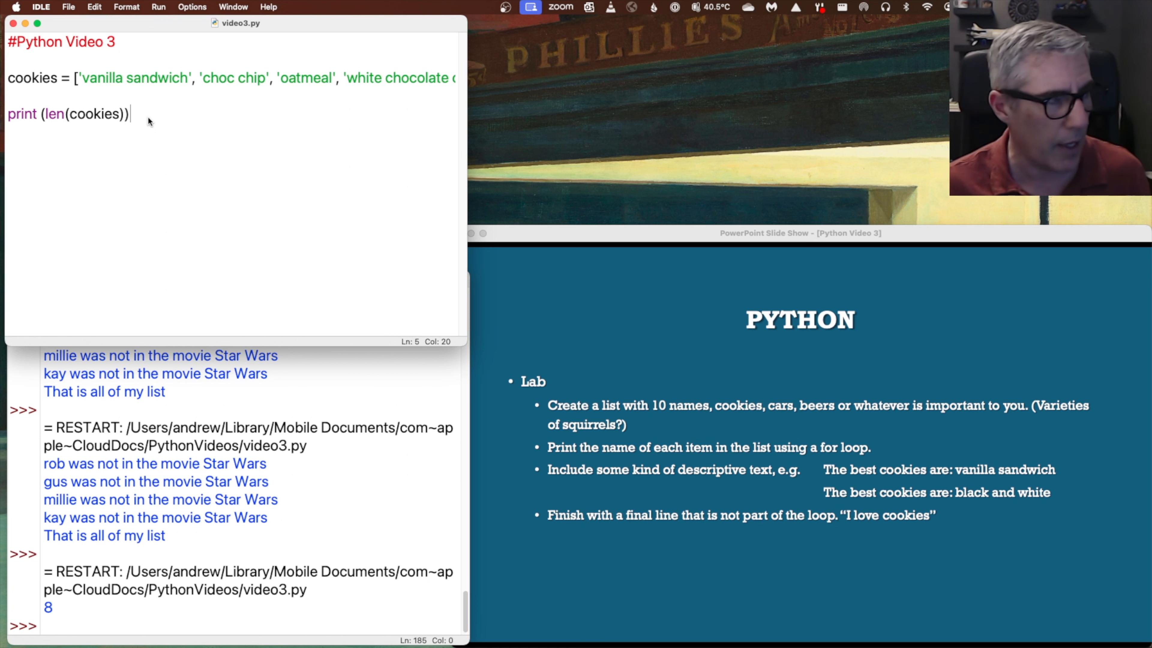
Replace the print(len(cookies)) line with the loop header 'for cookie in cookies:'
{"action": "key", "text": "backspace"}
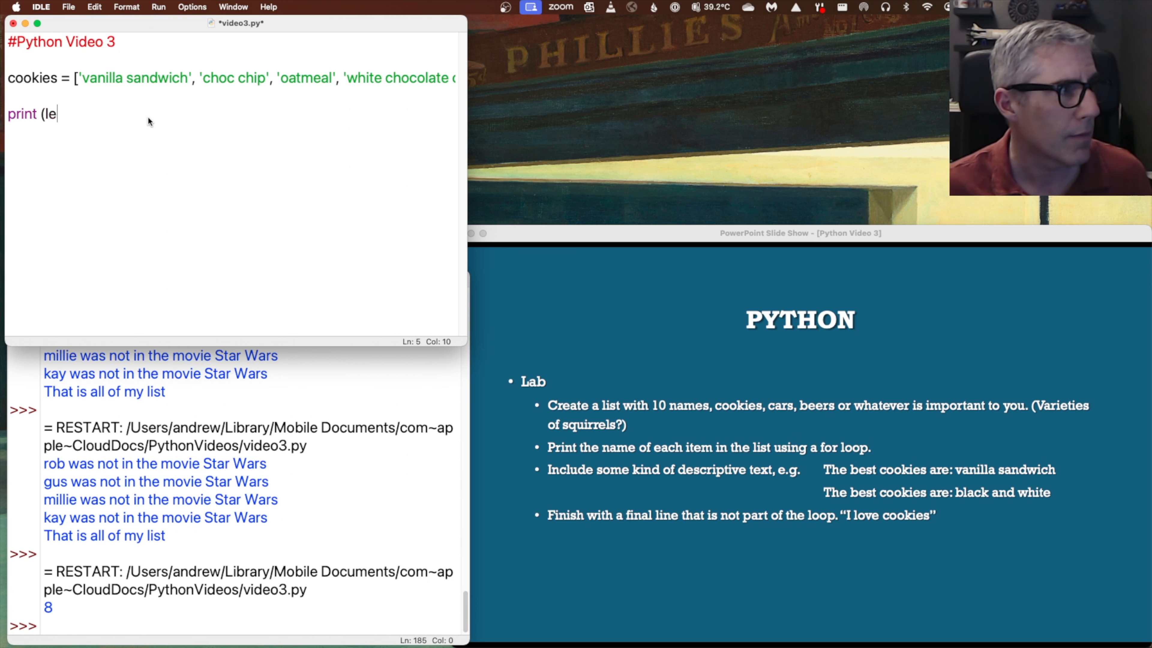
{"action": "key", "text": "backspace"}
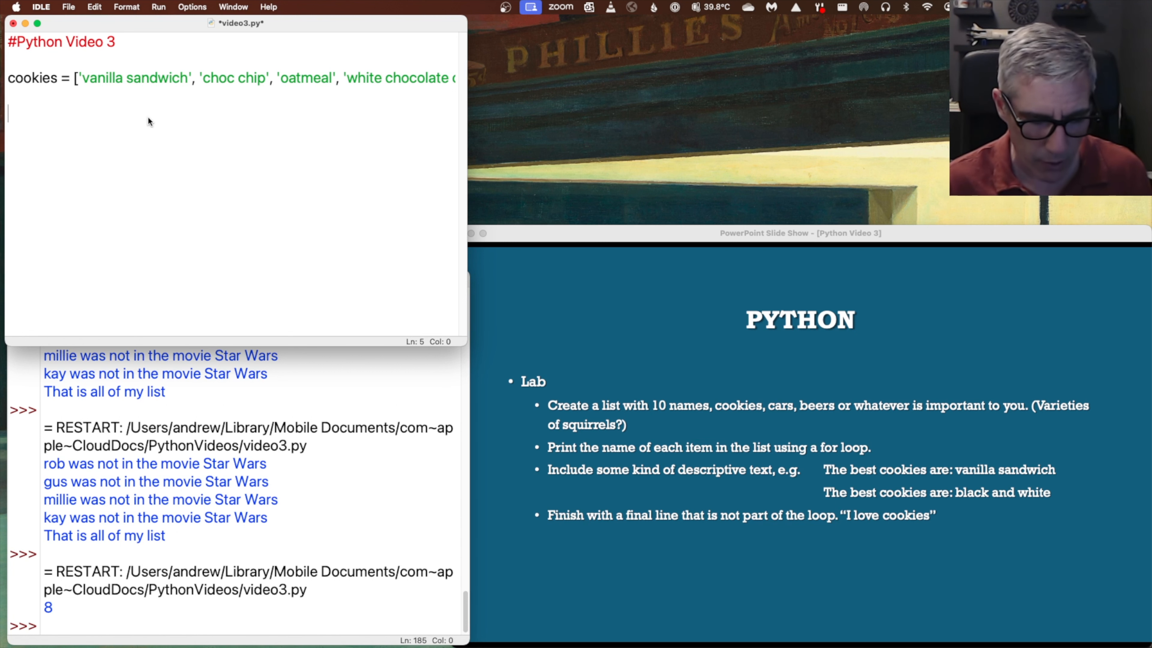
{"action": "type", "text": "for"}
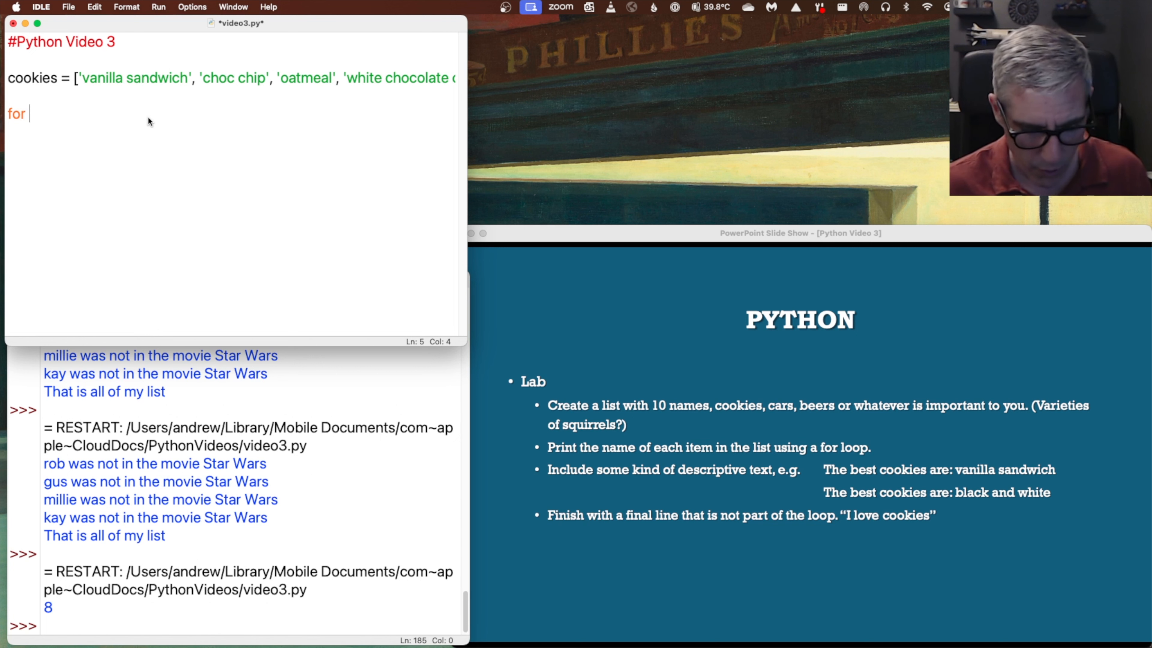
{"action": "type", "text": "cooki"}
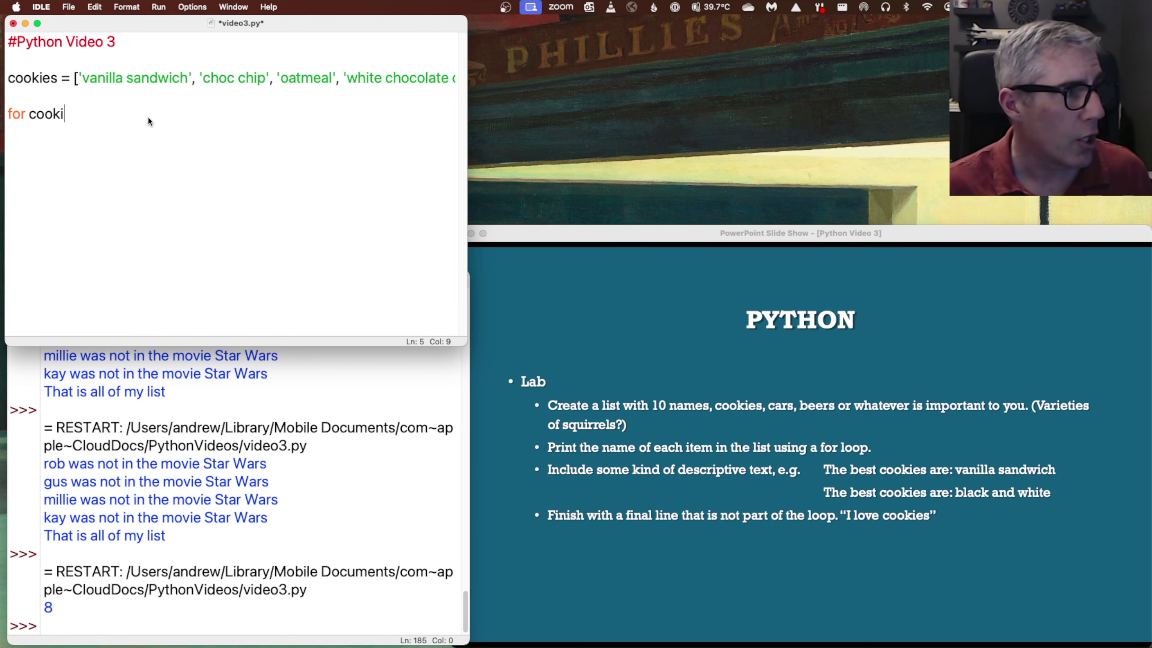
{"action": "type", "text": "e in coo"}
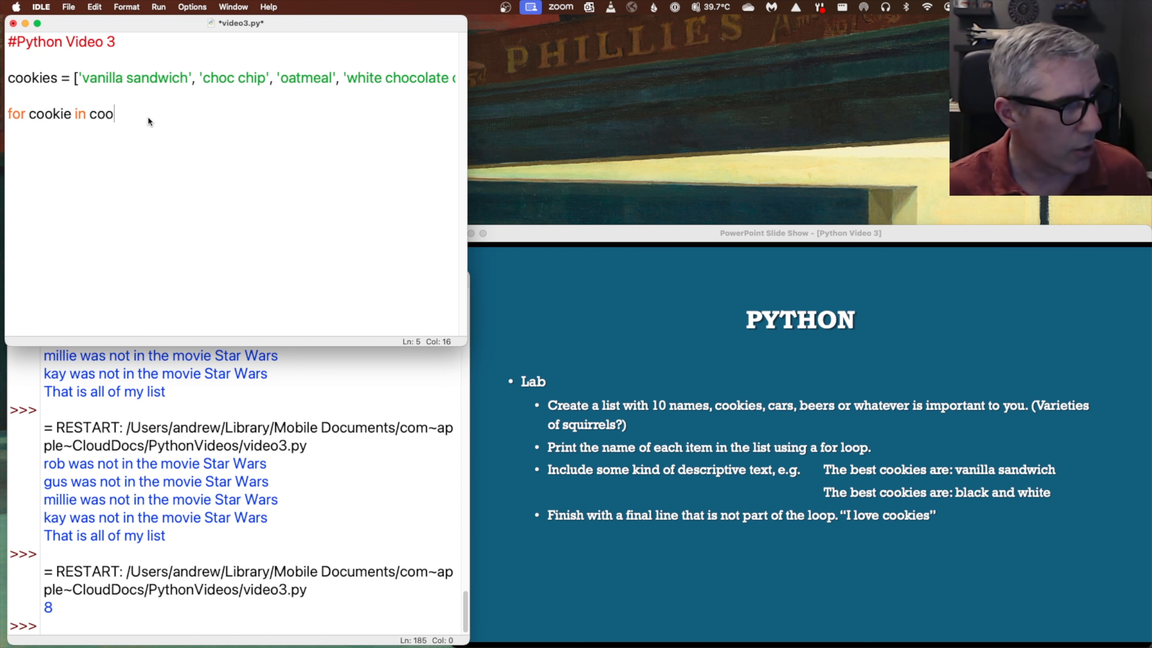
{"action": "type", "text": "kies"}
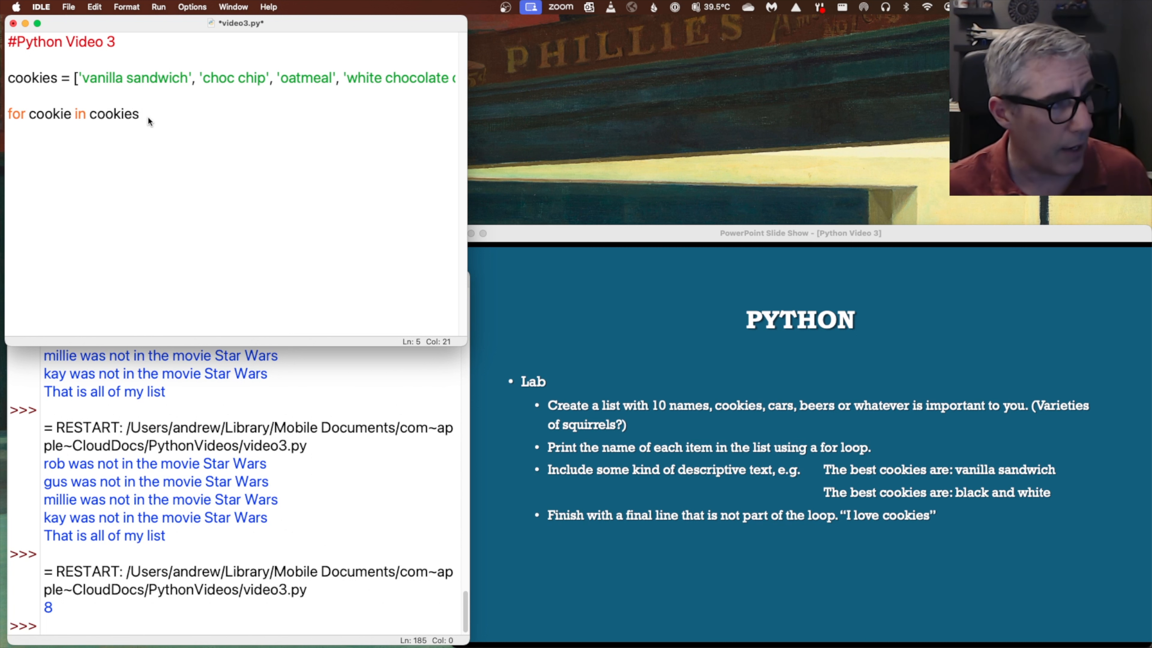
{"action": "left_click", "coordinate": [142, 114]}
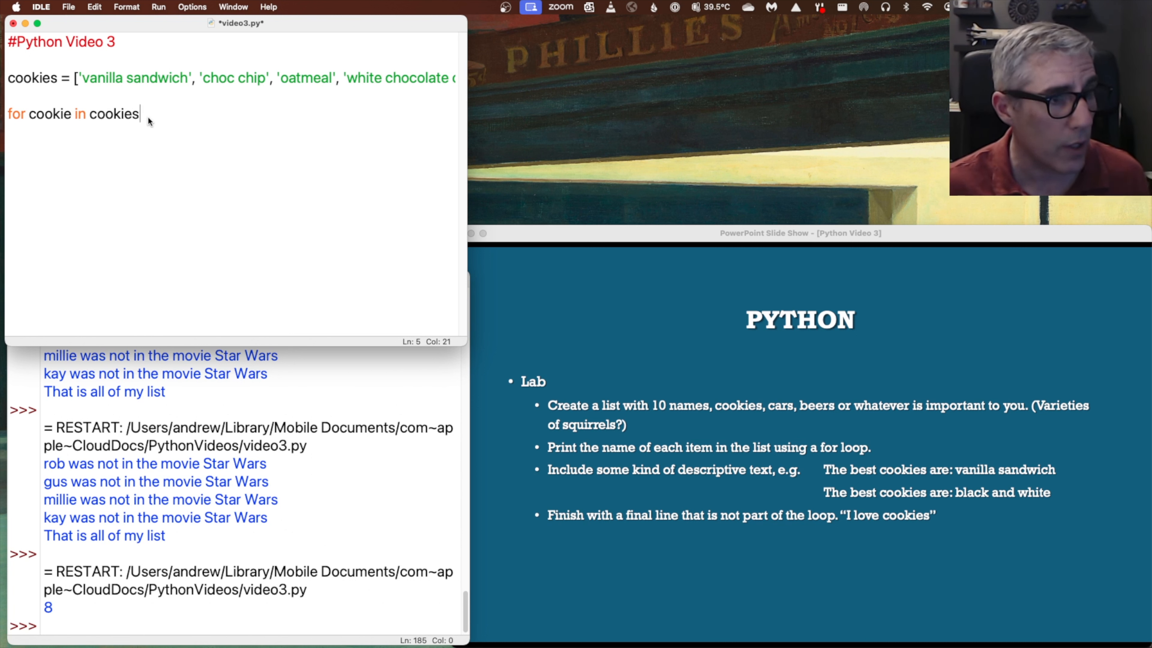
{"action": "type", "text": ":"}
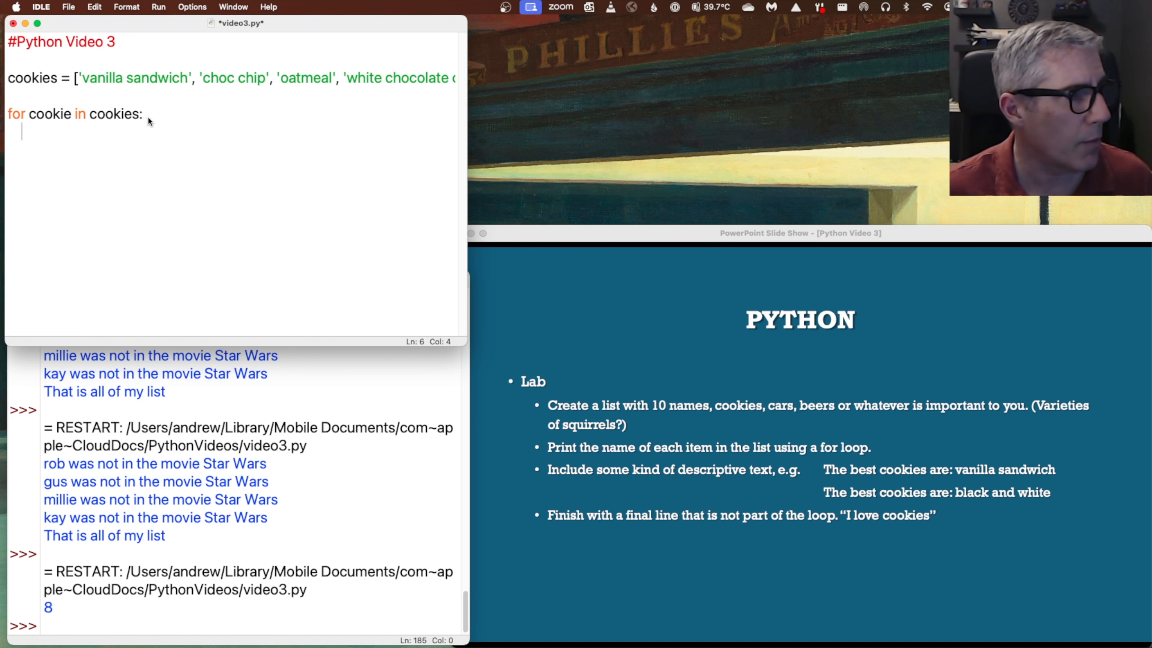
Write print(cookie) as the loop body
{"action": "type", "text": "p"}
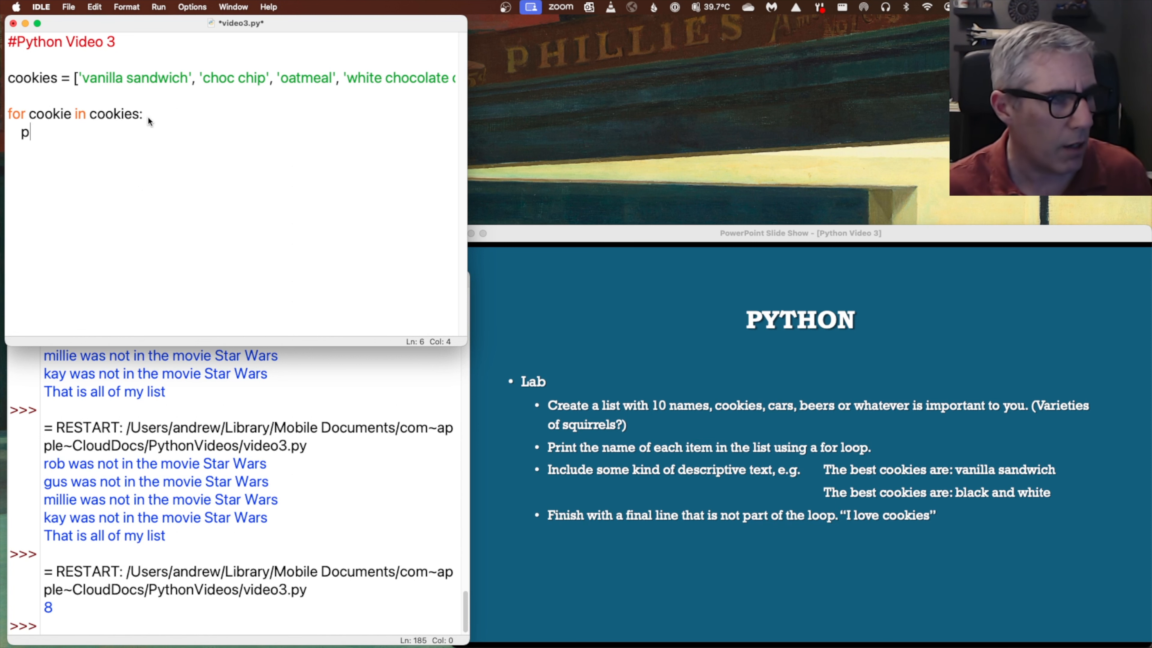
{"action": "type", "text": "r"}
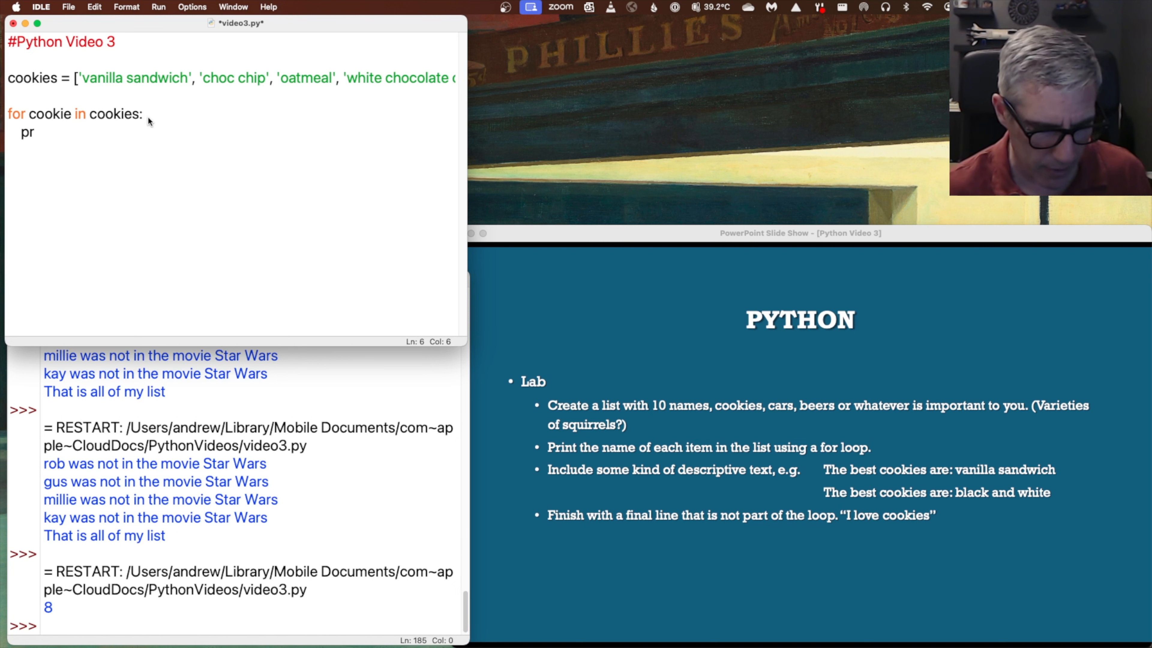
{"action": "type", "text": "tin"}
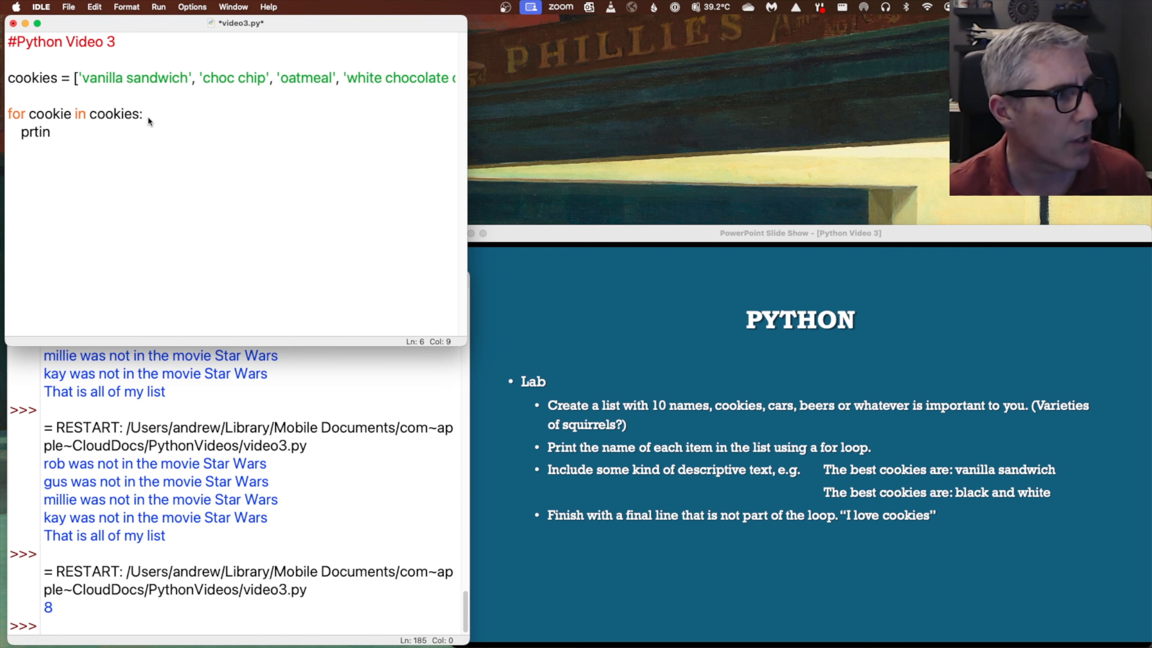
{"action": "type", "text": "print"}
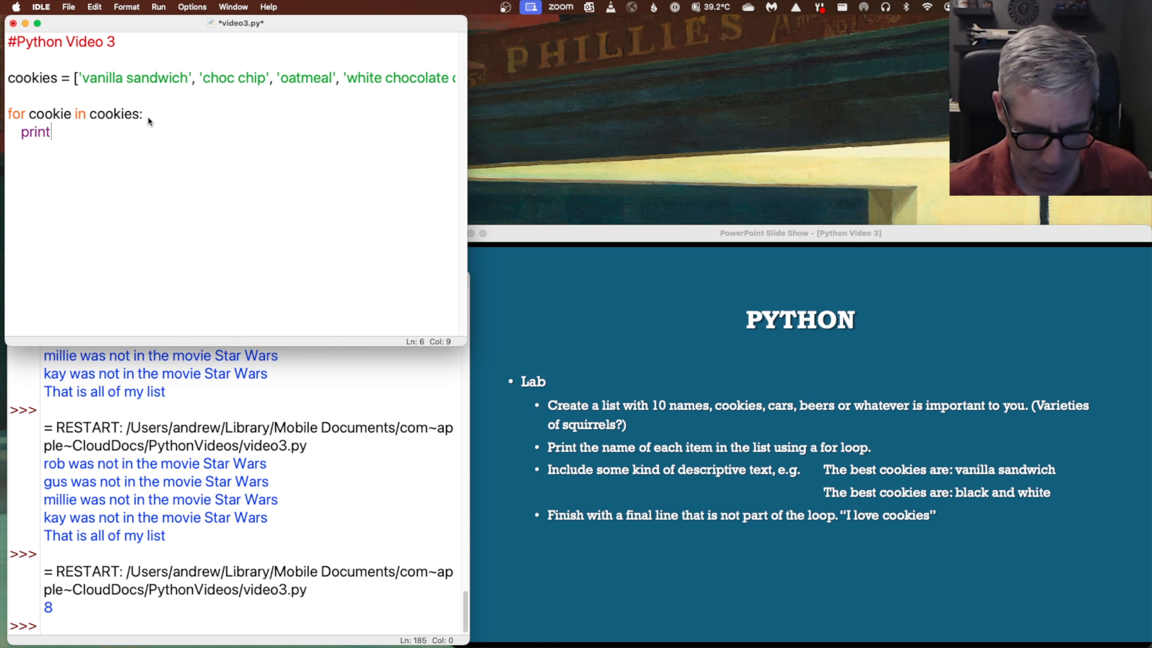
{"action": "type", "text": "("}
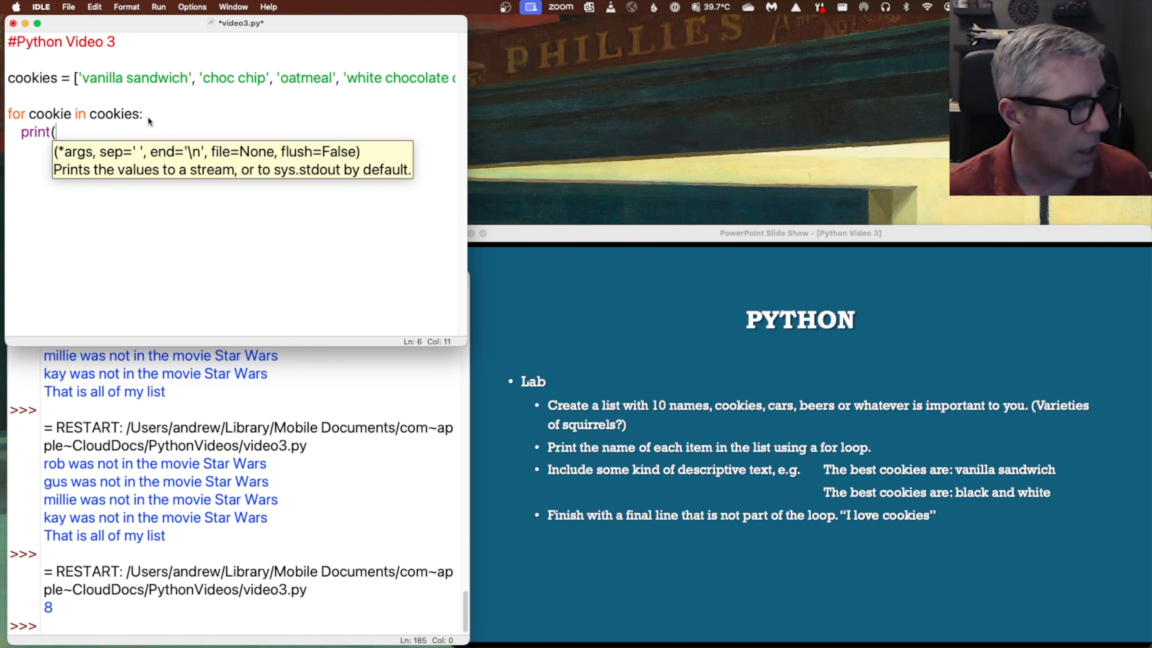
{"action": "type", "text": "cookie"}
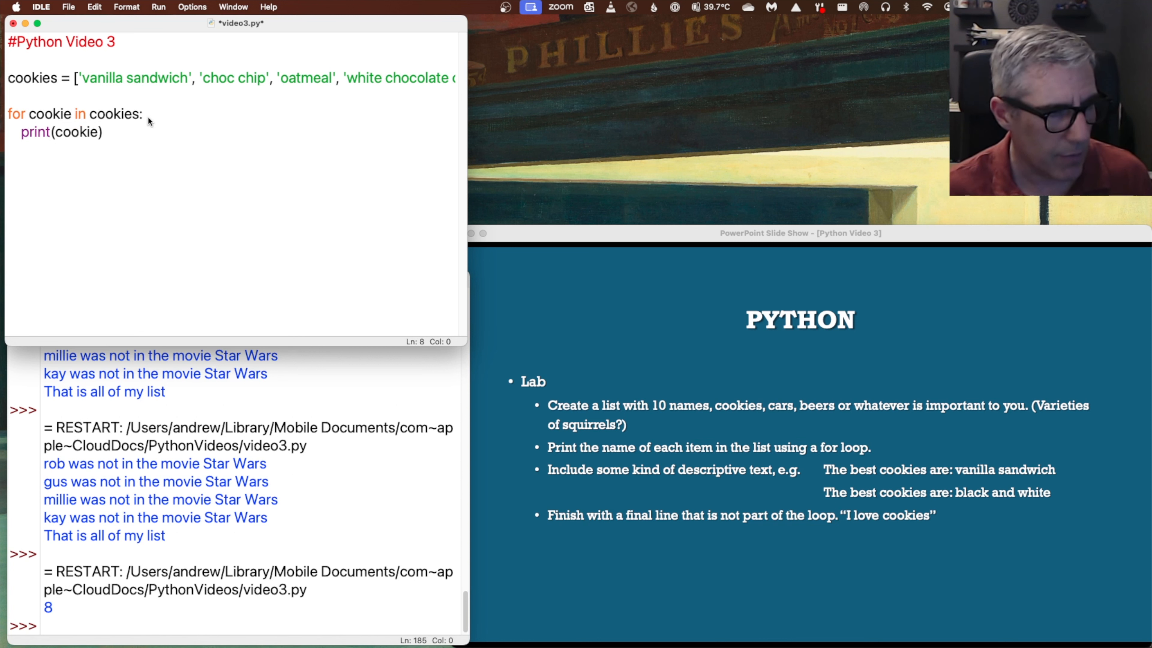
Save and run the script so the shell lists all eight cookies
{"action": "left_click", "coordinate": [158, 7]}
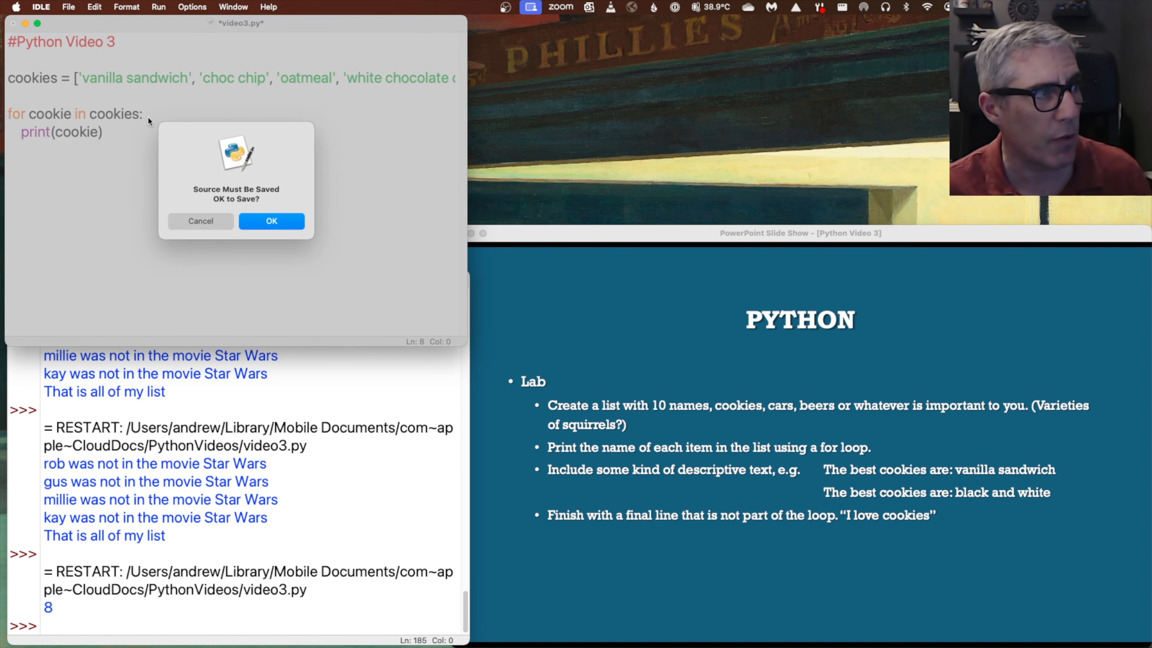
{"action": "left_click", "coordinate": [272, 221]}
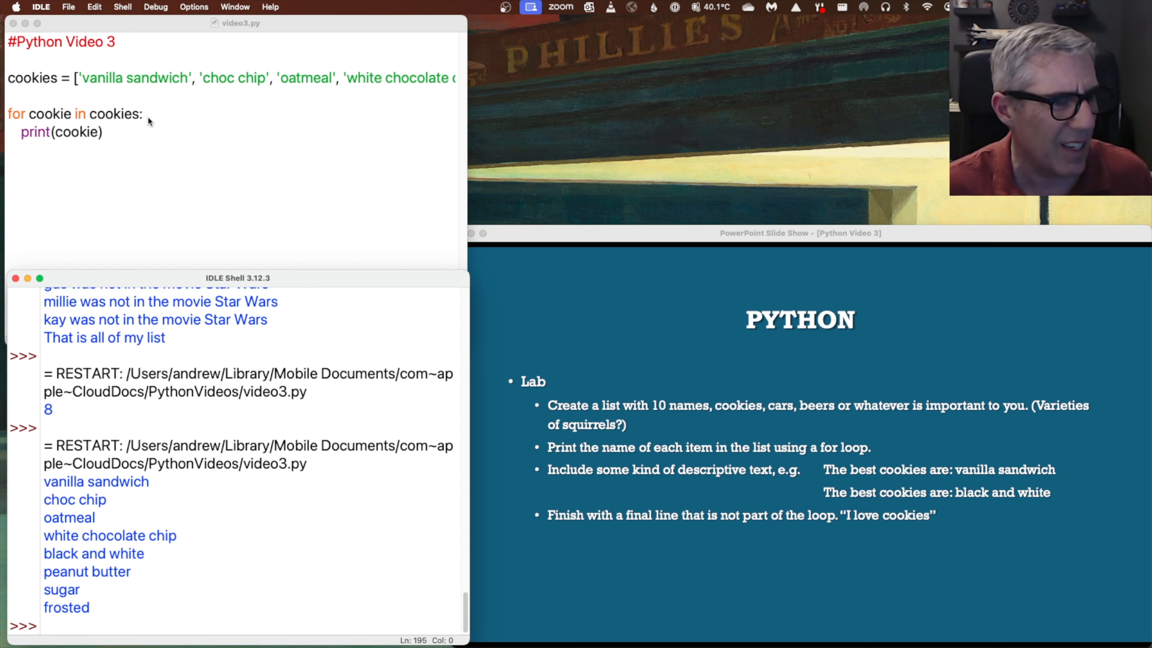
{"action": "left_click", "coordinate": [147, 124]}
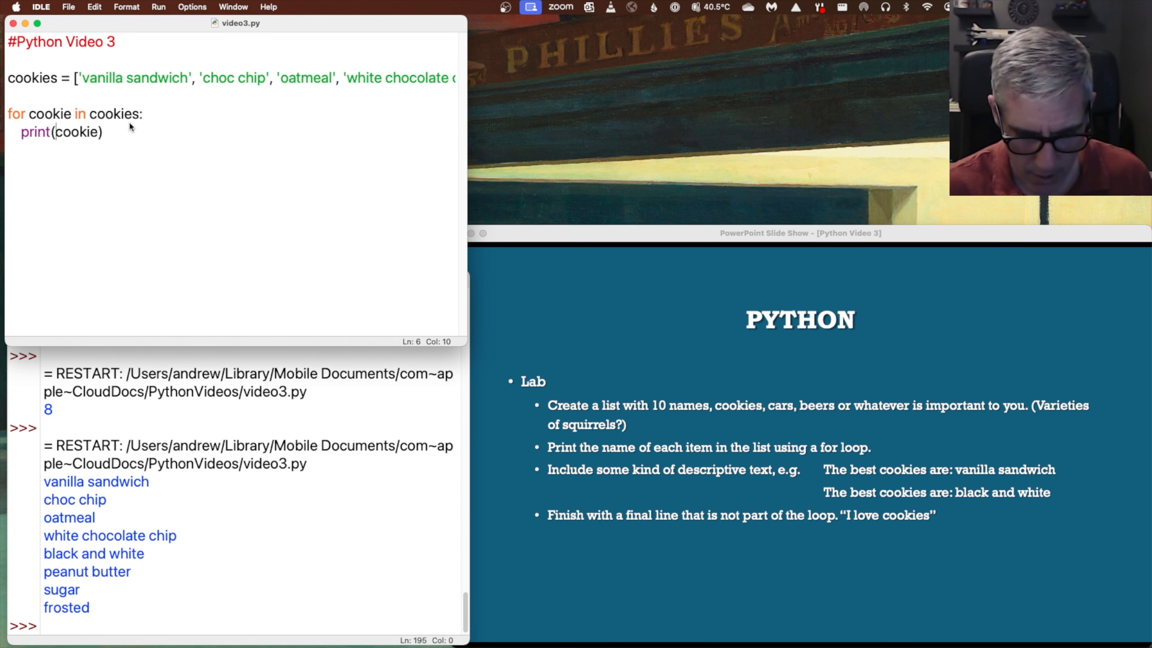
Wrap each cookie as "The best cookies are " + cookie + " cookies", then save and run
{"action": "type", "text": "\""}
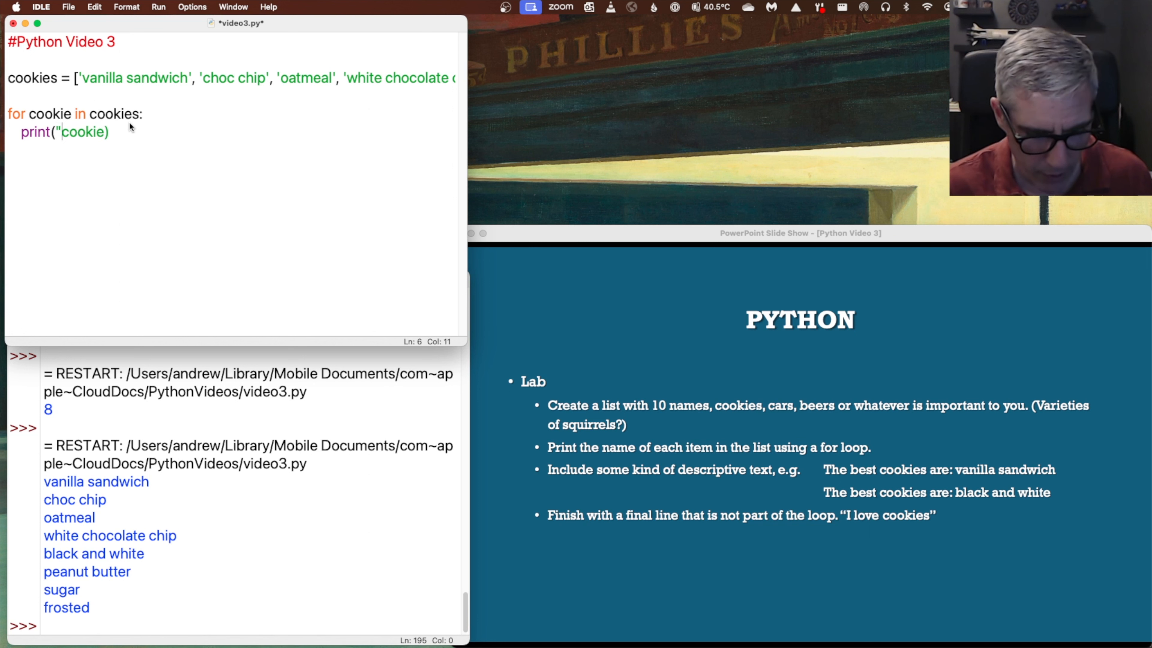
{"action": "type", "text": "The best cookies ar"}
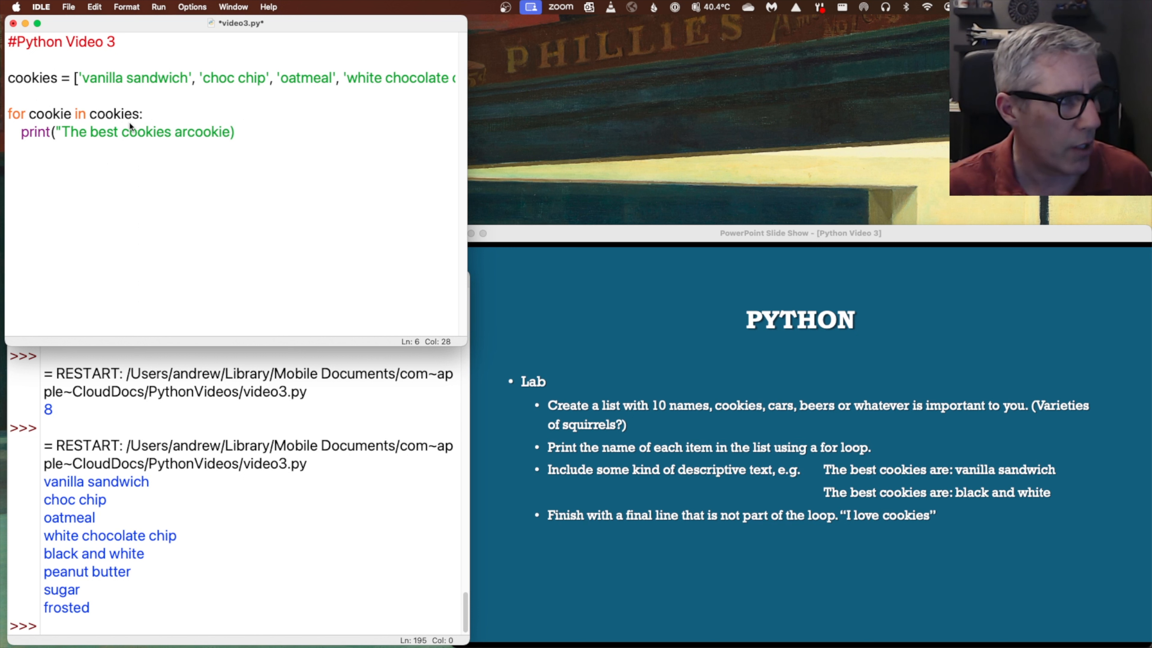
{"action": "type", "text": "e: \" +"}
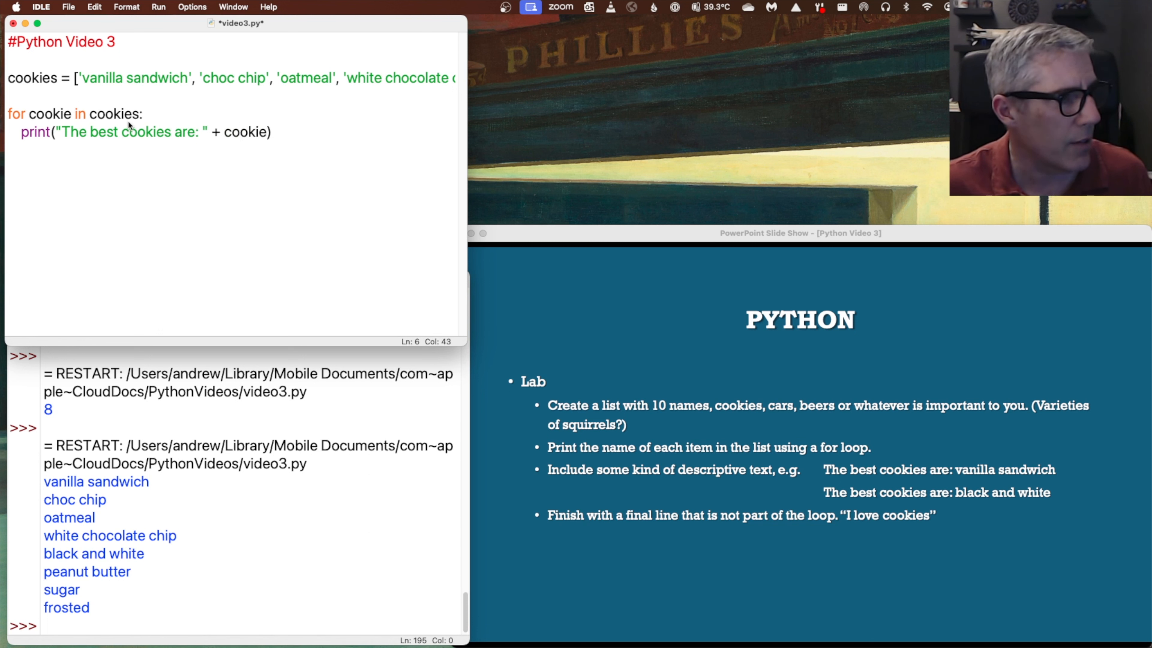
{"action": "mouse_move", "coordinate": [111, 517]}
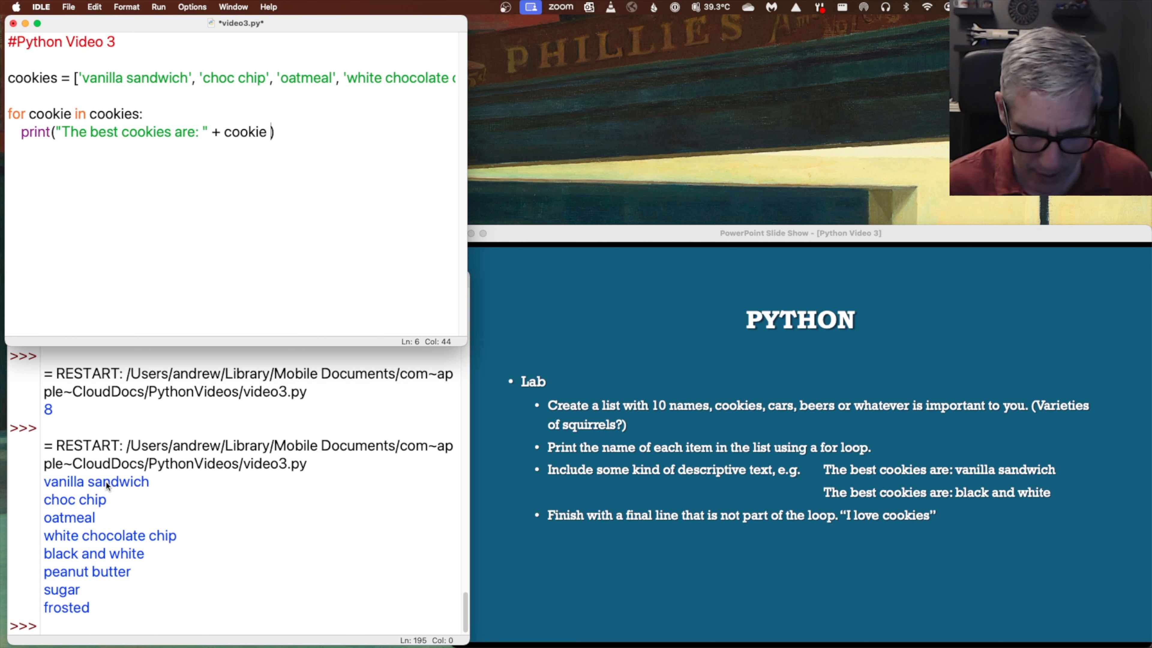
{"action": "type", "text": "+"}
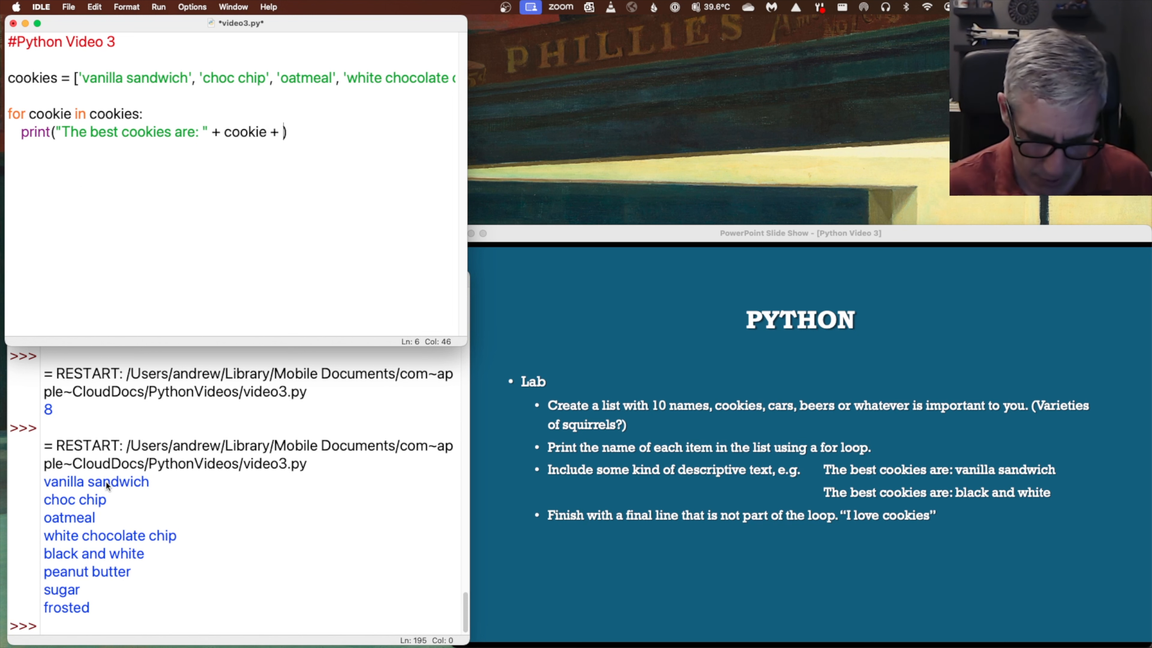
{"action": "type", "text": "\""}
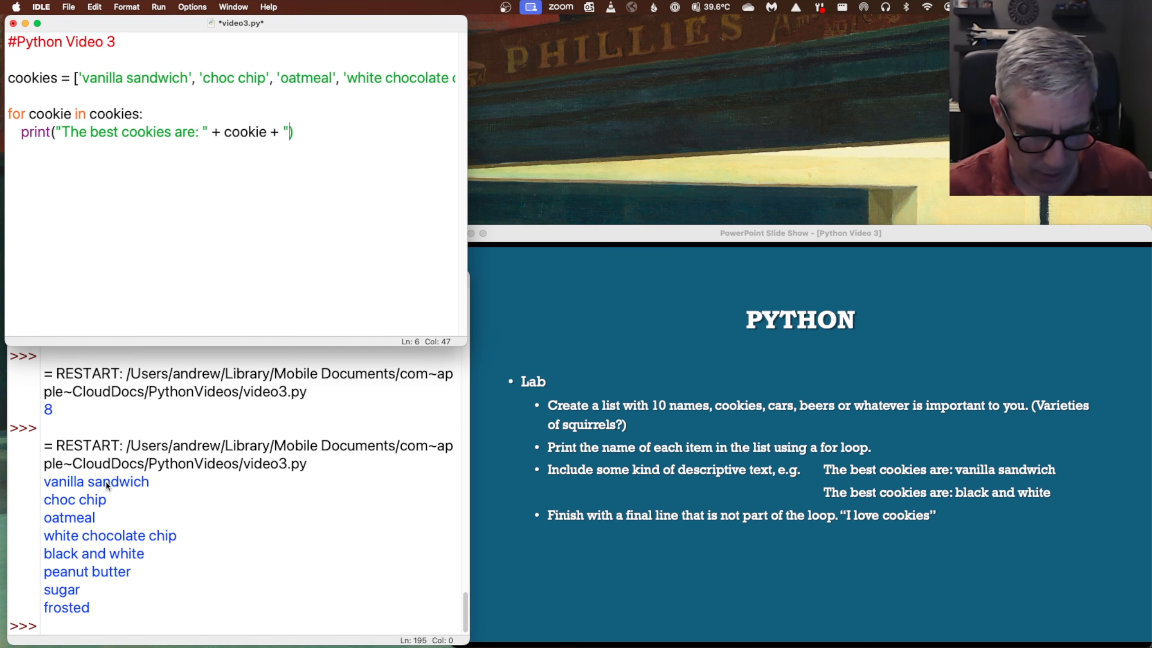
{"action": "type", "text": "cookies"}
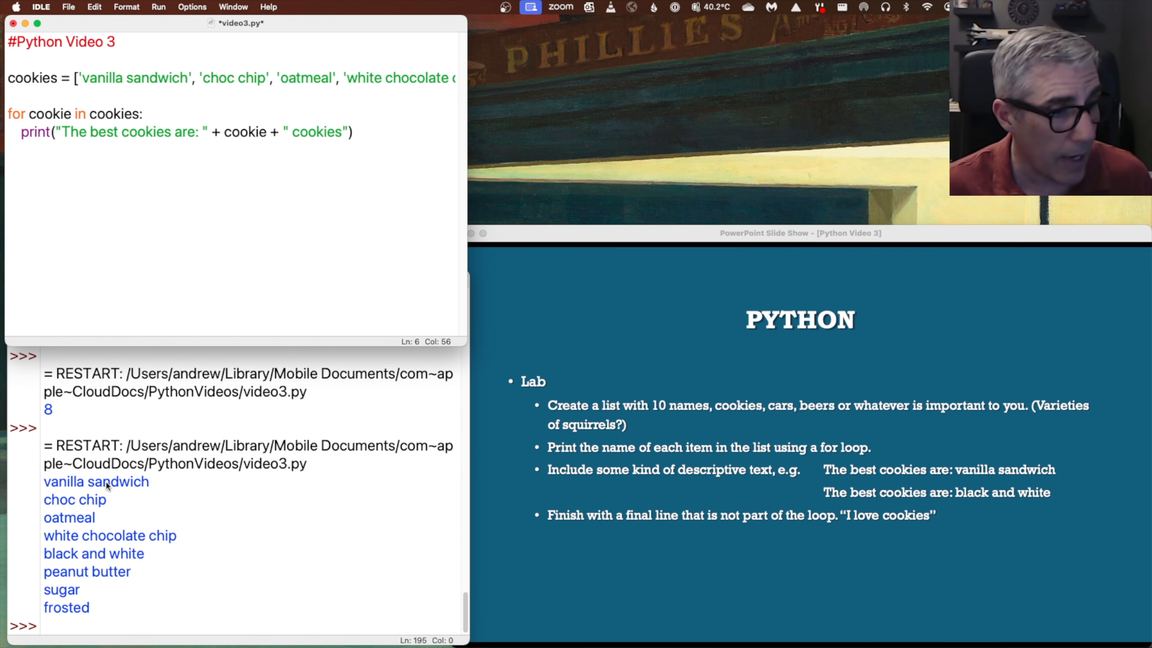
{"action": "left_click", "coordinate": [158, 7]}
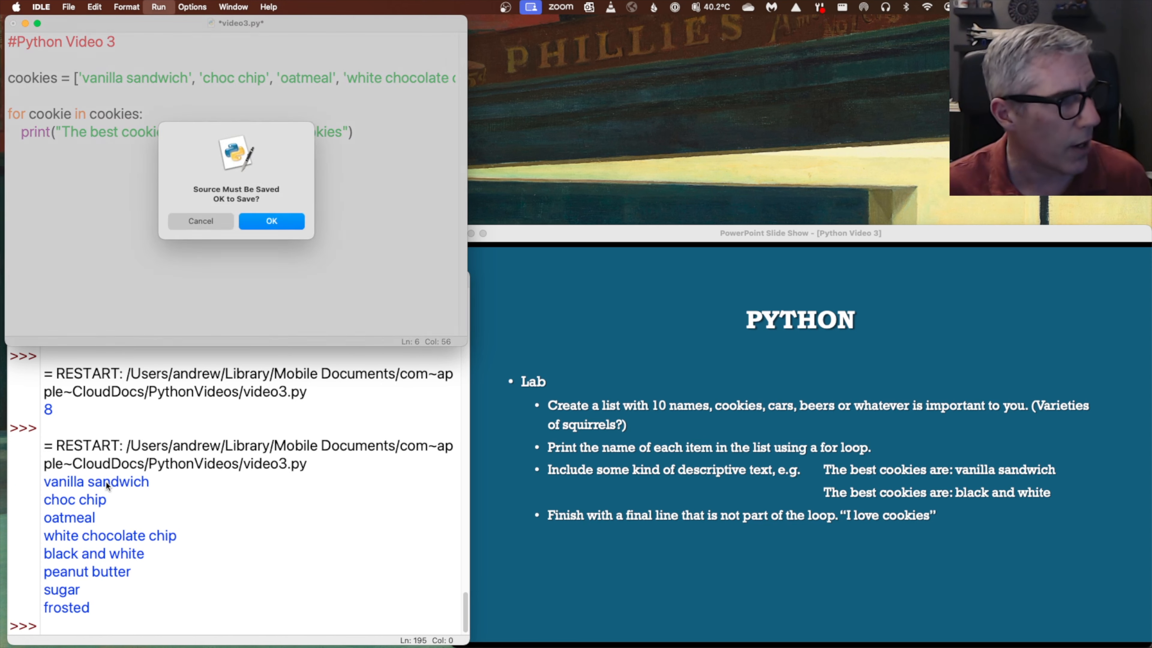
{"action": "left_click", "coordinate": [270, 222]}
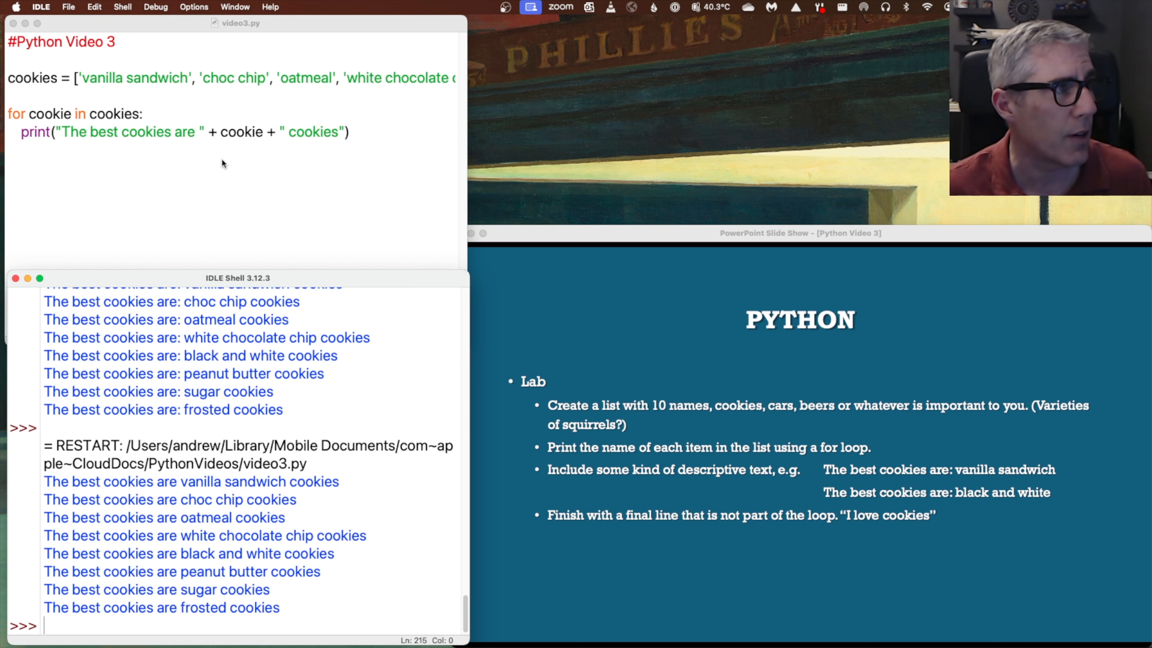
{"action": "mouse_move", "coordinate": [196, 85]}
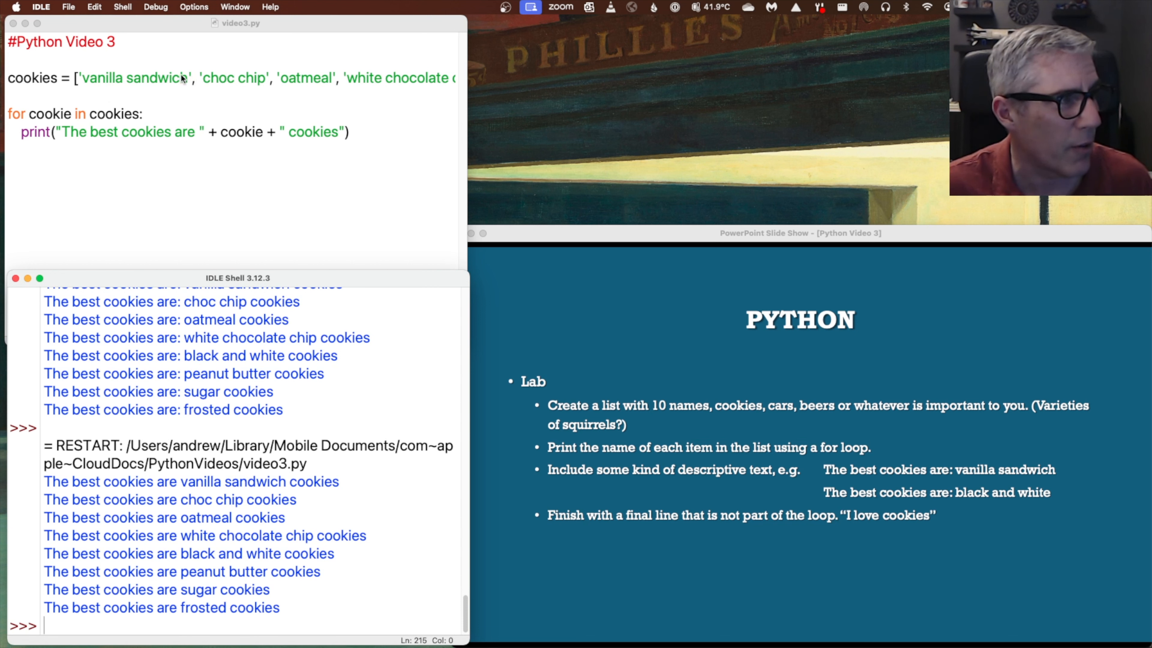
Insert 'plain' into the cookies list before choc chip
{"action": "left_click", "coordinate": [200, 78]}
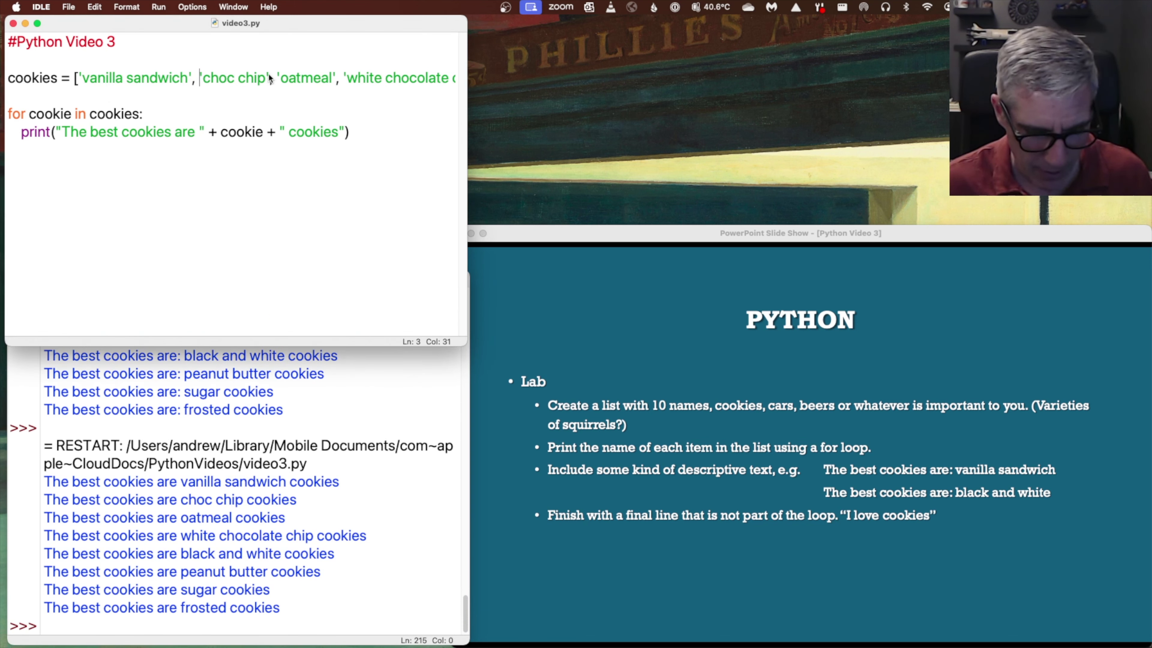
{"action": "type", "text": "'"}
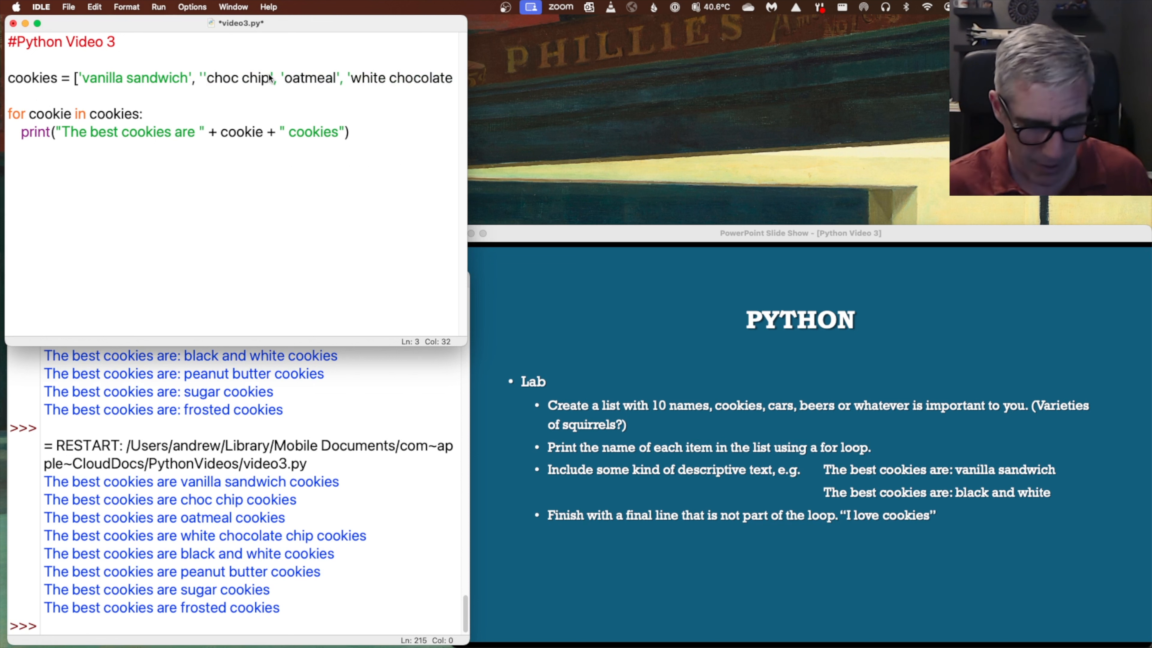
{"action": "type", "text": "plain',"}
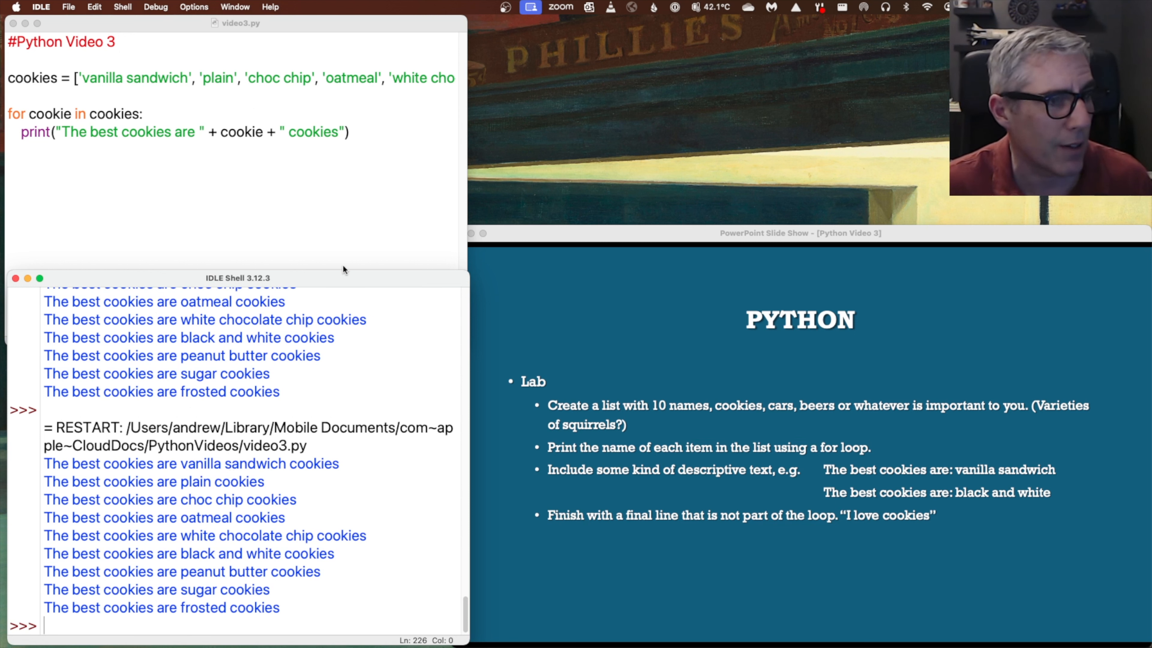
{"action": "mouse_move", "coordinate": [350, 337]}
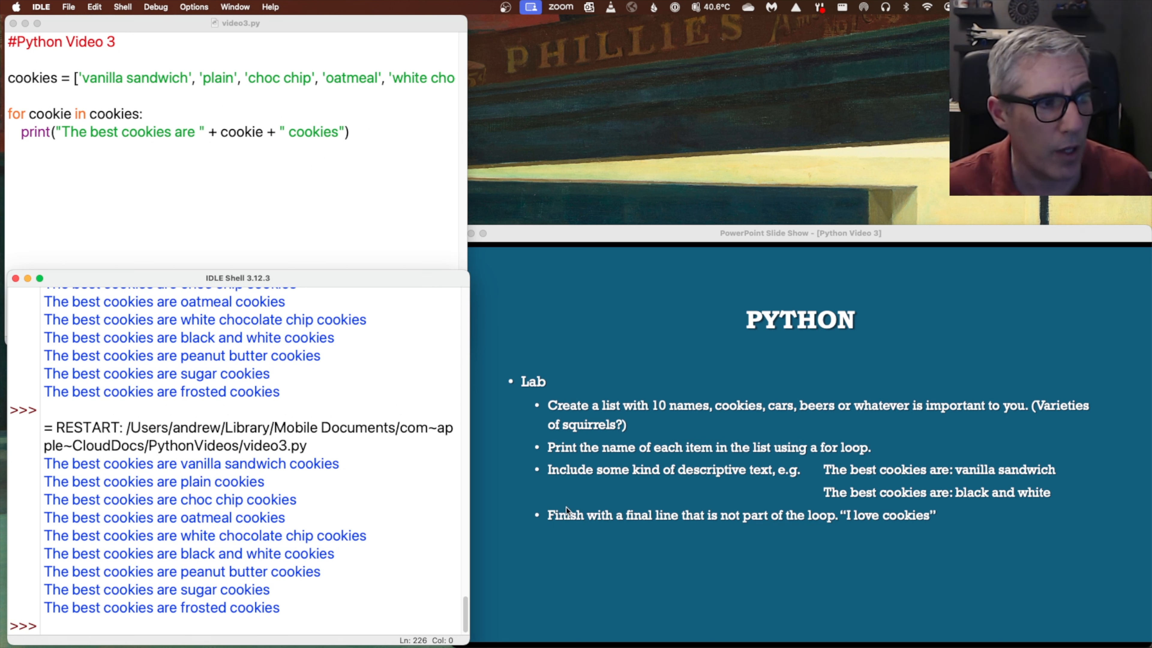
{"action": "mouse_move", "coordinate": [376, 210]}
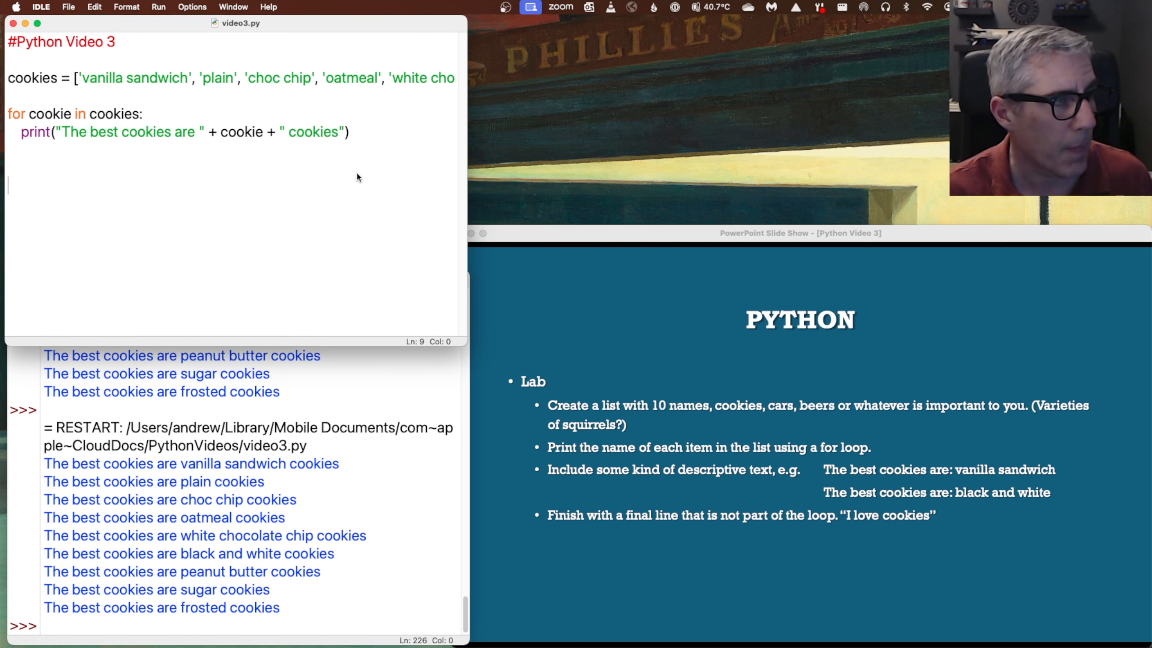
Add print("I love cookies") after the loop and run with F5, confirming the save
{"action": "type", "text": "print"}
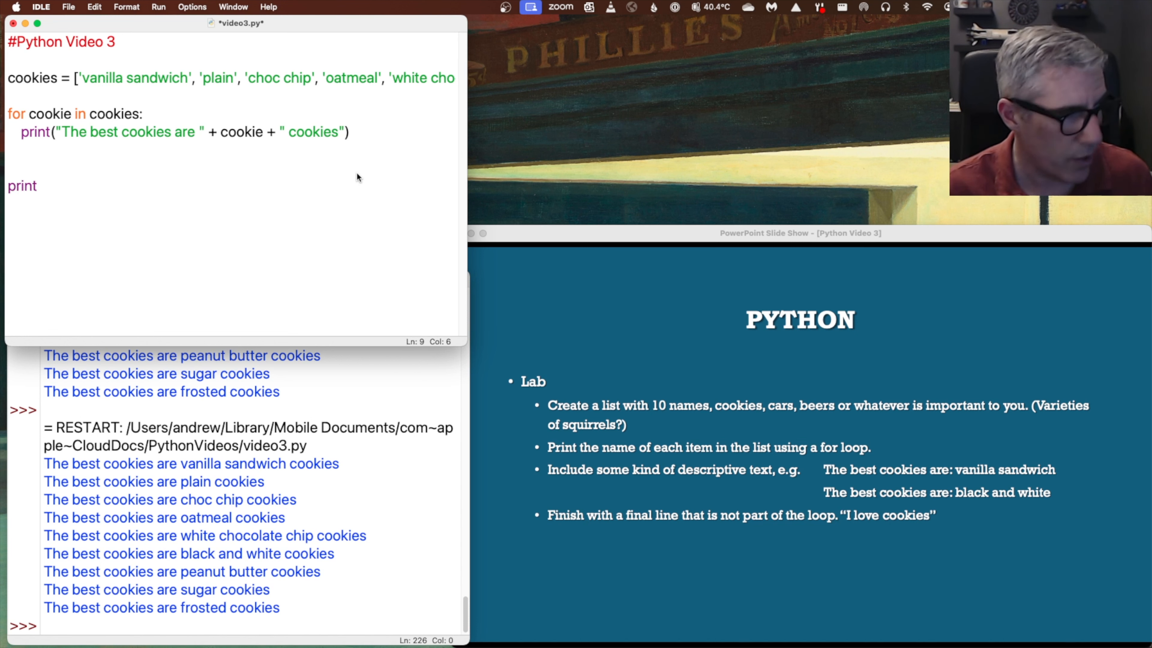
{"action": "type", "text": "("}
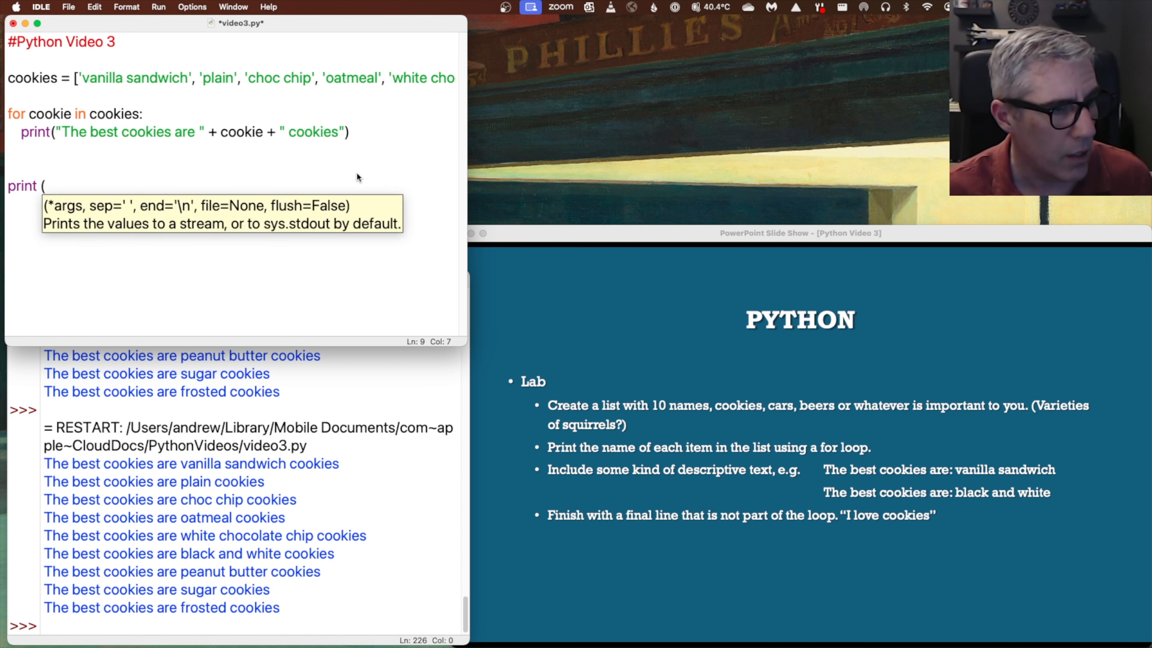
{"action": "type", "text": "\"I love"}
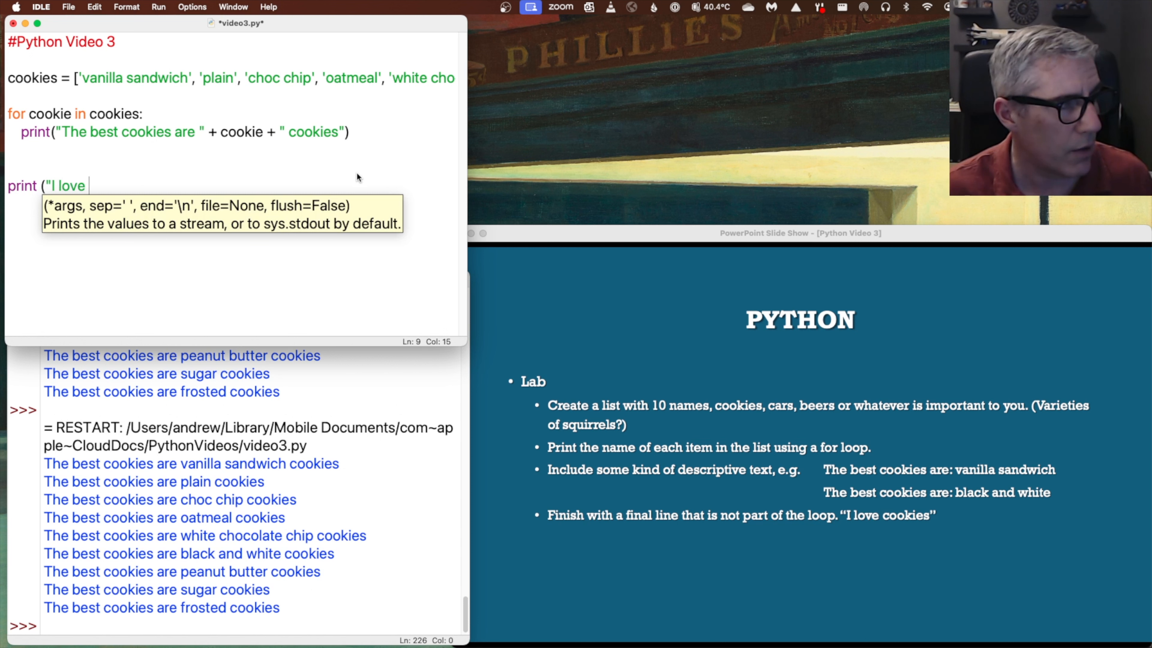
{"action": "type", "text": "cookies"}
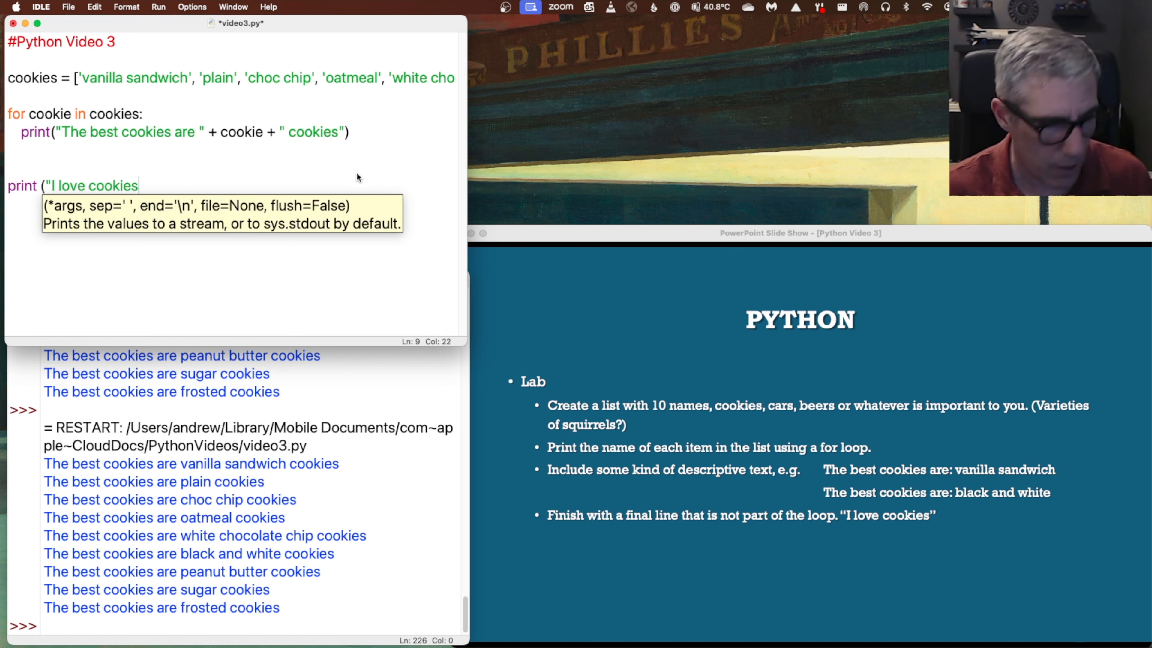
{"action": "type", "text": "\")"}
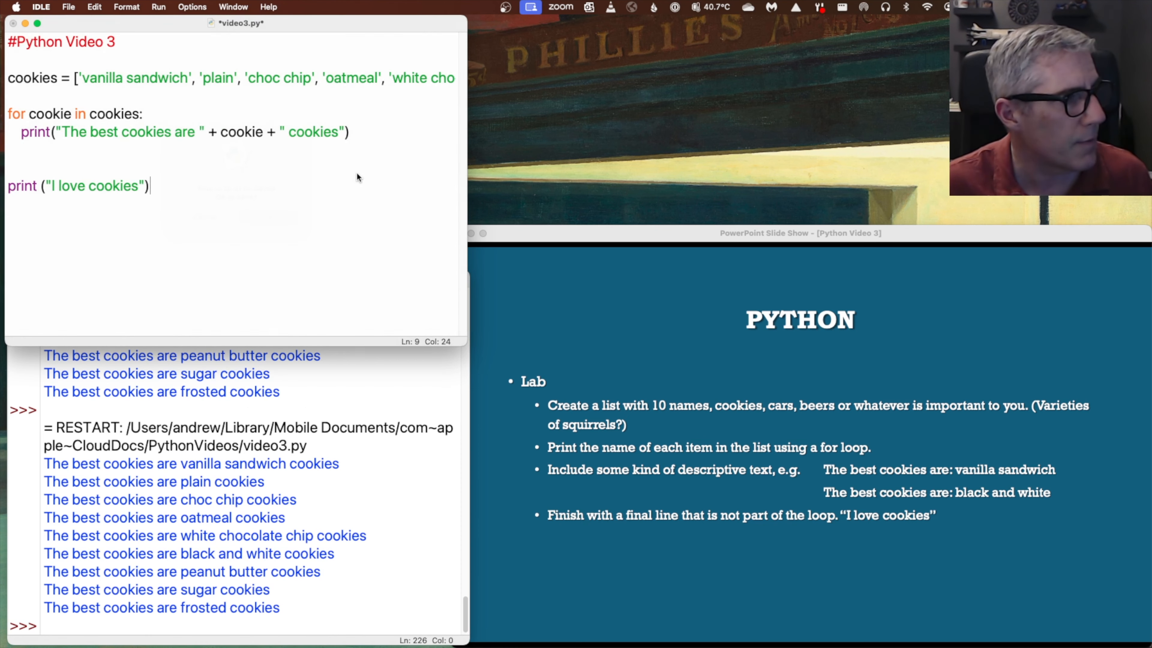
{"action": "key", "text": "F5"}
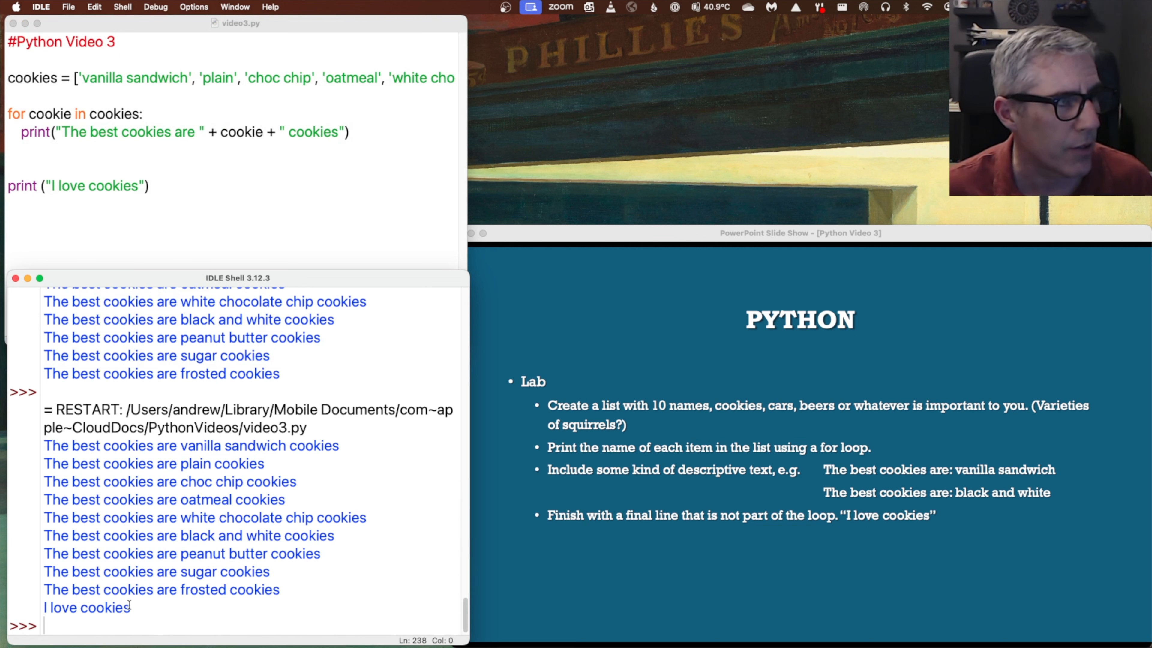
{"action": "mouse_move", "coordinate": [285, 363]}
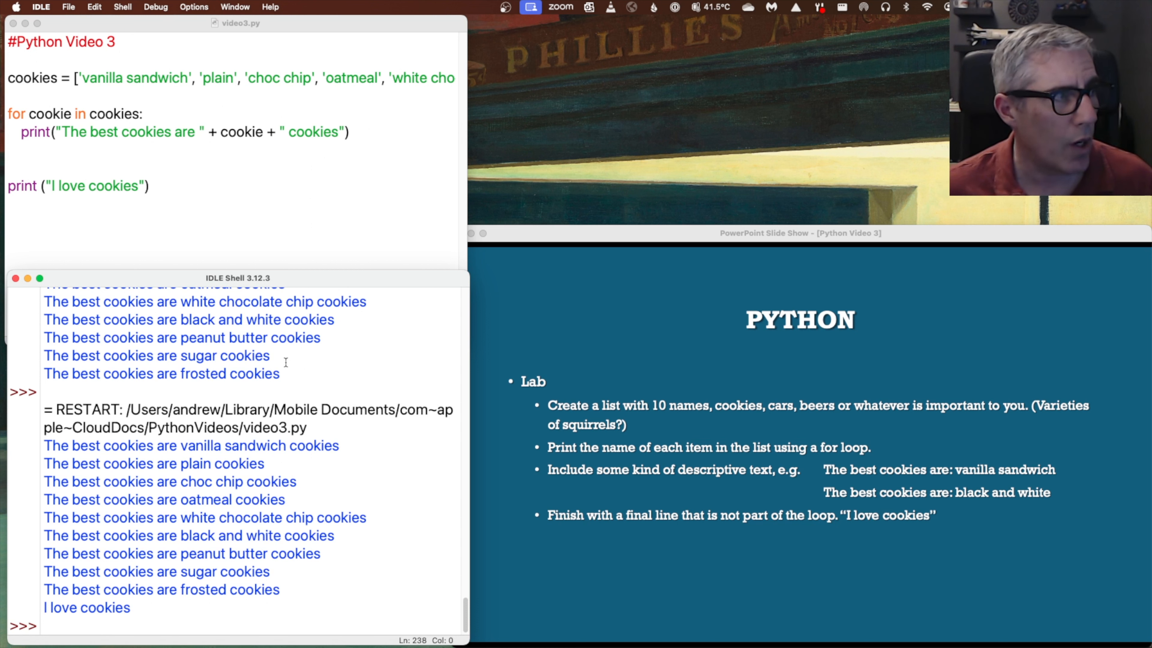
{"action": "mouse_move", "coordinate": [316, 184]}
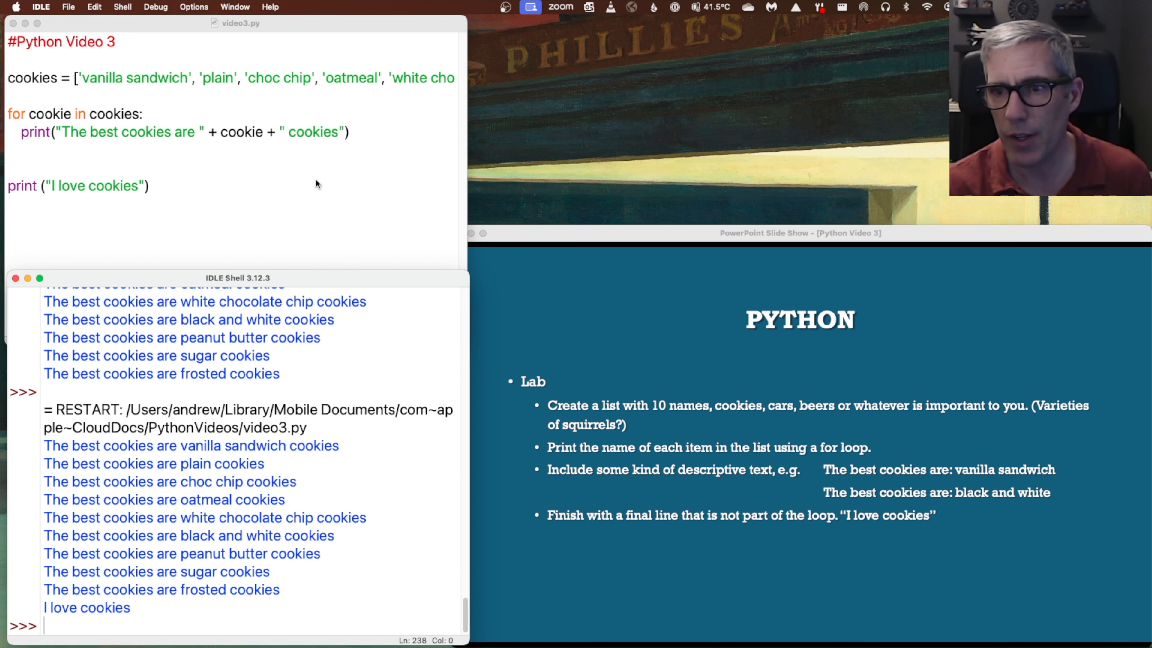
Select the cookie list, loop and closing print below the comment for replacement
{"action": "left_click", "coordinate": [242, 213]}
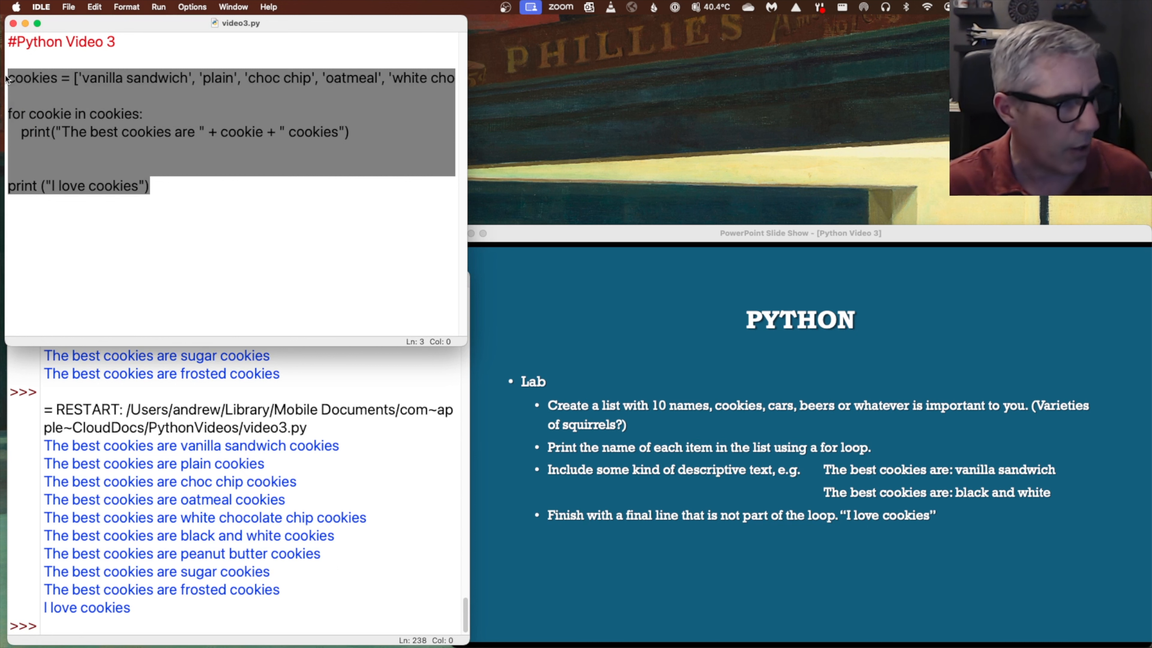
Define numbers = [1,2,3,4,5] and start a 'for number in numbers' loop
{"action": "type", "text": "numbers"}
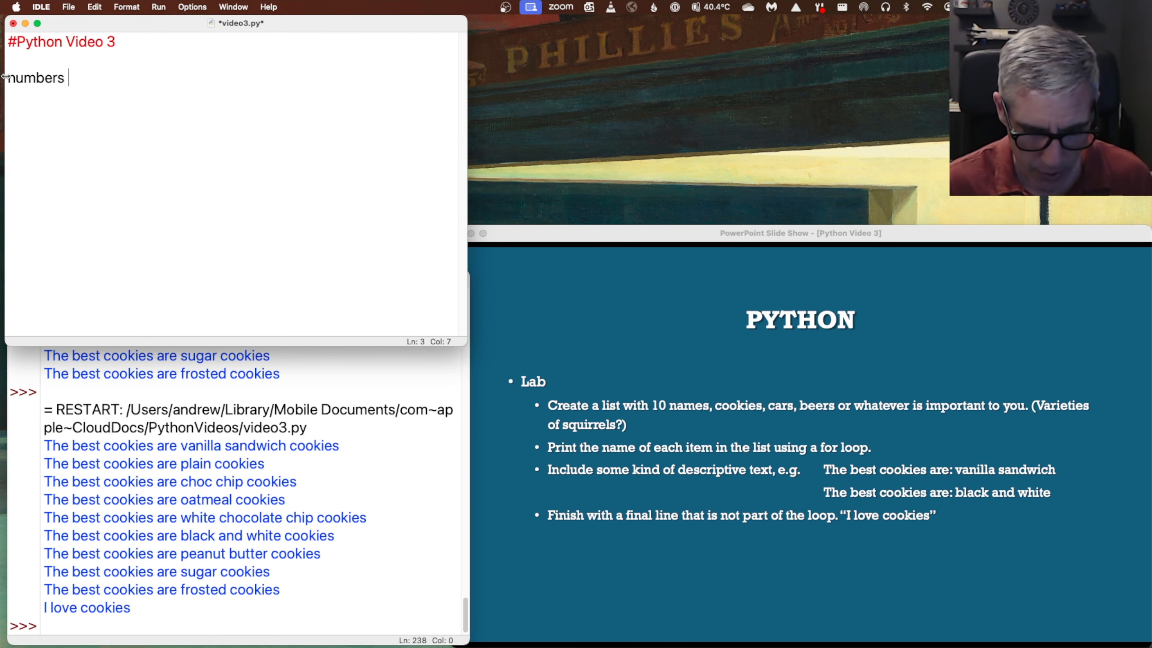
{"action": "type", "text": "= {"}
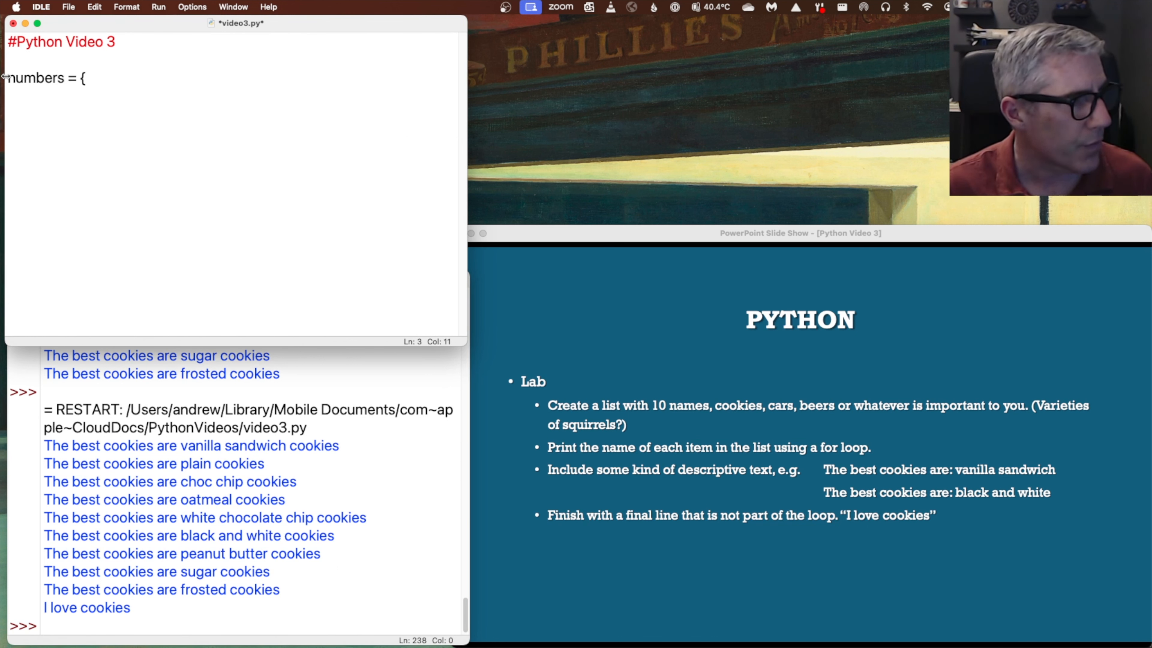
{"action": "type", "text": "1,"}
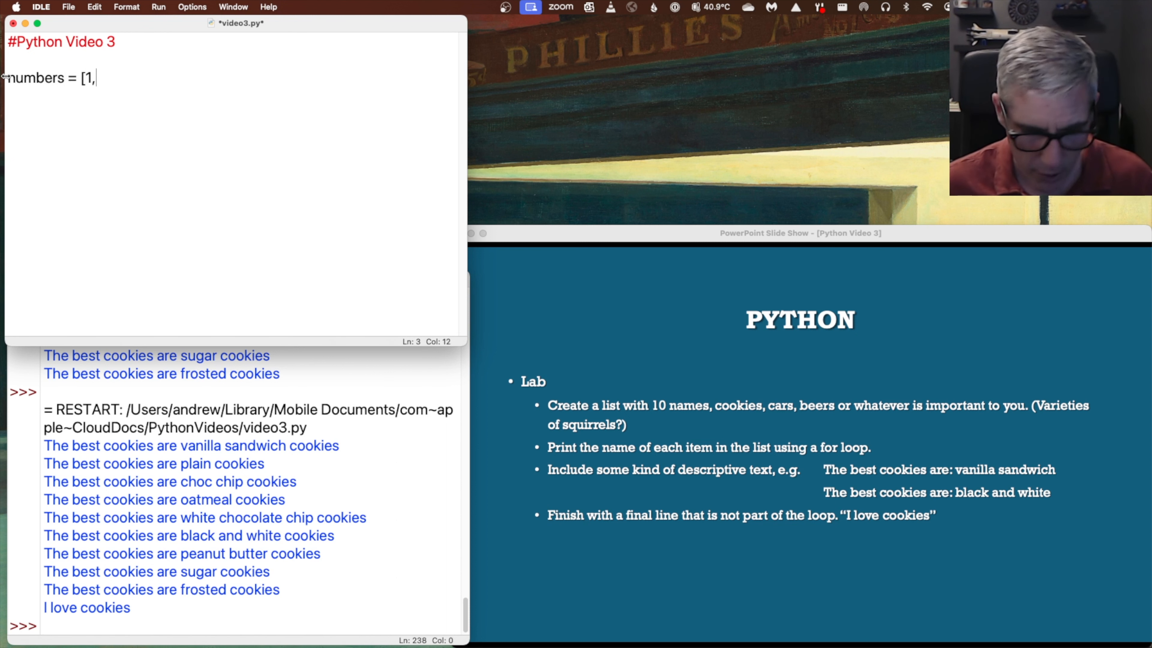
{"action": "type", "text": "2,3,"}
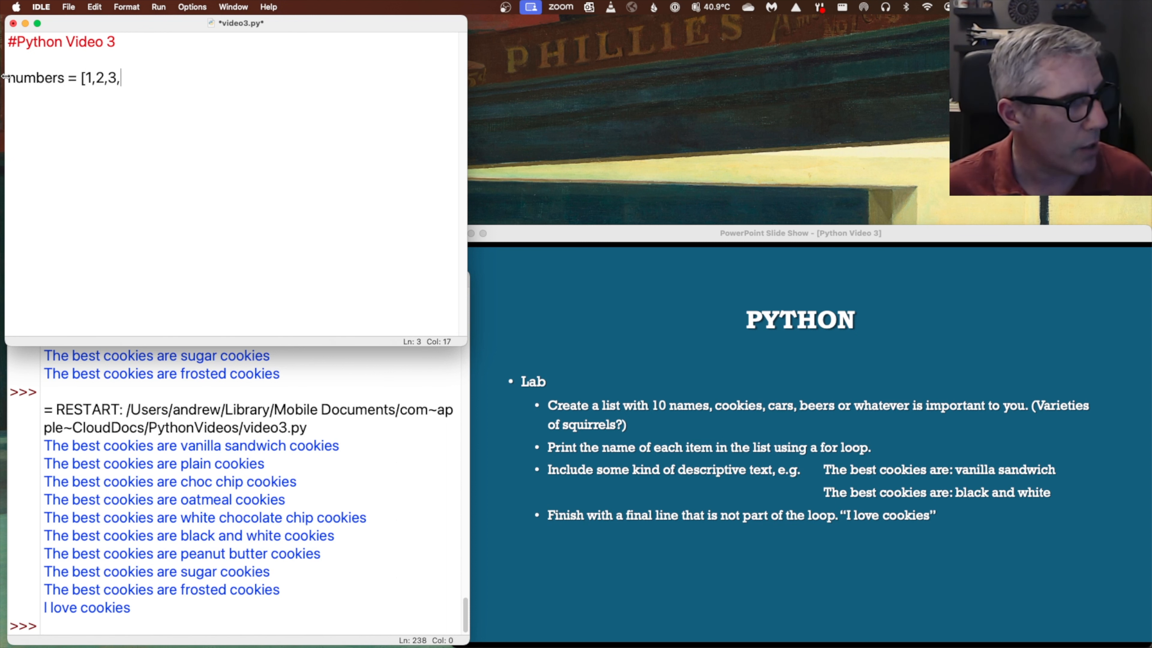
{"action": "type", "text": "4,5]"}
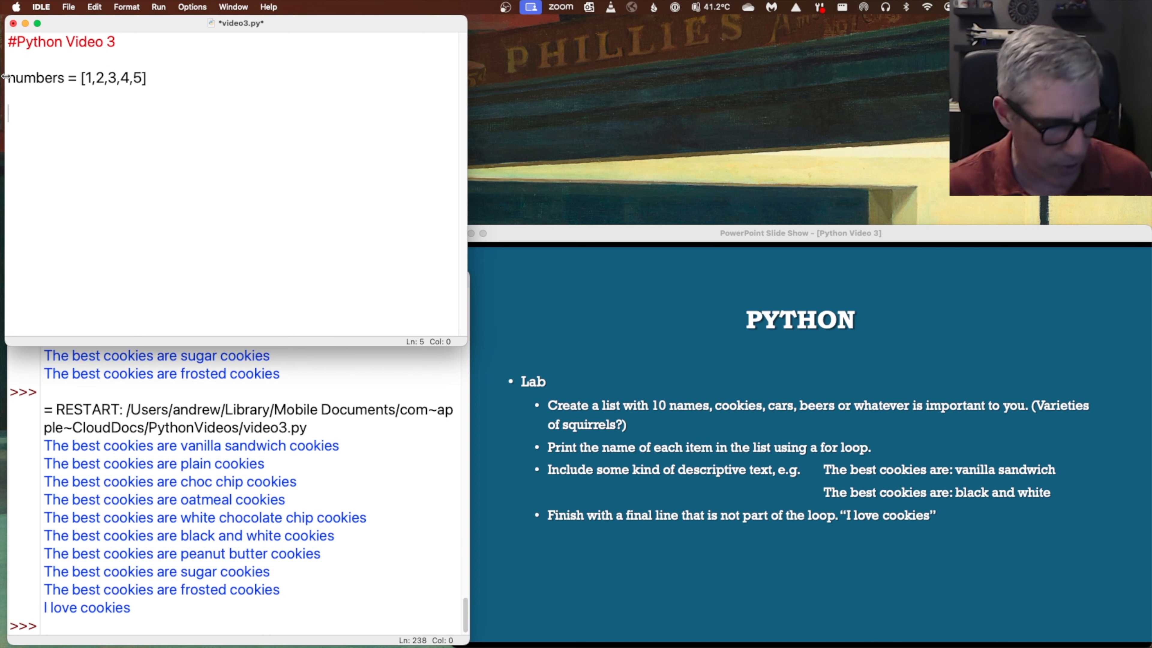
{"action": "type", "text": "for number"}
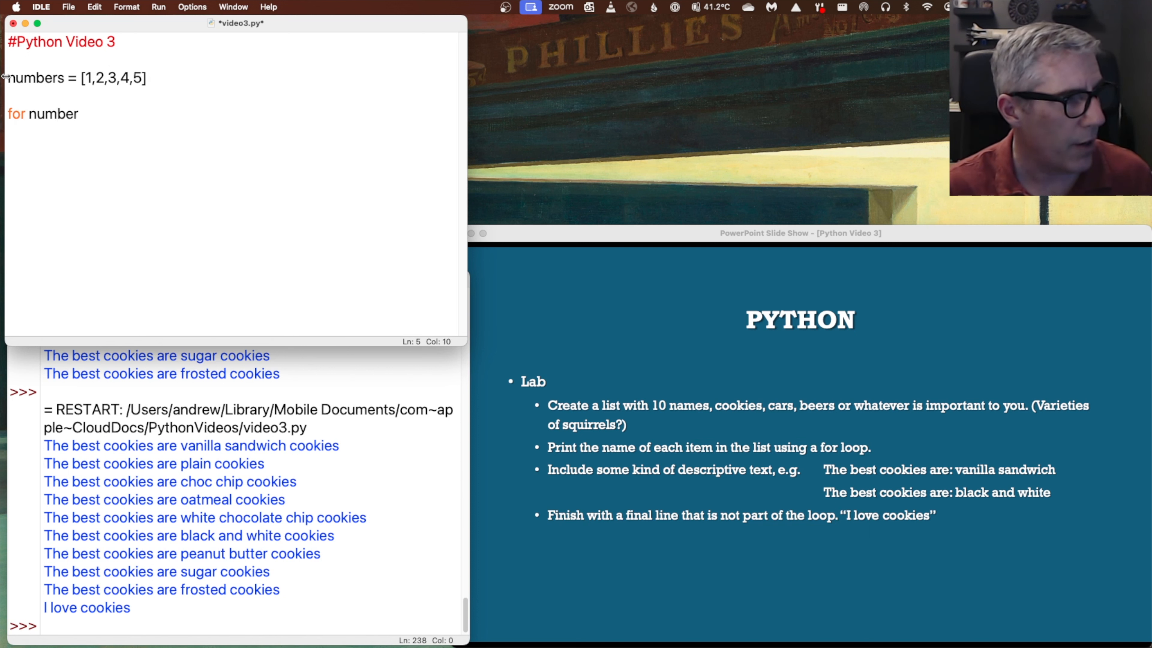
{"action": "type", "text": "in numbers:"}
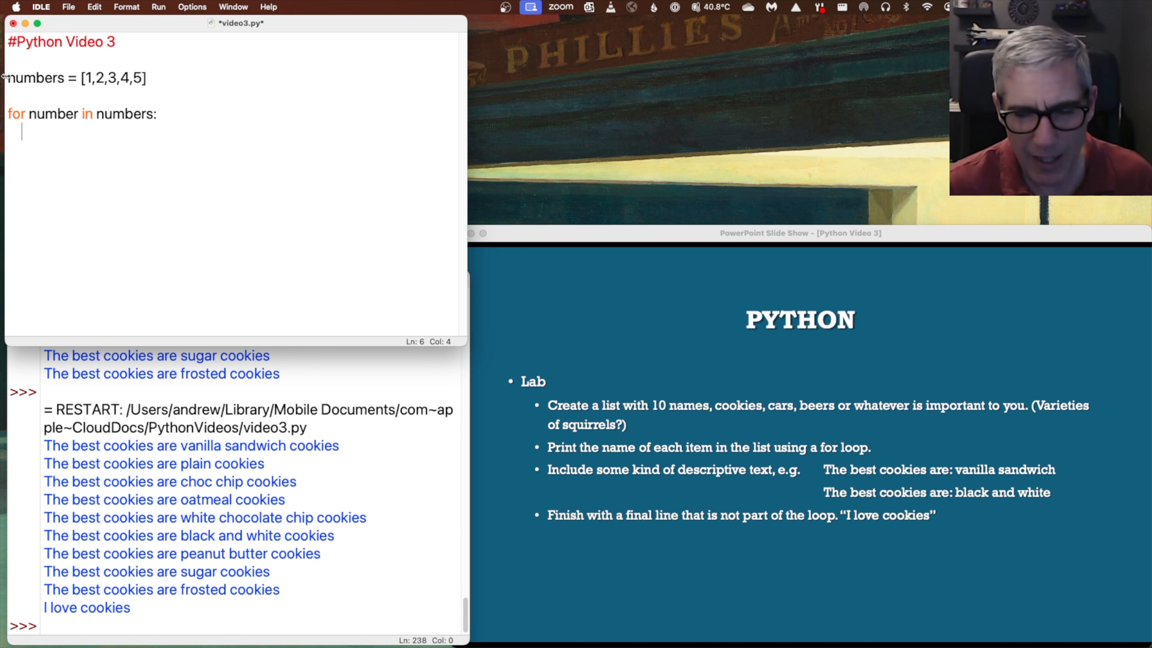
Compute outputnum = number*2 inside the loop
{"action": "type", "text": "ou"}
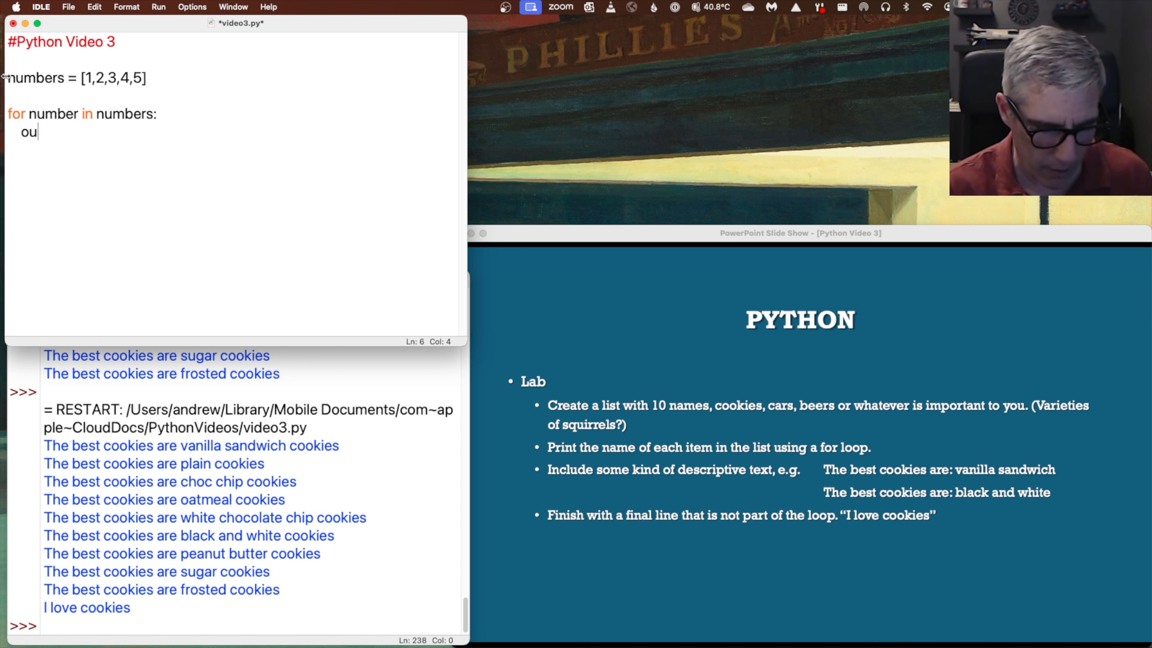
{"action": "type", "text": "tputnum"}
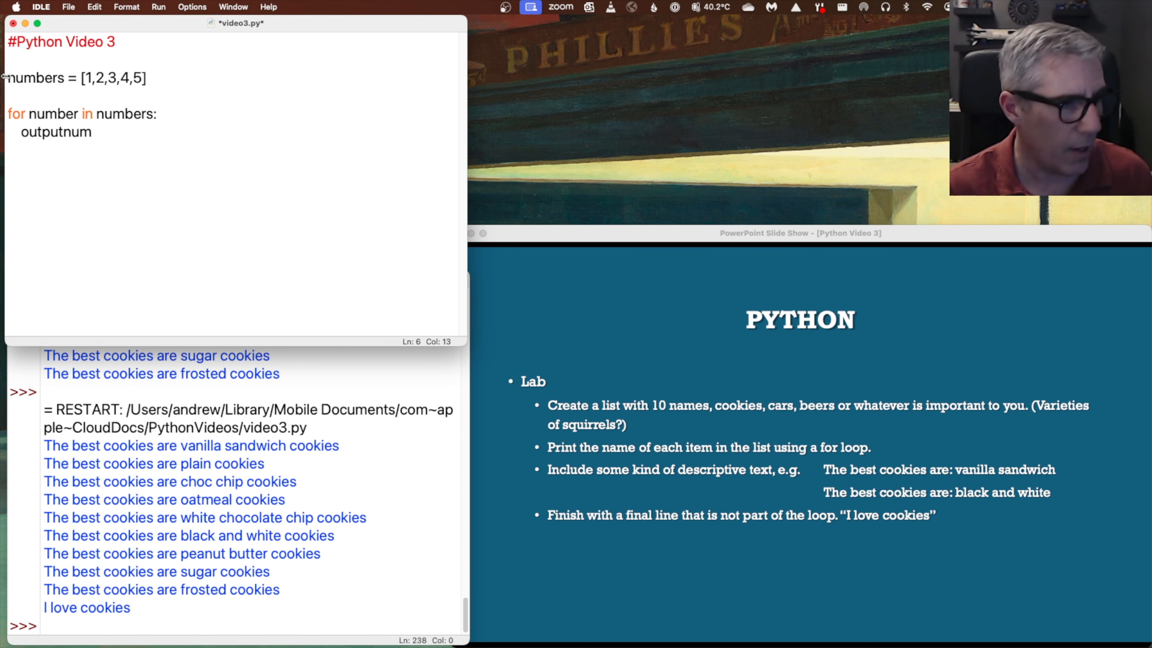
{"action": "type", "text": "="}
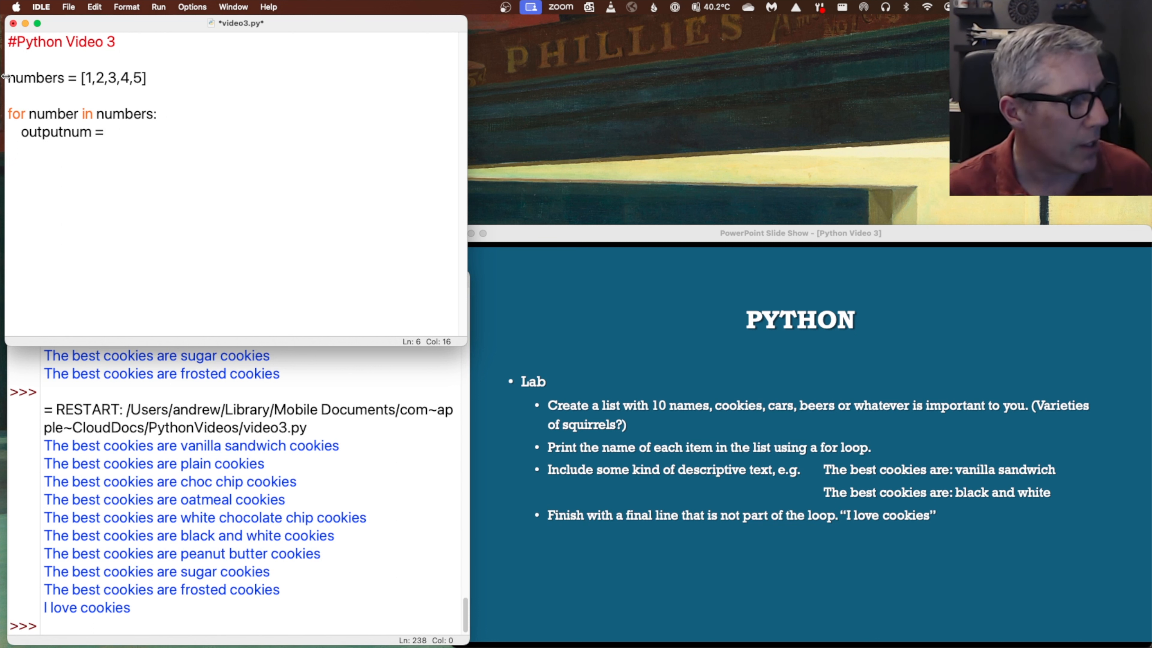
{"action": "type", "text": "number"}
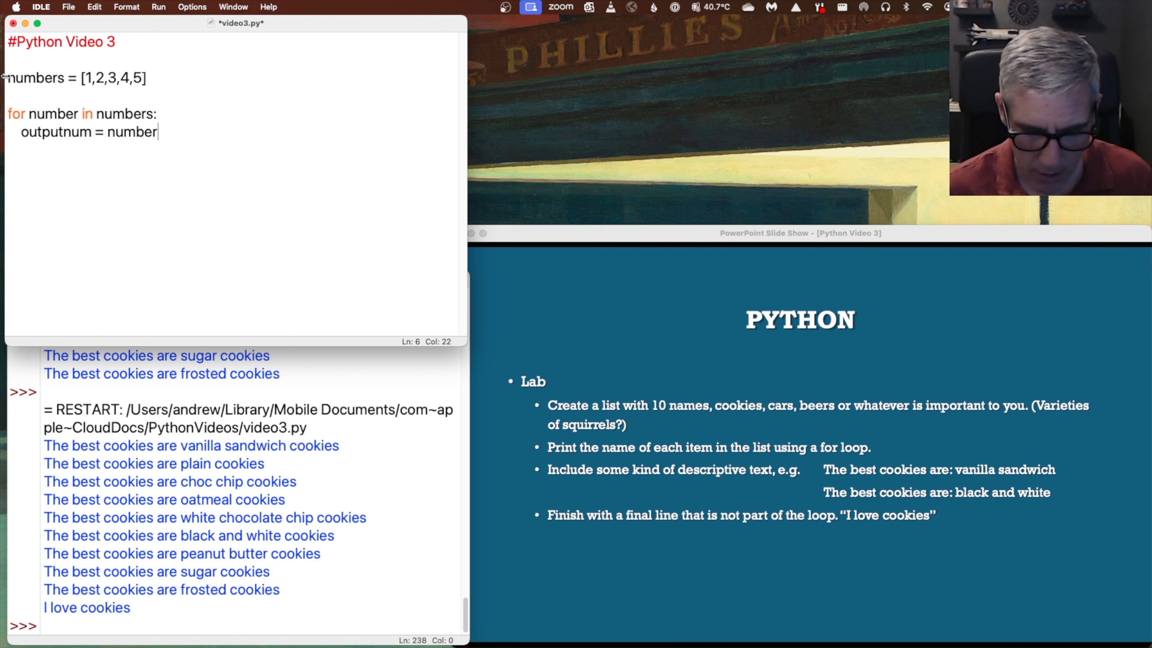
{"action": "type", "text": "*"}
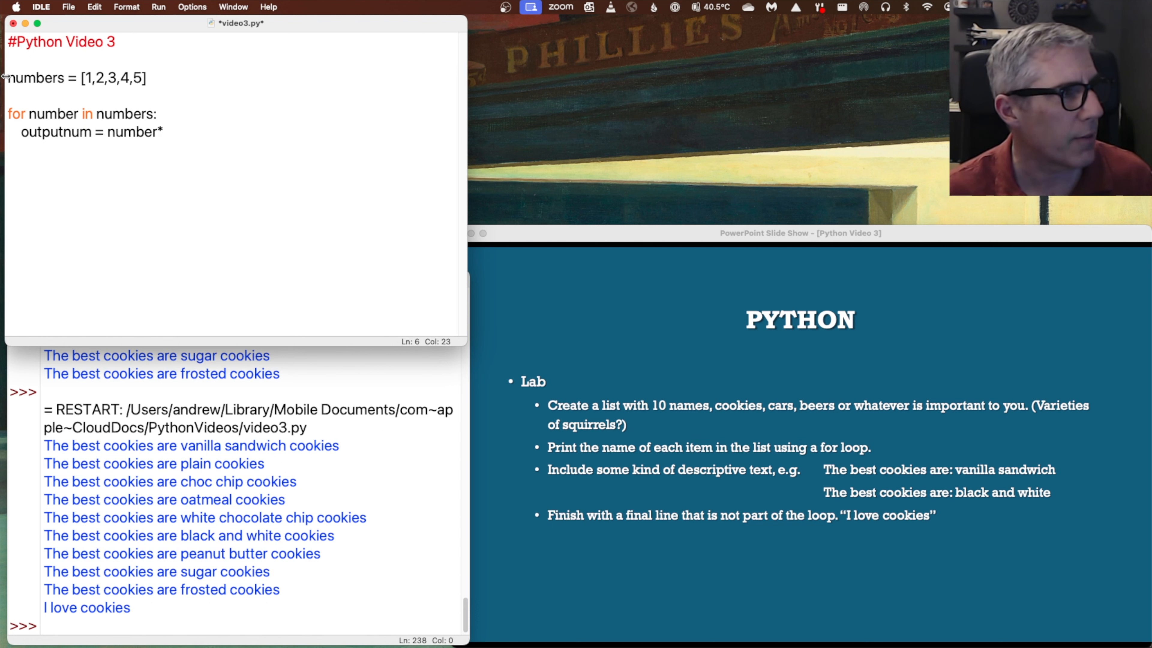
{"action": "type", "text": "2"}
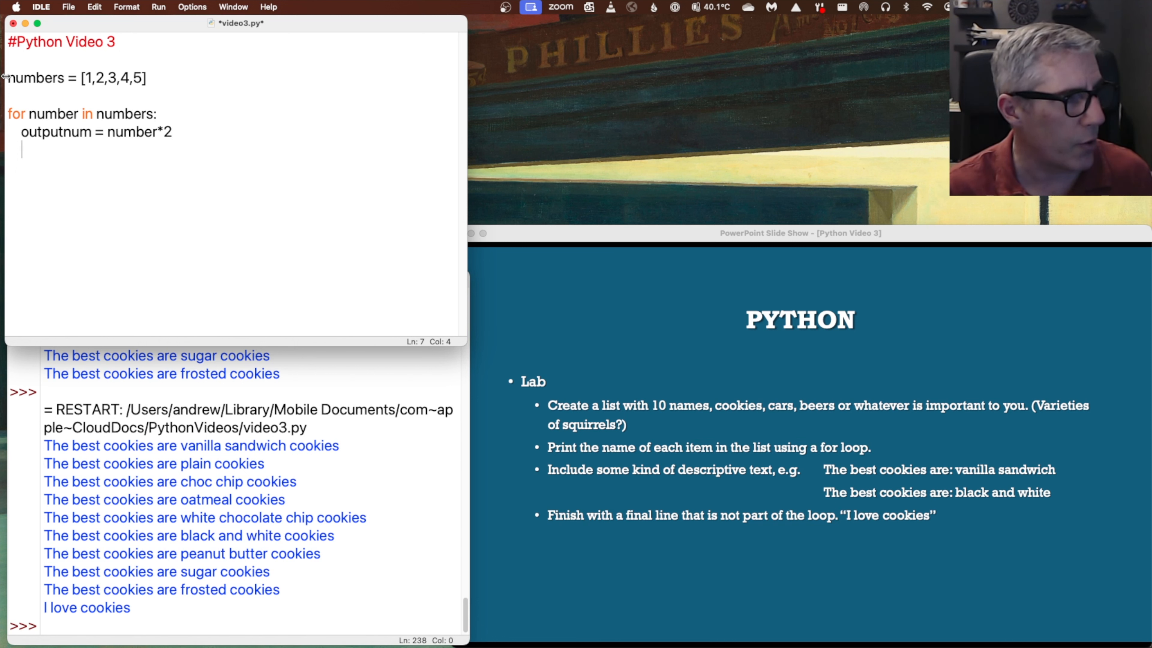
Print outputnum in the loop body and start running the script
{"action": "type", "text": "print ("}
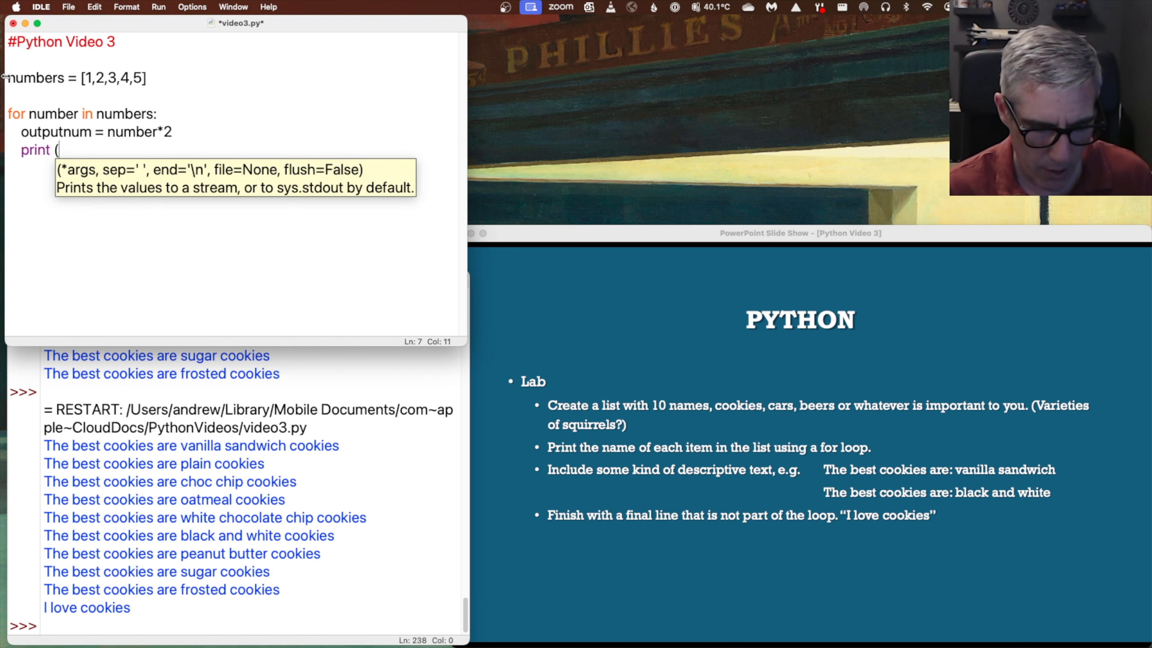
{"action": "type", "text": "out"}
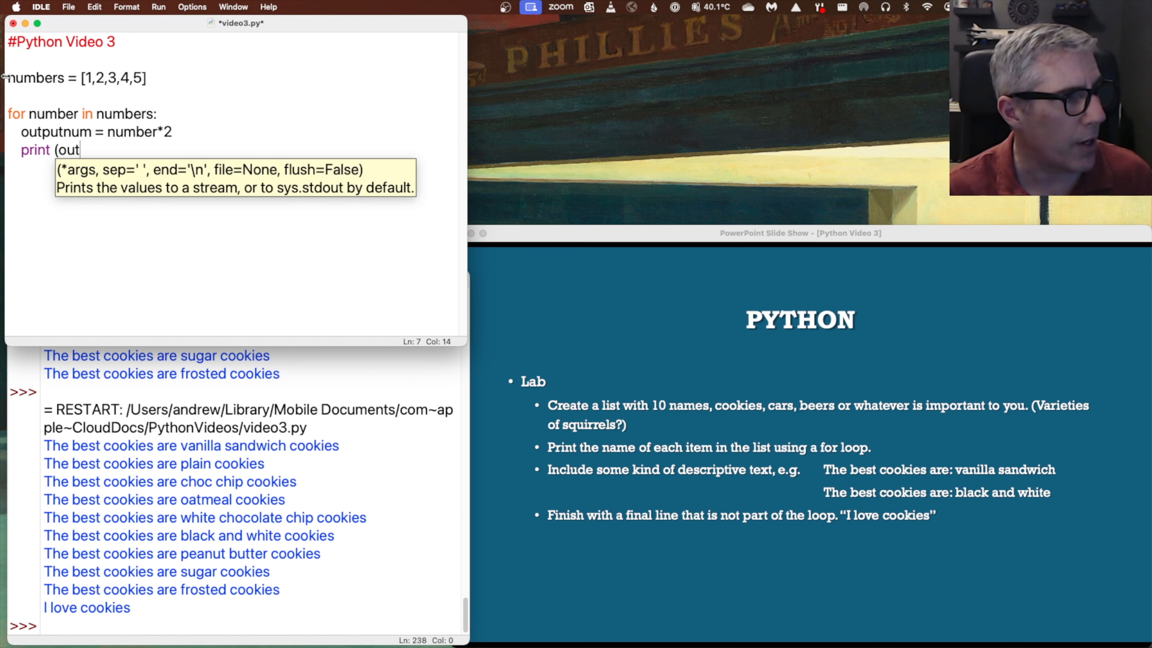
{"action": "key", "text": "Backspace"}
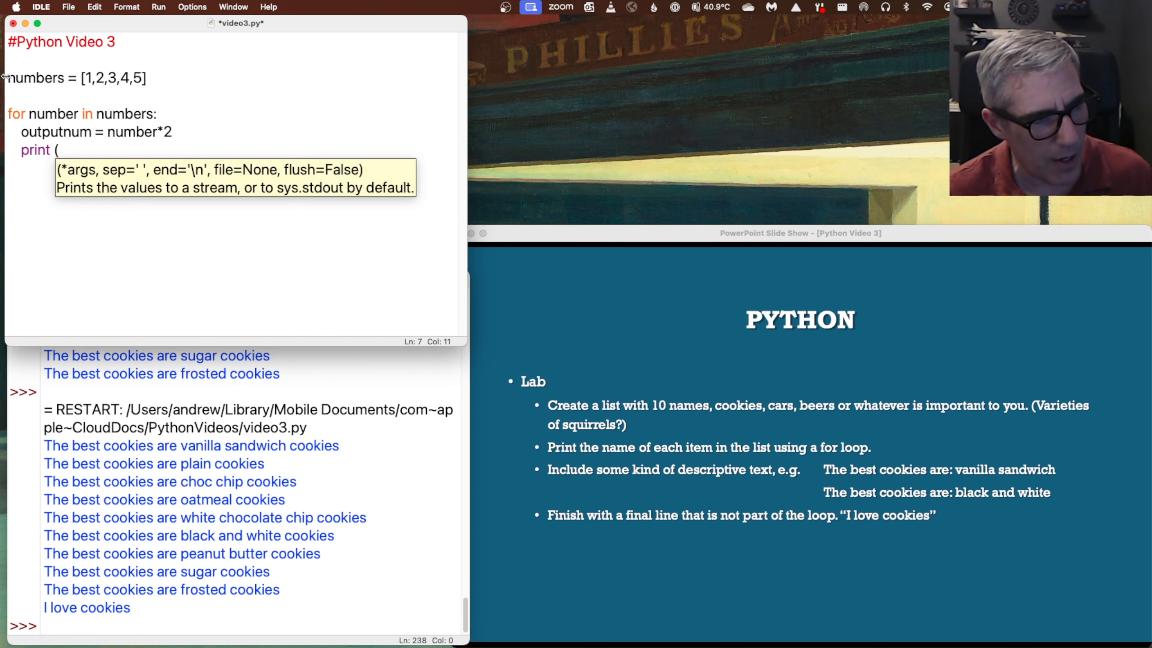
{"action": "type", "text": "pri"}
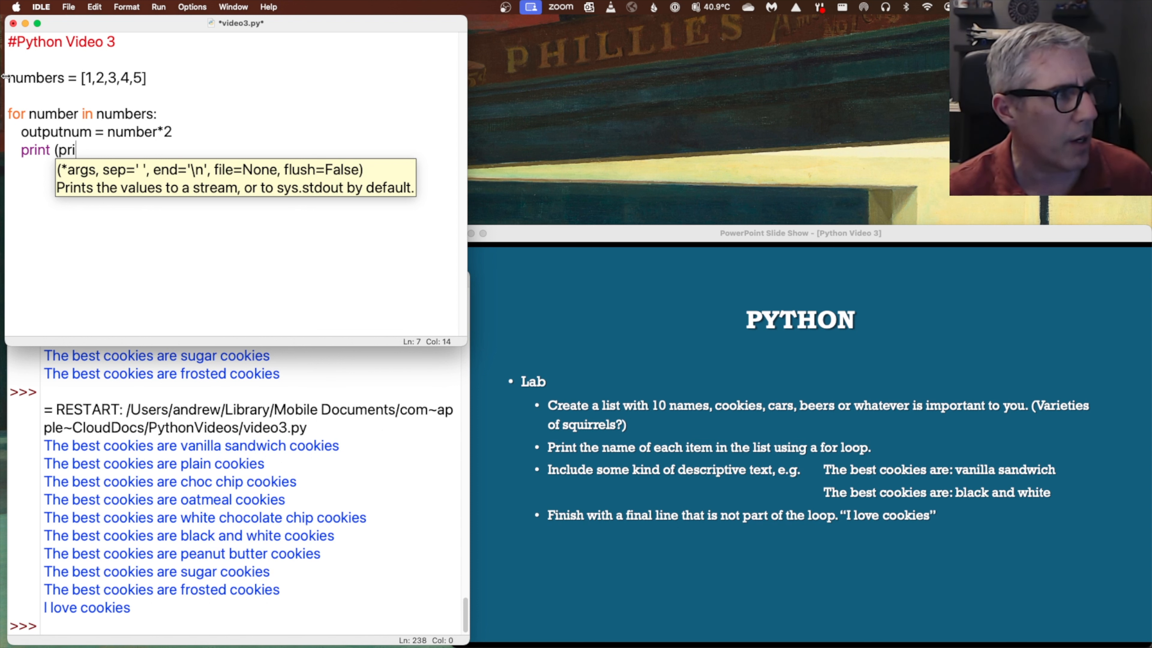
{"action": "type", "text": "outputnum)"}
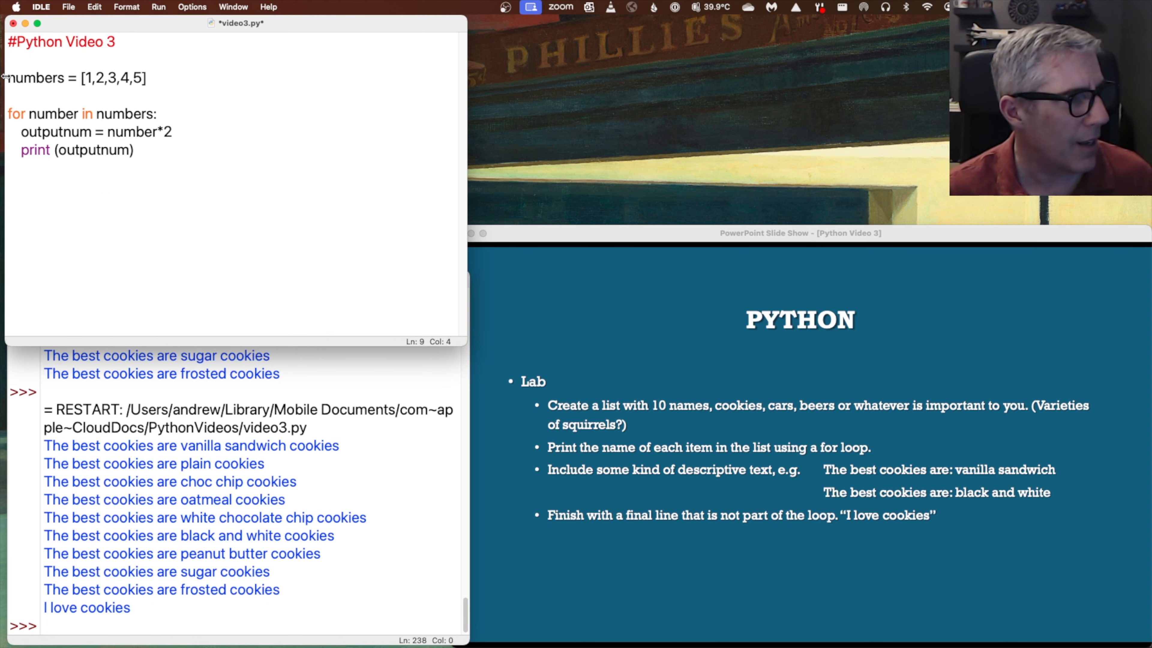
{"action": "left_click", "coordinate": [157, 7]}
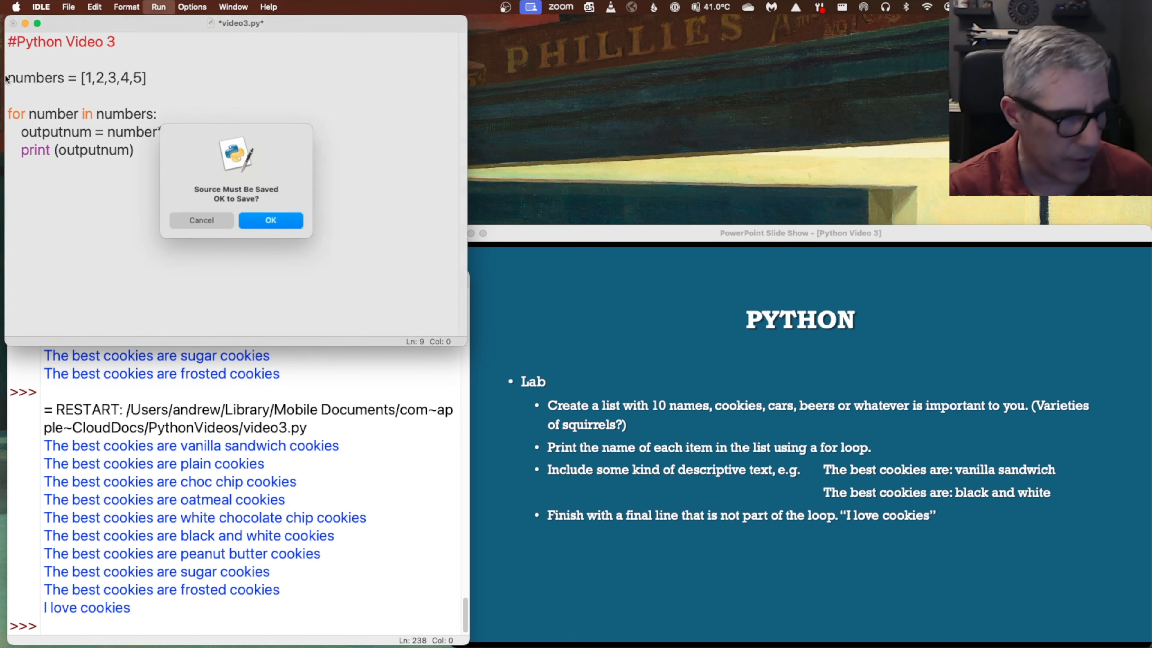
Save and run so the shell prints 2, 4, 6, 8, 10, then return inside the print call
{"action": "left_click", "coordinate": [271, 220]}
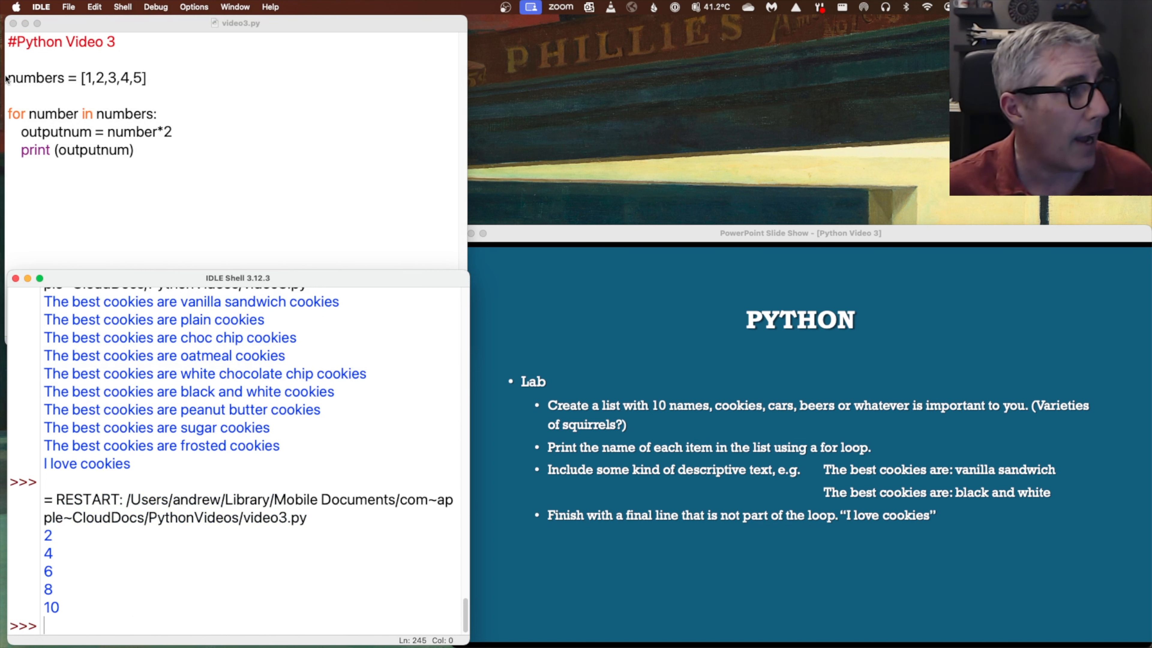
{"action": "left_click", "coordinate": [226, 163]}
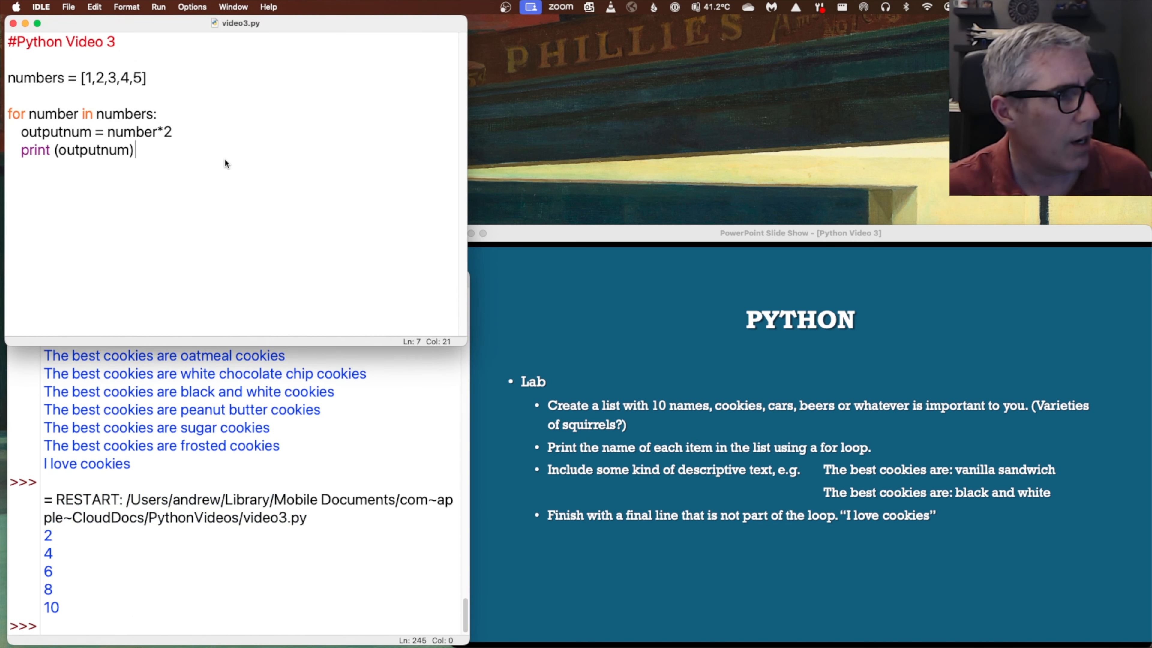
{"action": "left_click", "coordinate": [76, 150]}
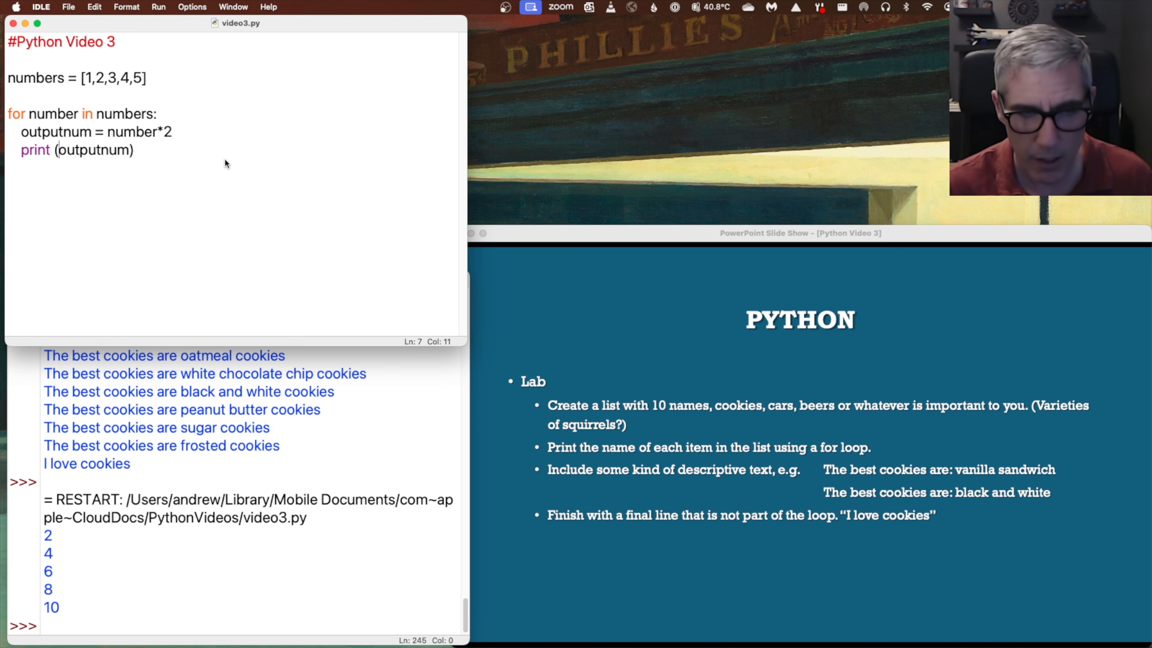
Start the print with "The original number is: " + str(number)
{"action": "type", "text": "\""}
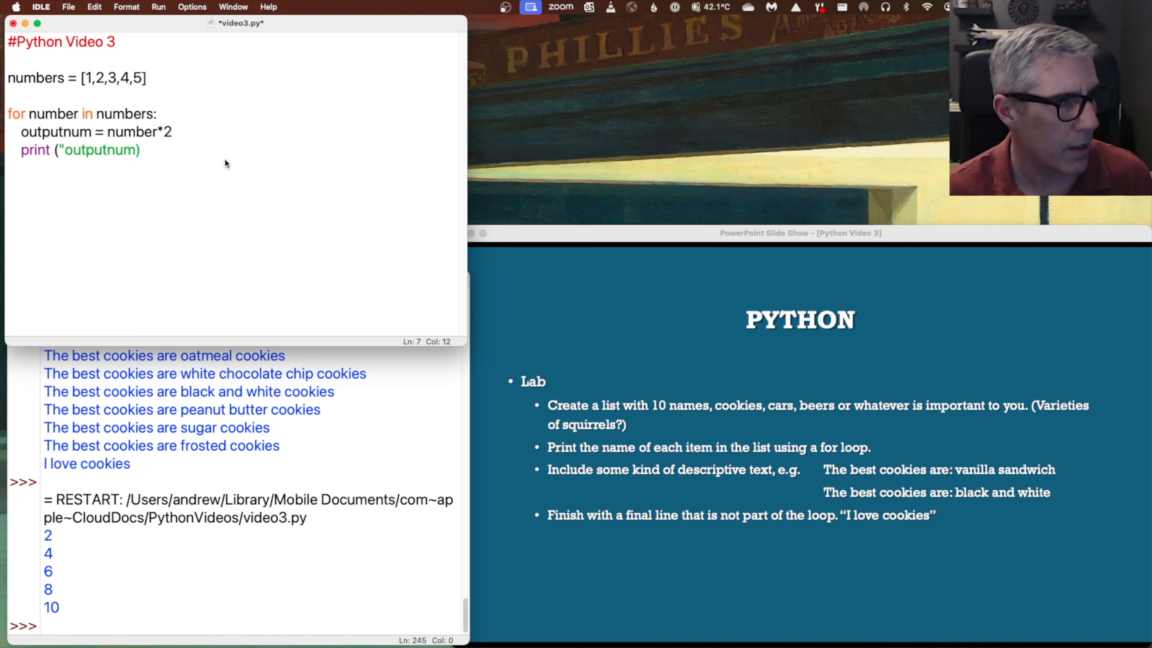
{"action": "type", "text": "The"}
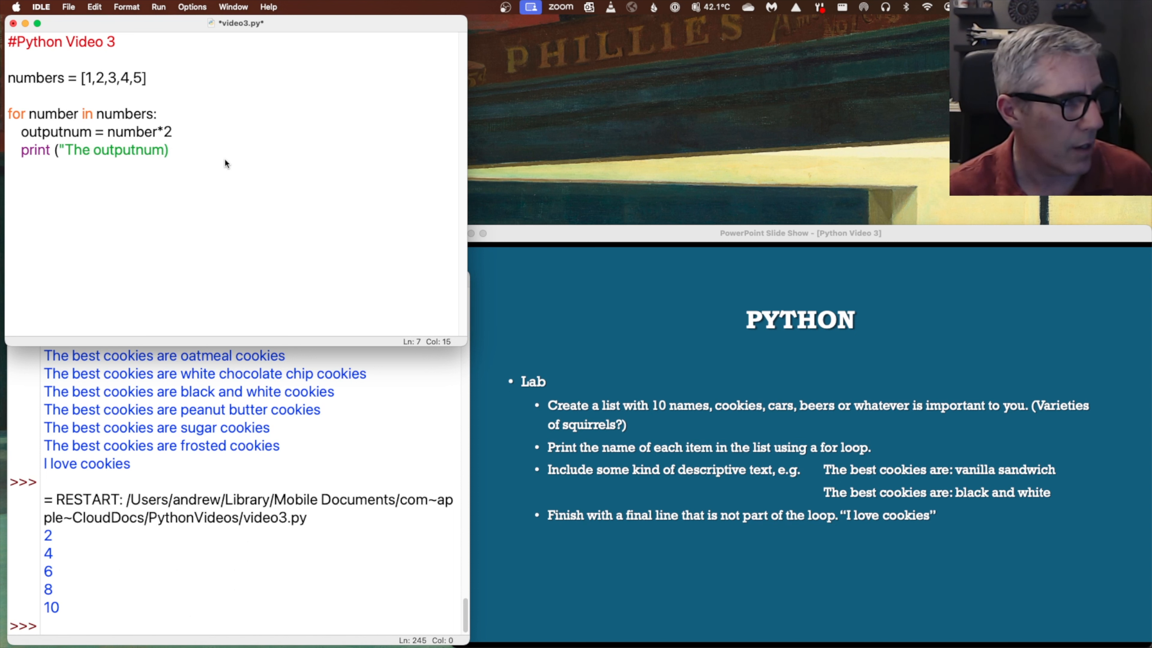
{"action": "type", "text": "original"}
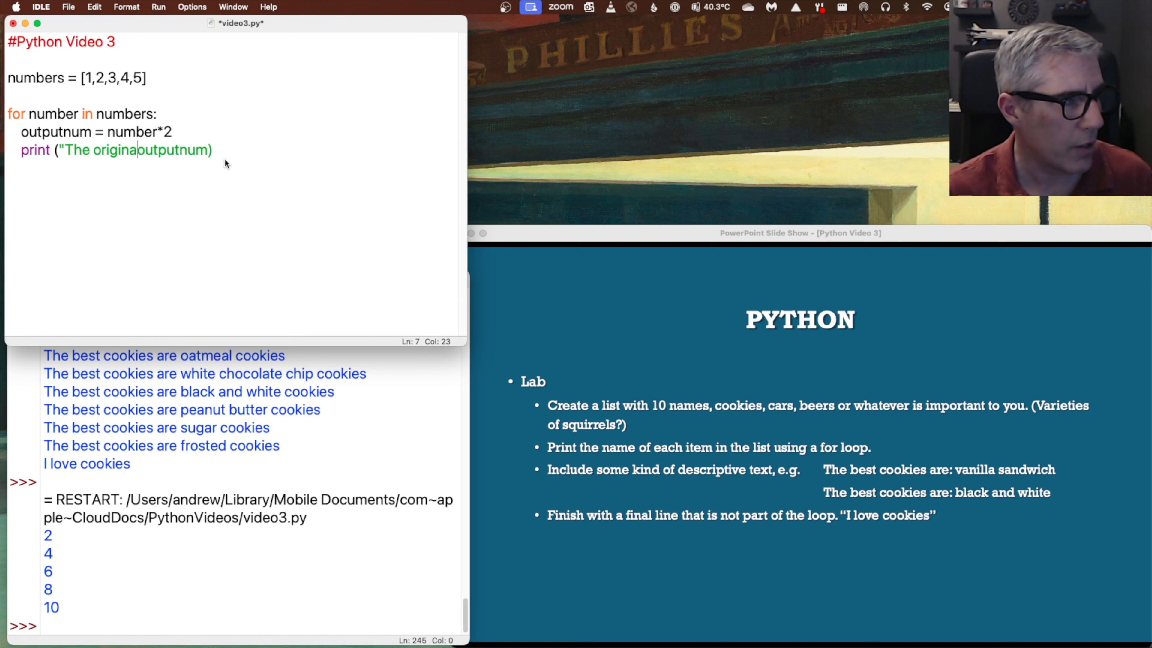
{"action": "type", "text": "number is:"}
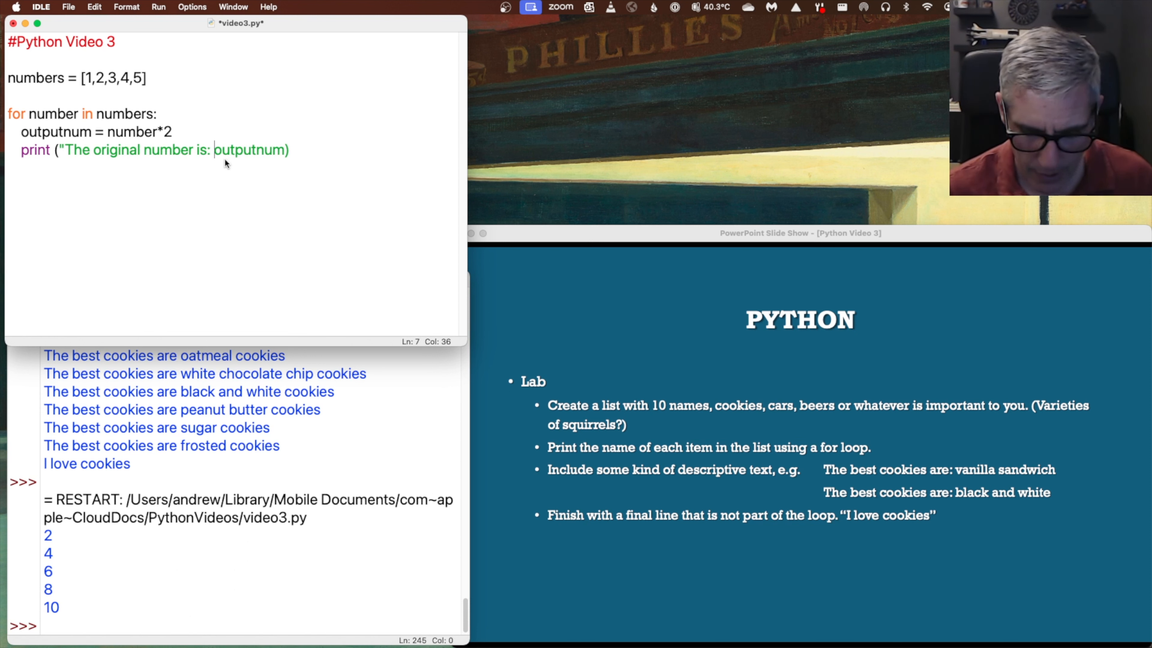
{"action": "type", "text": "\"+"}
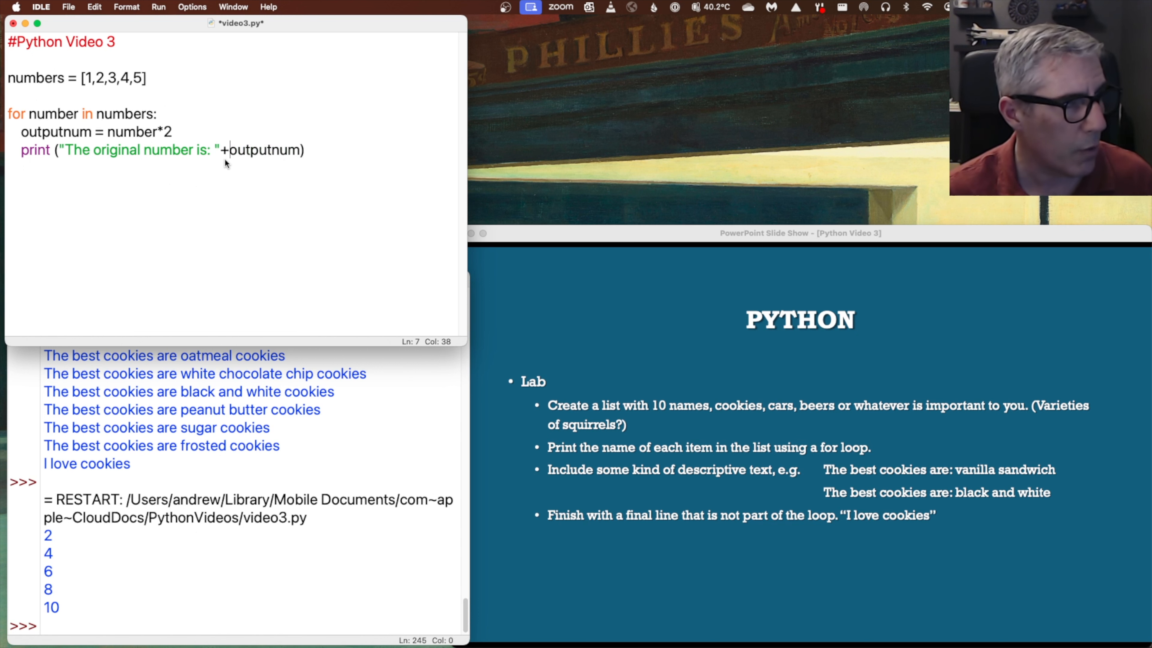
{"action": "type", "text": "number"}
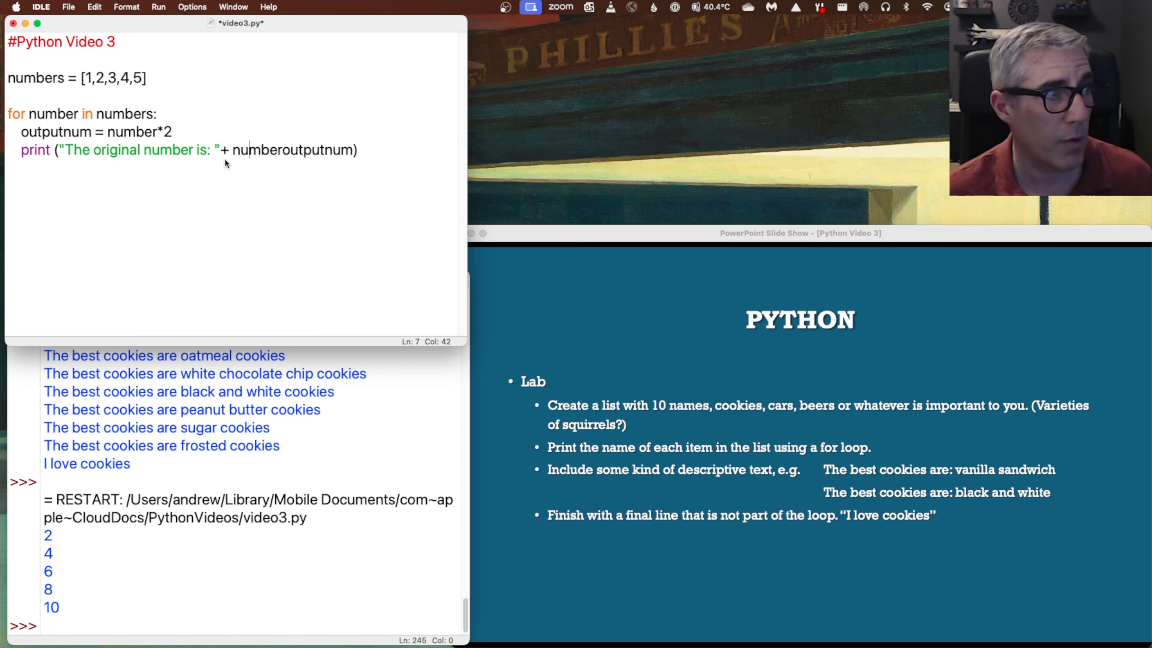
{"action": "type", "text": "str("}
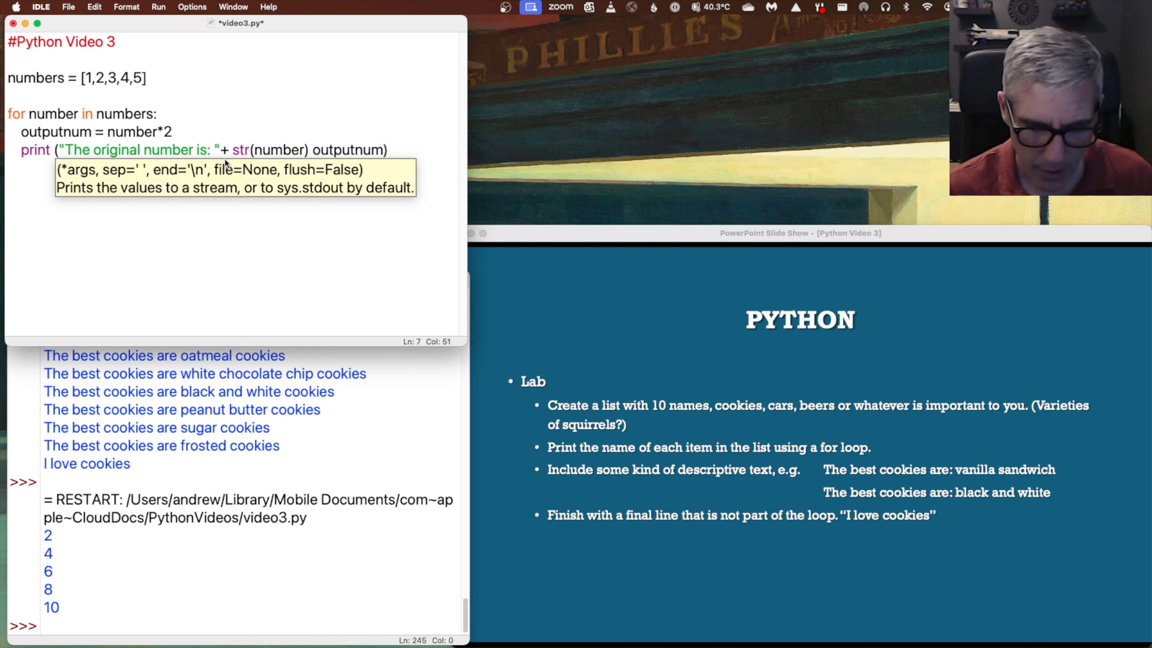
Concatenate " Doubled it is: " and str(outputnum), then start running the script
{"action": "type", "text": "+ \""}
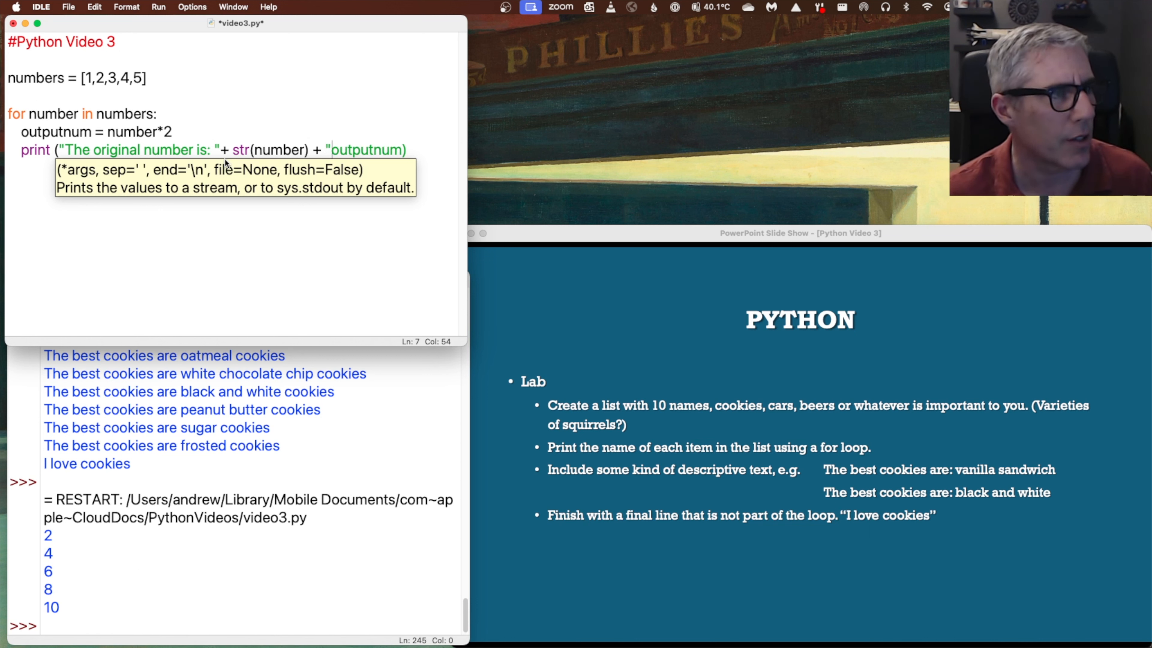
{"action": "key", "text": "right"}
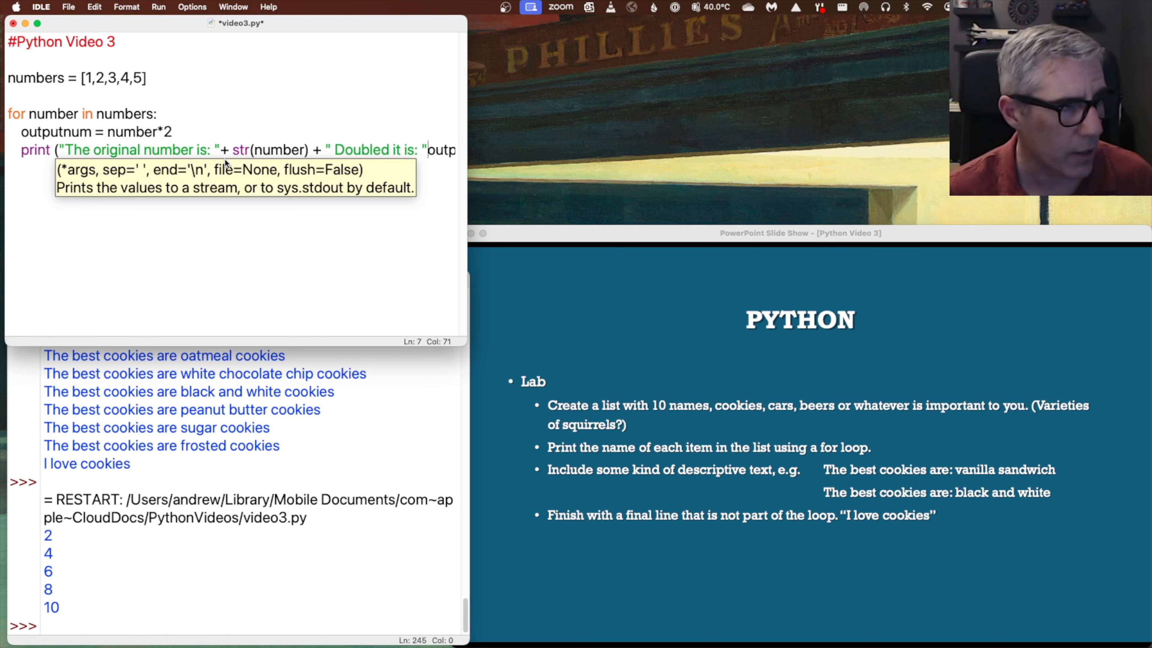
{"action": "type", "text": "+ s"}
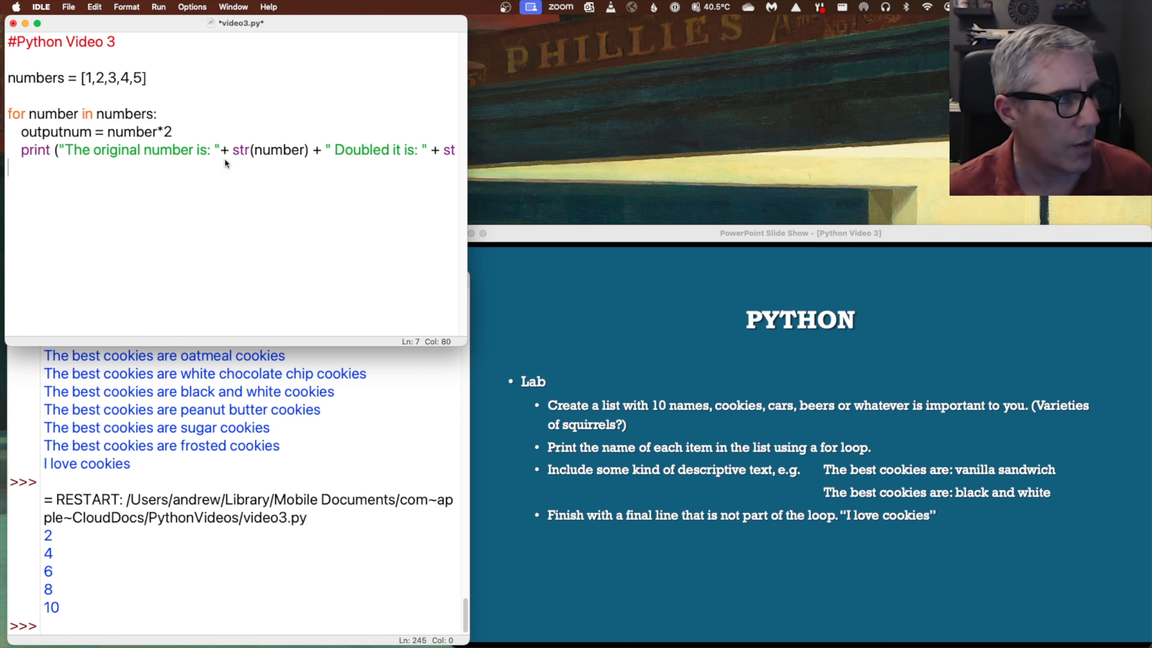
{"action": "left_click", "coordinate": [158, 7]}
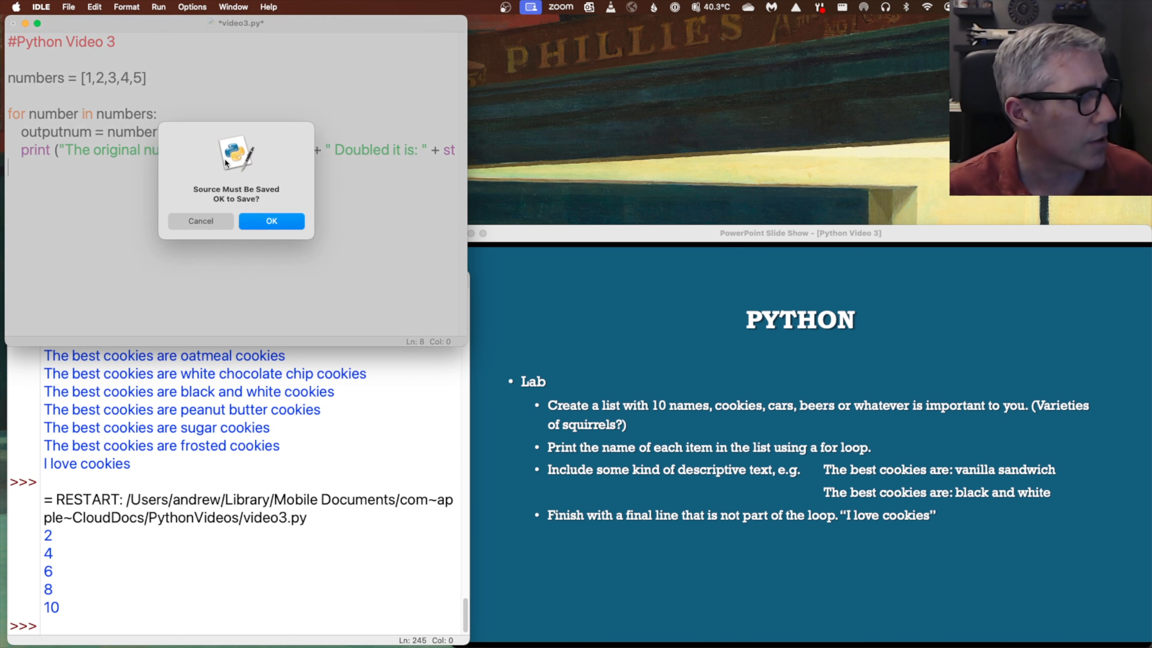
Confirm the save prompt so the loop prints each number 1-5 with its double
{"action": "left_click", "coordinate": [271, 221]}
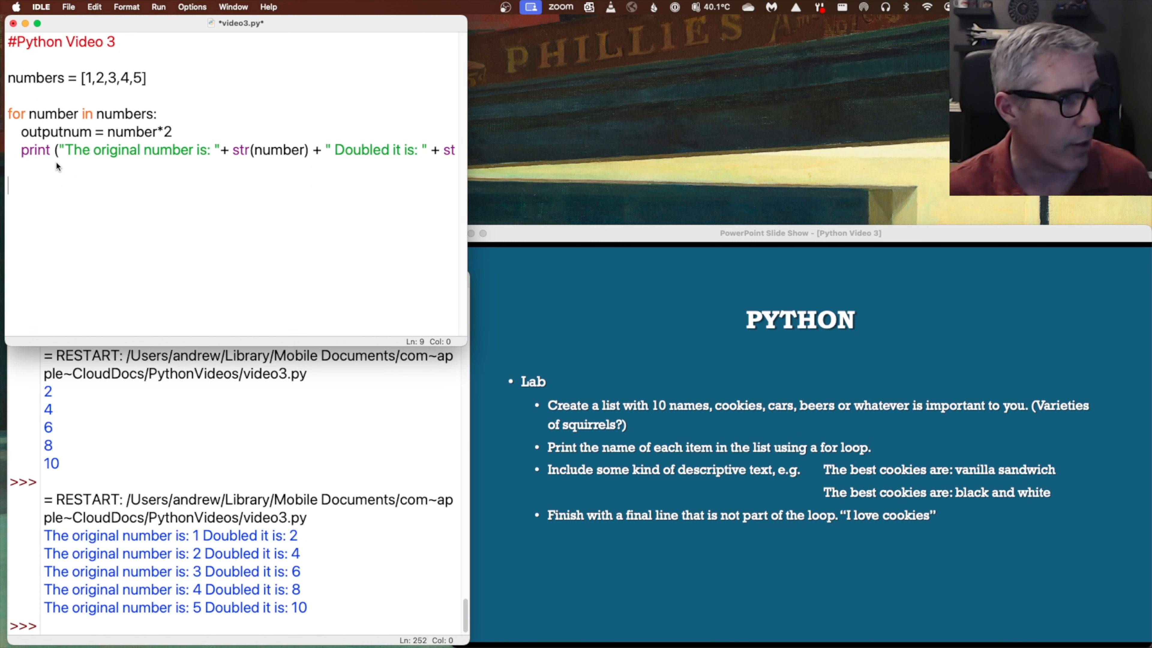
Add an unindented print("Now I am done") after the loop and rerun the script
{"action": "type", "text": "p"}
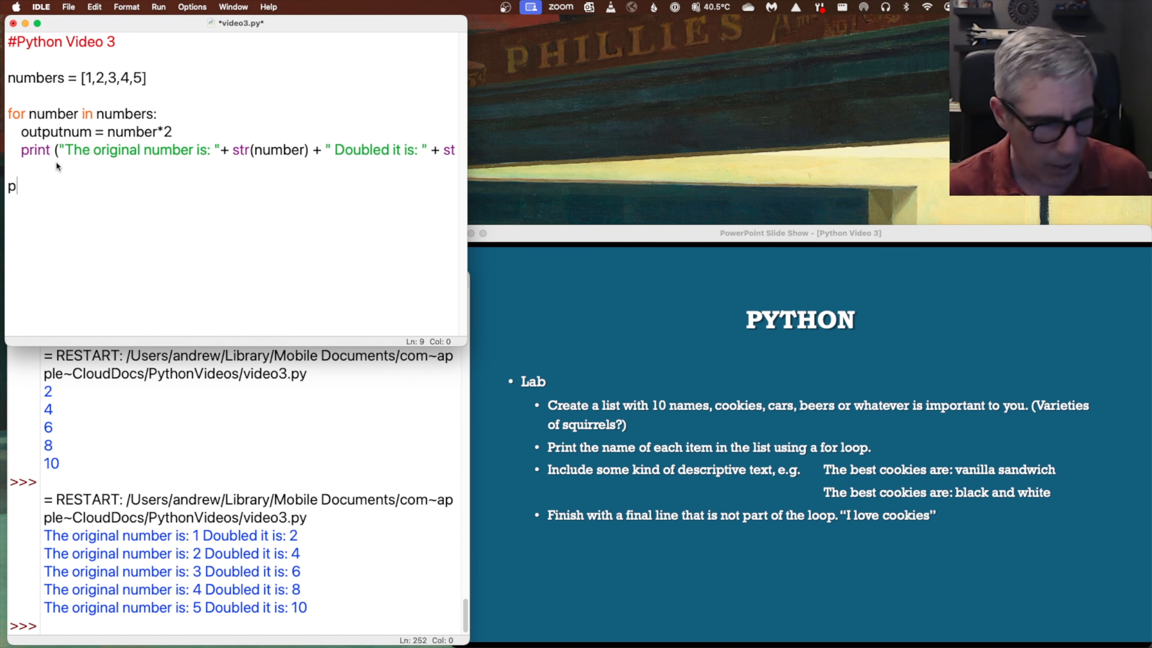
{"action": "type", "text": "rint (\""}
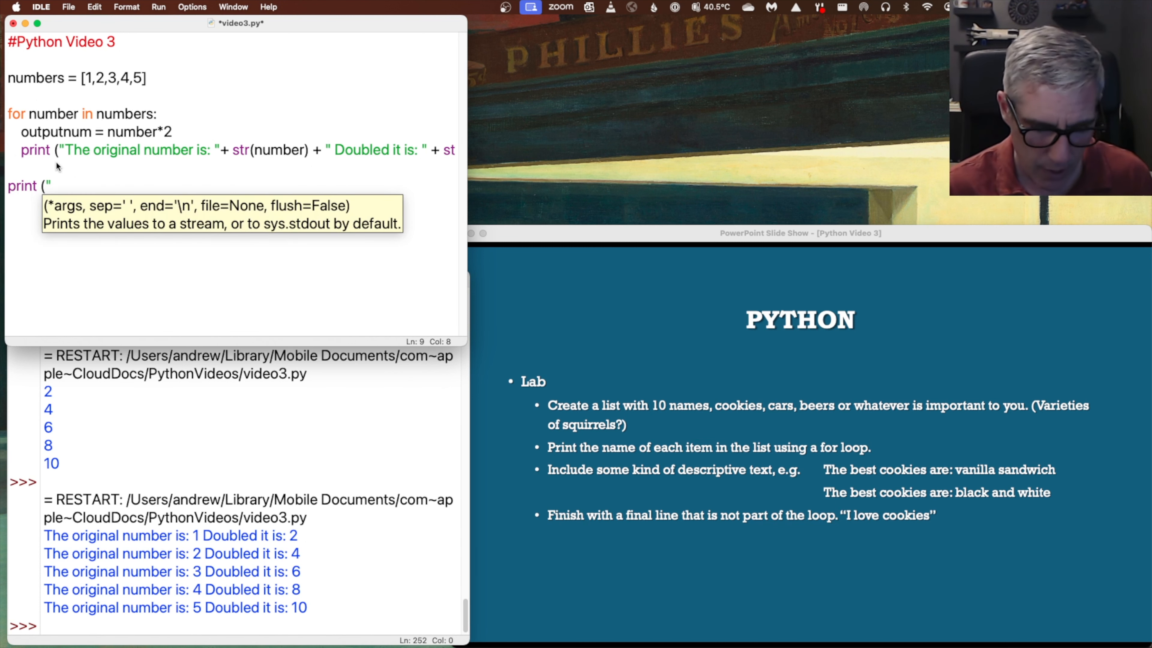
{"action": "type", "text": "Now"}
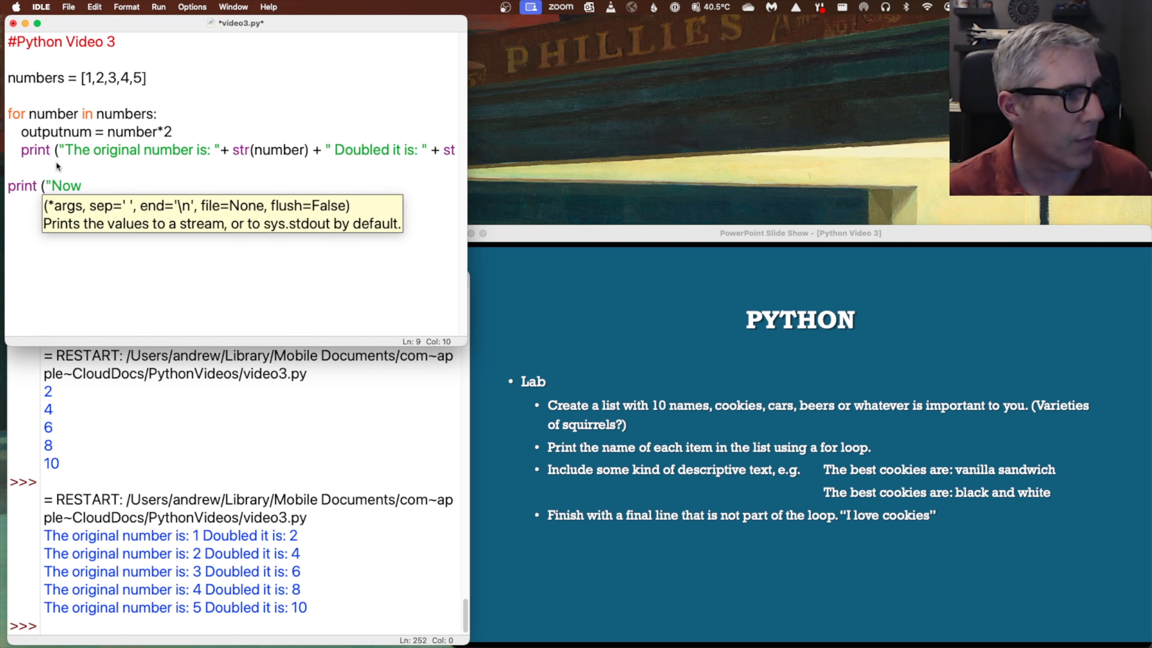
{"action": "type", "text": "I am done"}
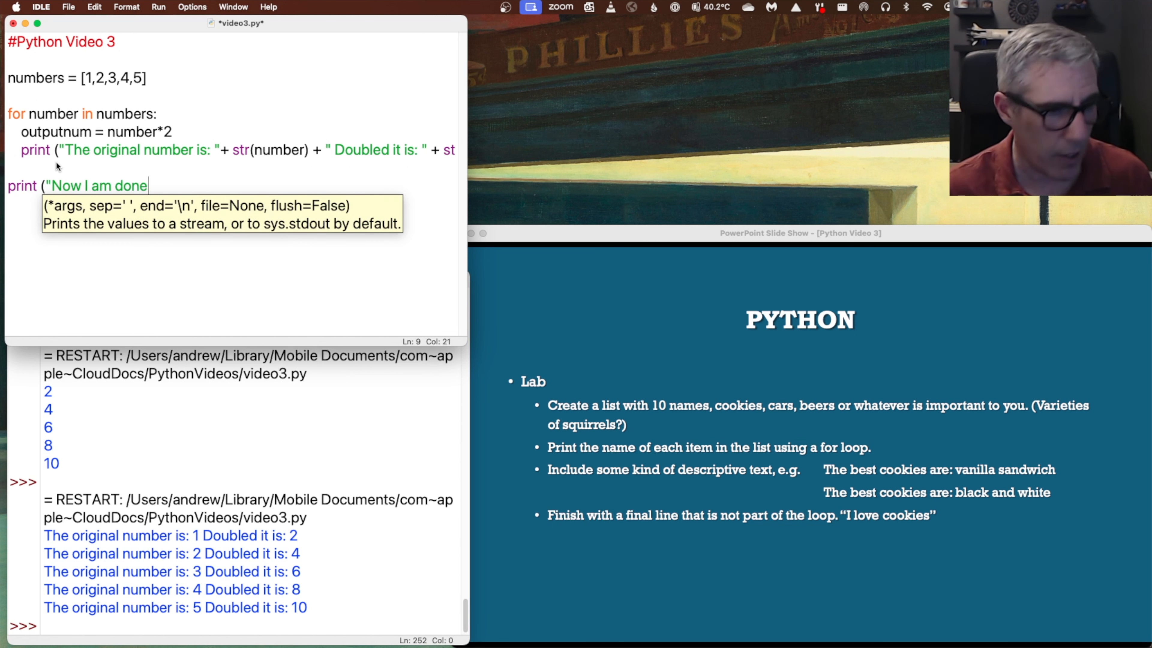
{"action": "type", "text": "\")"}
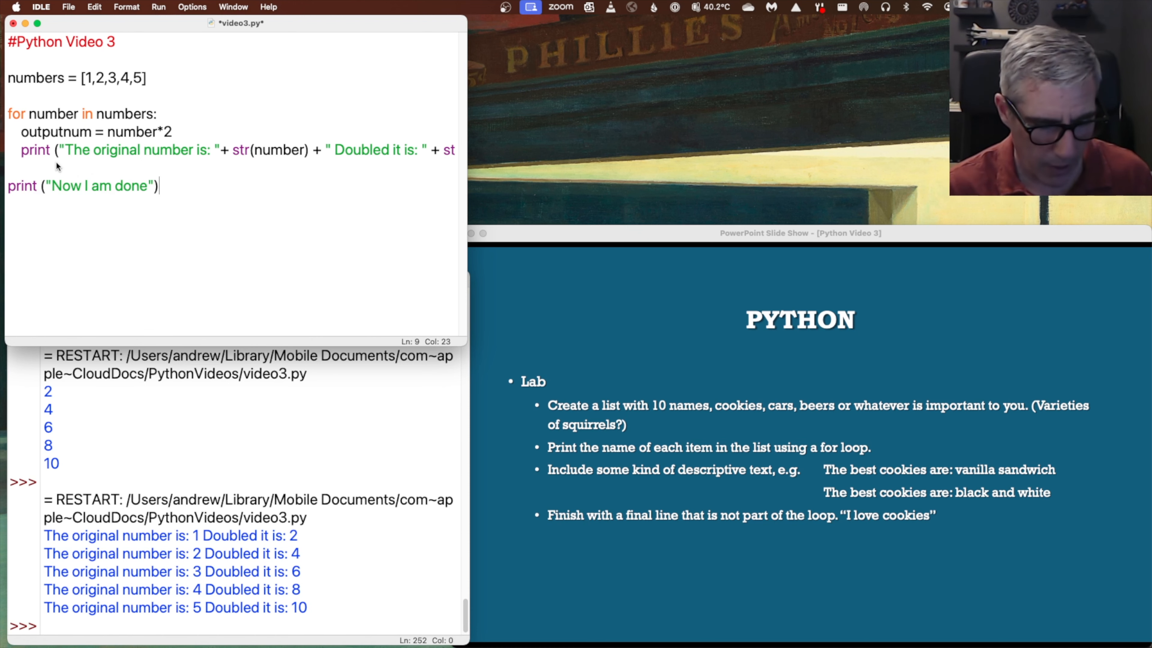
{"action": "key", "text": "f5"}
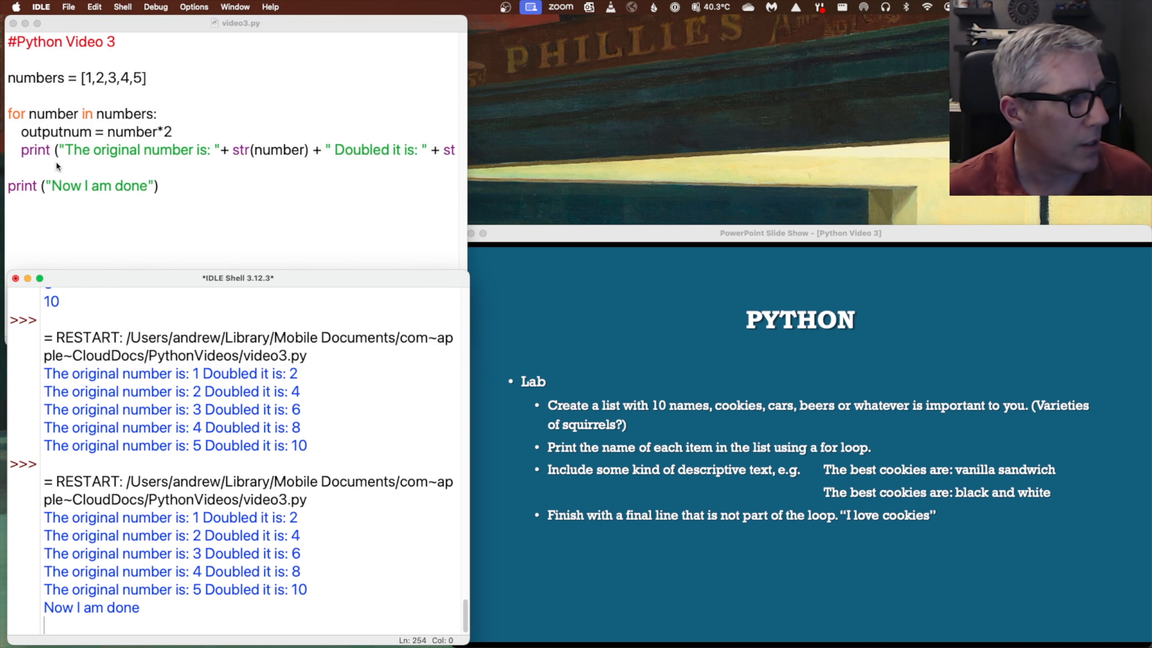